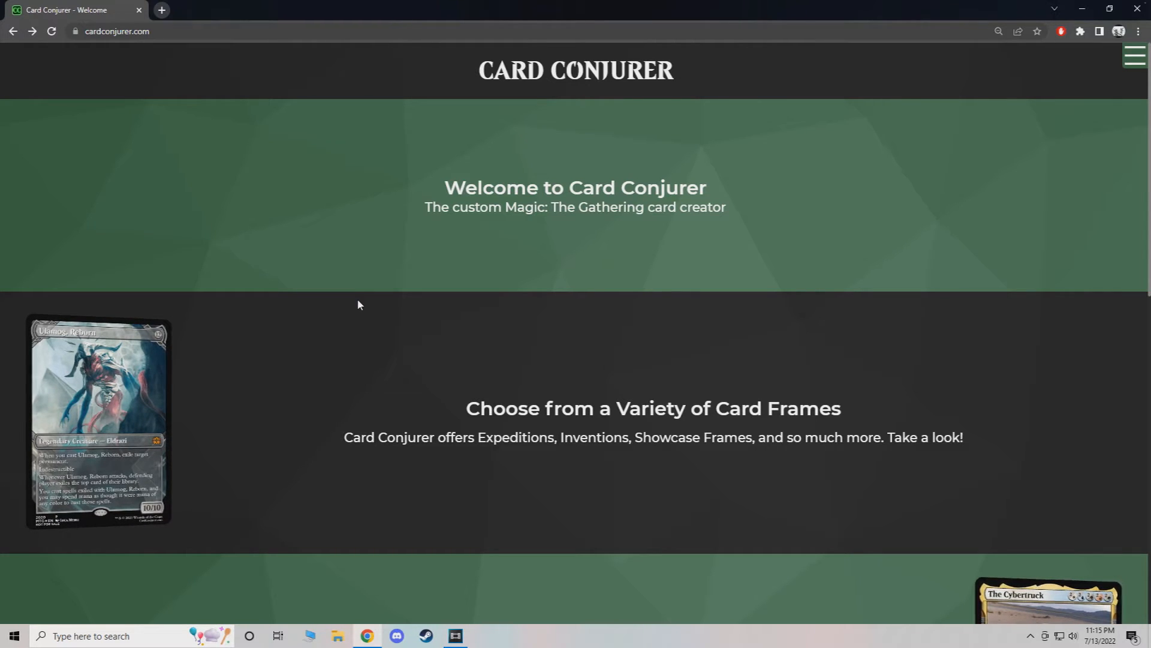
mouse_move(422, 299)
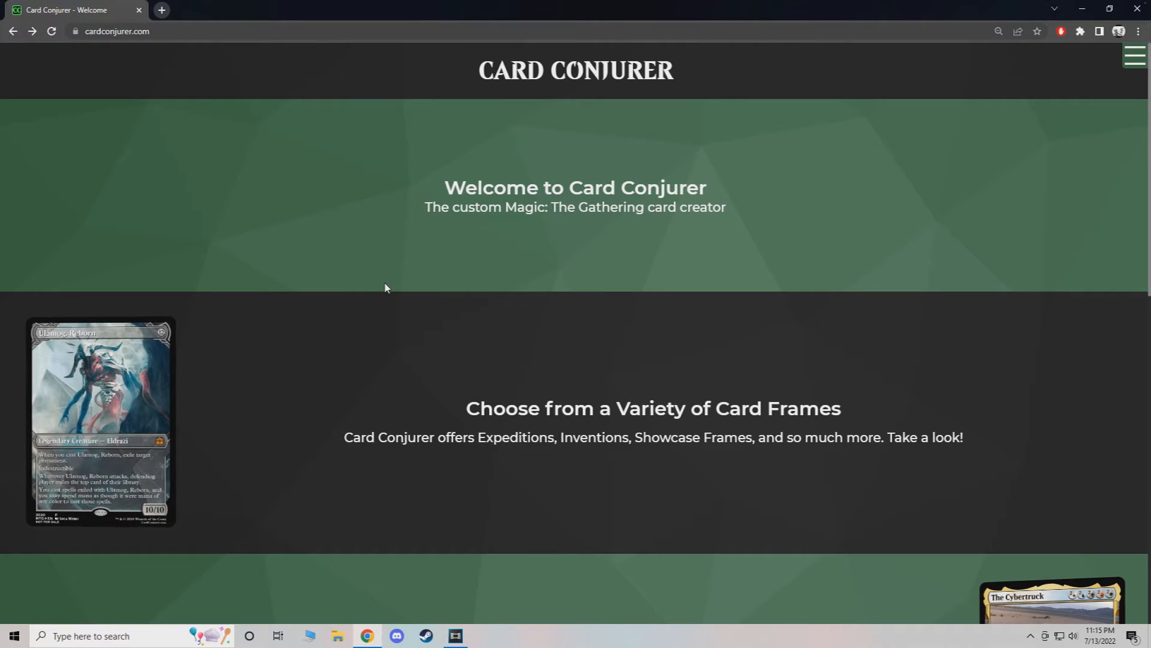
Open the About page and highlight its closing paragraph about the creator's cards.
scroll(down, 3)
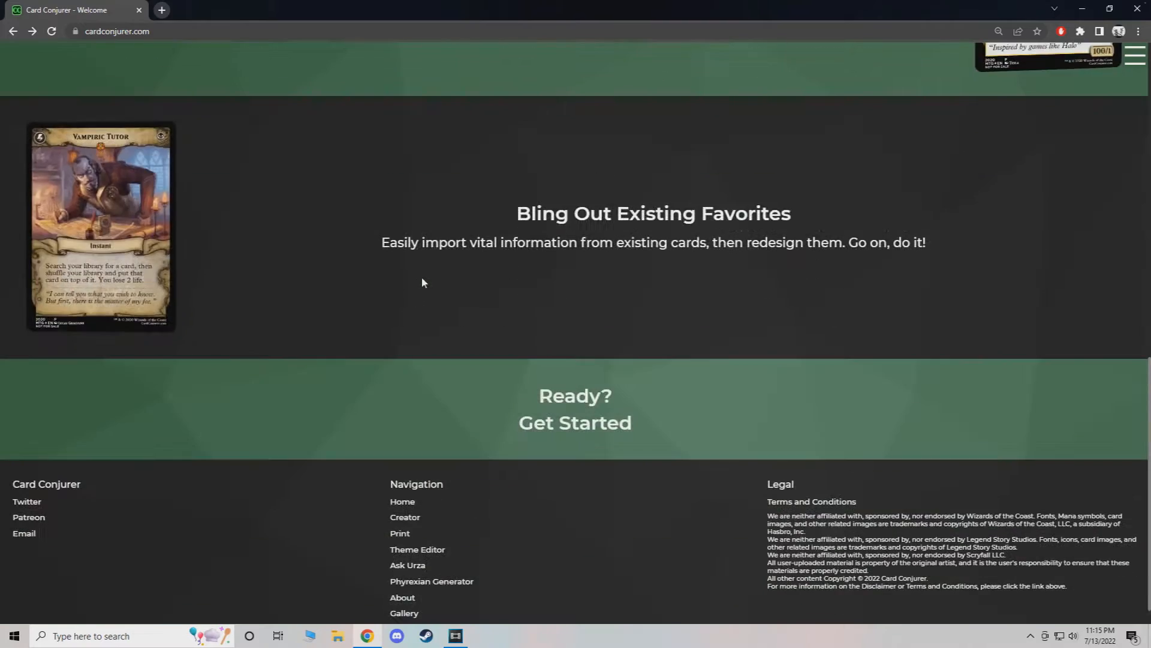
click(402, 597)
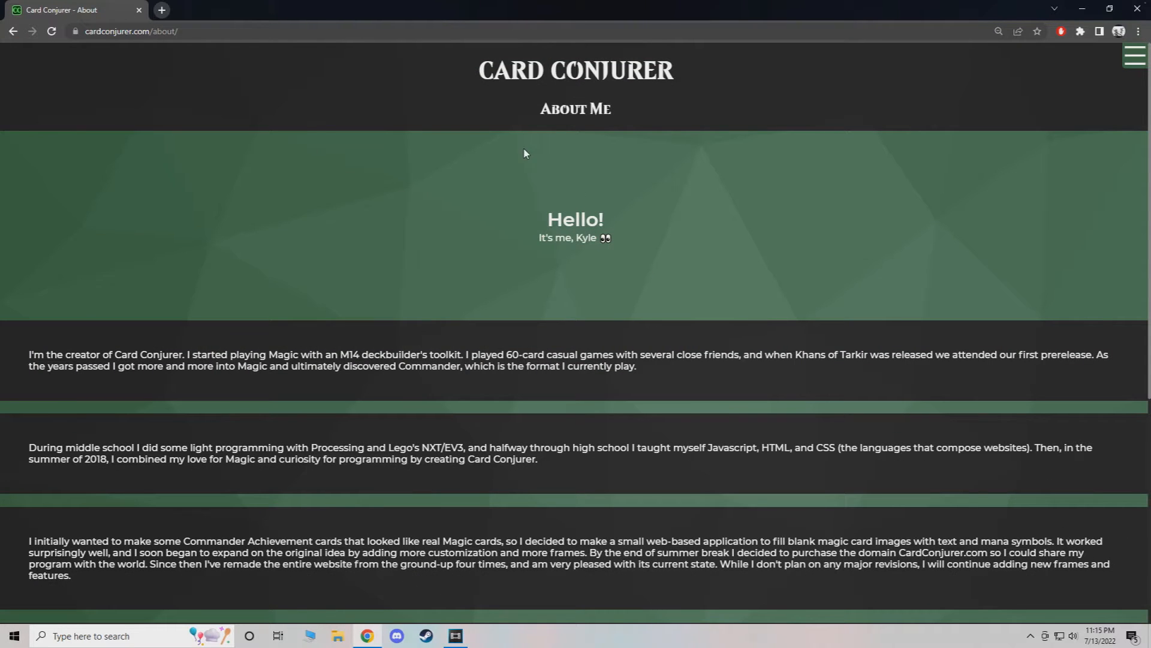
mouse_move(539, 244)
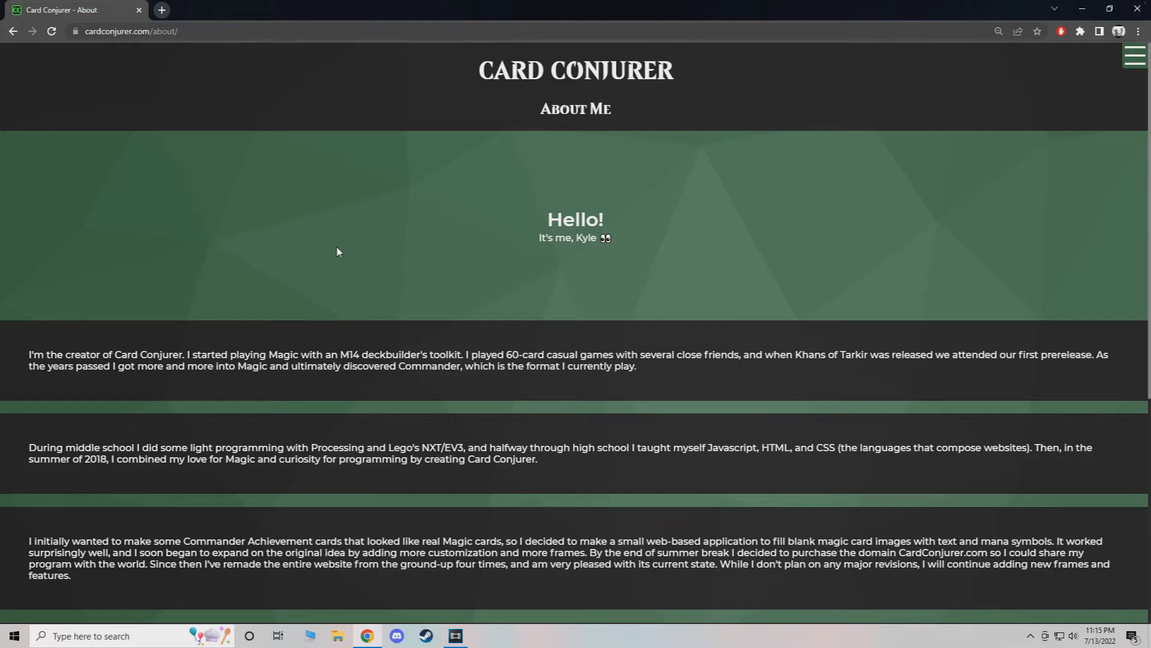
scroll(down, 3)
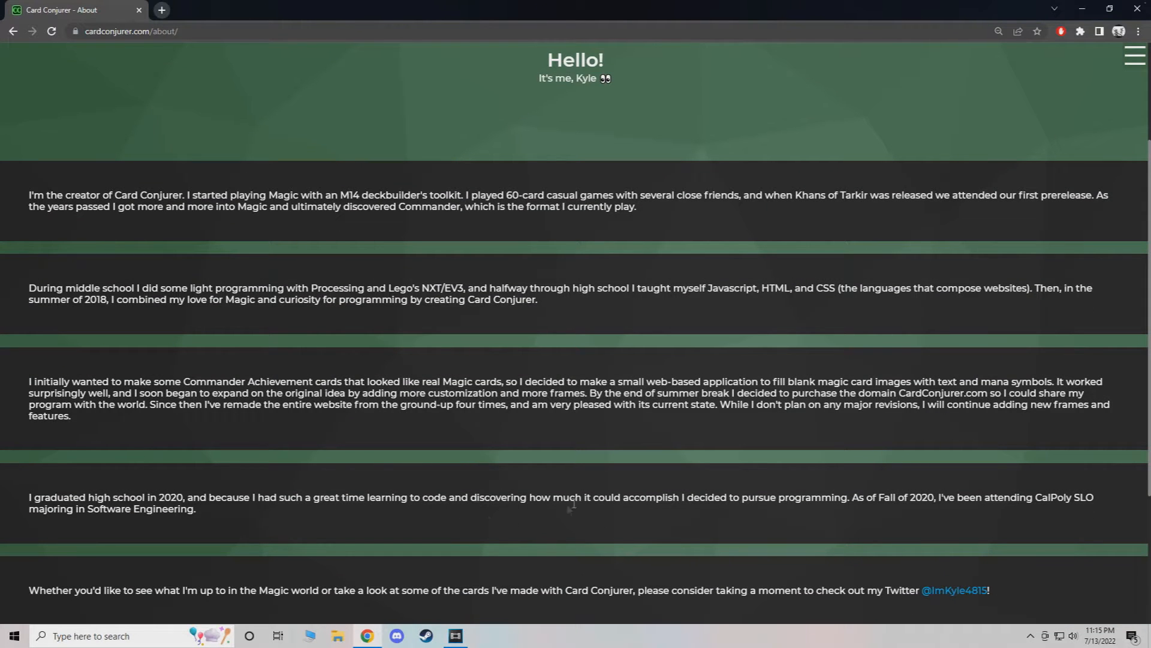
scroll(down, 3)
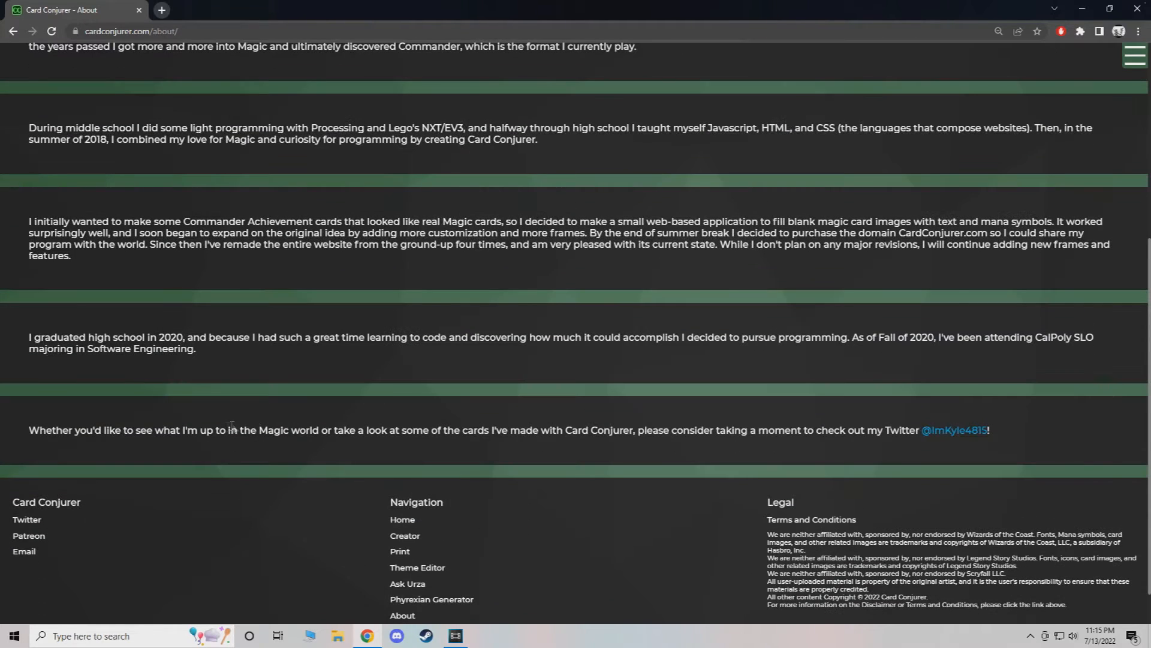
drag(28, 429, 833, 429)
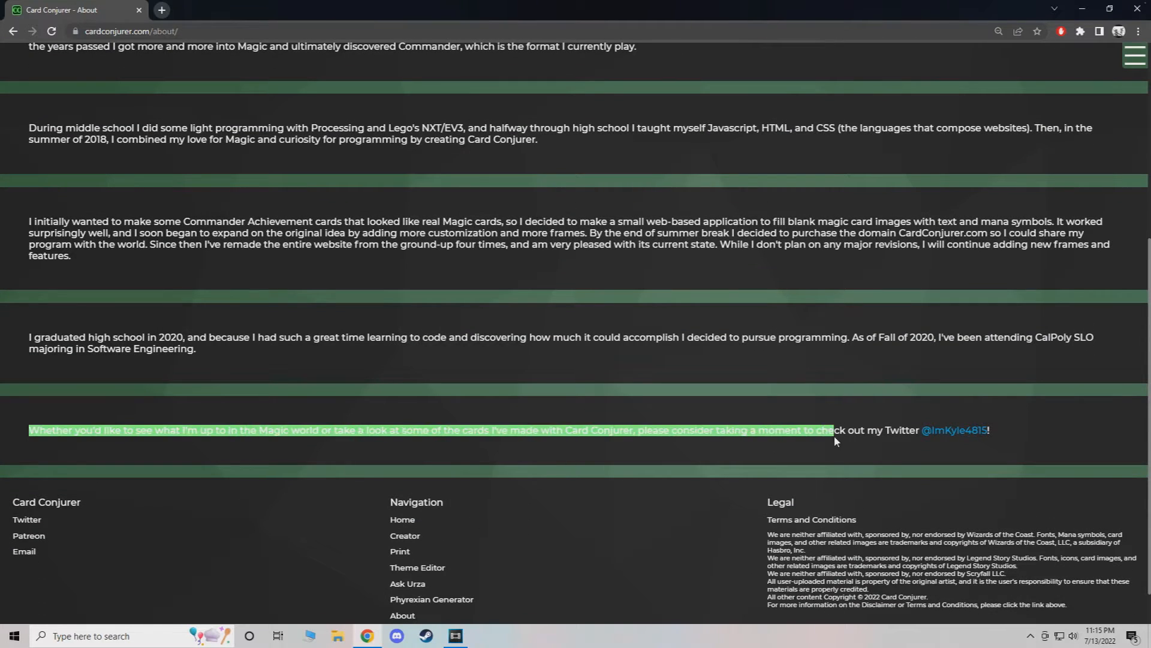
Follow the Patreon link and scroll through the $1, $3 and $5 membership tiers.
click(29, 537)
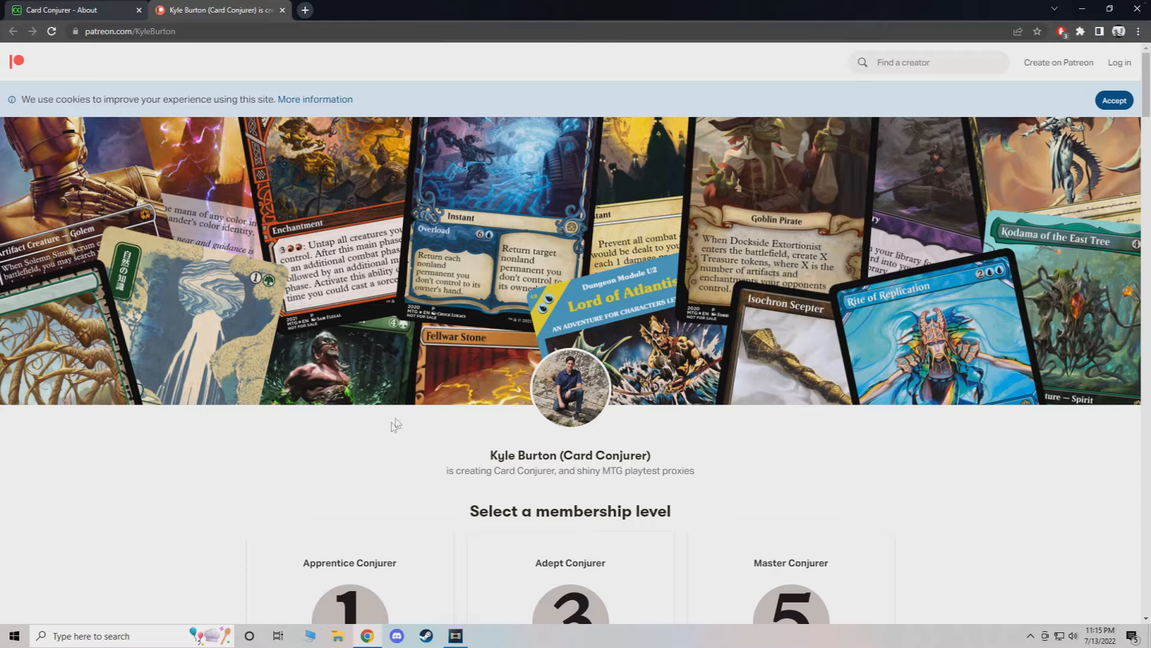
mouse_move(334, 439)
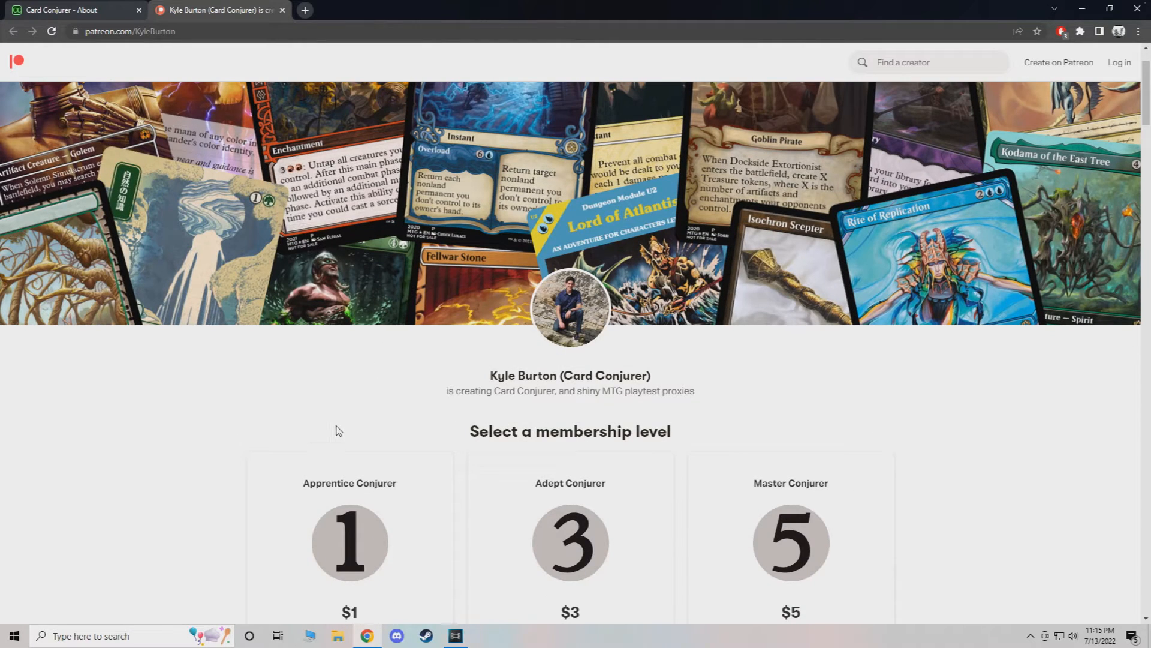
mouse_move(341, 420)
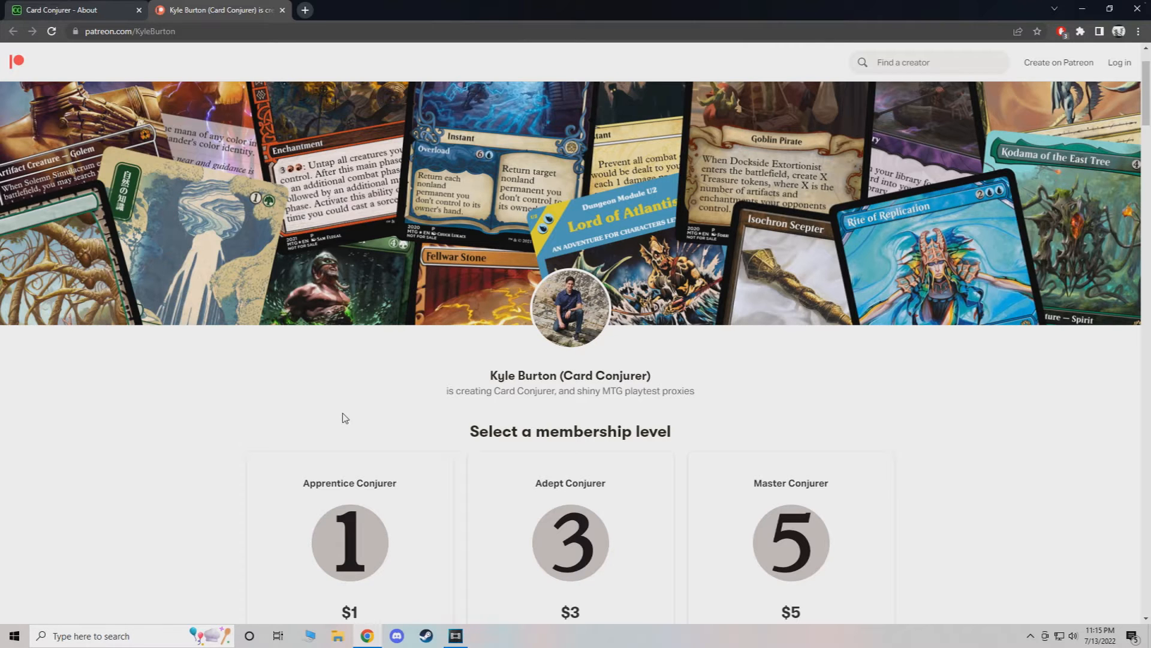
scroll(down, 3)
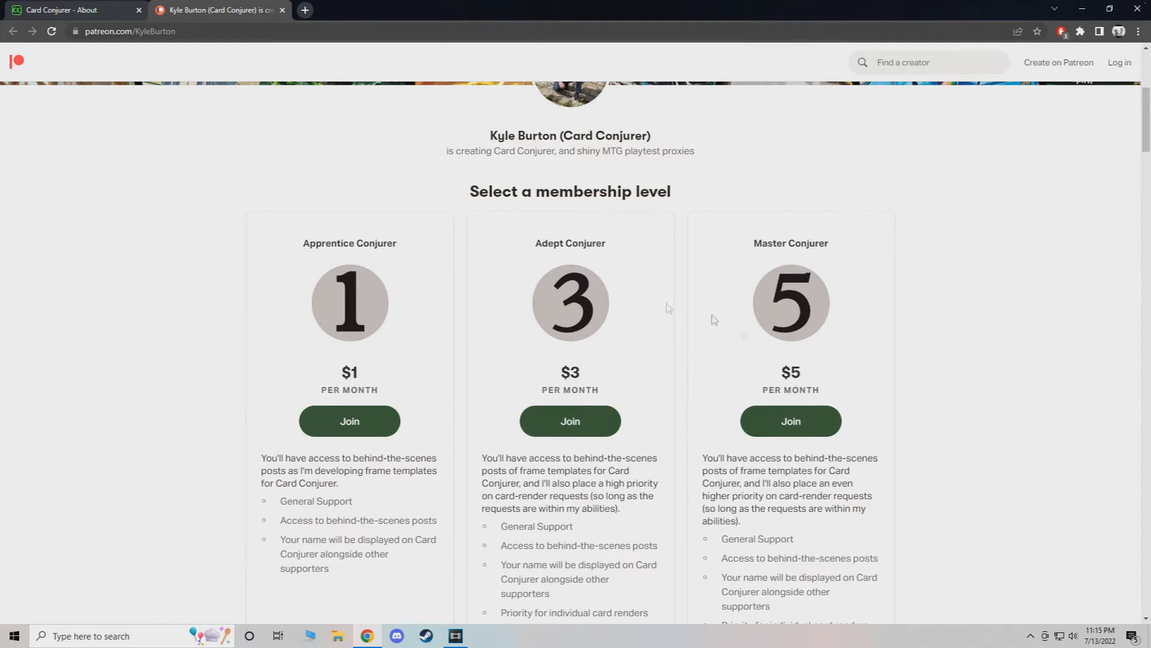
scroll(down, 3)
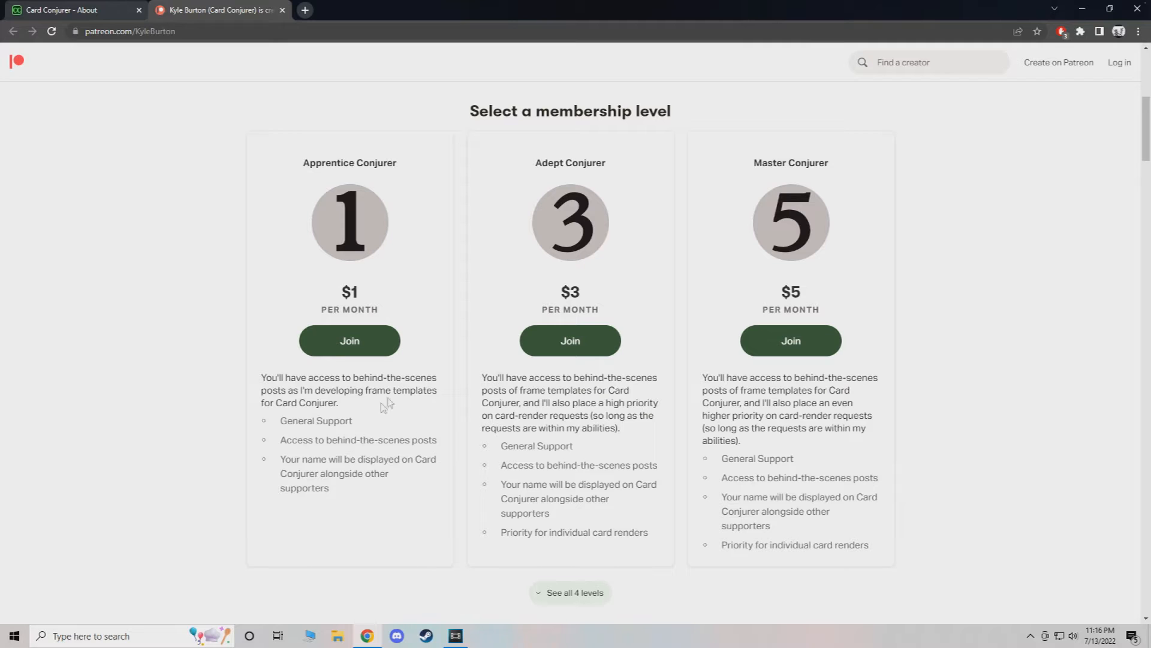
mouse_move(395, 294)
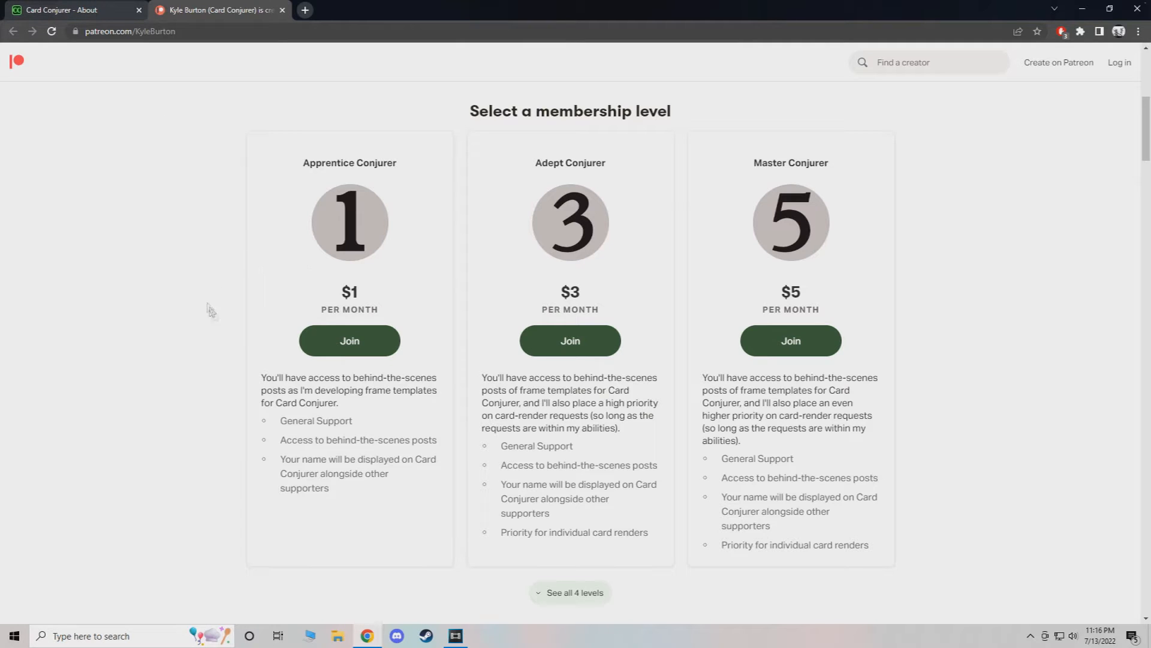
mouse_move(330, 415)
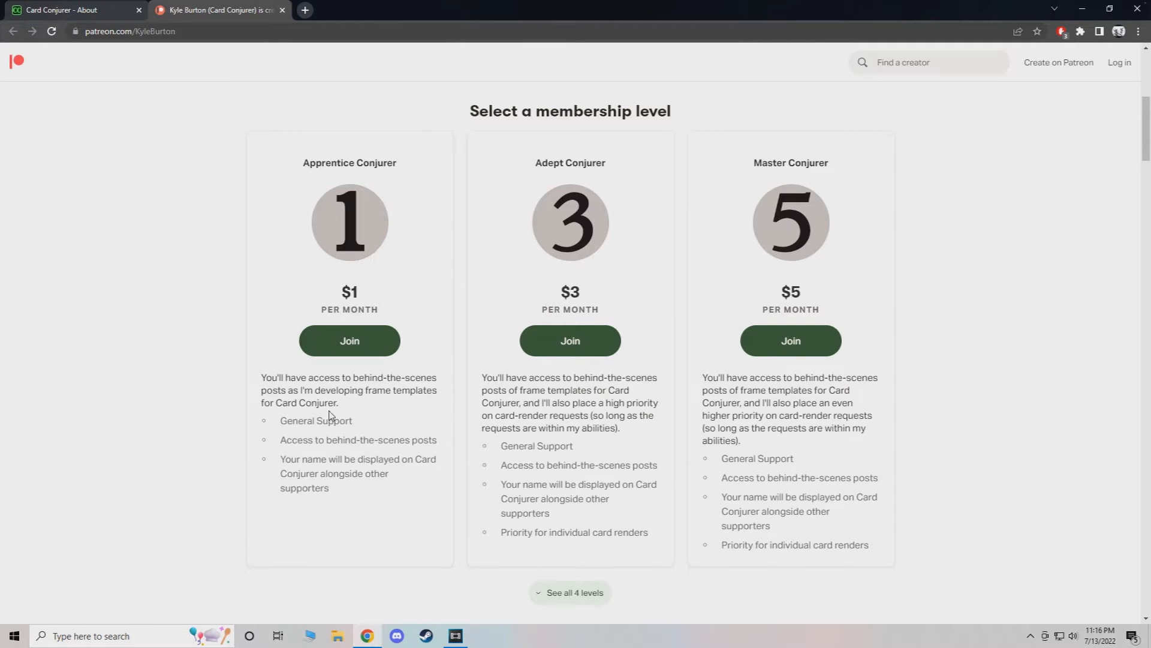
scroll(down, 3)
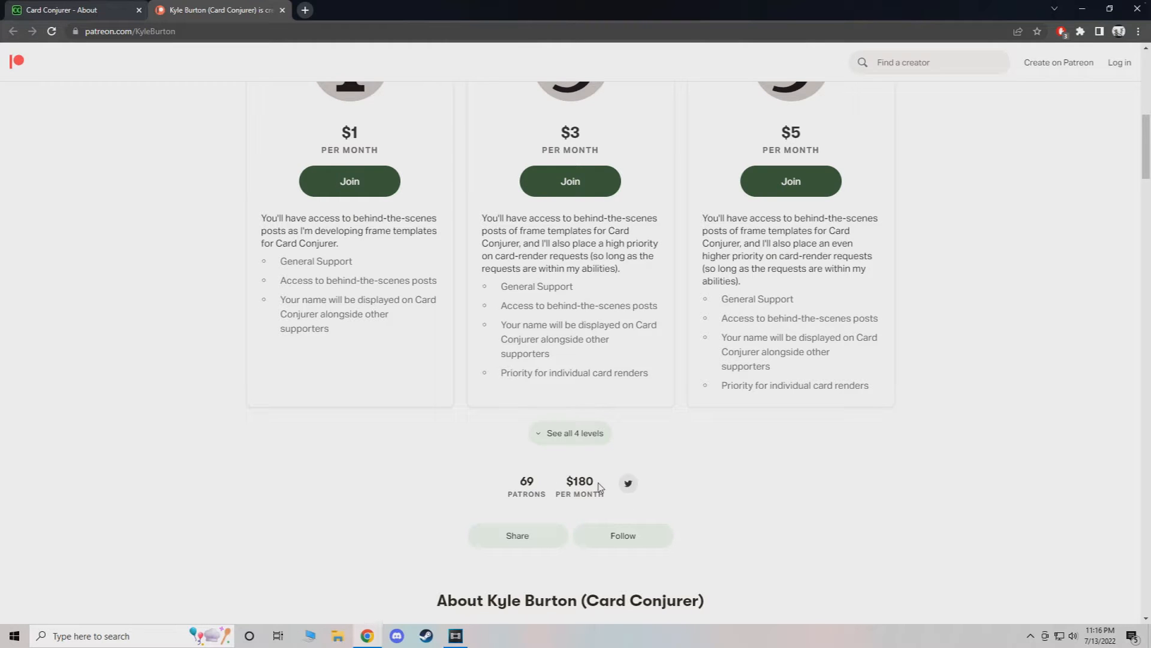
scroll(down, 3)
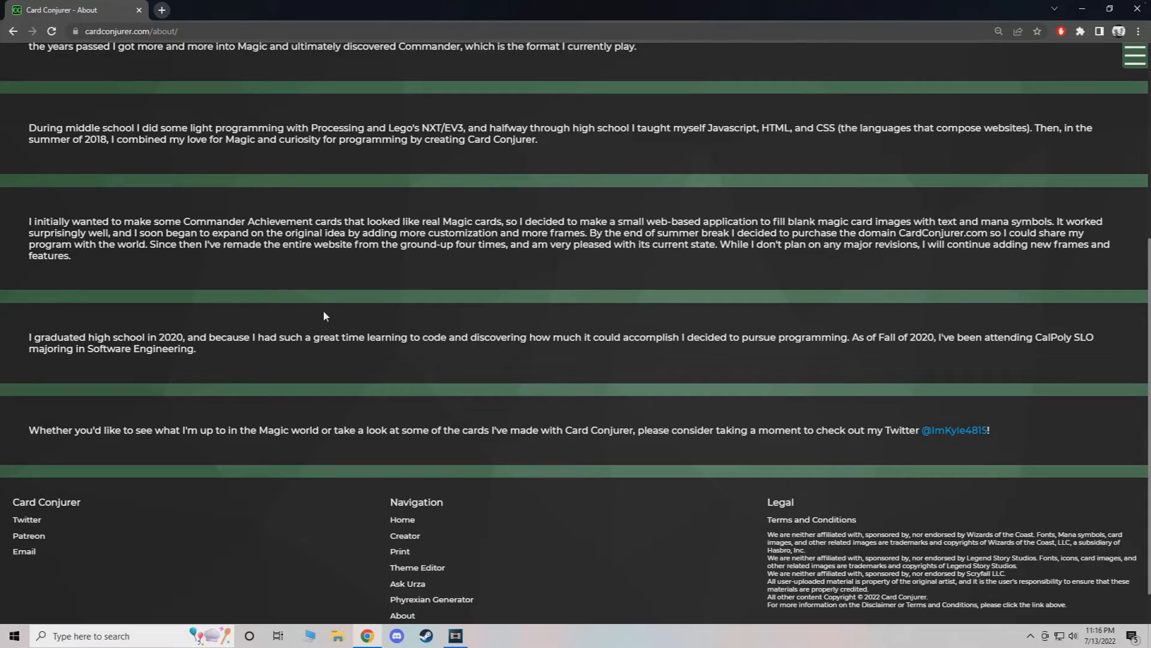
mouse_move(582, 380)
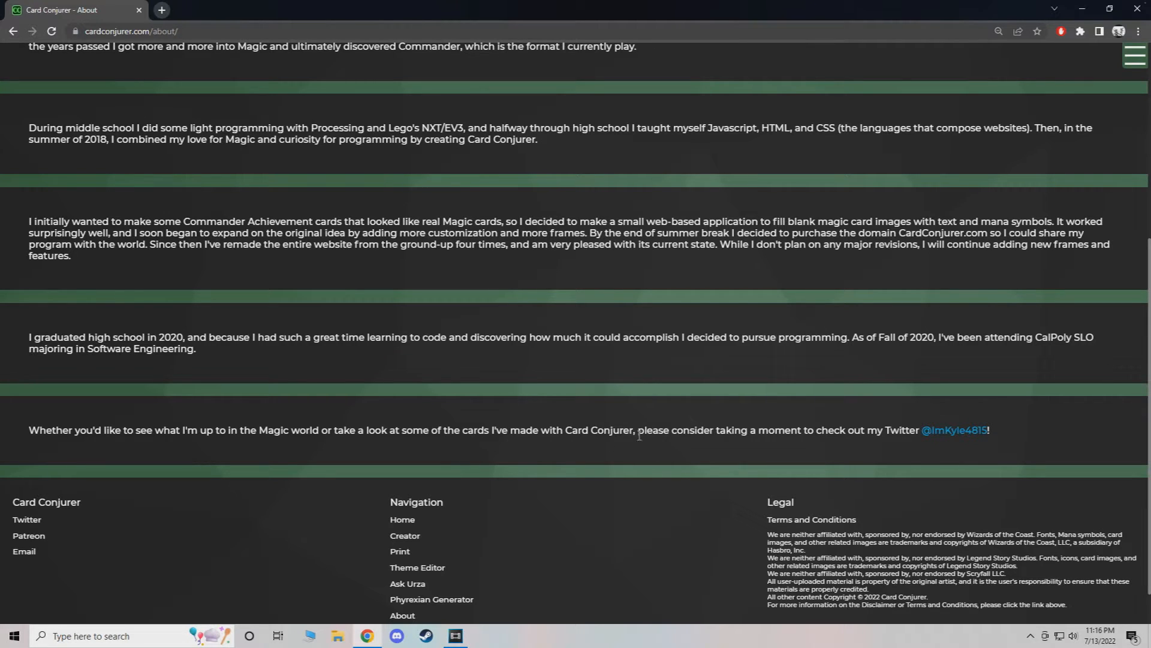
mouse_move(402, 521)
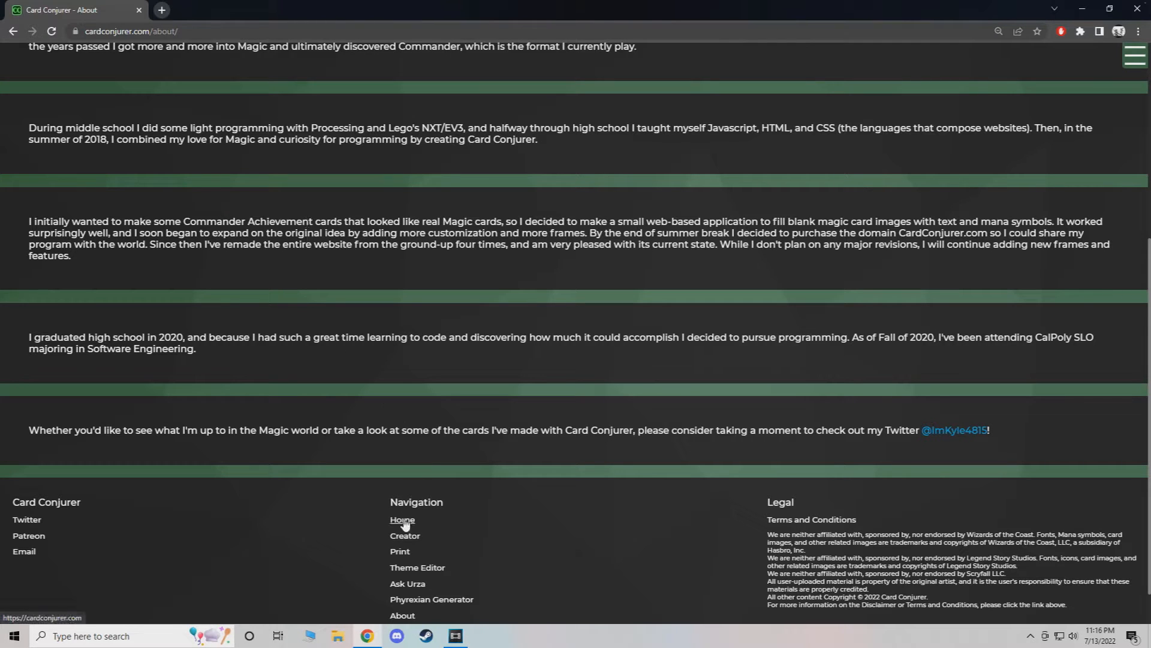
Go back to Home and scroll down to the Get Started section.
click(402, 519)
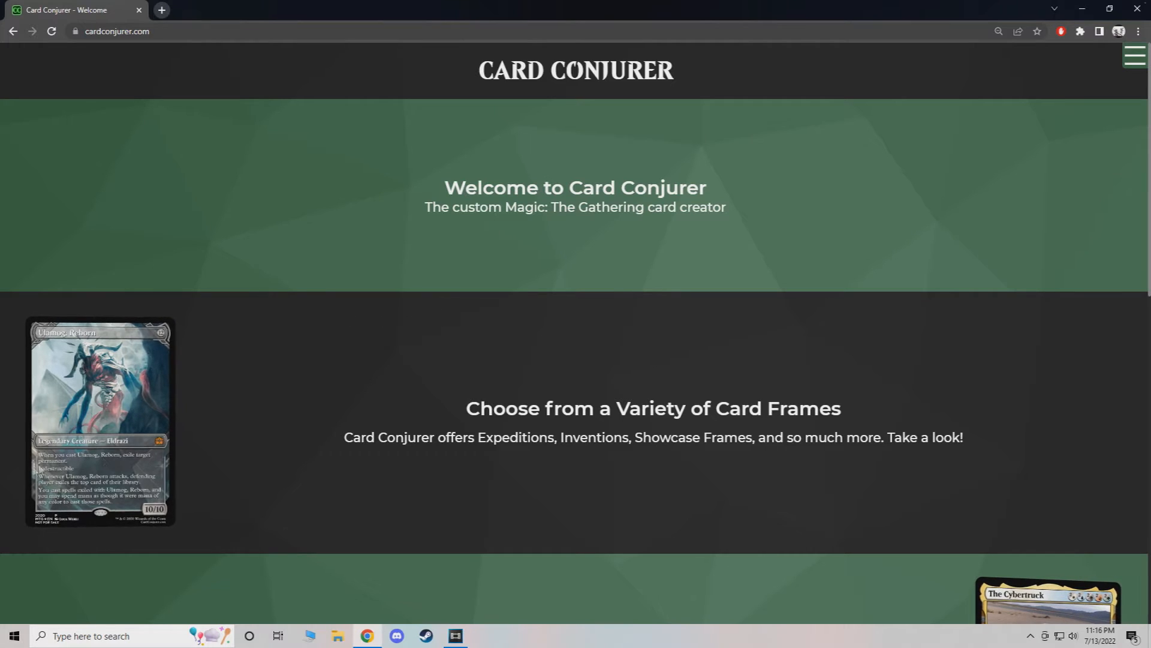
scroll(down, 3)
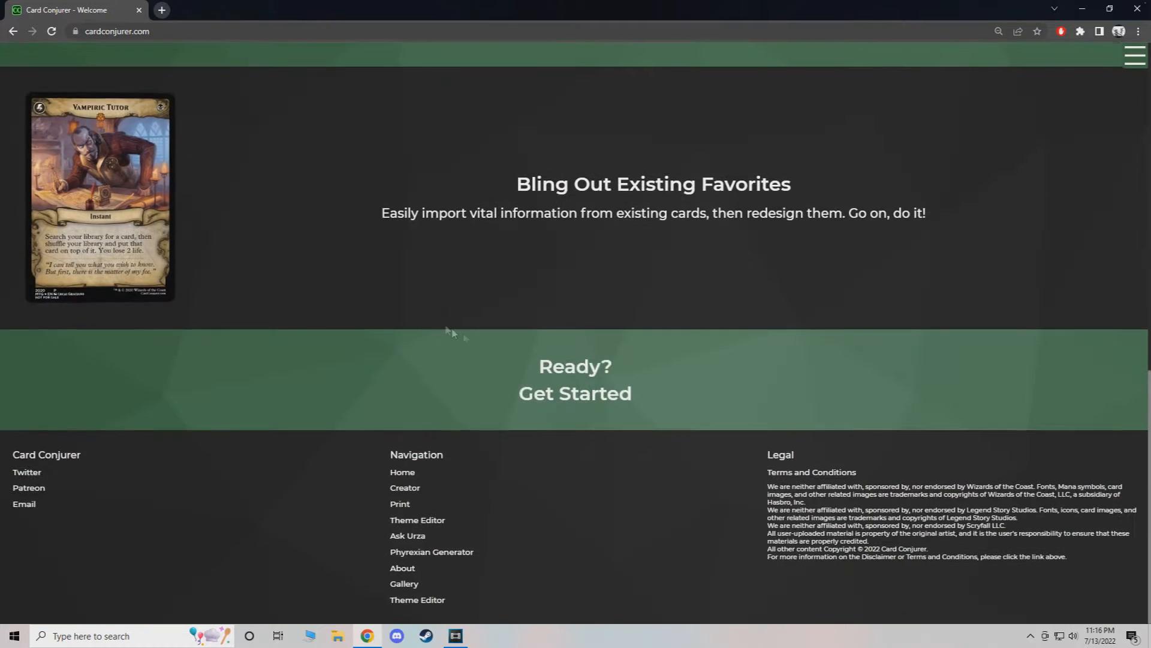
mouse_move(575, 393)
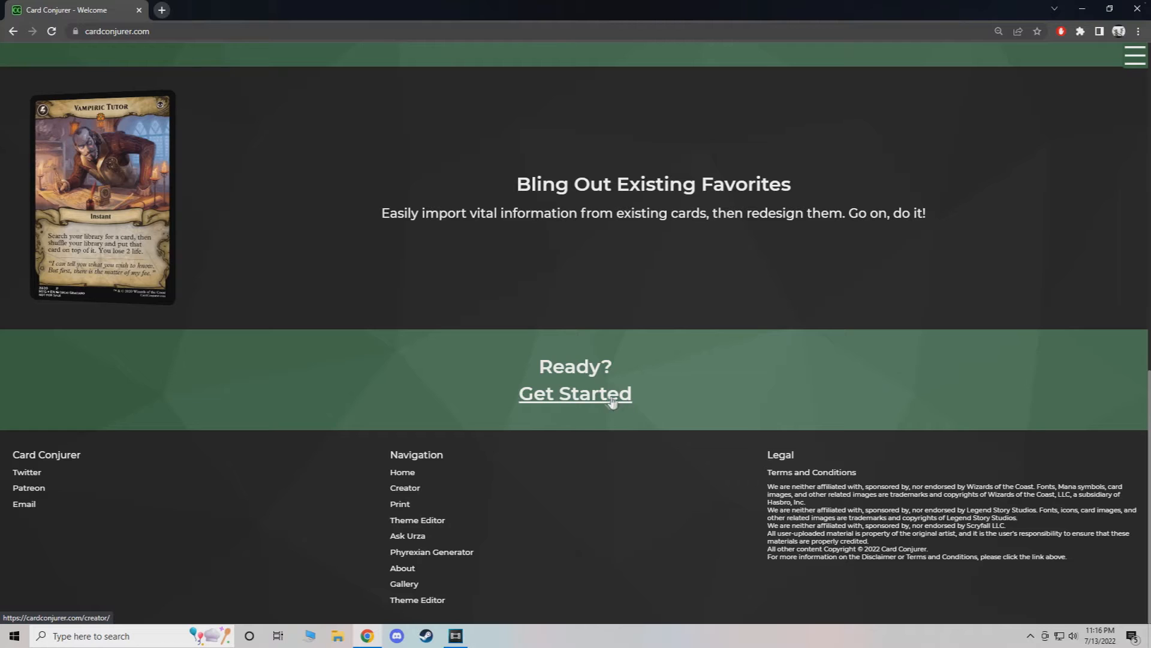
mouse_move(425, 478)
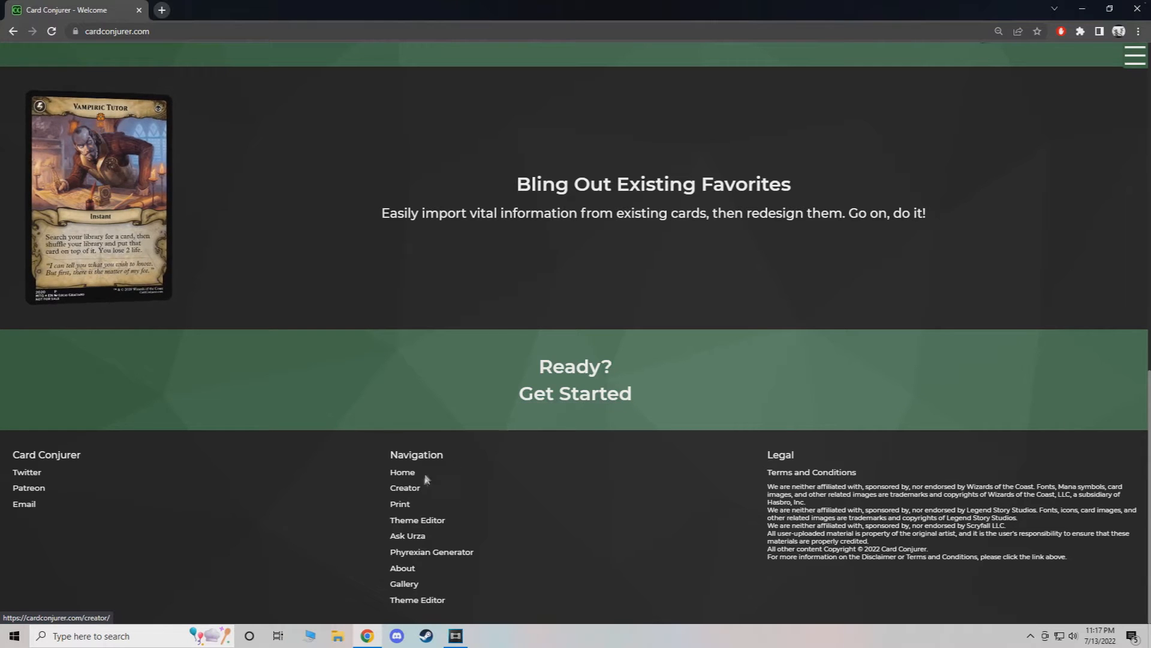
Launch the Creator via Get Started and browse the Frame tab's groups, images and masks.
click(405, 488)
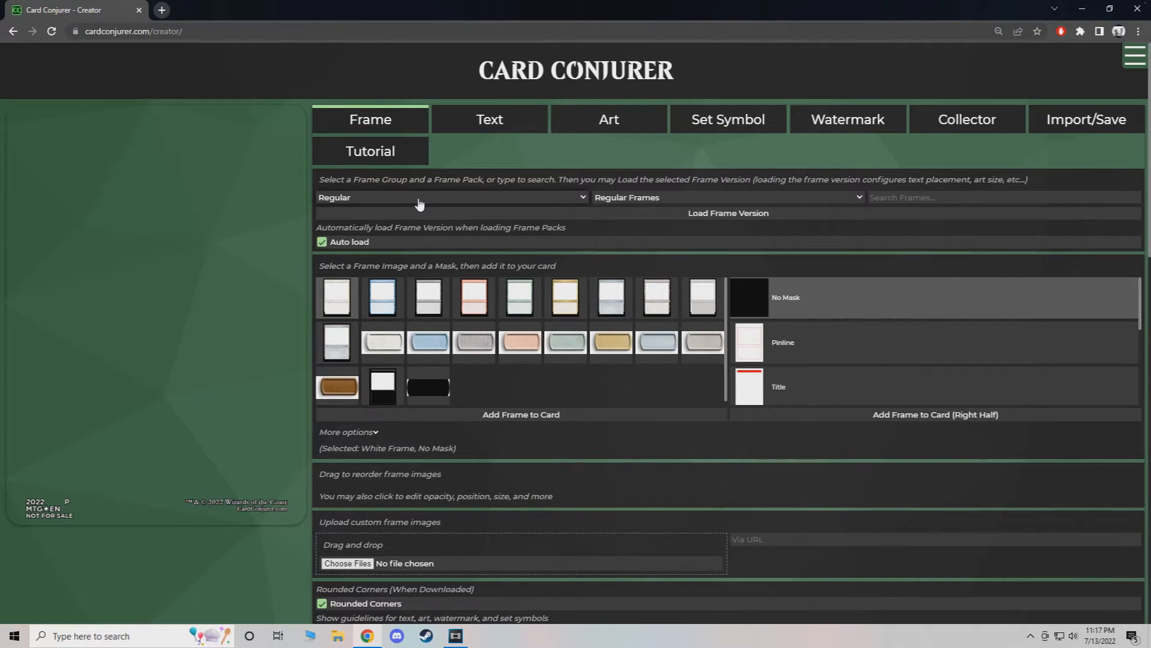
mouse_move(720, 255)
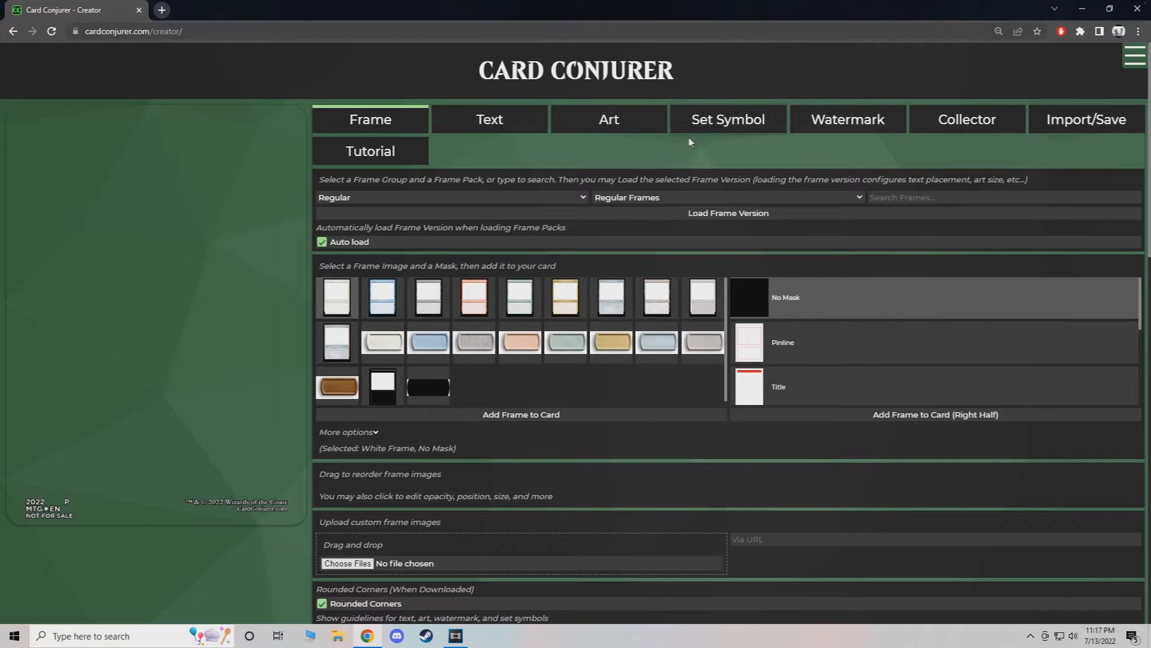
mouse_move(471, 489)
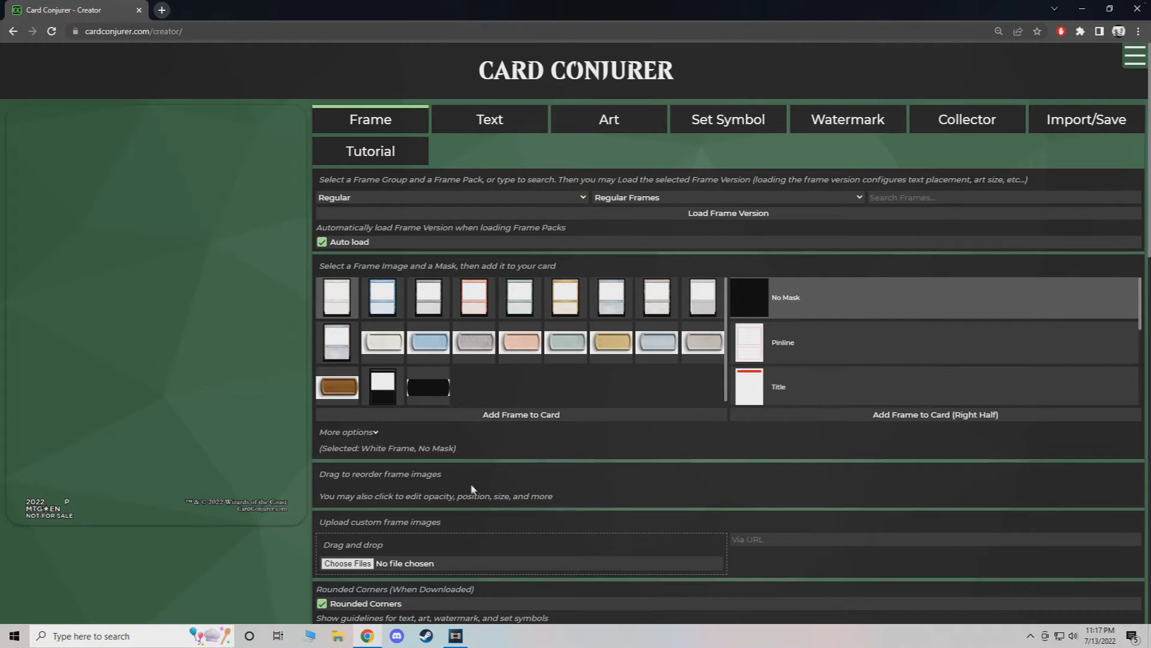
scroll(down, 3)
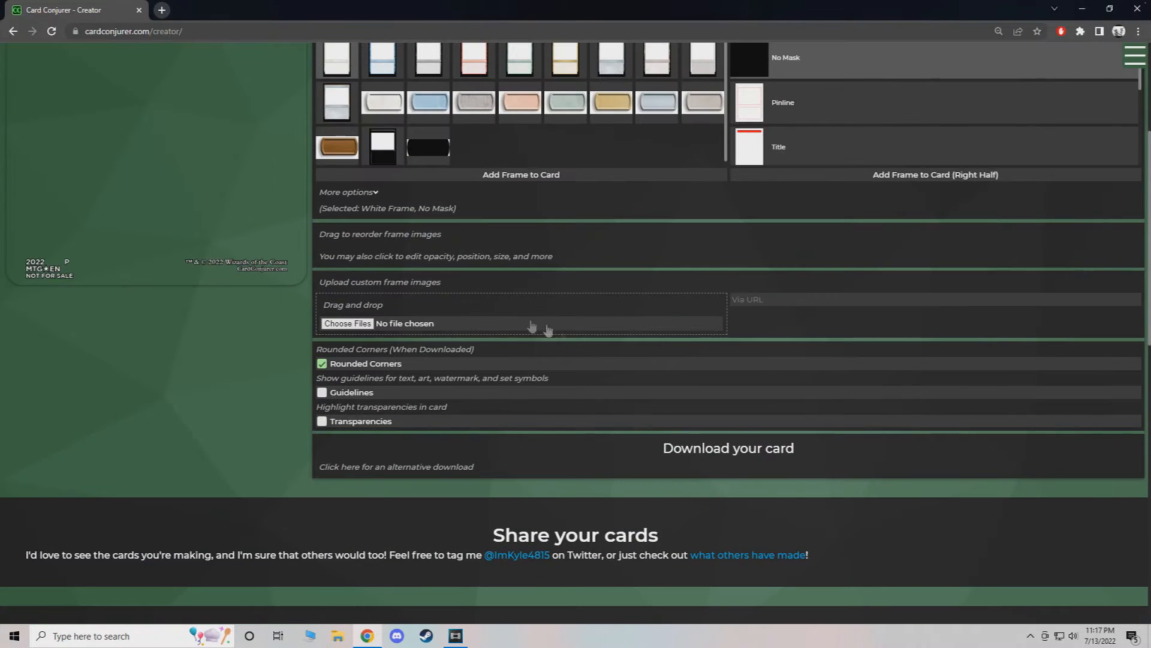
scroll(up, 3)
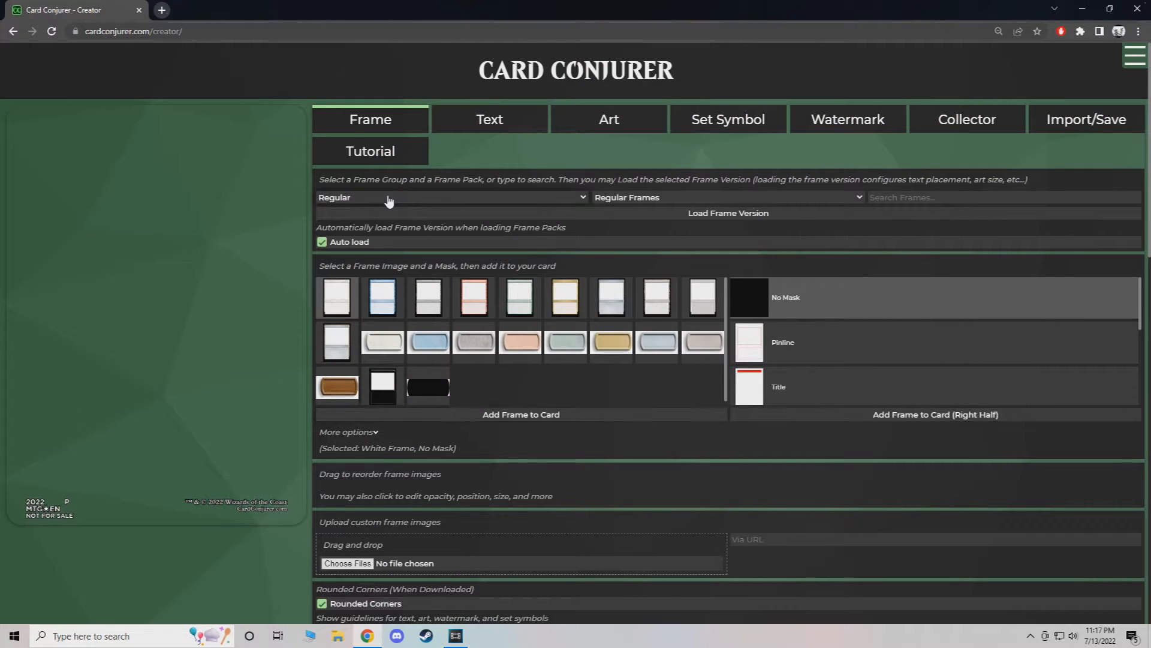
Load Golden Age (SNC) after trying Mystical Archive, add Regular Frame, discard a test Legendary Frame.
click(449, 197)
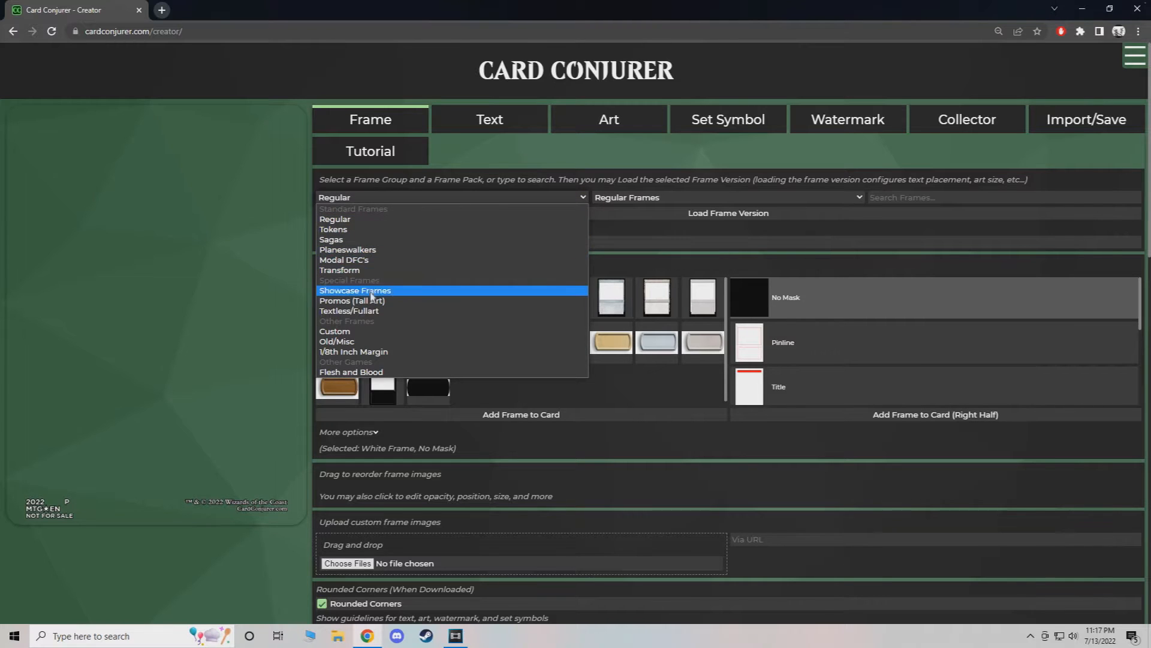
click(355, 290)
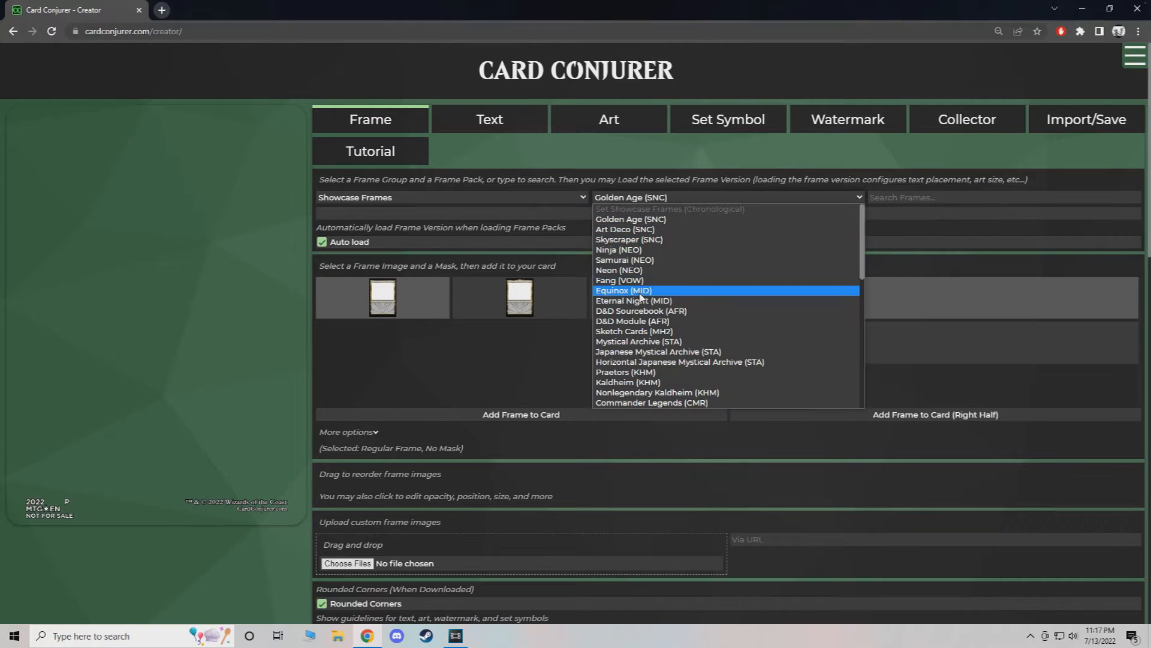
mouse_move(637, 340)
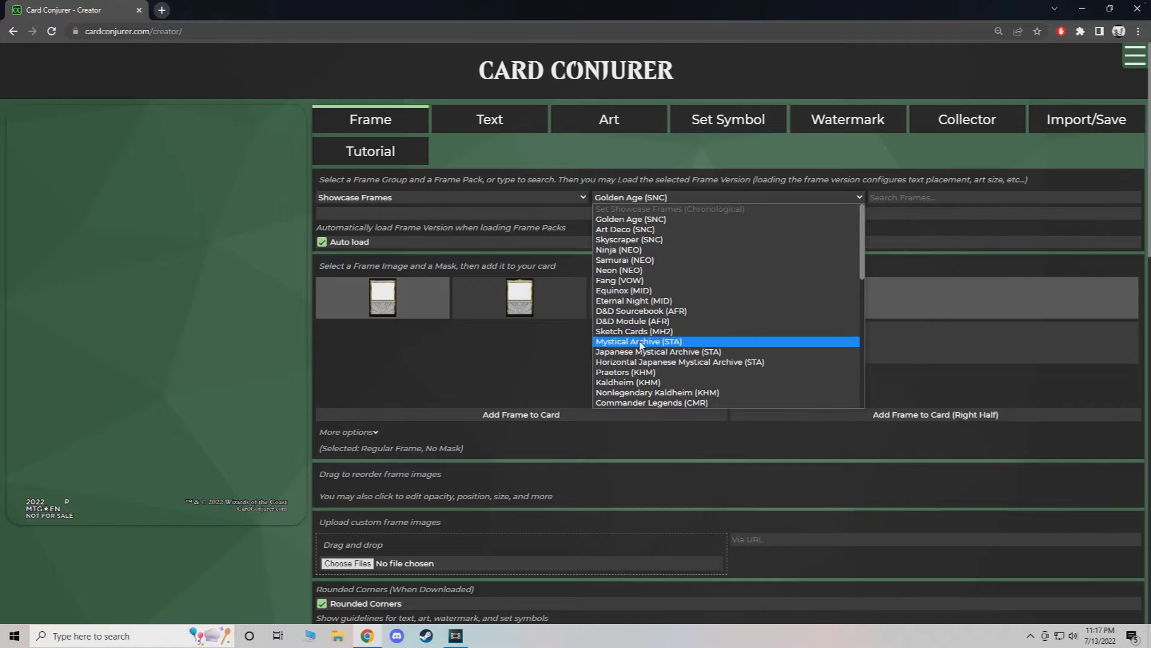
click(638, 341)
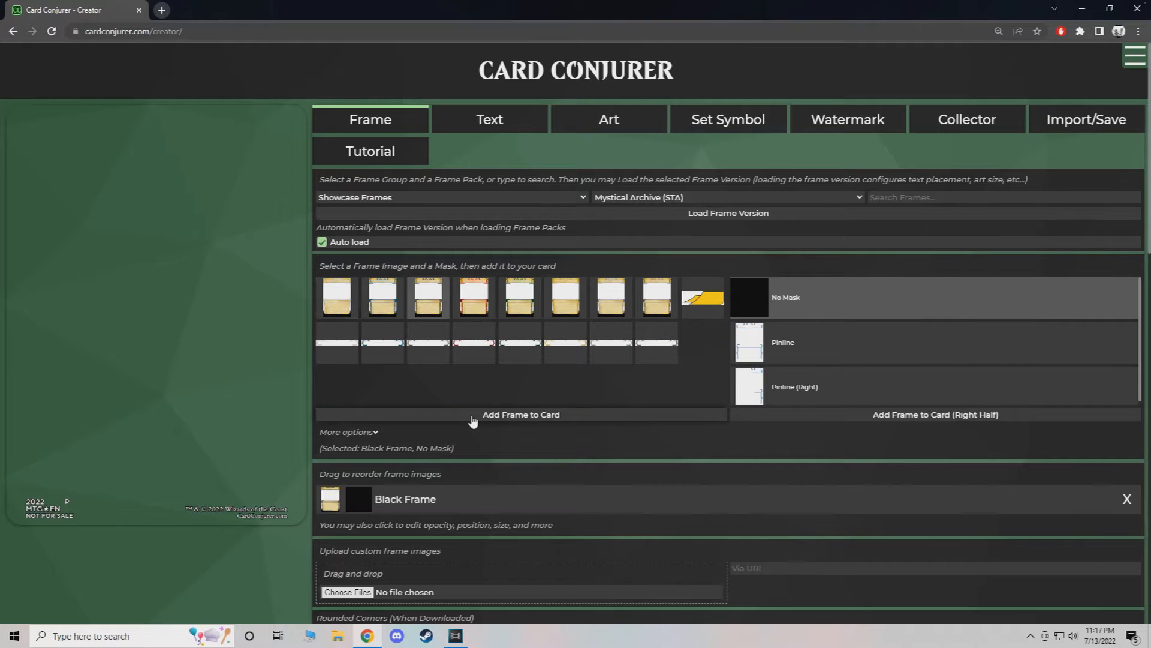
click(520, 415)
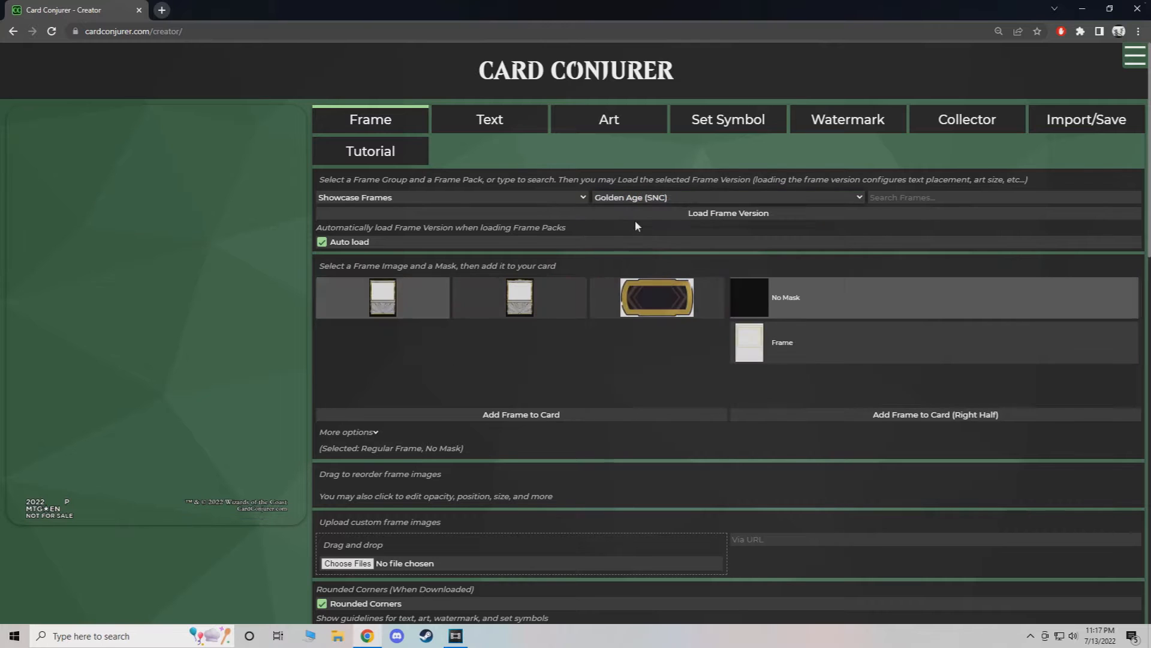
click(519, 415)
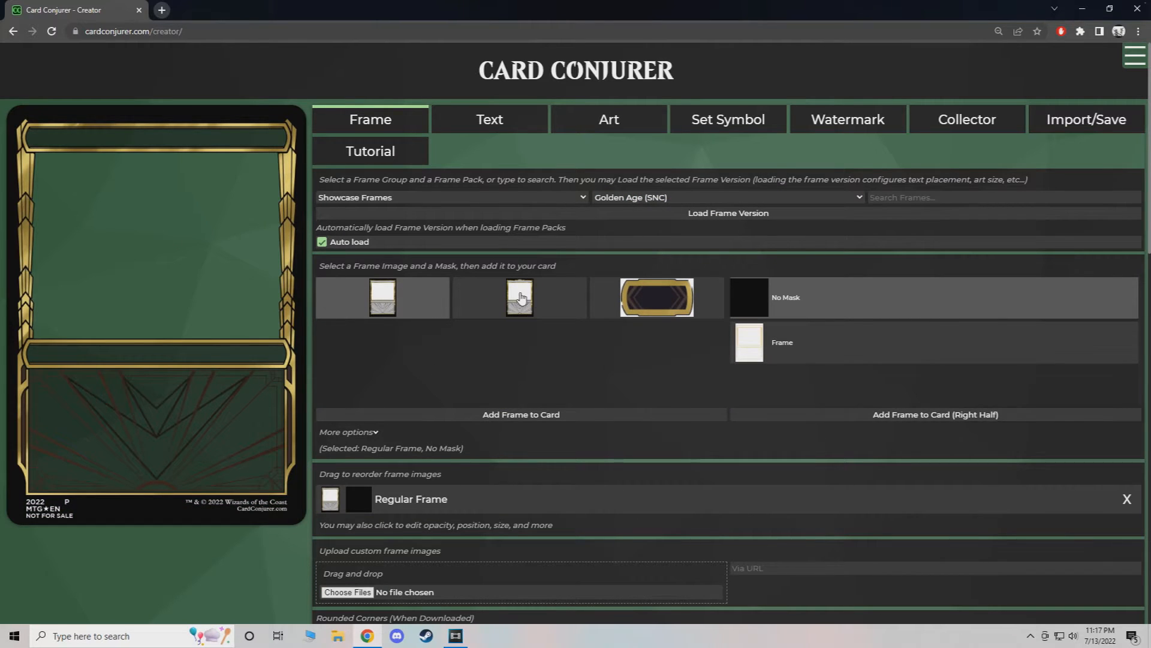
click(518, 297)
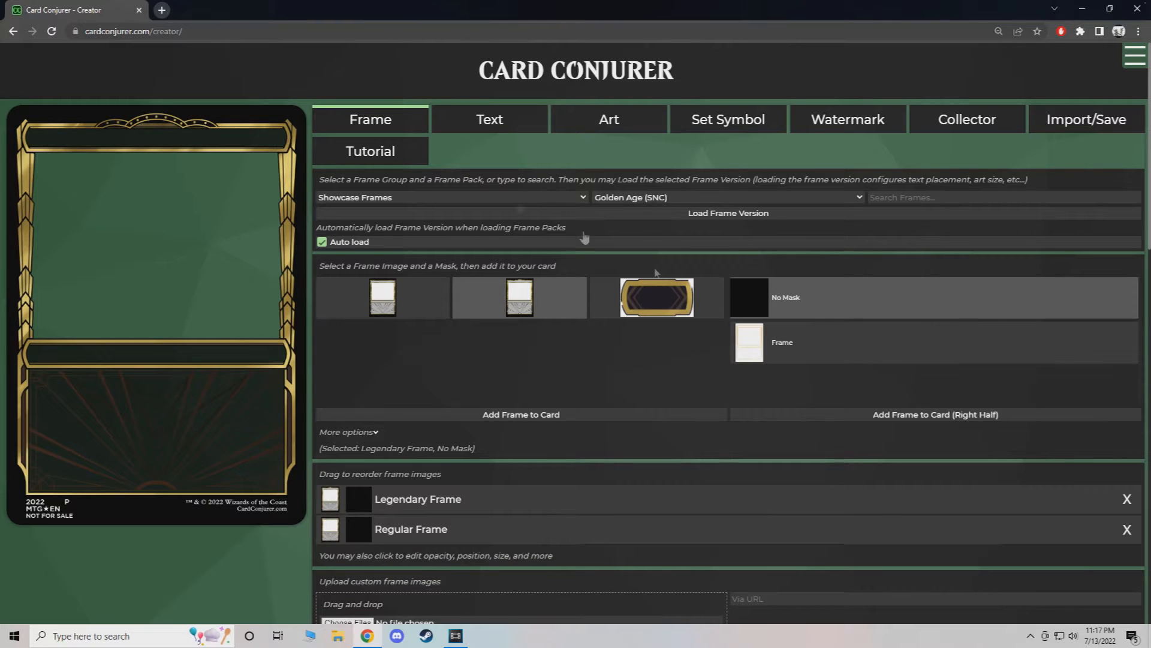
click(1126, 499)
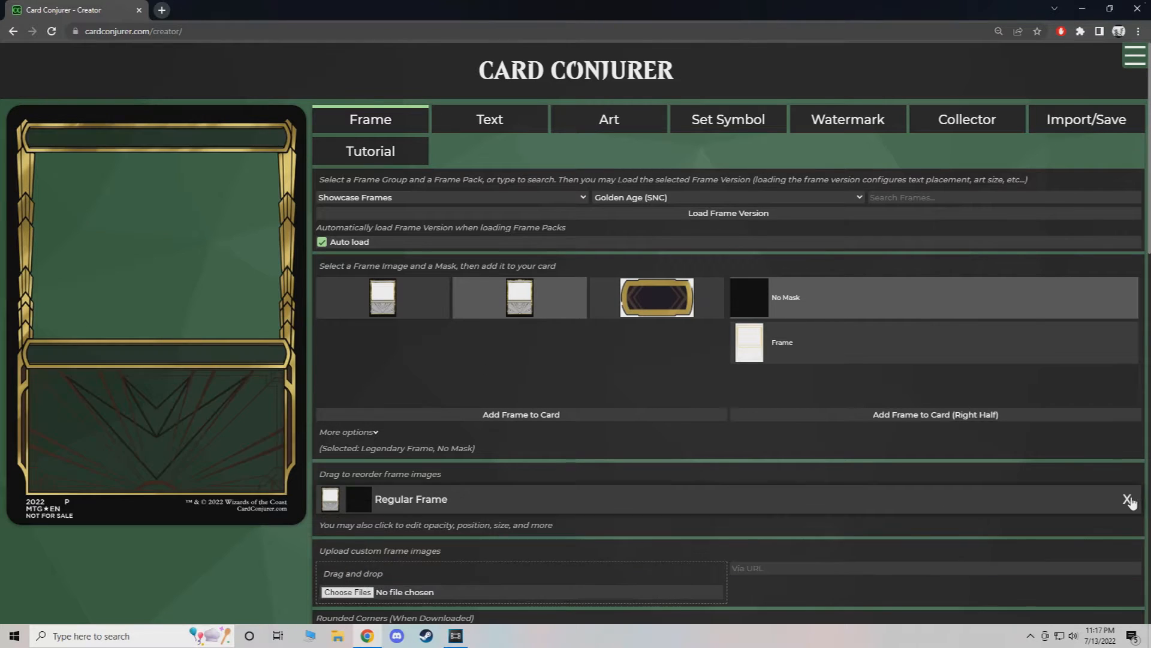
Load the Art Deco (SNC) pack and add its white frame to the card.
click(727, 197)
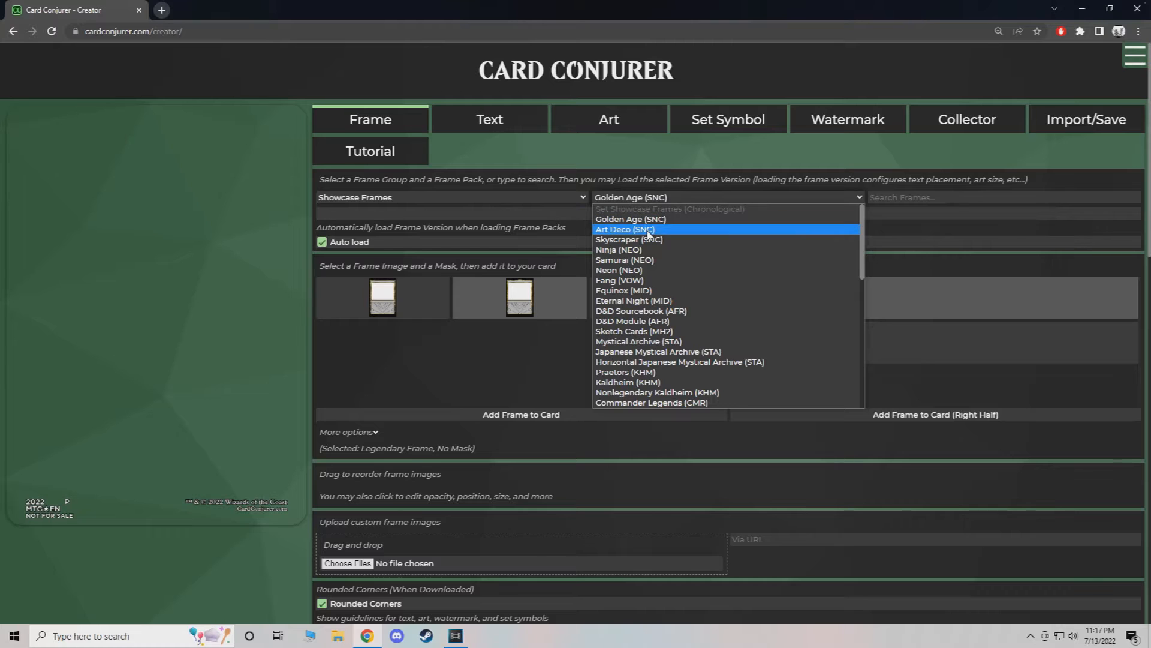
click(622, 229)
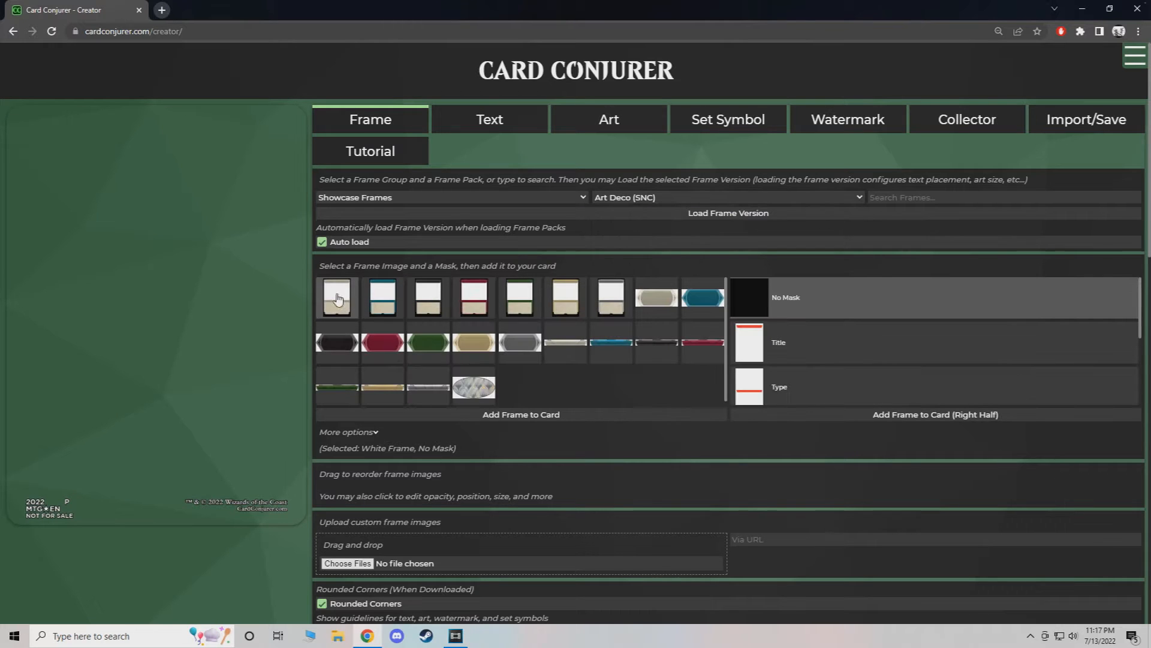
click(520, 415)
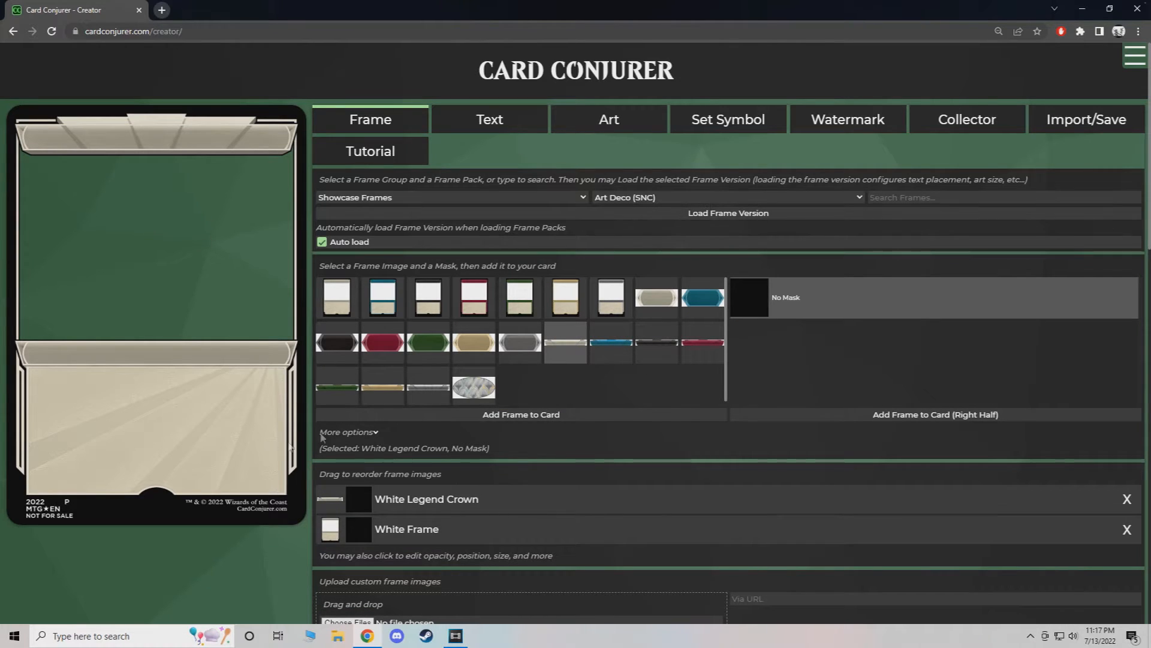
Switch to Extended Art (Regular), add a frame, then remove the black and blue layers.
click(1128, 499)
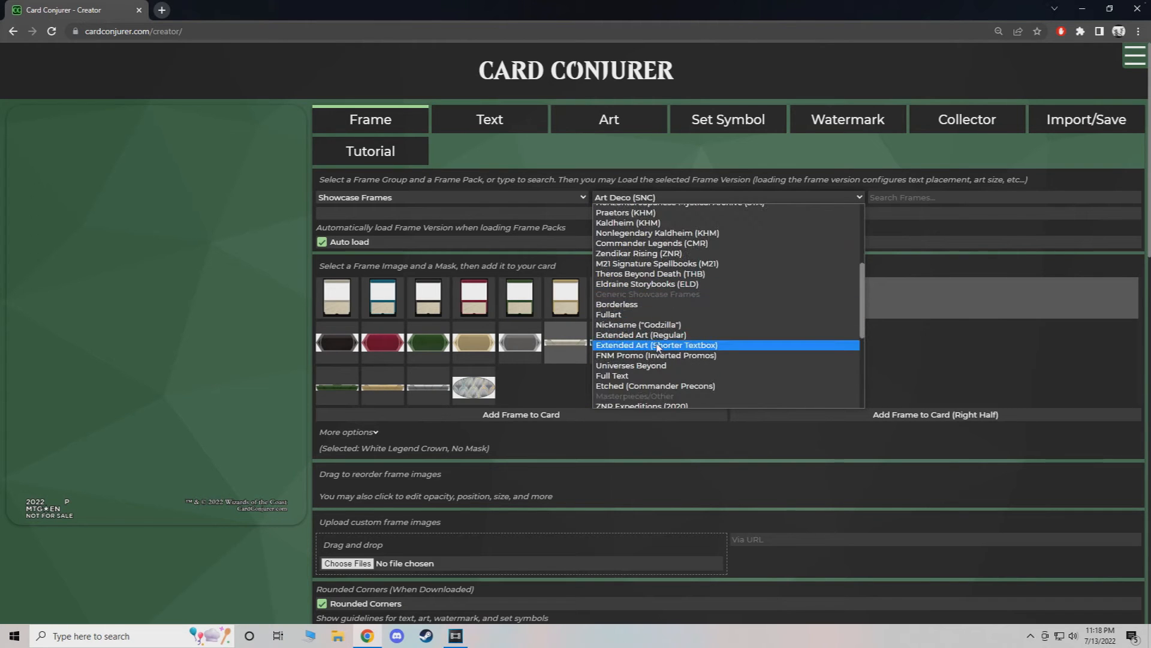
click(640, 335)
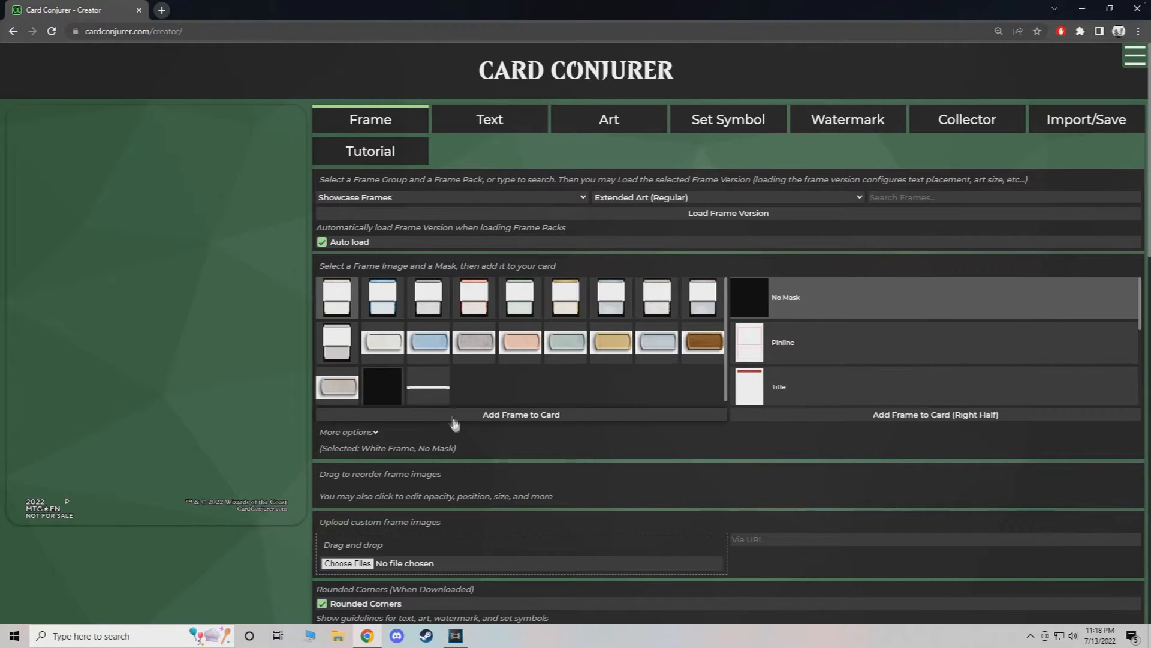
click(520, 415)
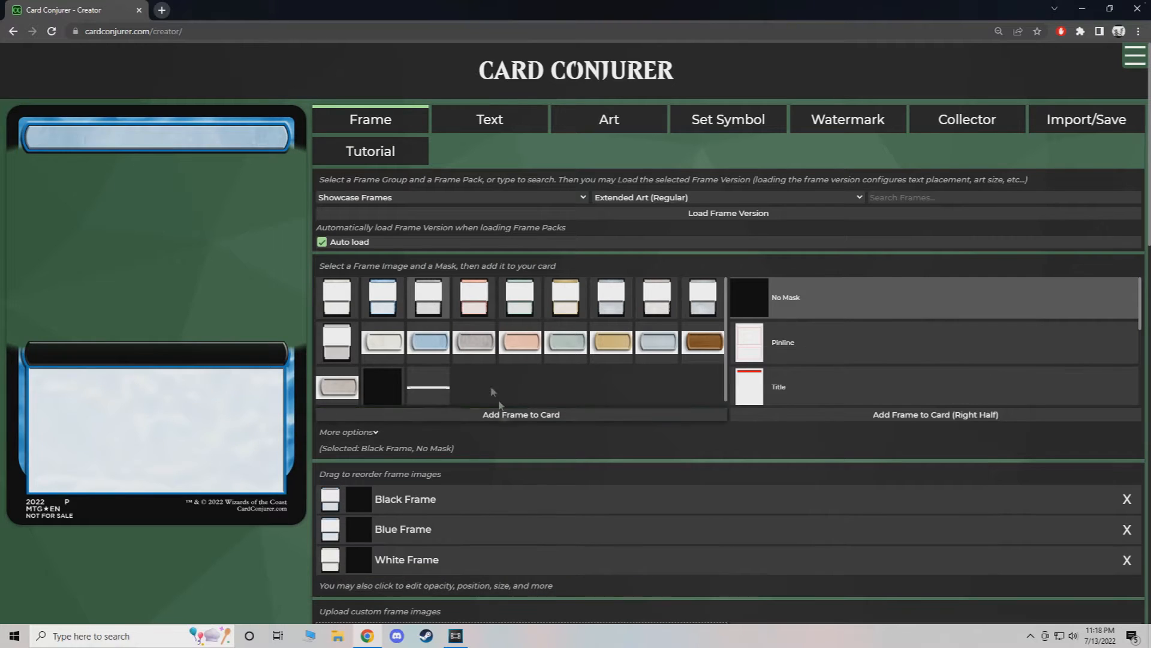
click(1127, 498)
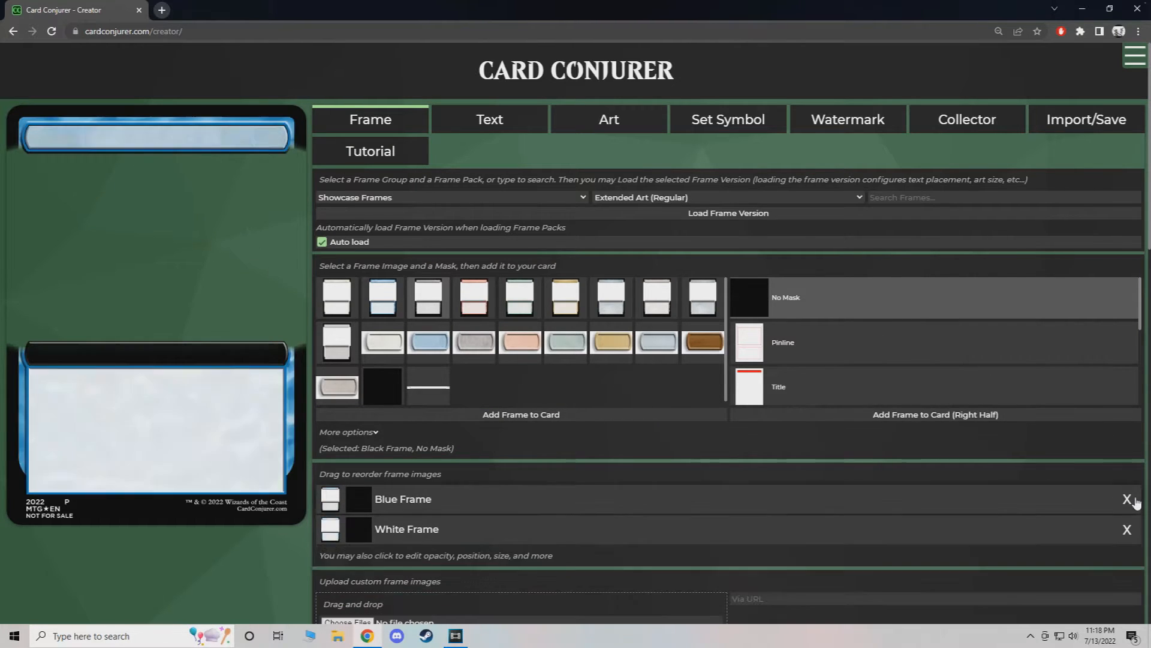
click(726, 197)
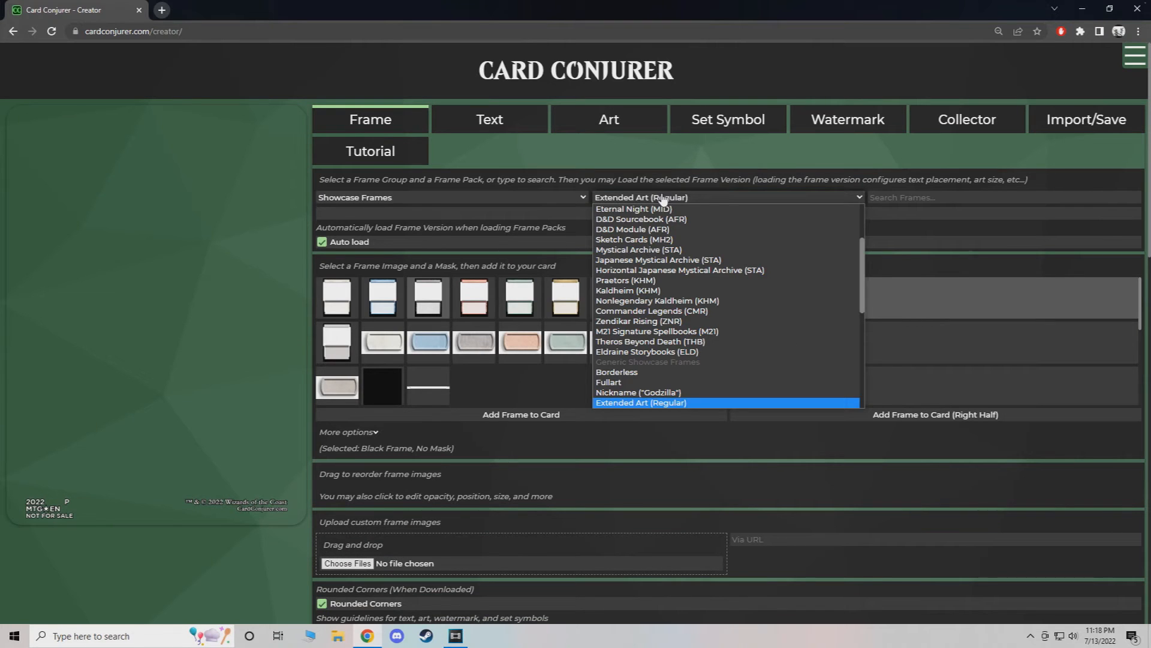
Scroll the frame pack list and load Nickname ("Godzilla").
scroll(down, 3)
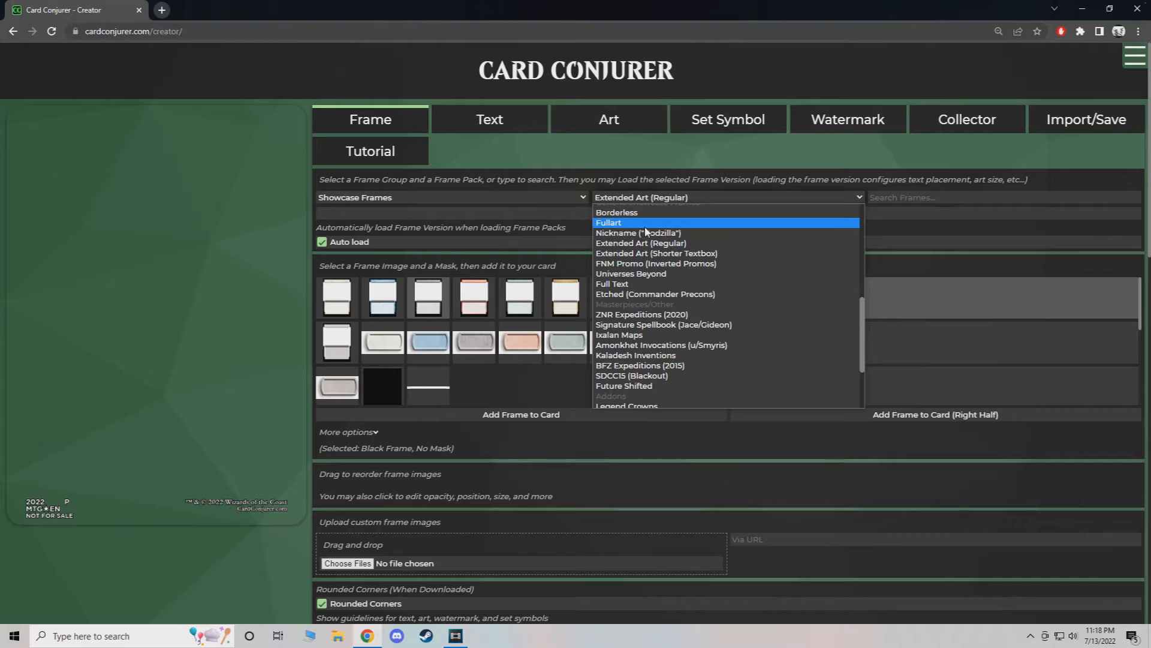
mouse_move(645, 233)
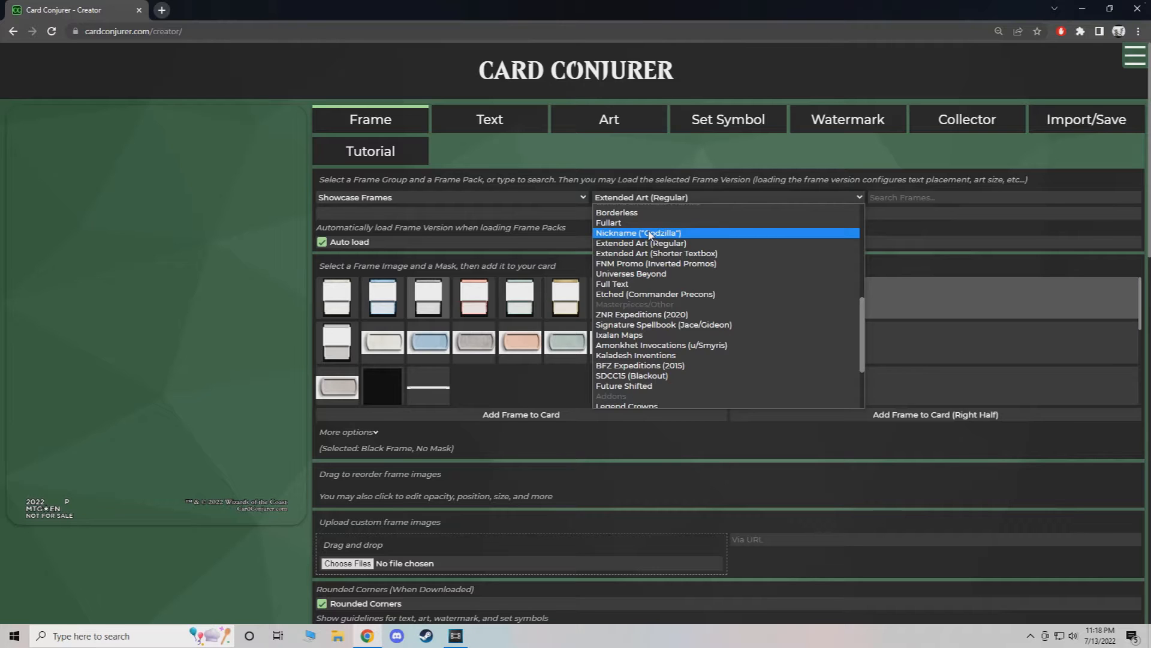
click(638, 233)
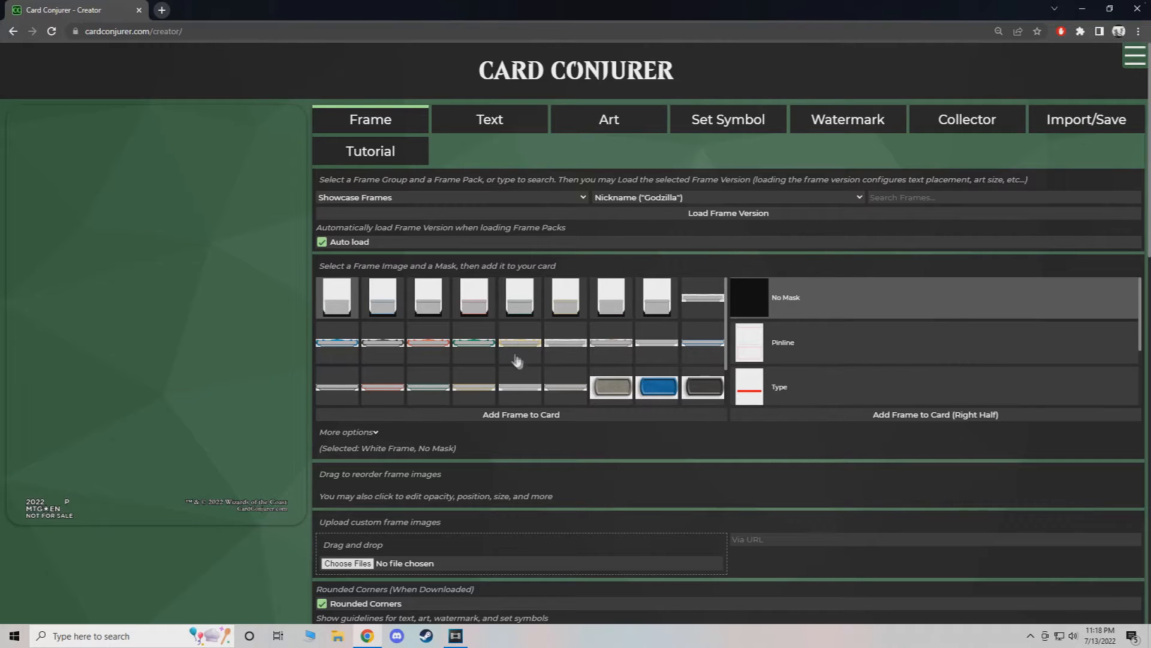
mouse_move(356, 301)
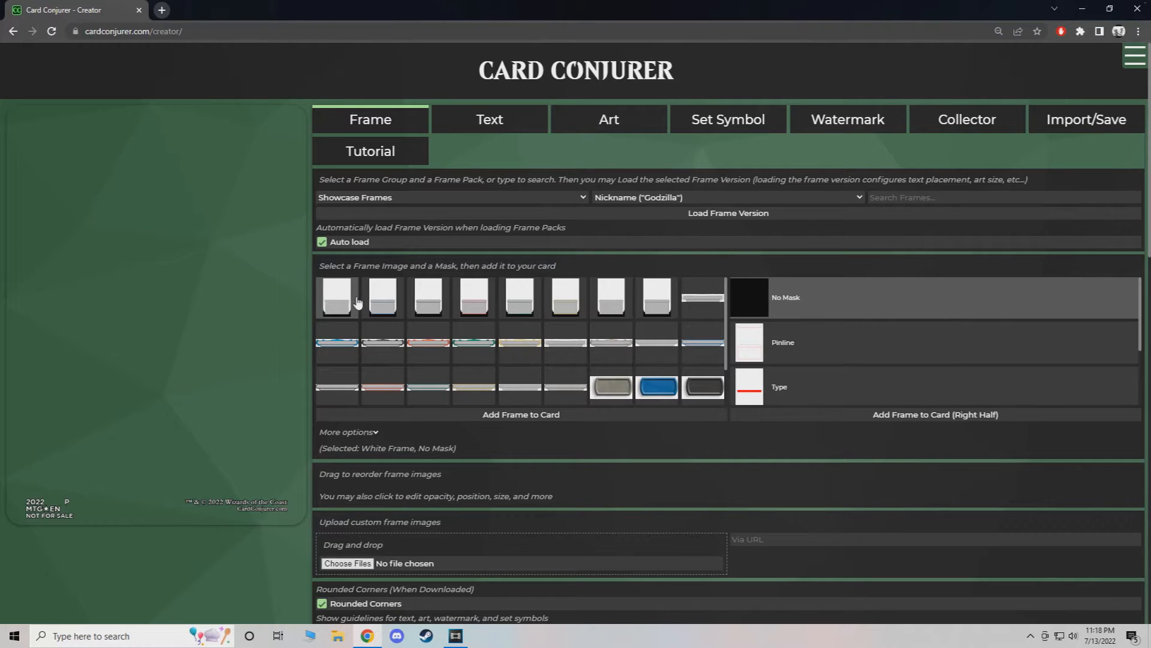
mouse_move(376, 308)
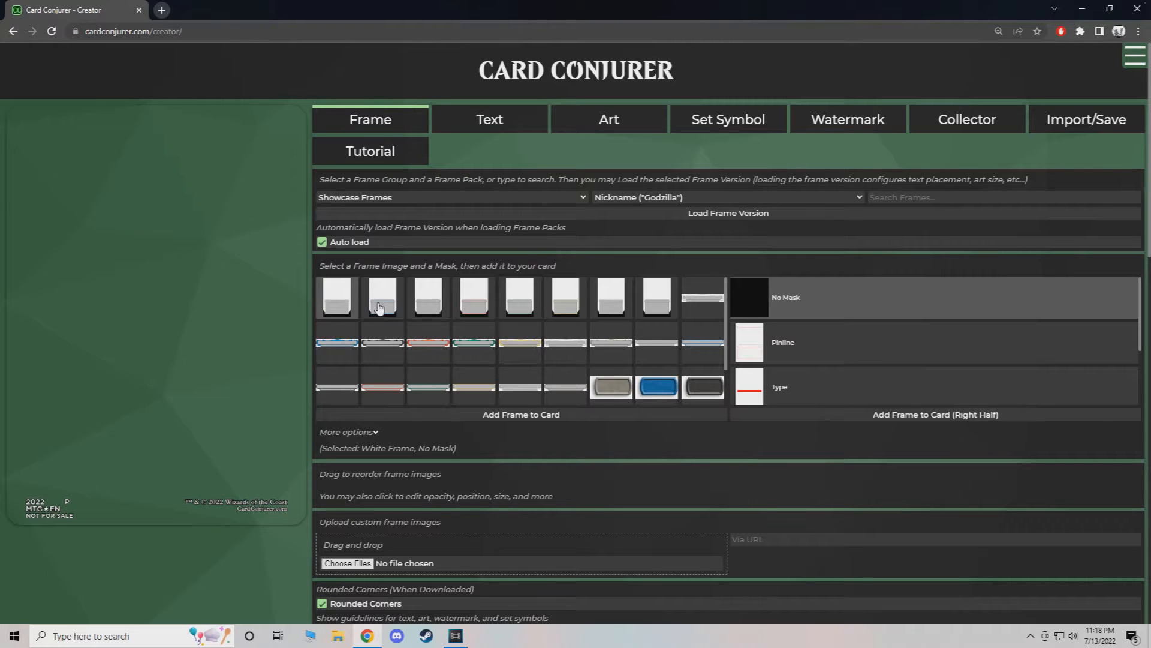
mouse_move(408, 301)
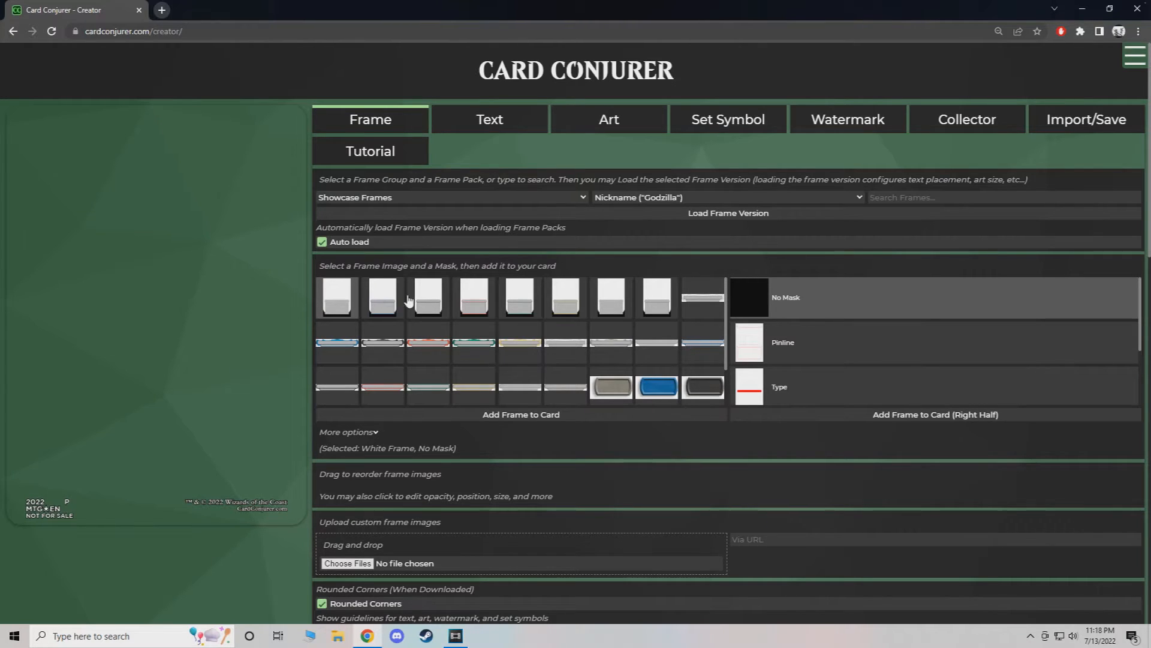
mouse_move(561, 301)
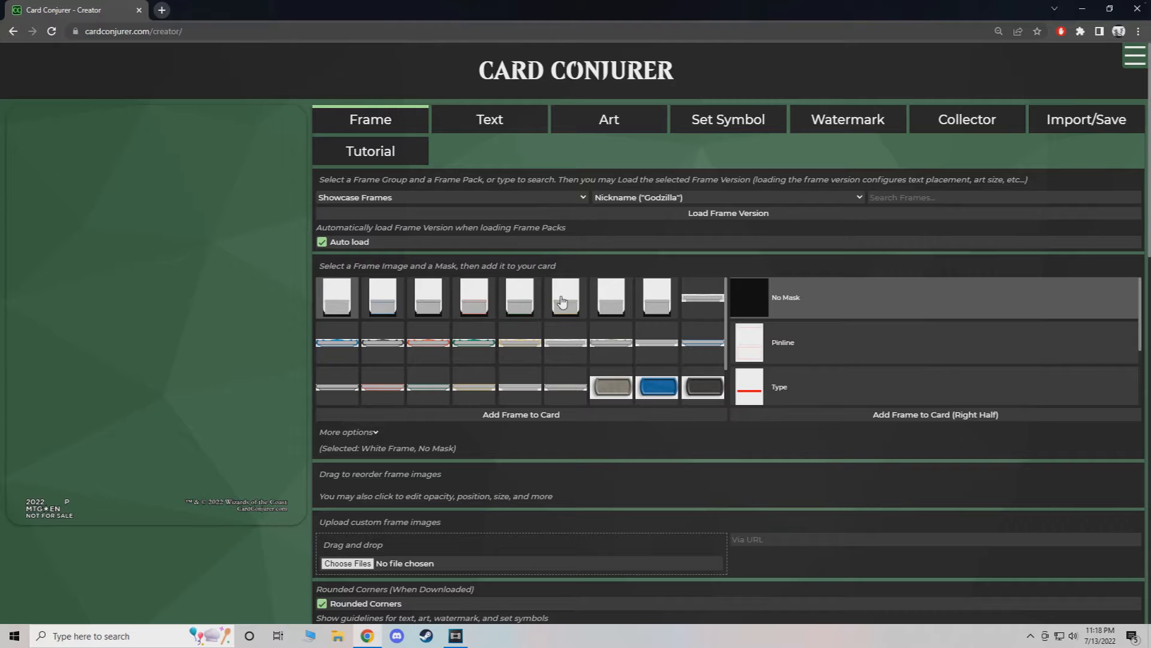
Pick the gold Multicolored frame image and add it to the card.
click(563, 297)
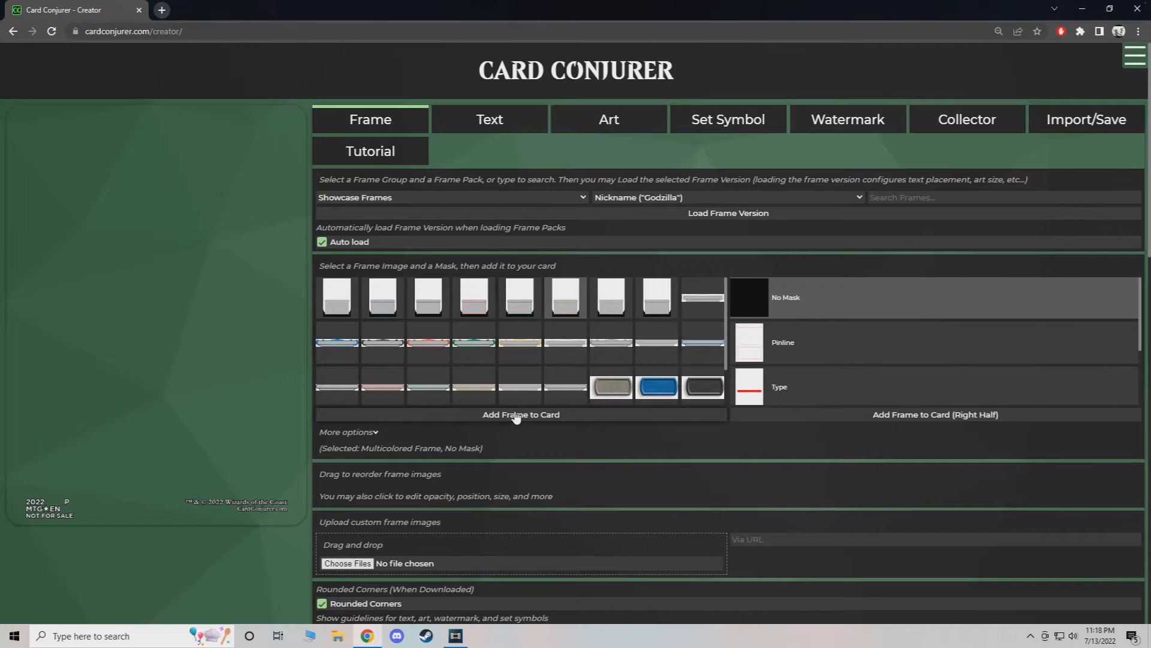
click(521, 414)
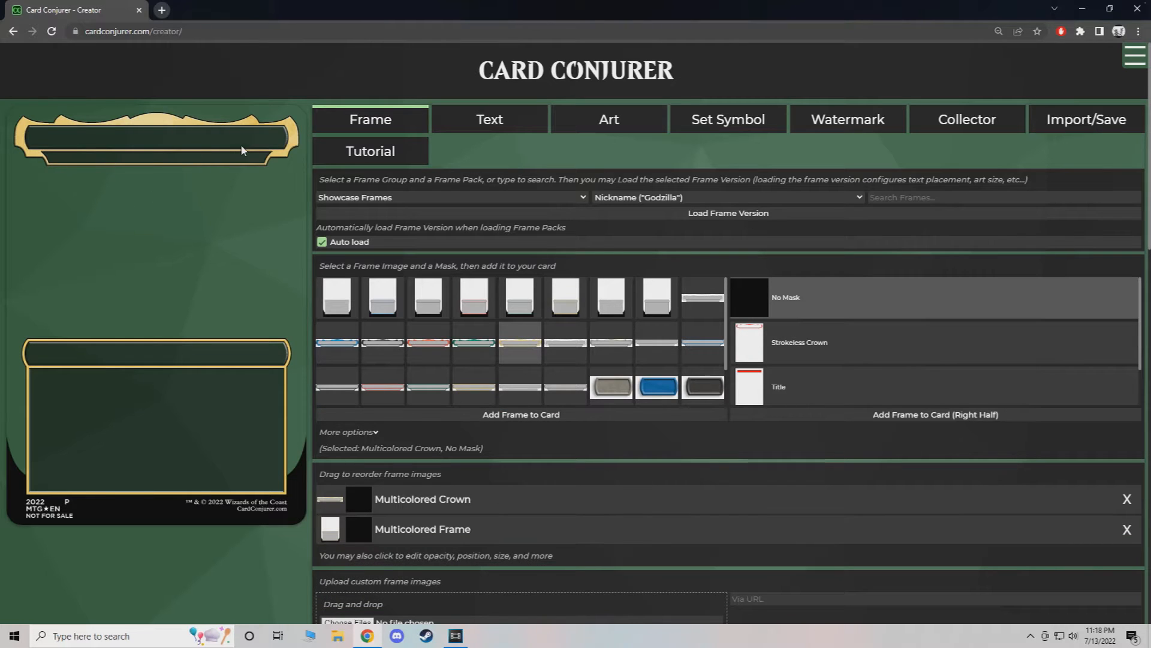
mouse_move(131, 168)
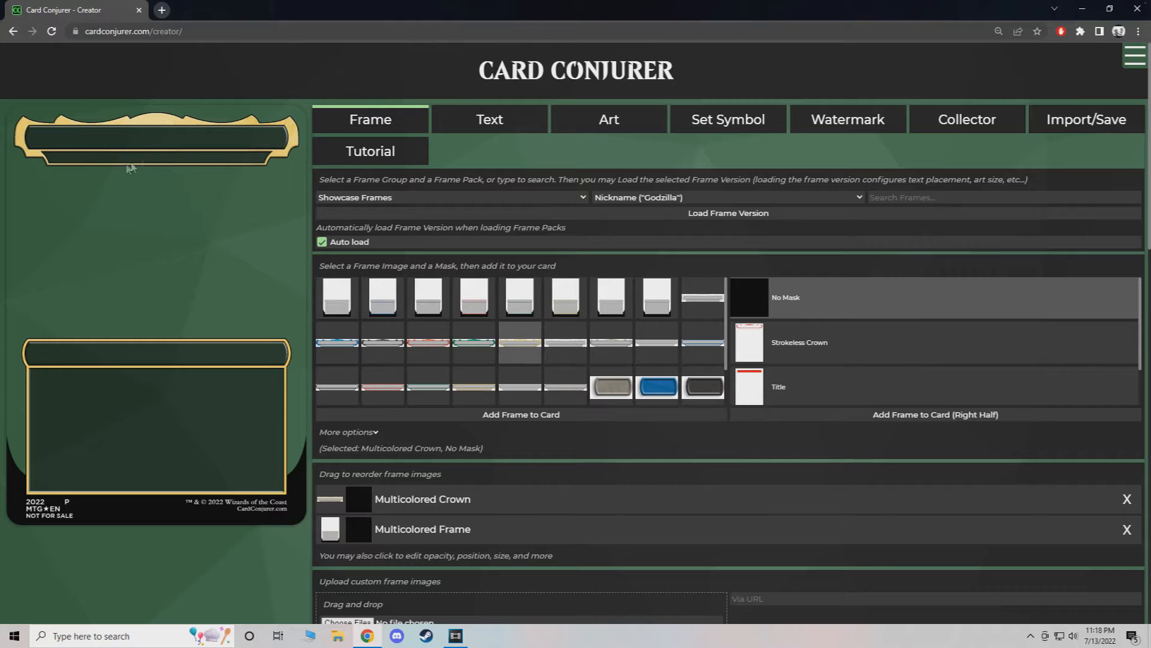
mouse_move(239, 169)
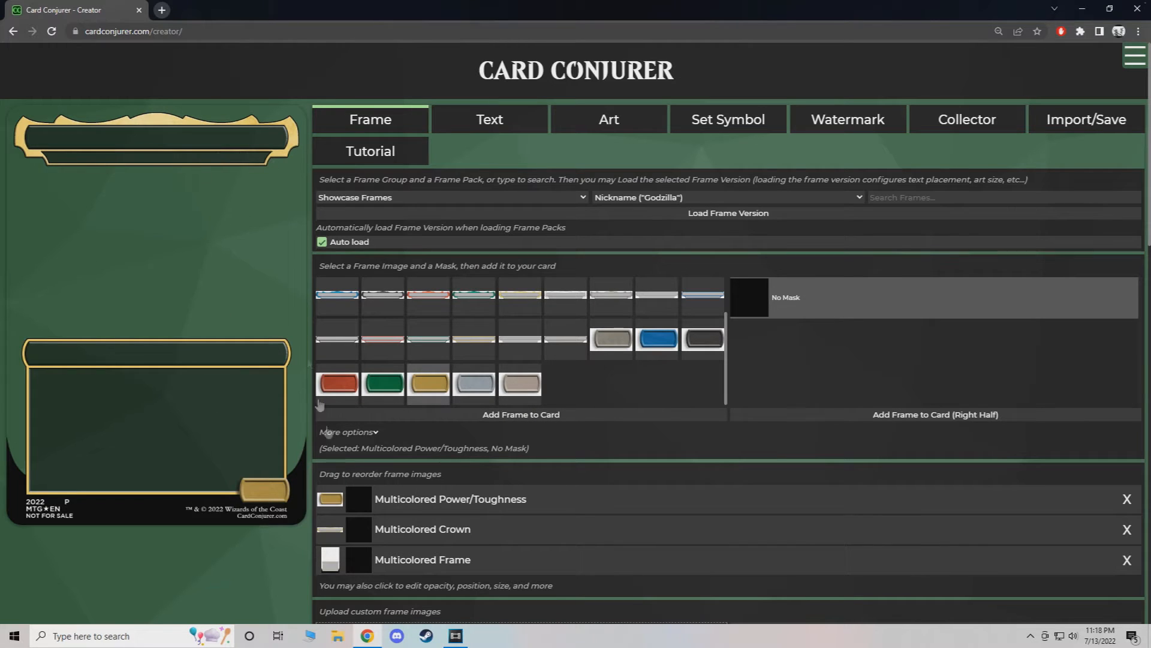
mouse_move(369, 354)
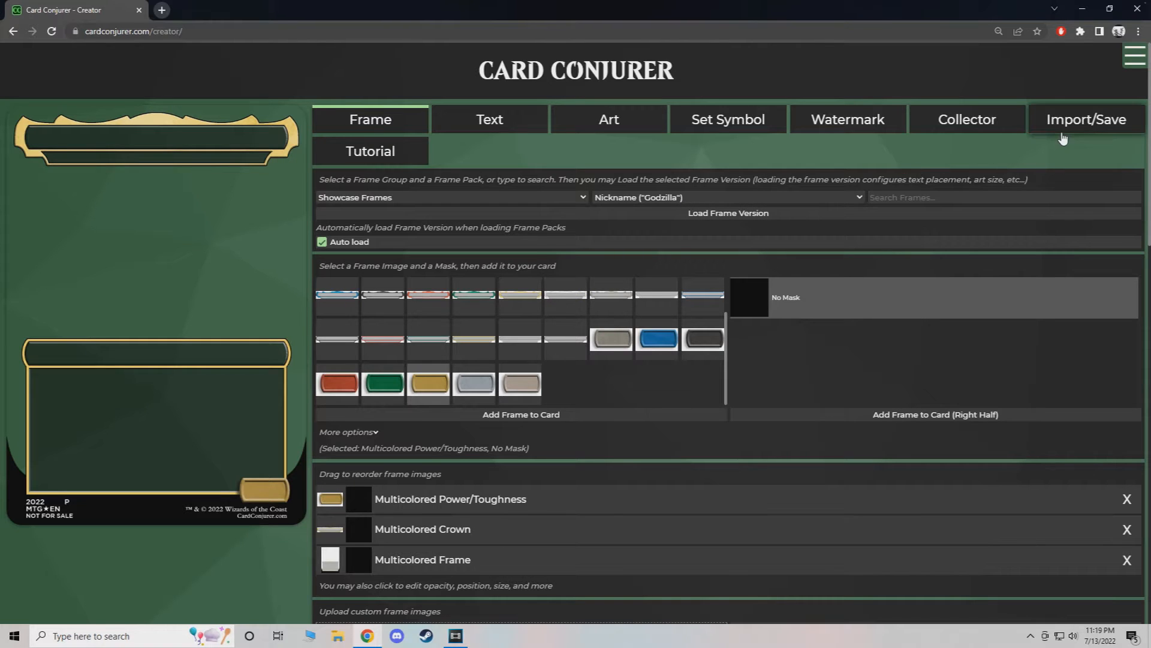
mouse_move(1065, 127)
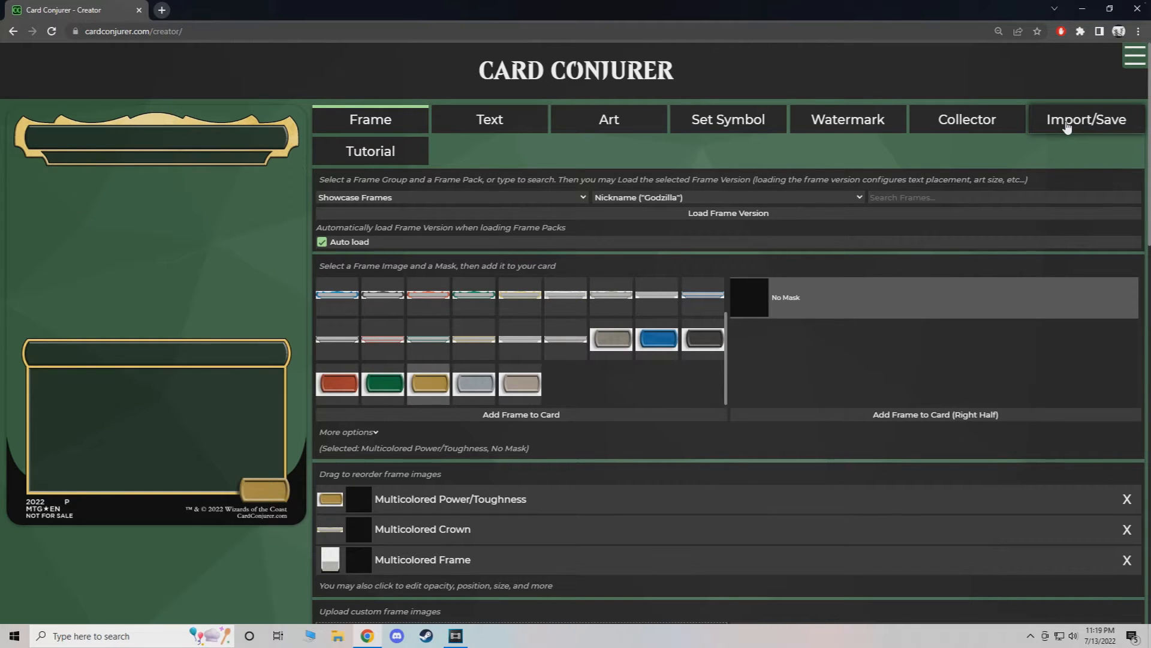
Import the real card Oloro, Ageless Ascetic by name, then view its frame settings.
click(1085, 119)
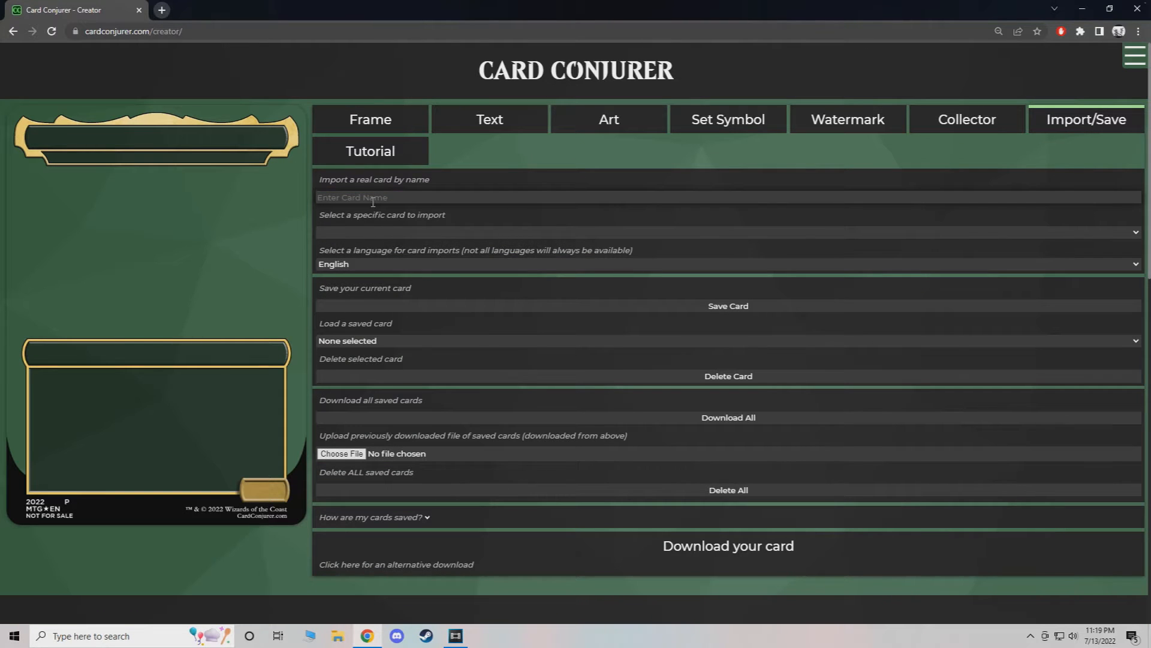
text(Oloro, Ageless)
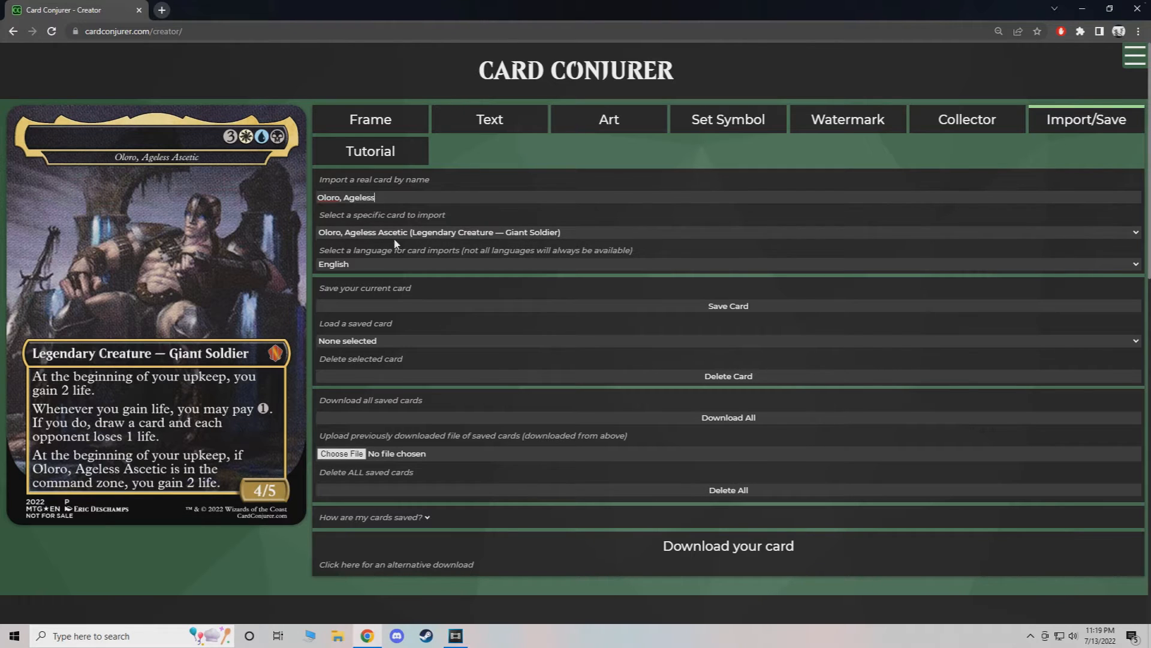
mouse_move(282, 333)
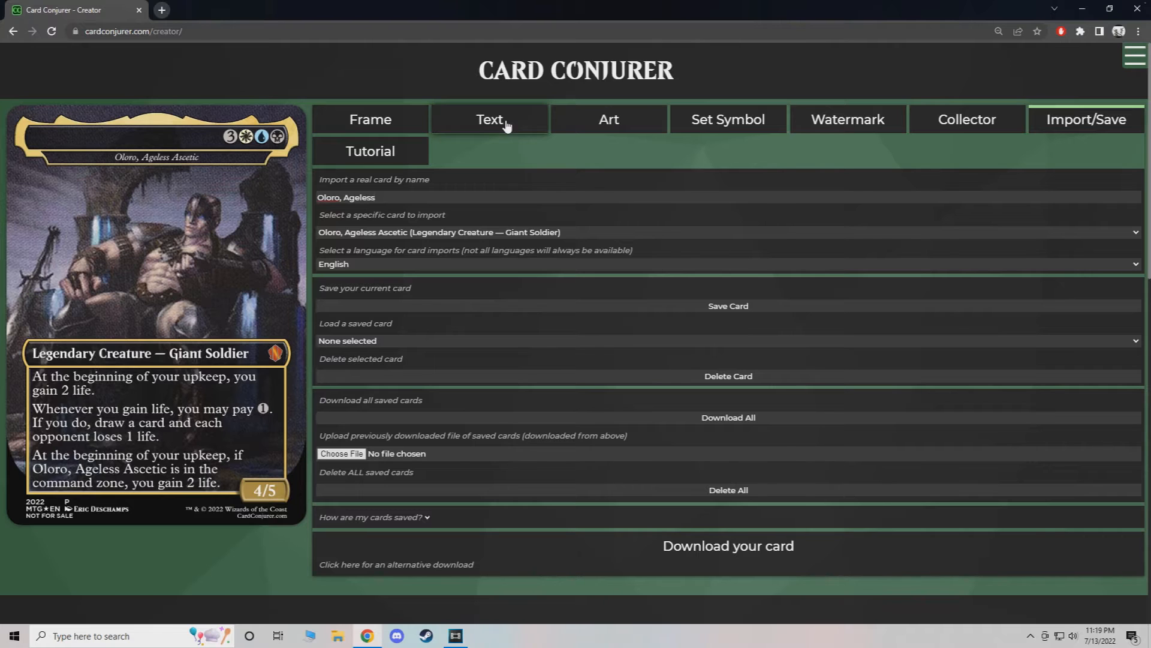
mouse_move(422, 125)
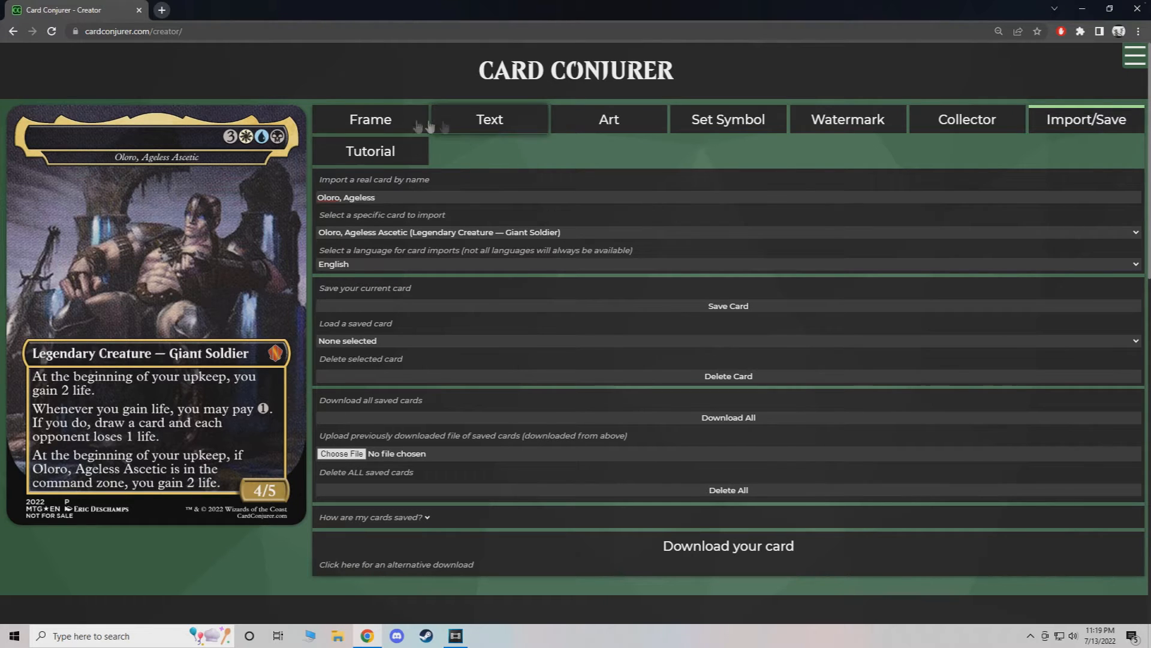
click(370, 119)
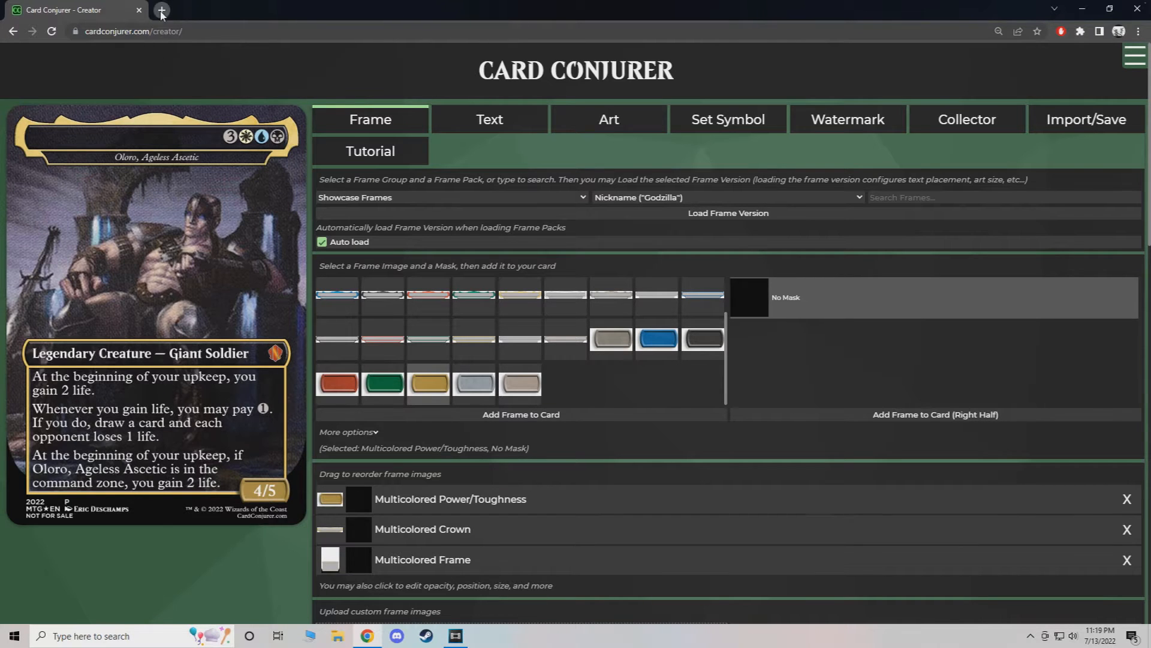
Go to Scryfall and search for Oloro.
text(scryfall)
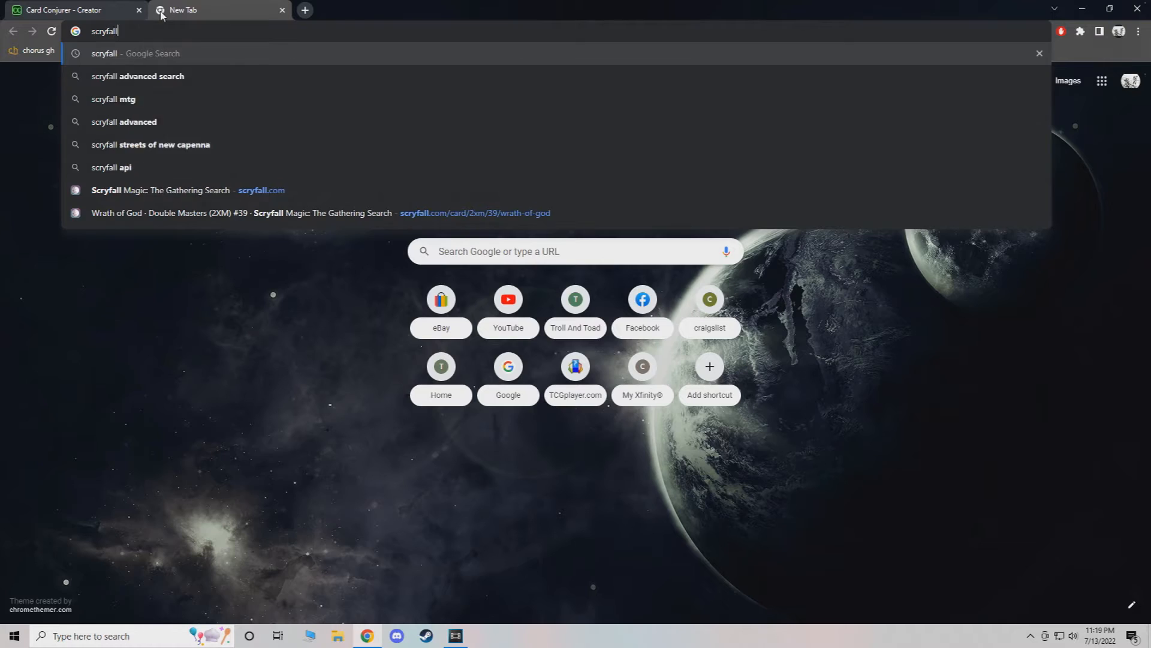
click(260, 191)
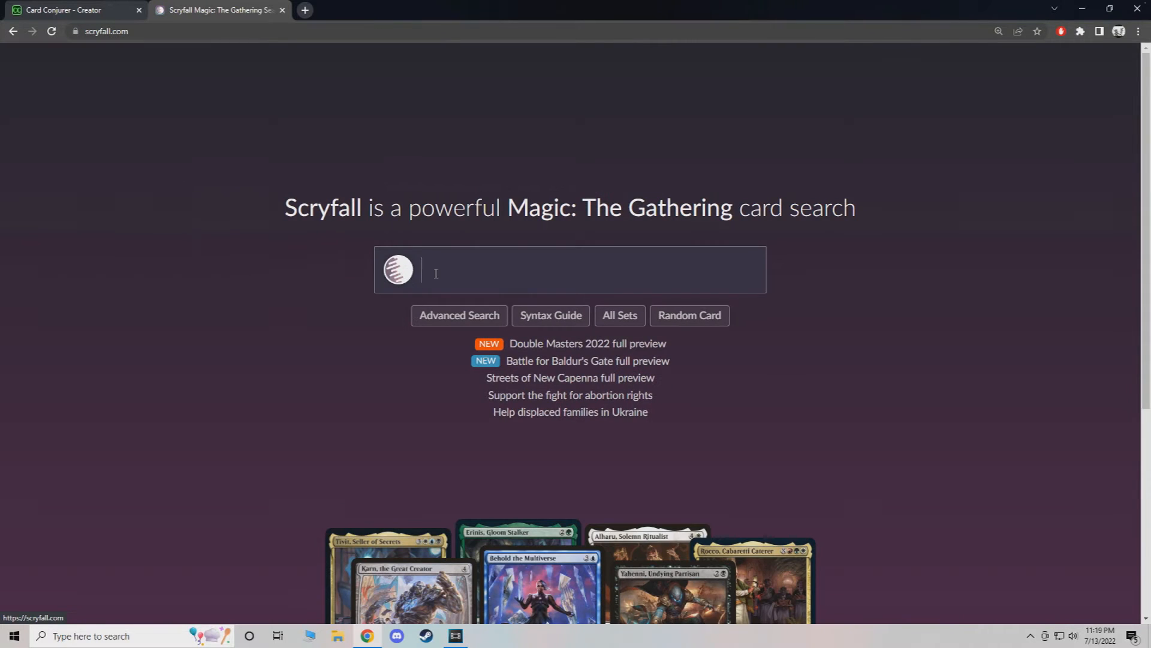
text(or)
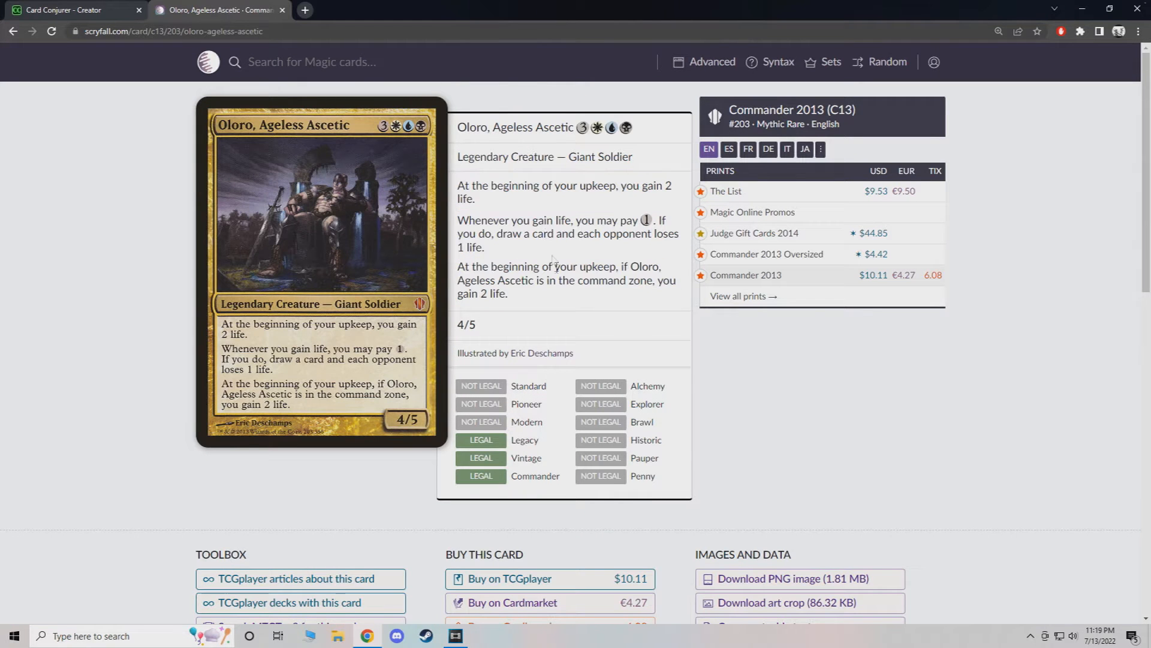
Back in Card Conjurer's Art tab, start choosing a local image file as card art.
click(66, 10)
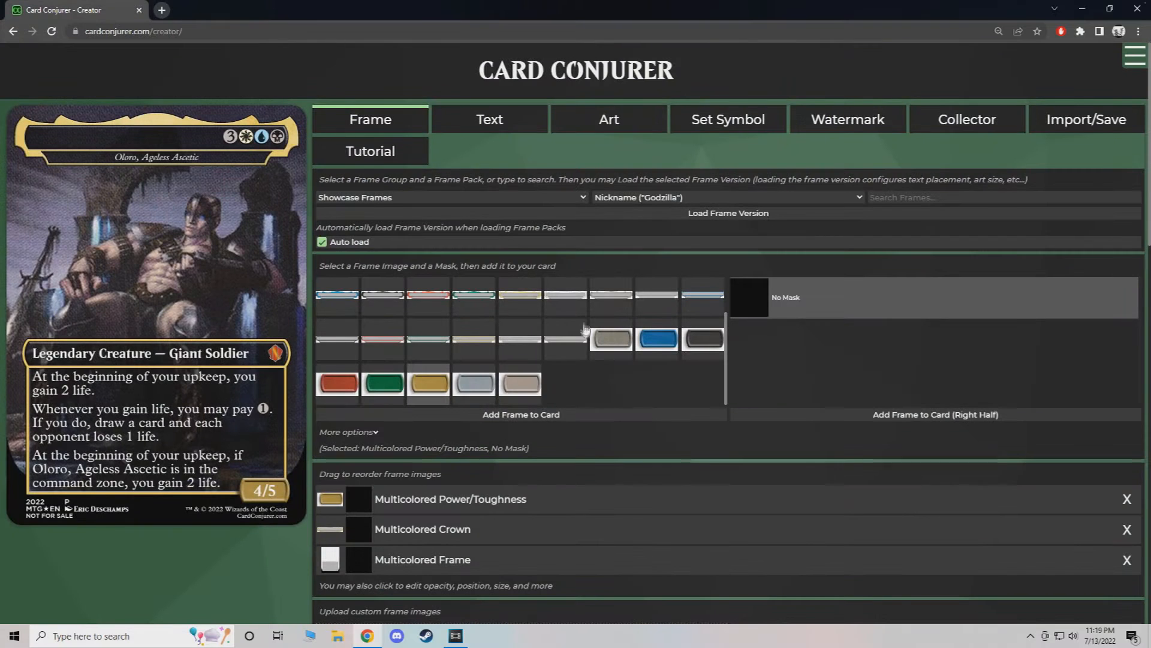
click(608, 119)
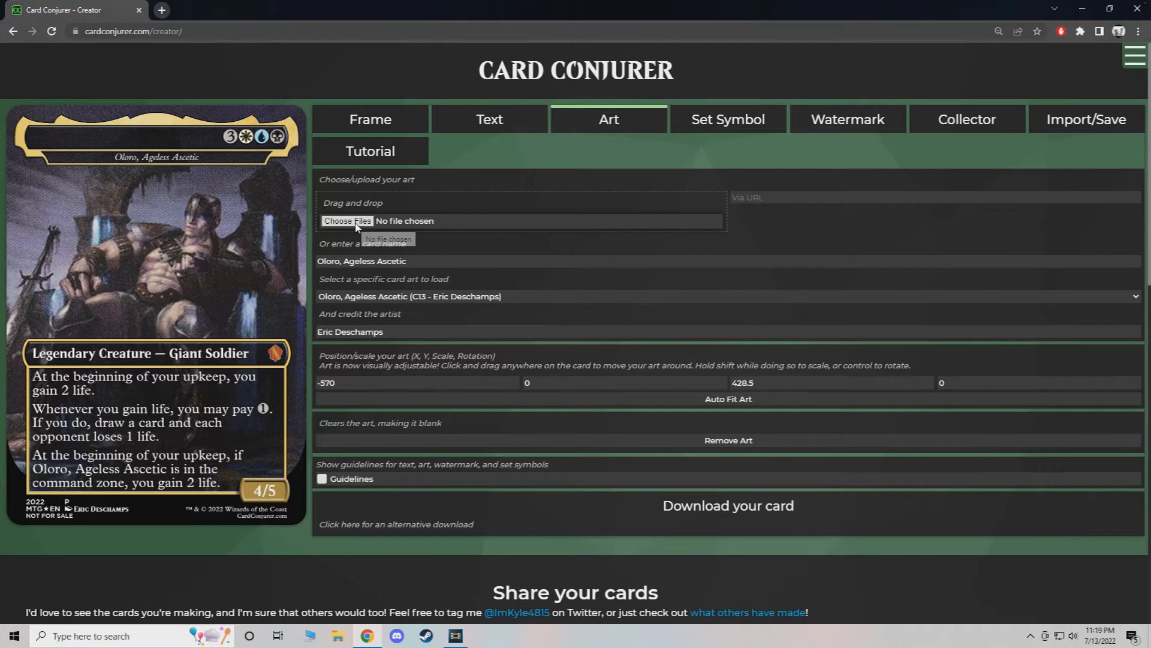
click(346, 221)
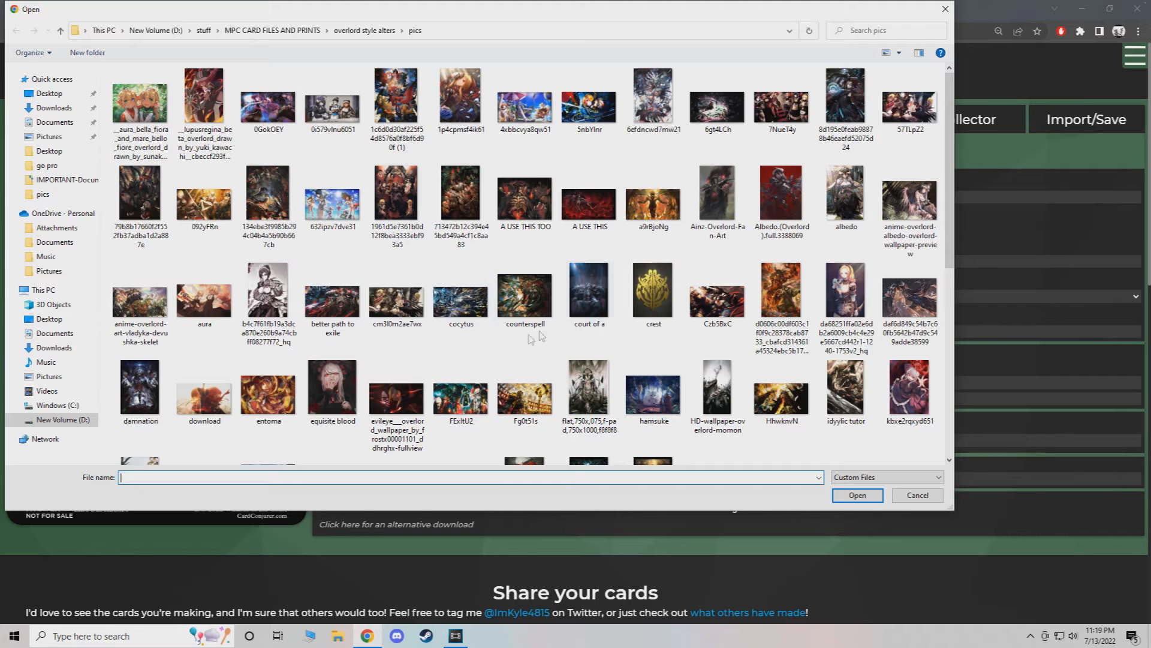
Browse the pics folder and load the dark skeletal figure image as the card art.
click(524, 295)
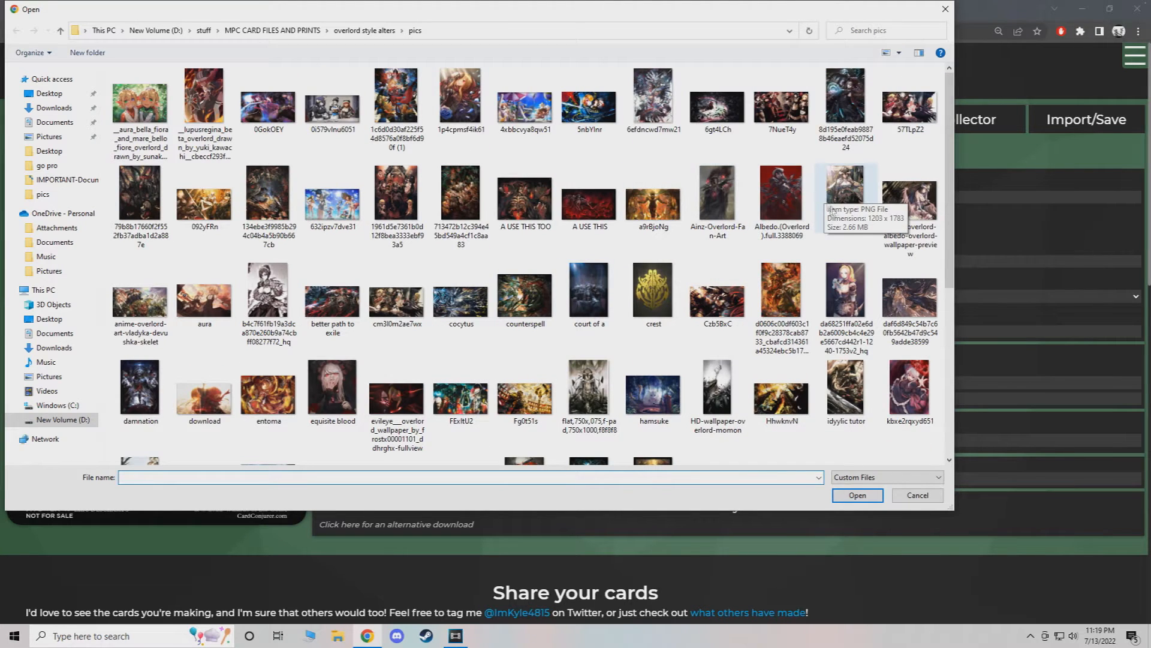
mouse_move(461, 193)
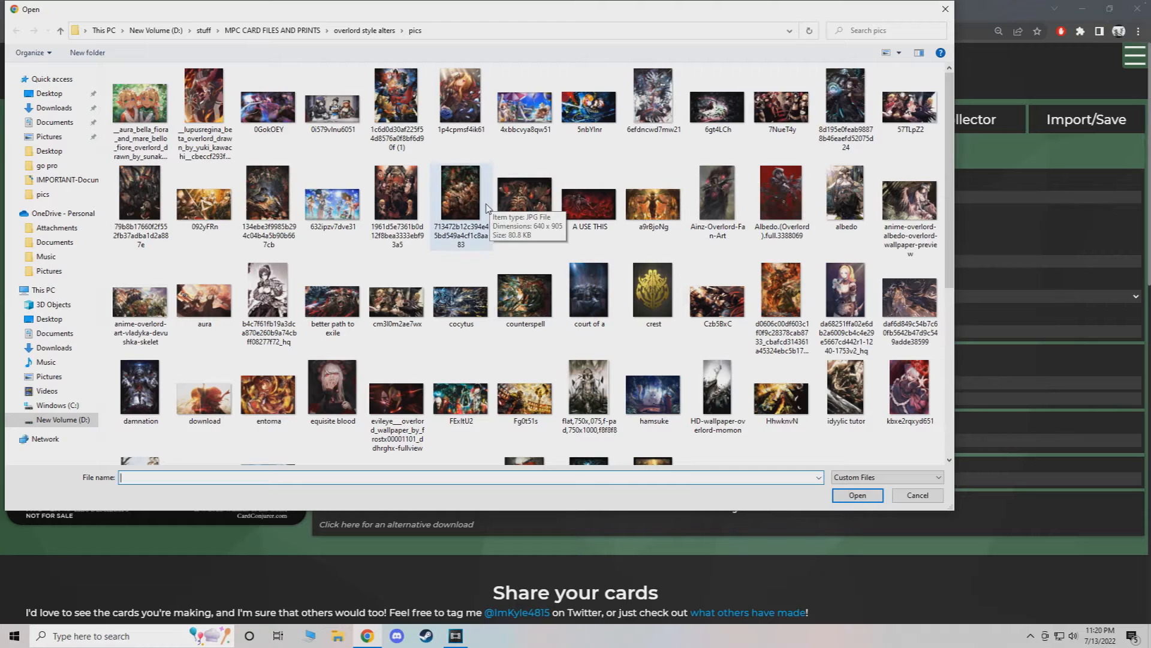
mouse_move(844, 191)
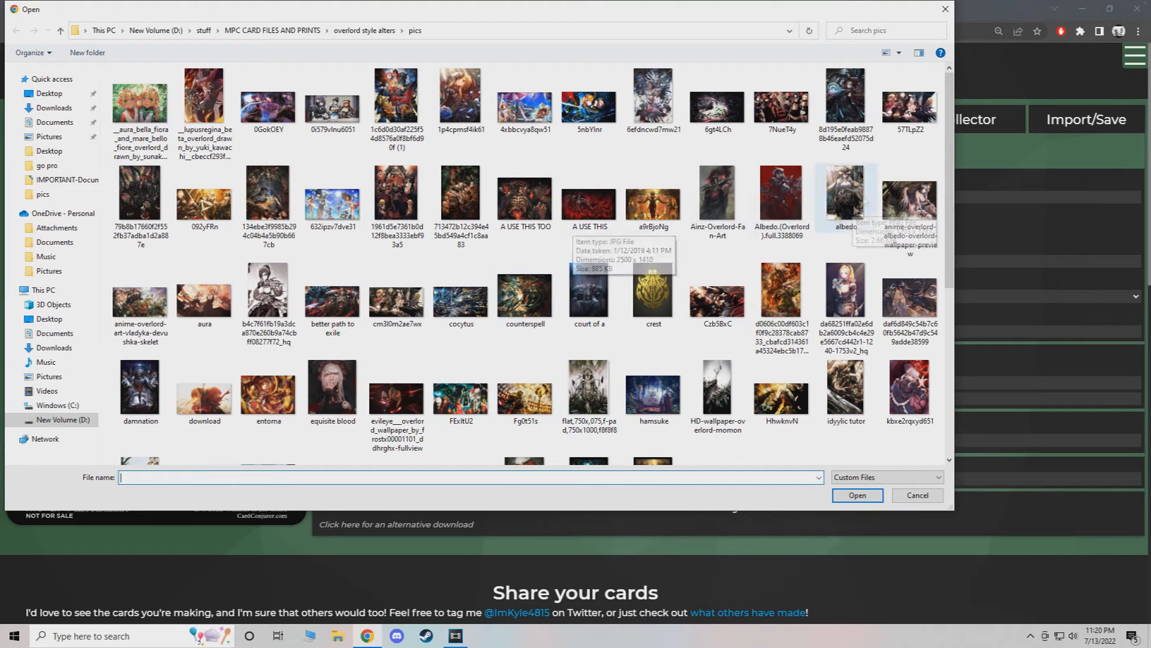
scroll(down, 3)
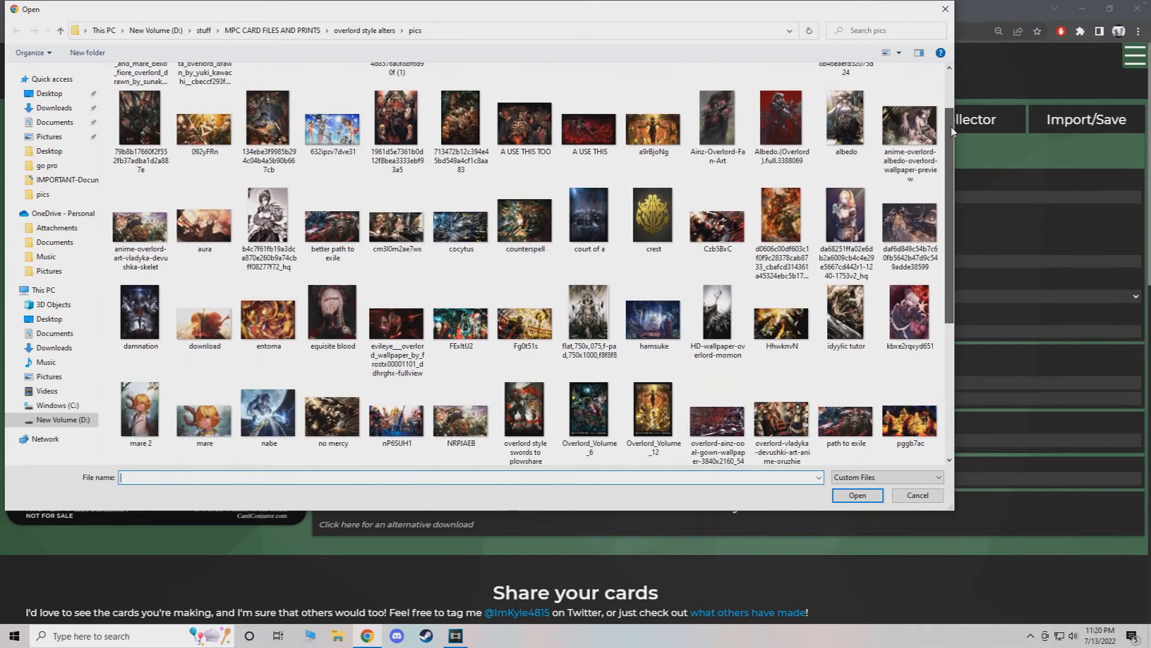
scroll(down, 3)
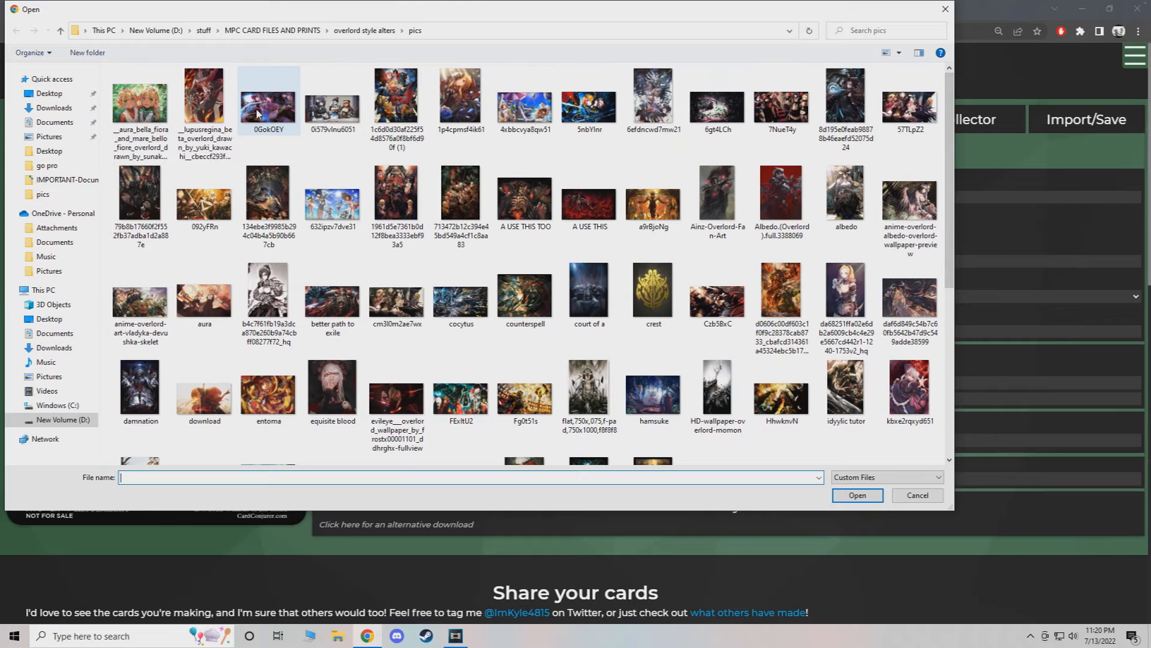
click(652, 100)
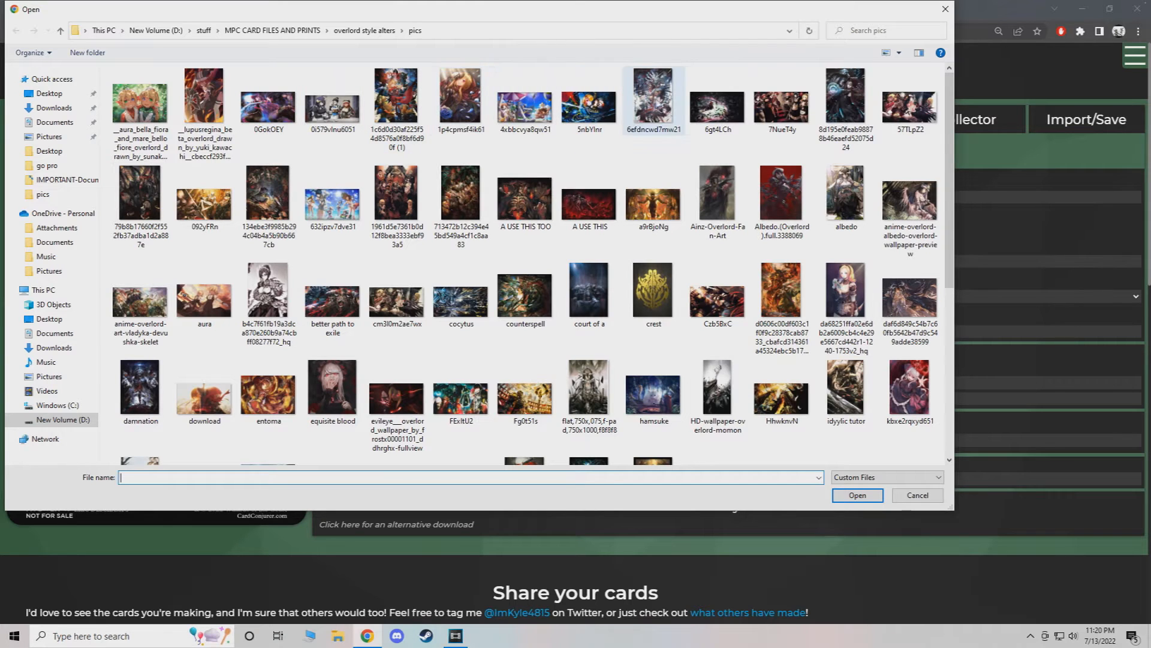
click(461, 192)
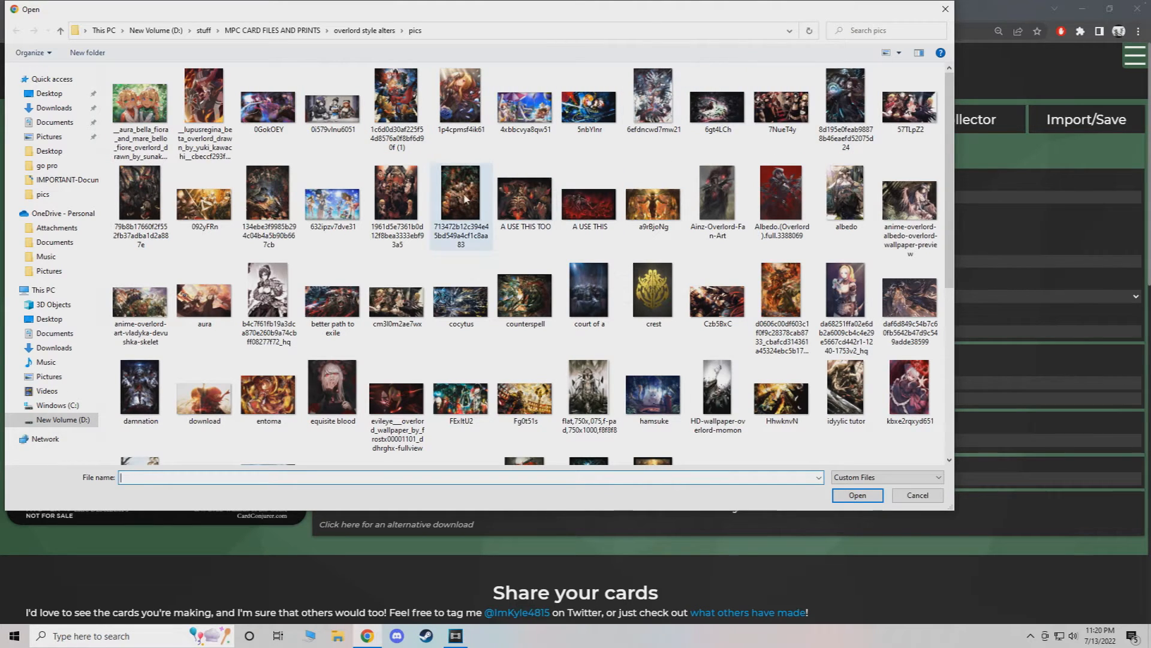
click(780, 193)
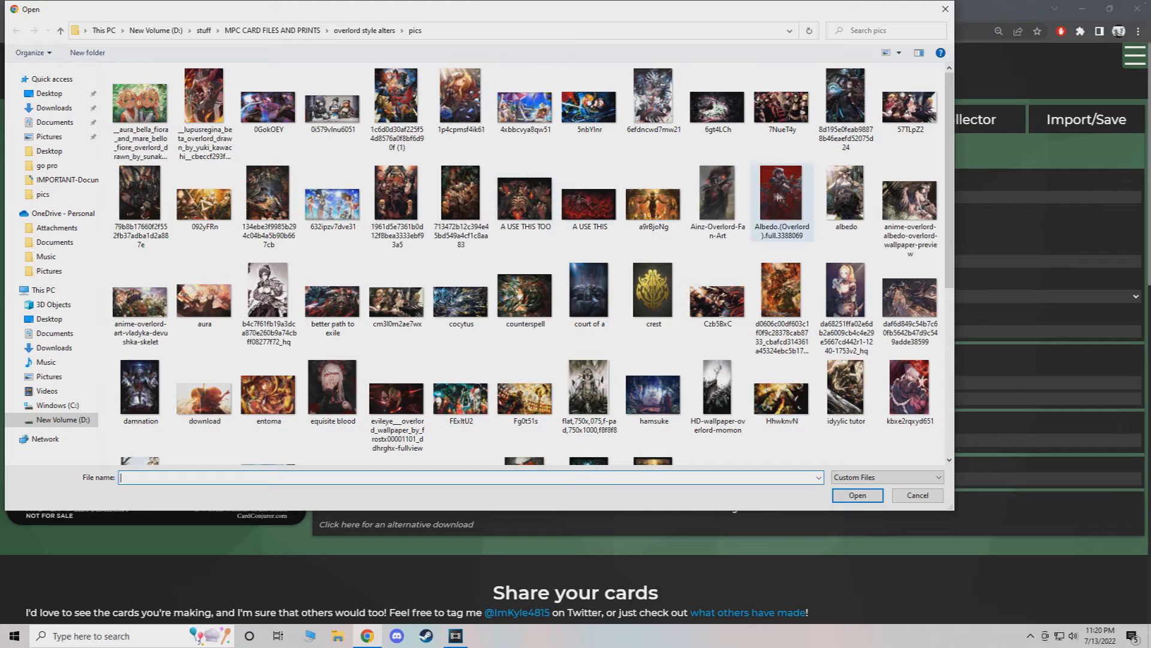
click(139, 194)
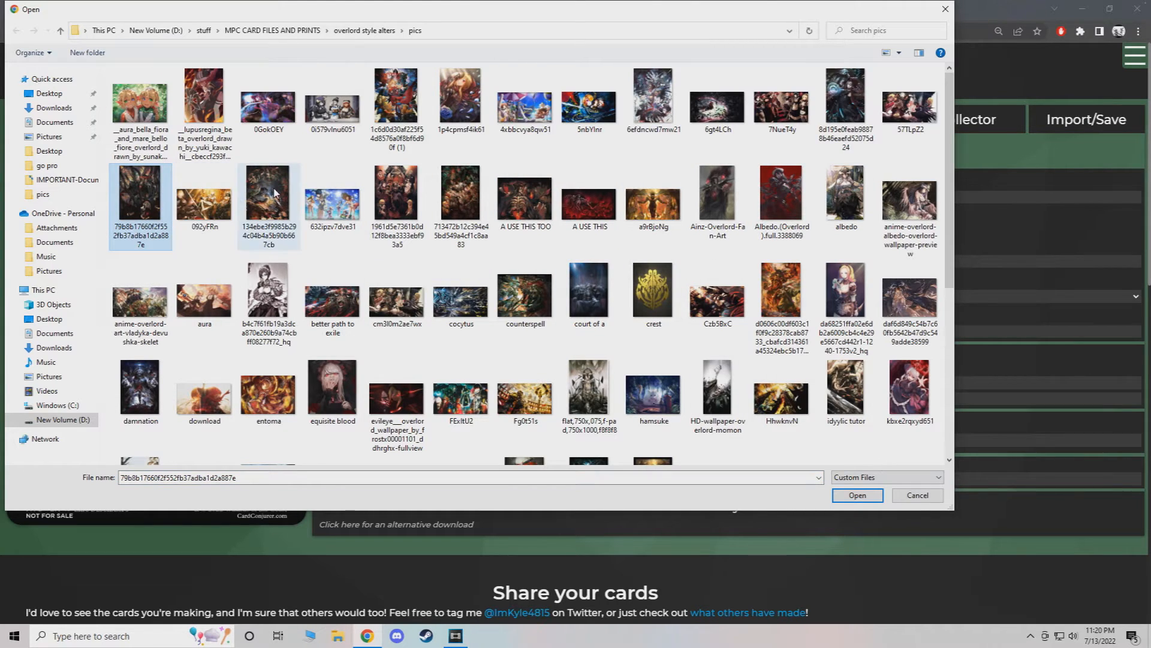
click(856, 495)
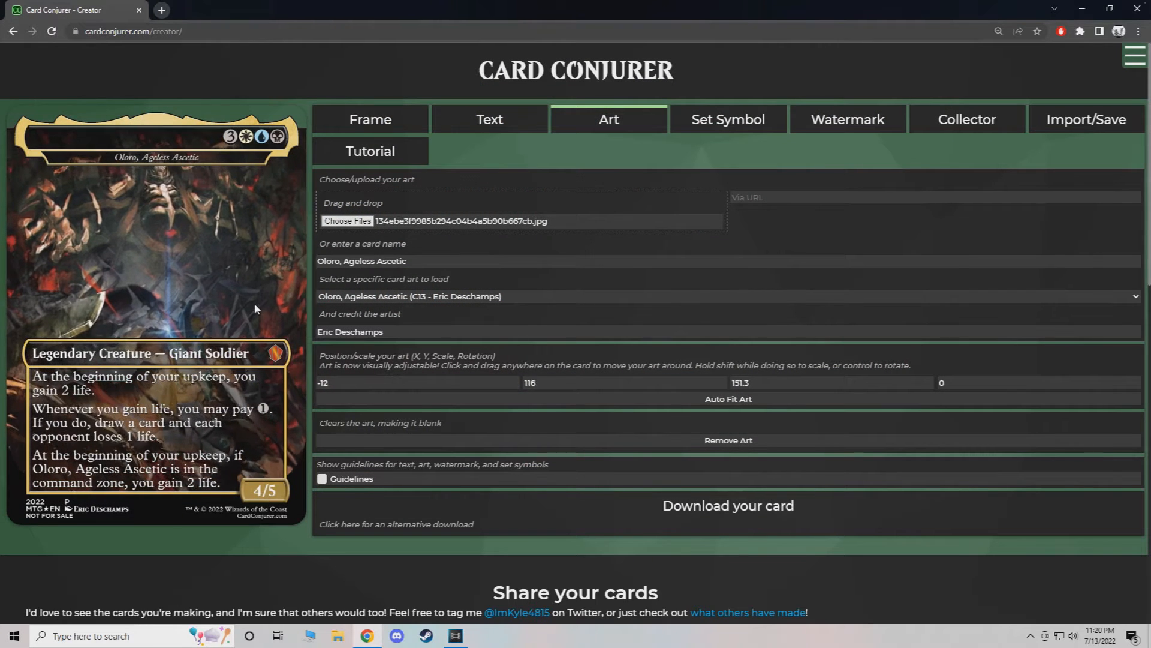
Drag the skeletal art into place, scale it to 250, and recentre the figure.
drag(255, 308, 252, 277)
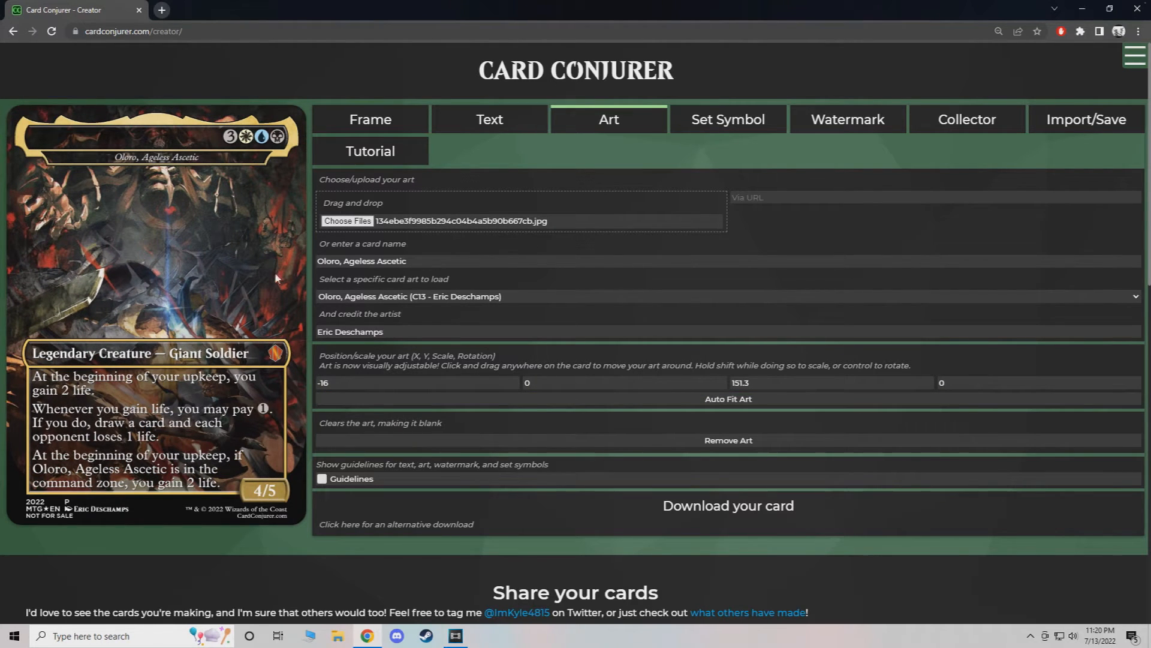
mouse_move(191, 258)
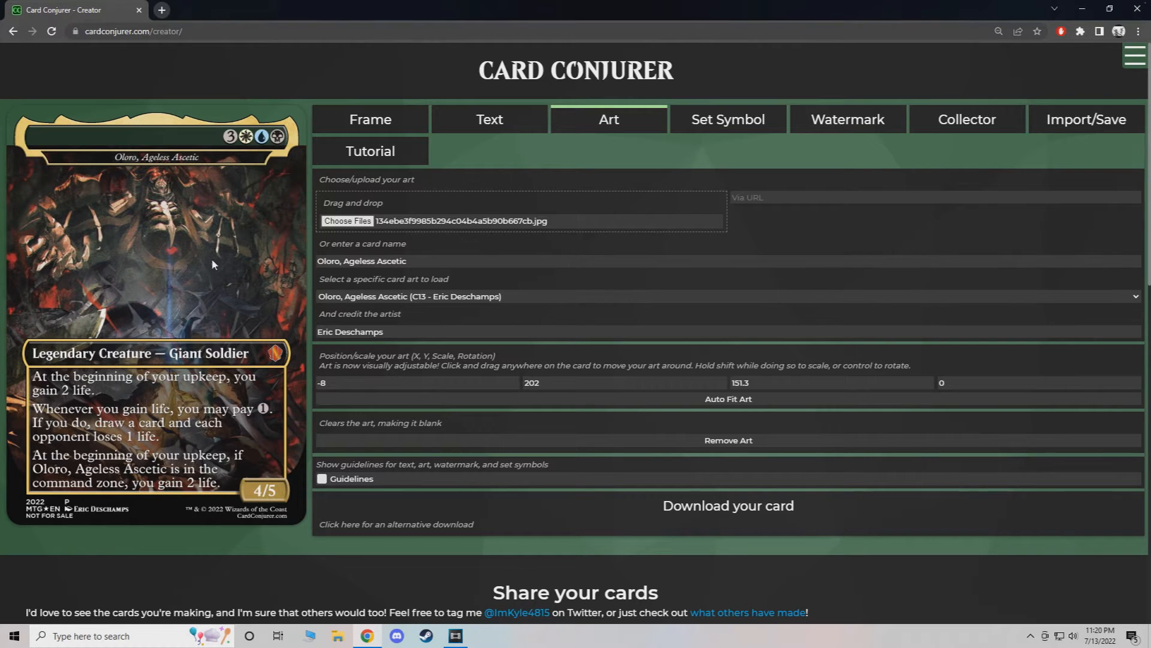
drag(213, 265, 187, 216)
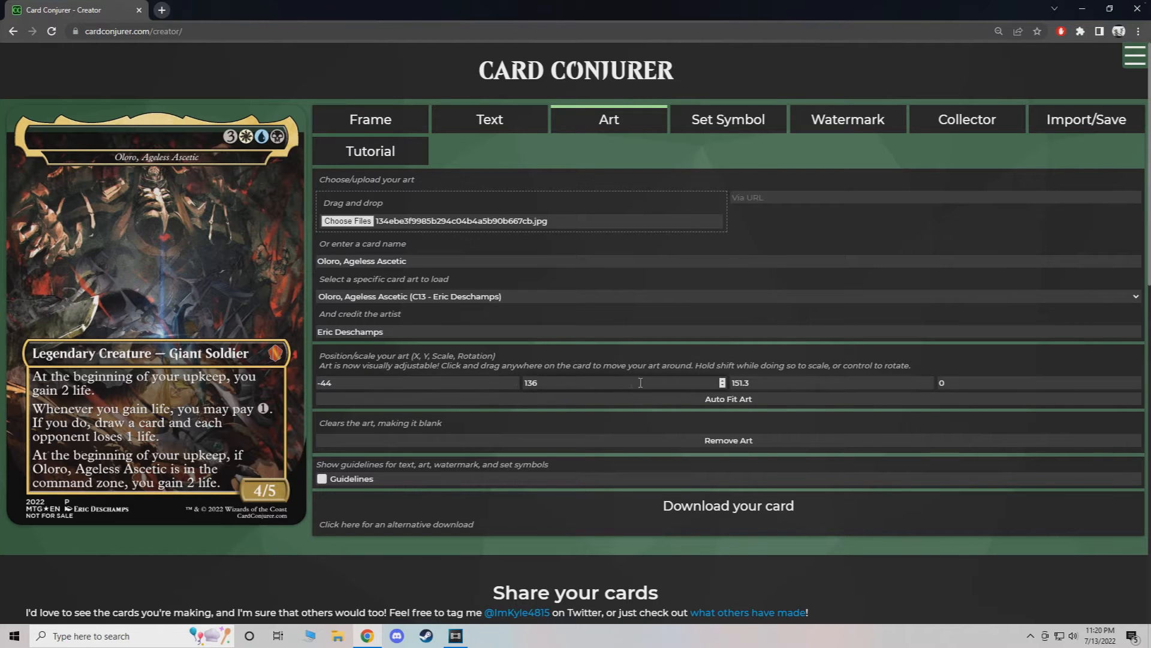
drag(169, 235, 147, 205)
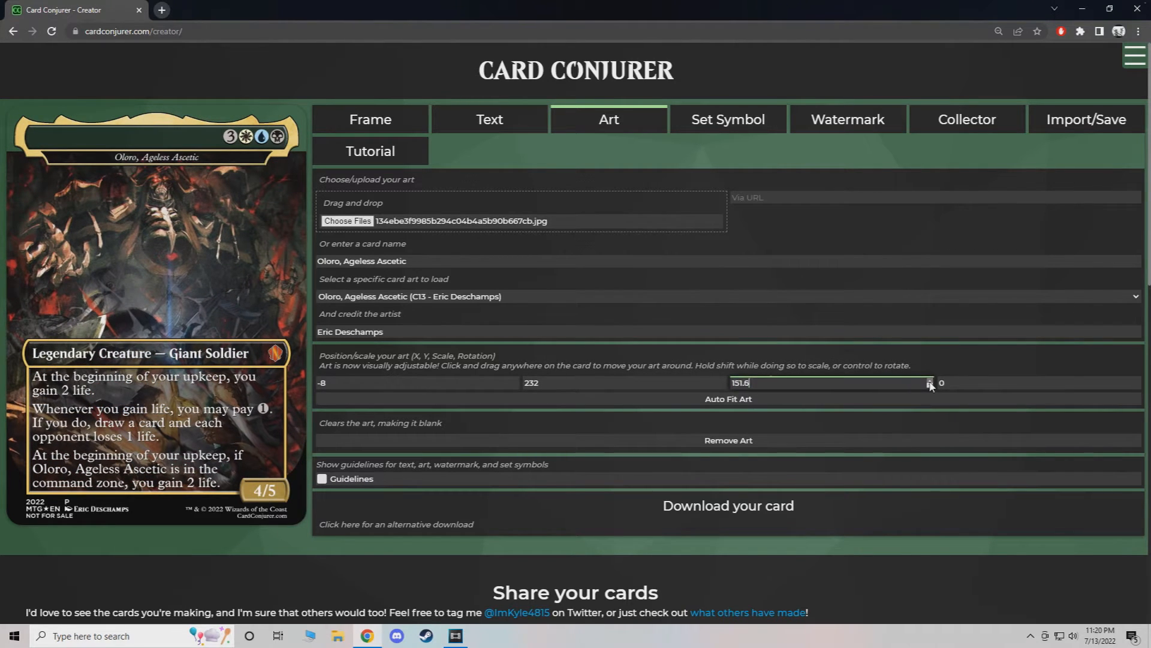
click(929, 380)
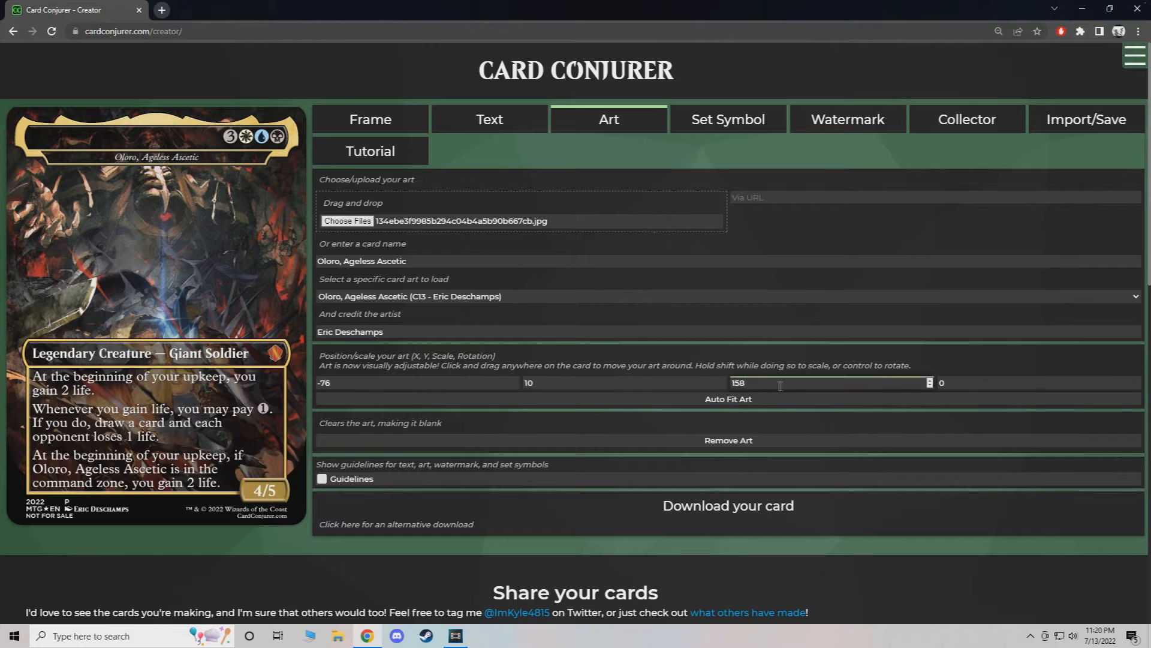
text(250)
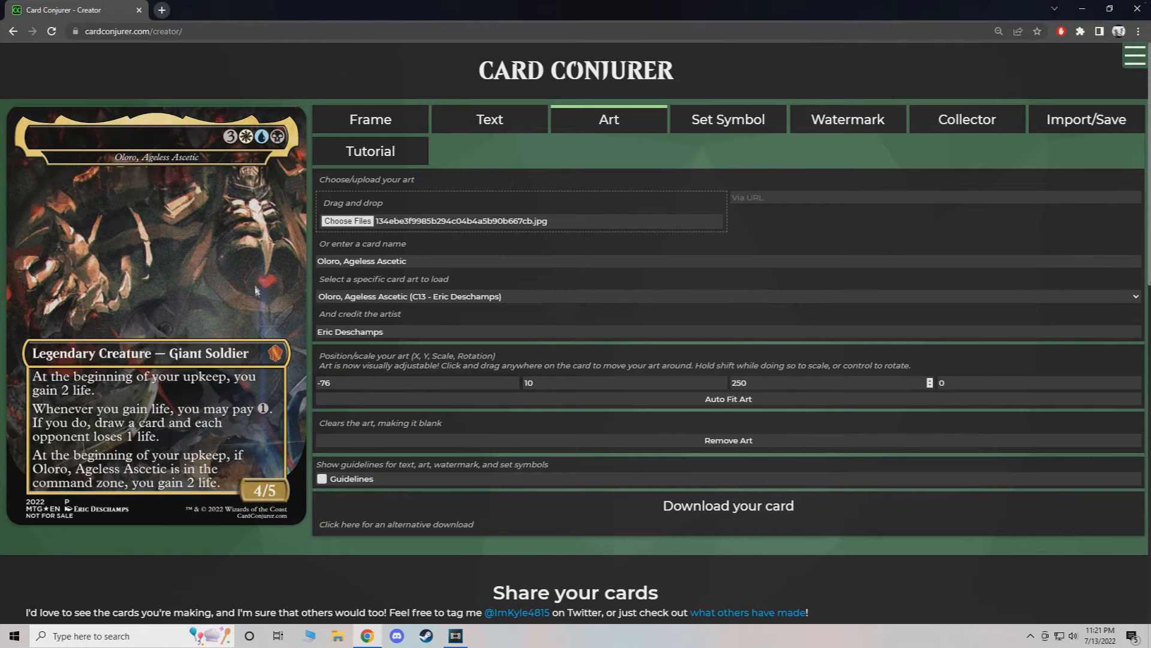
drag(256, 290, 148, 272)
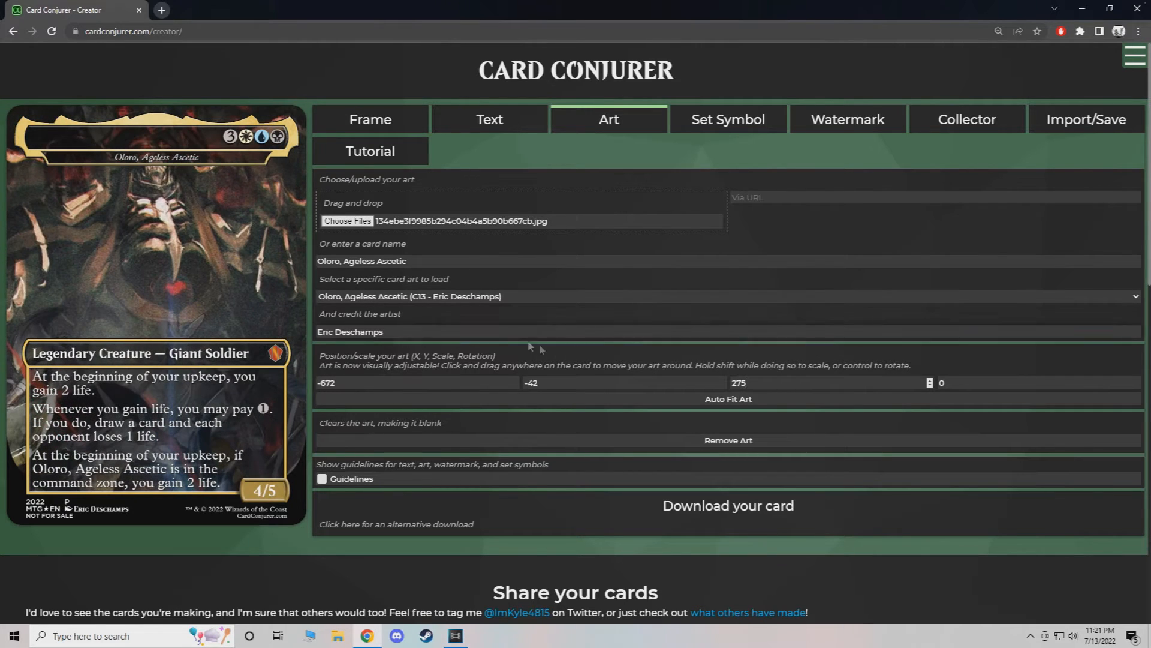
click(347, 220)
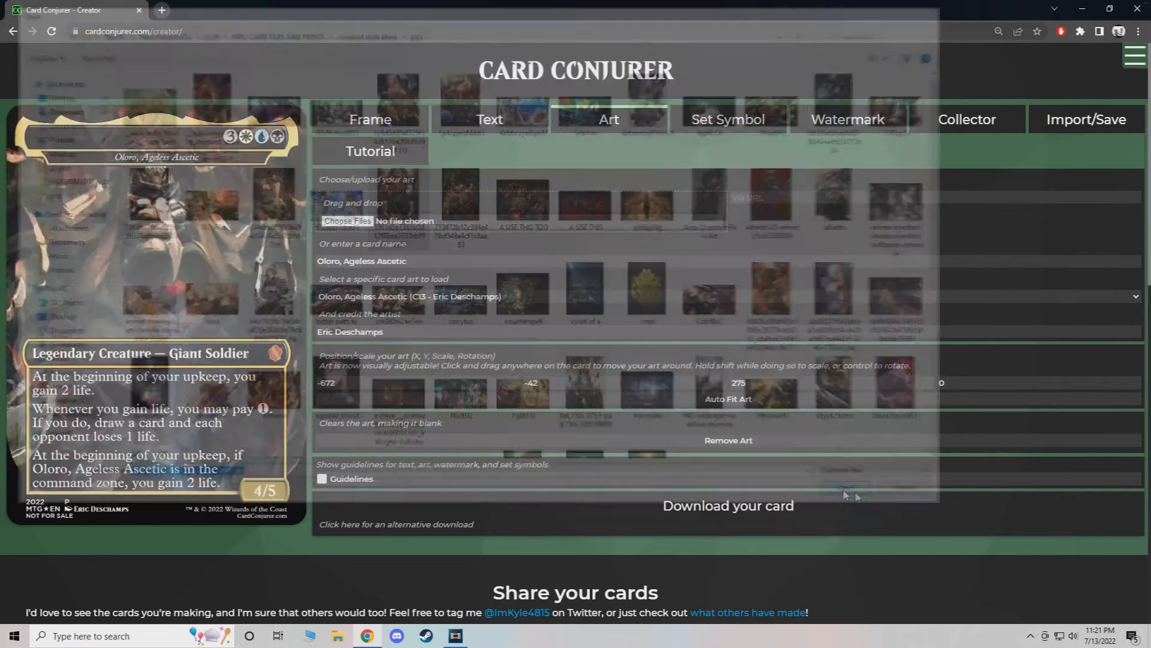
Load the skeleton-throne artwork, set its scale to 150, and nudge it into position.
click(347, 221)
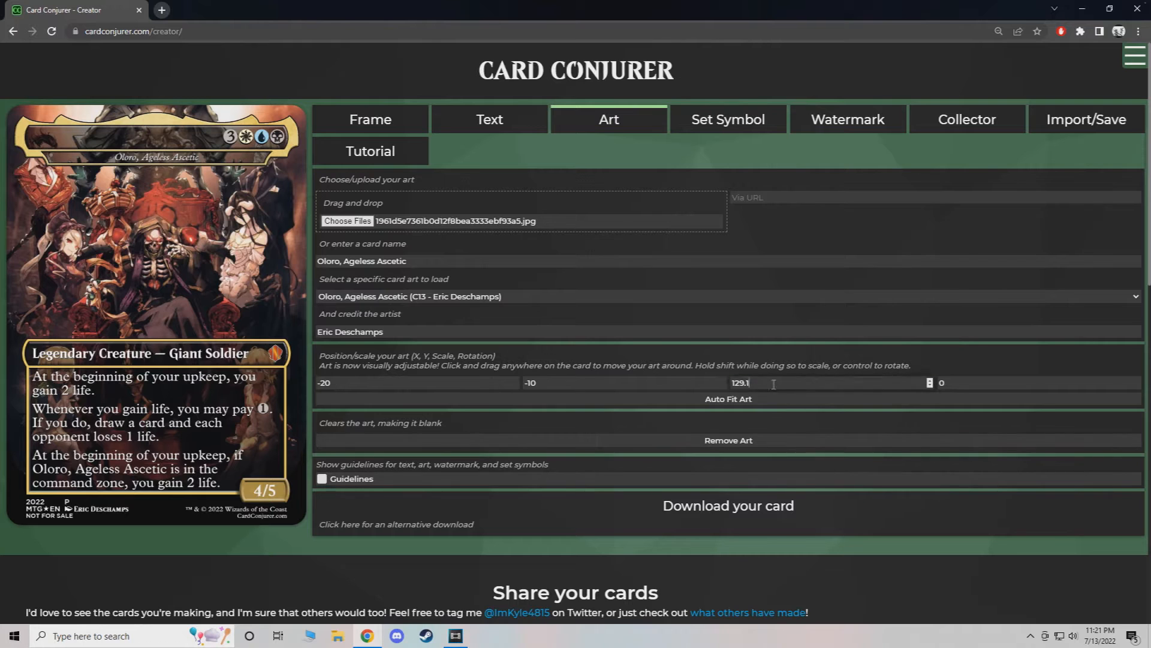
text(250)
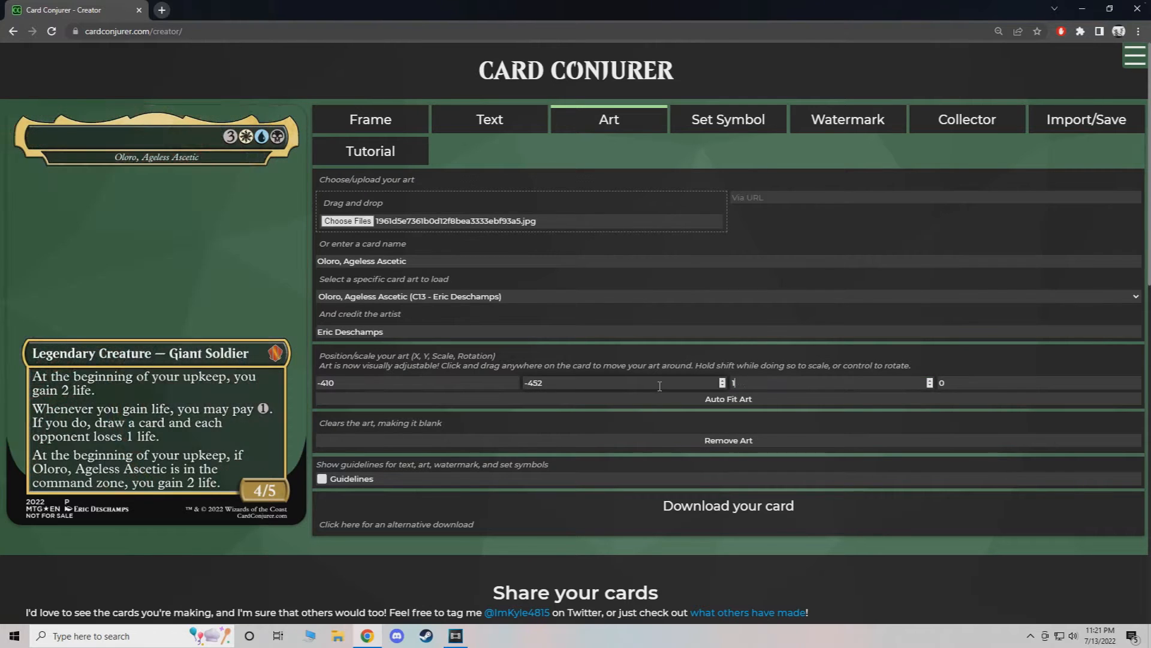
text(150)
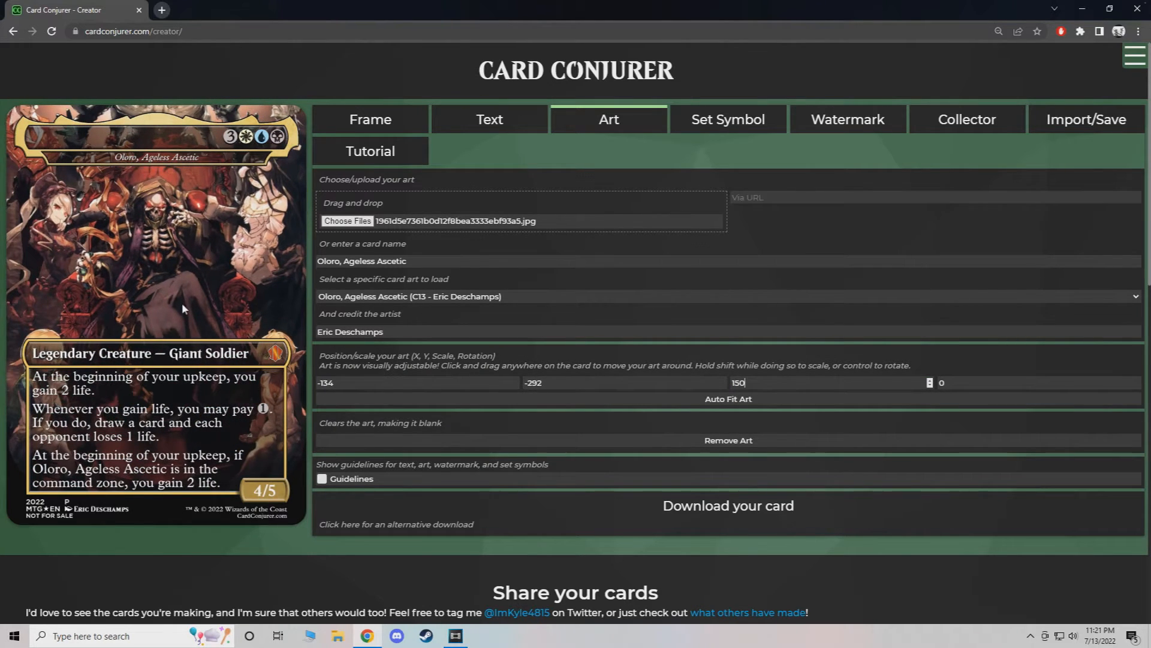
drag(182, 308, 186, 318)
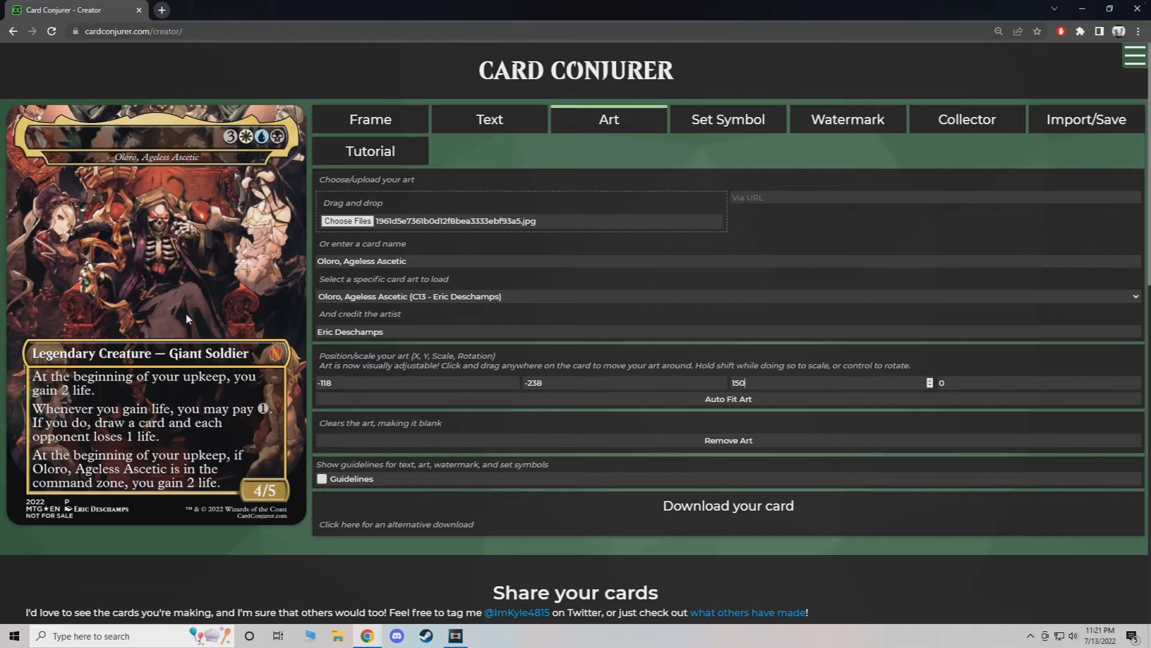
drag(190, 316, 186, 312)
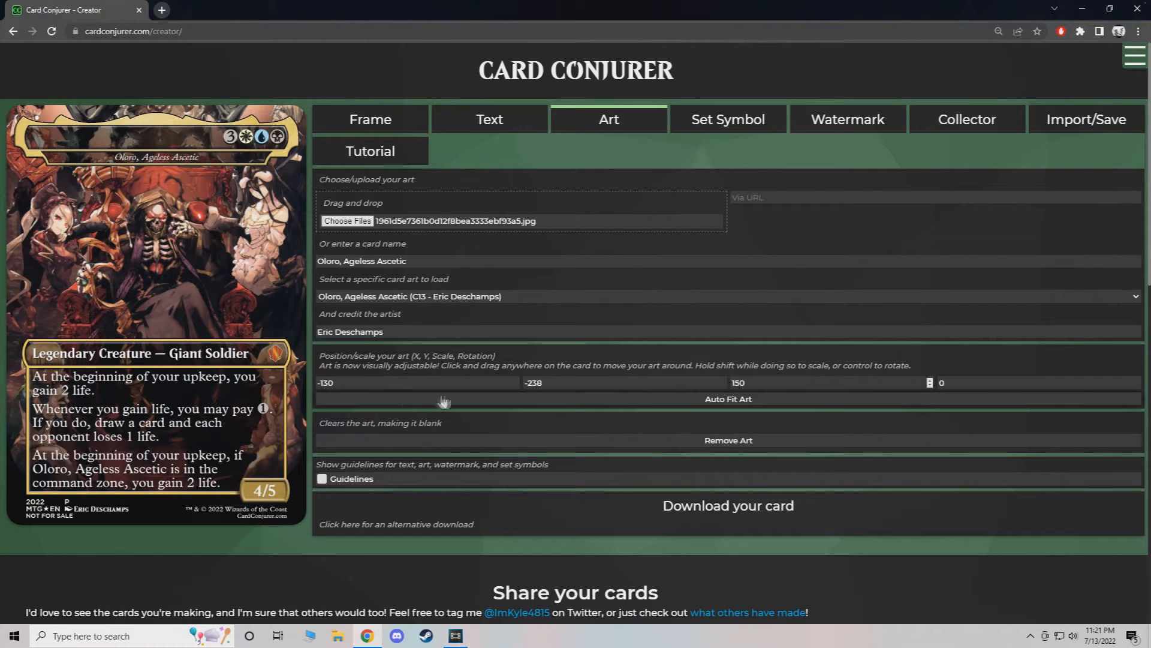
mouse_move(429, 291)
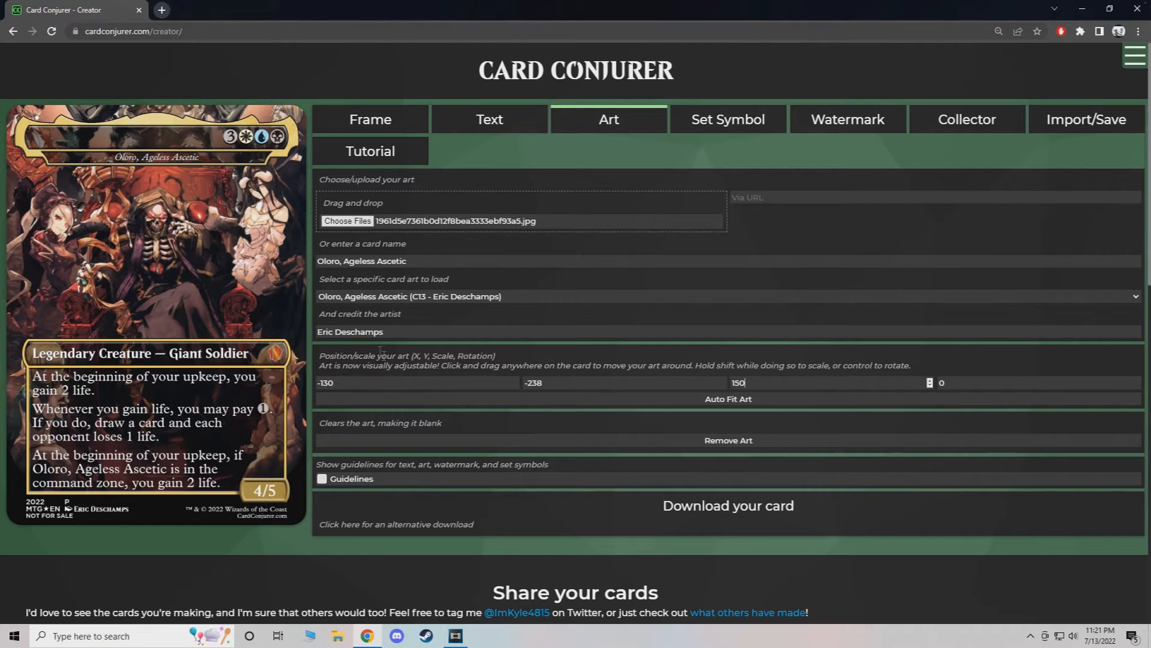
Replace the artist credit Eric Deschamps with So-Bin.
double_click(349, 331)
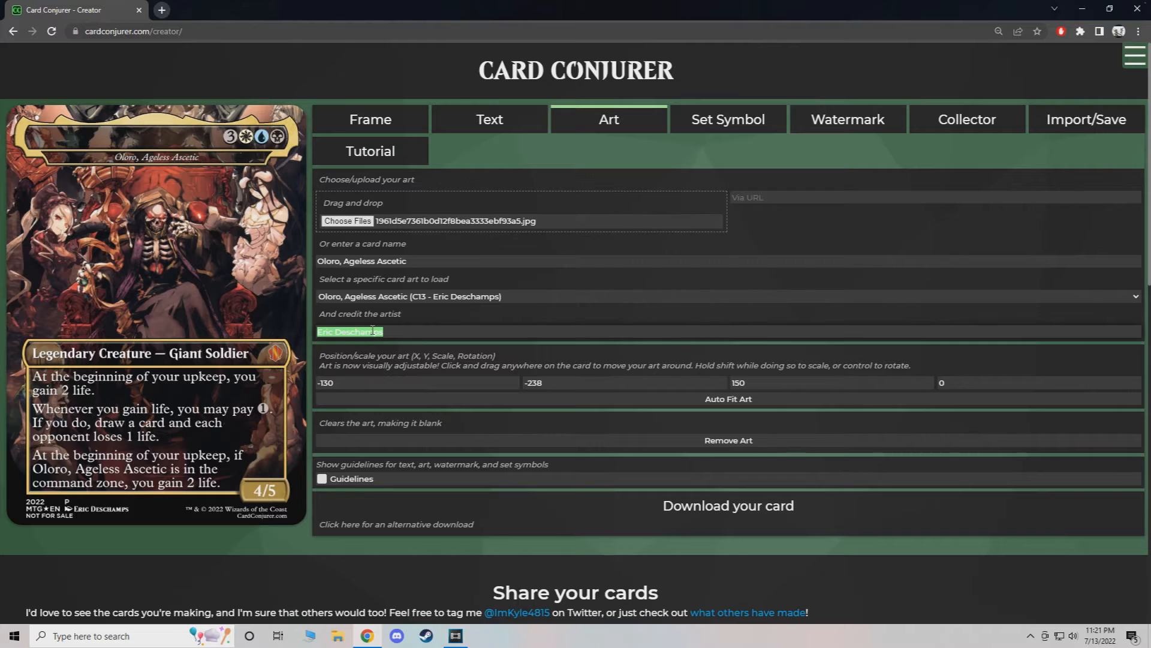
text(So-Bin)
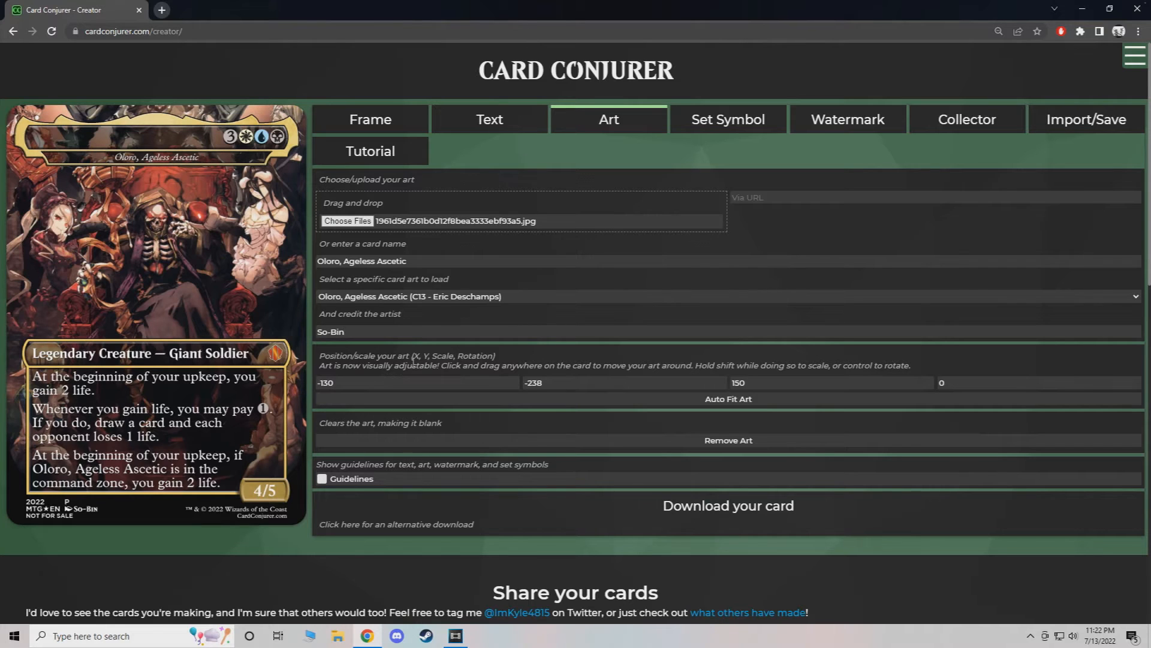
click(345, 331)
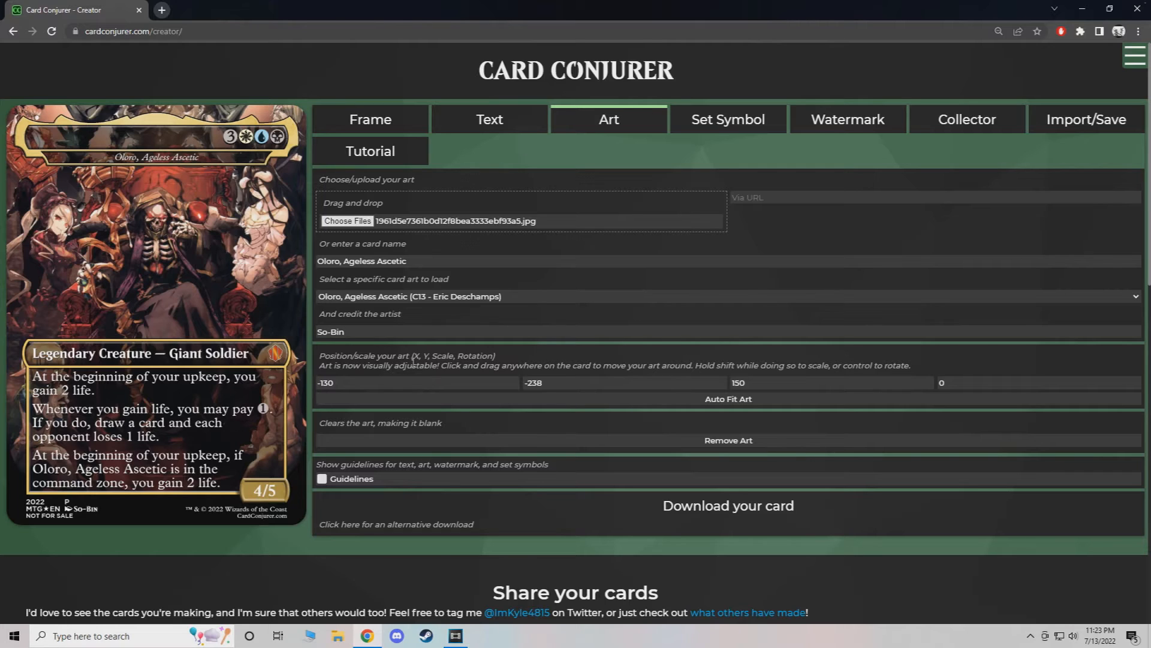
click(345, 331)
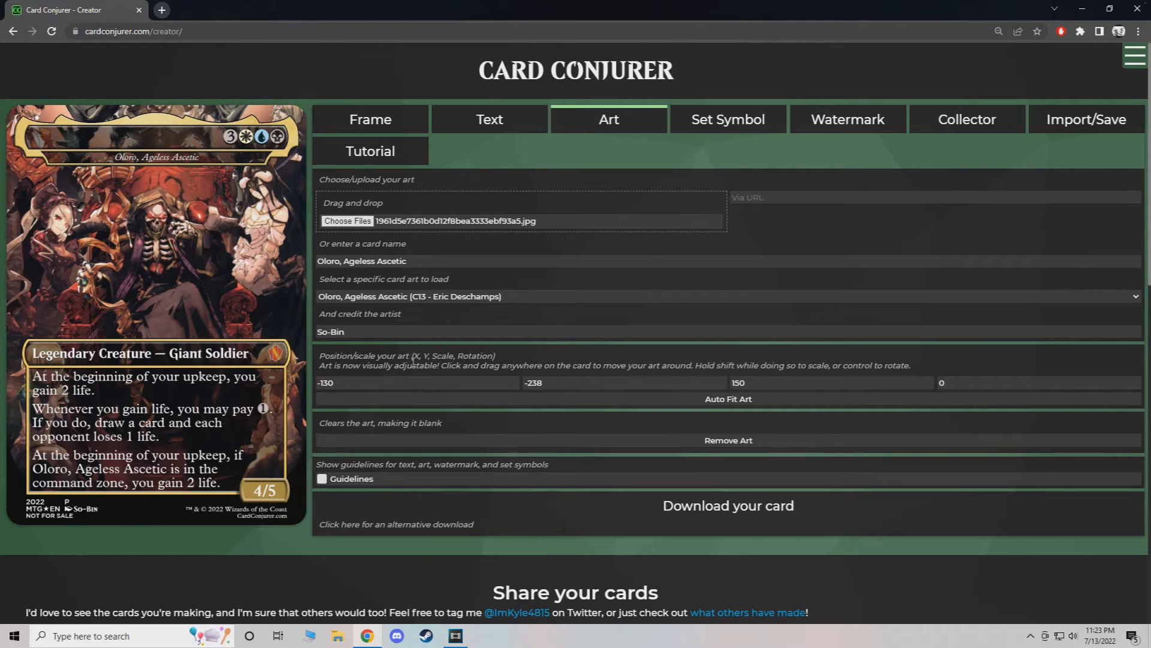
click(346, 331)
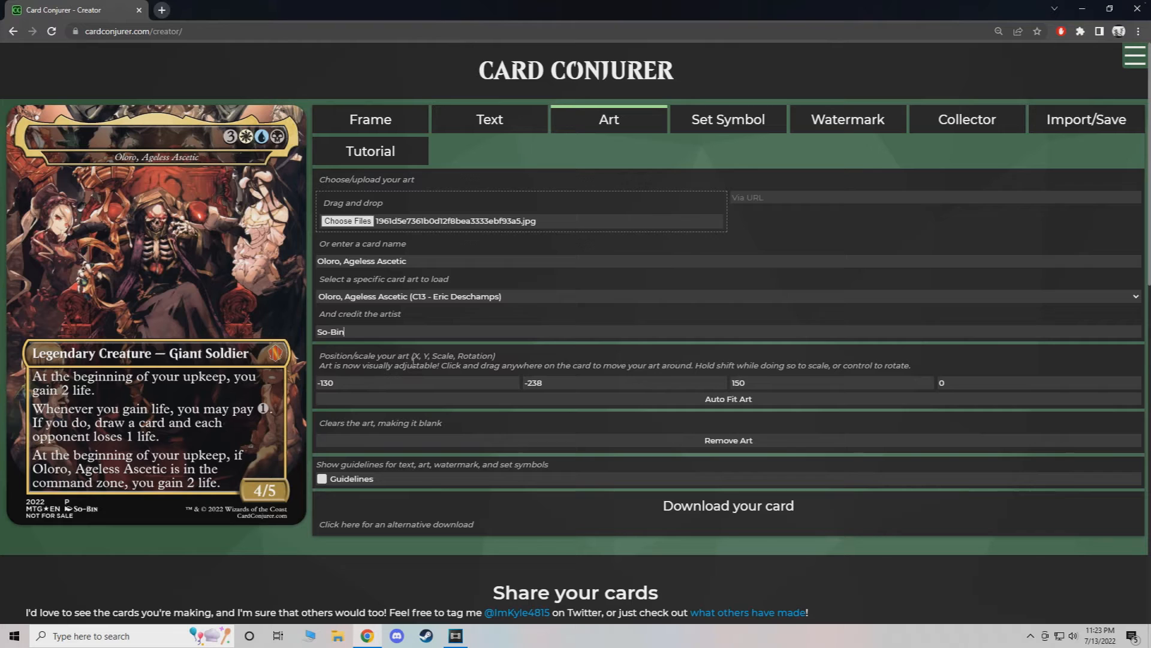
mouse_move(204, 258)
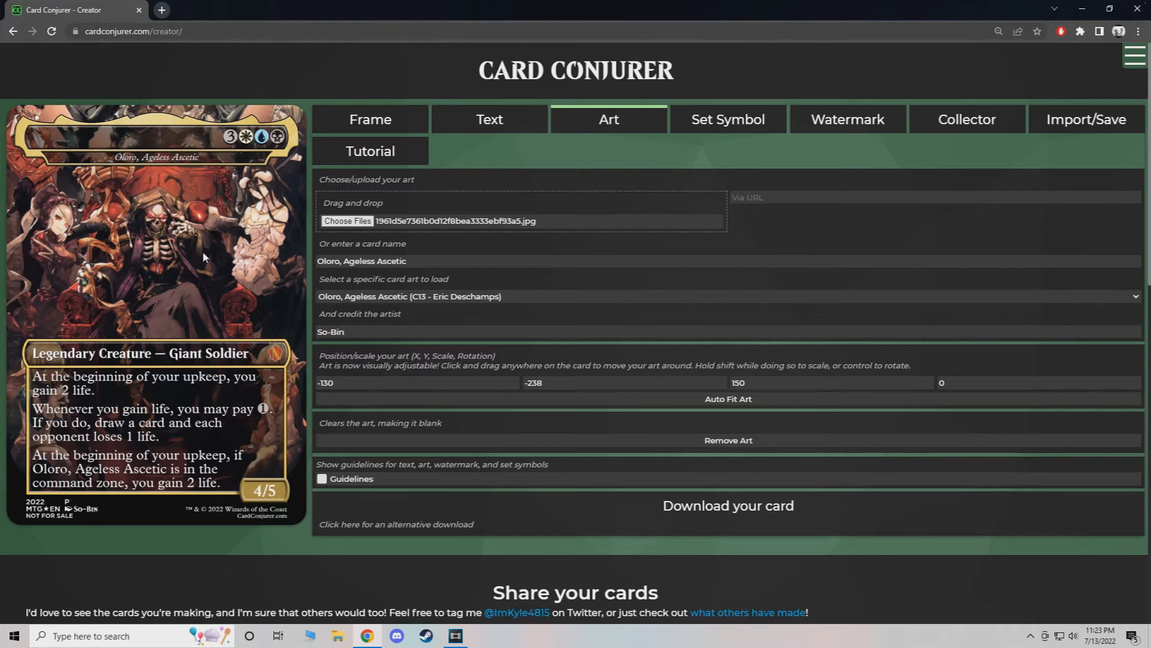
mouse_move(422, 292)
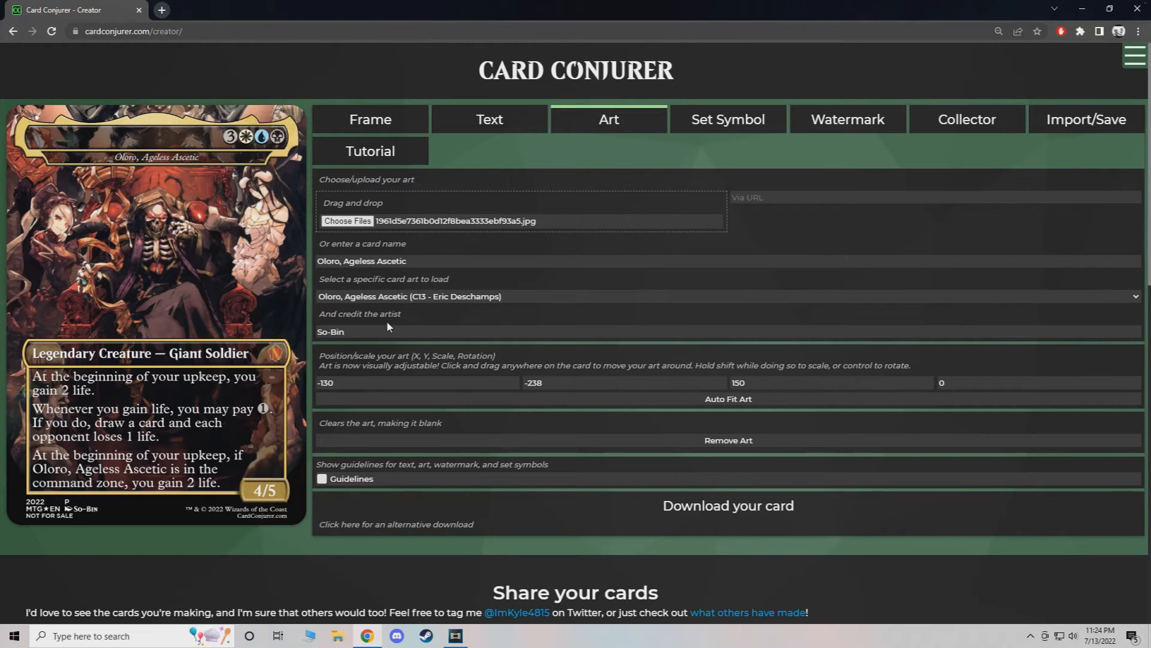
click(345, 331)
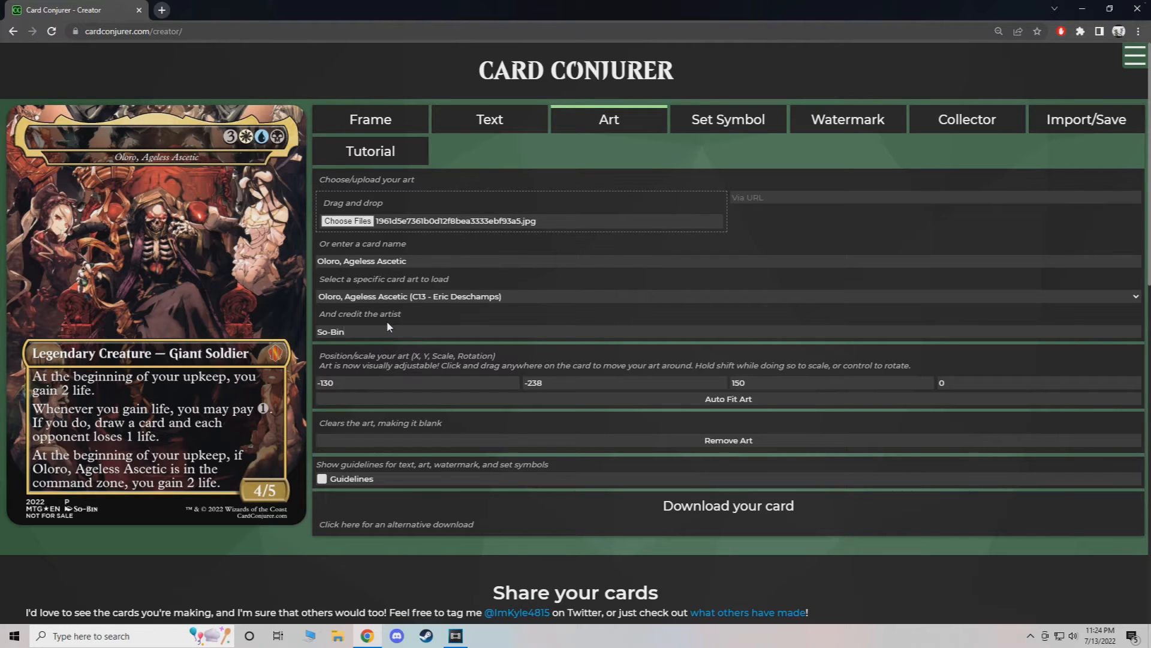
mouse_move(255, 515)
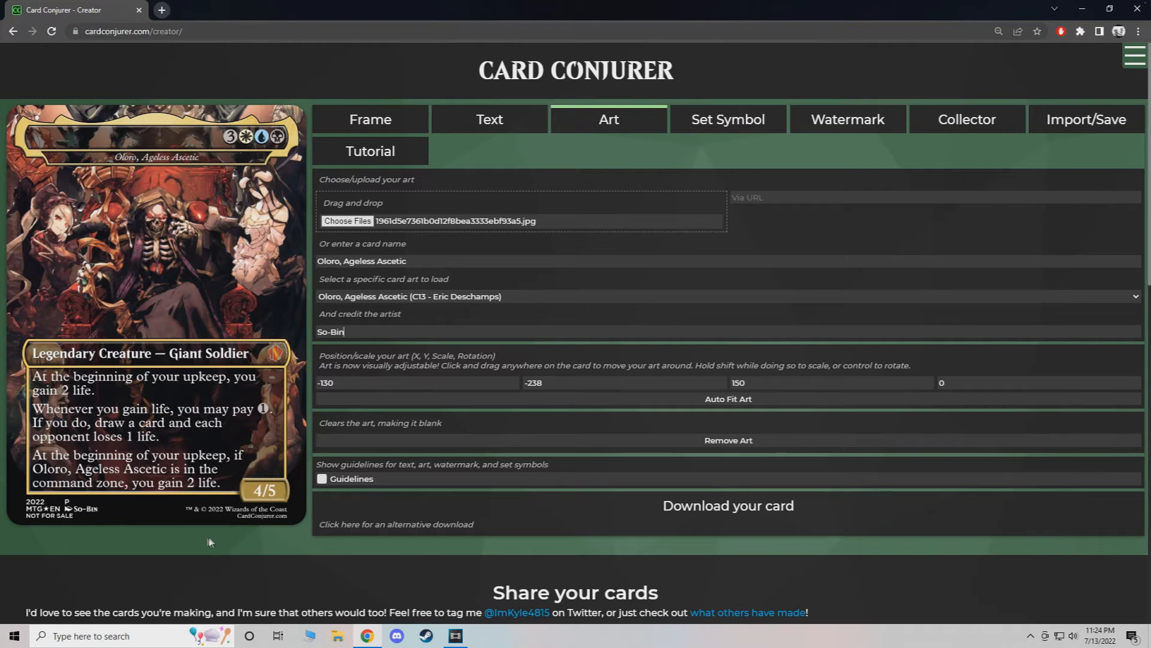
mouse_move(176, 517)
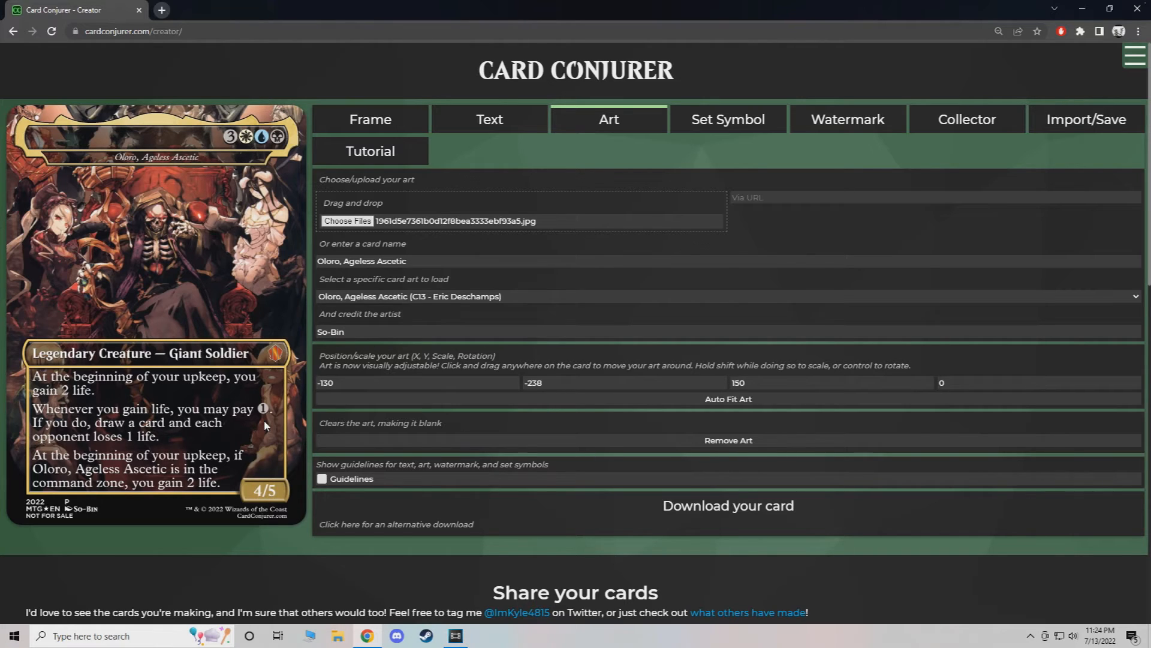
mouse_move(345, 274)
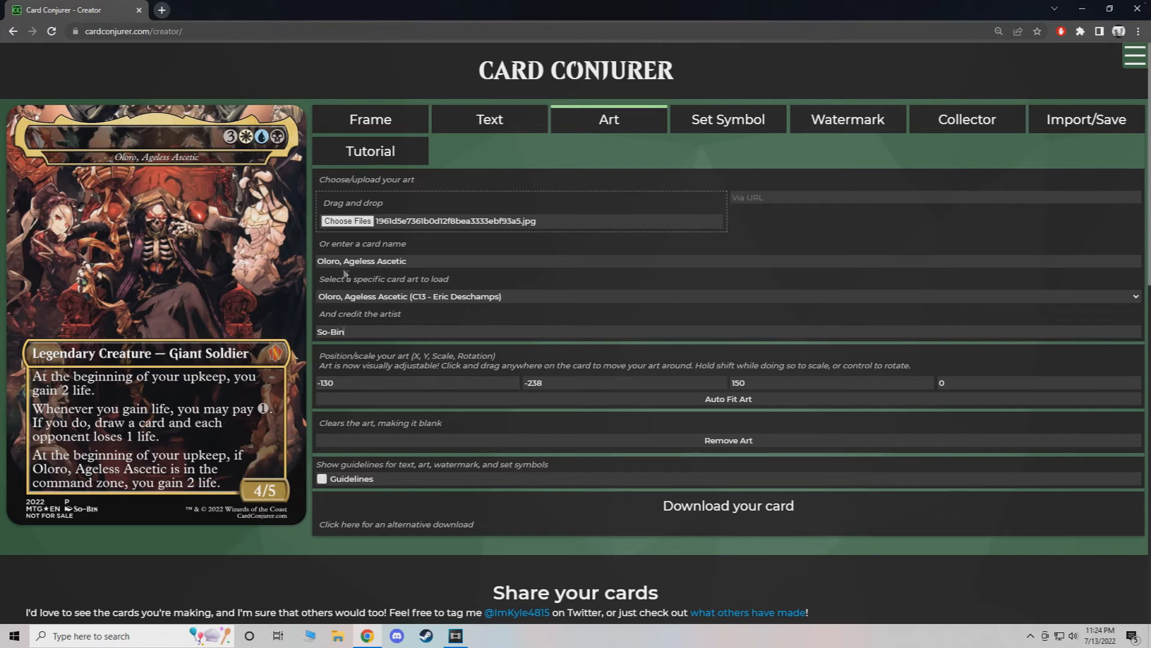
Enter 'Ainz Ooal Gown, Sorcerer King' as the card's Nickname text.
click(359, 331)
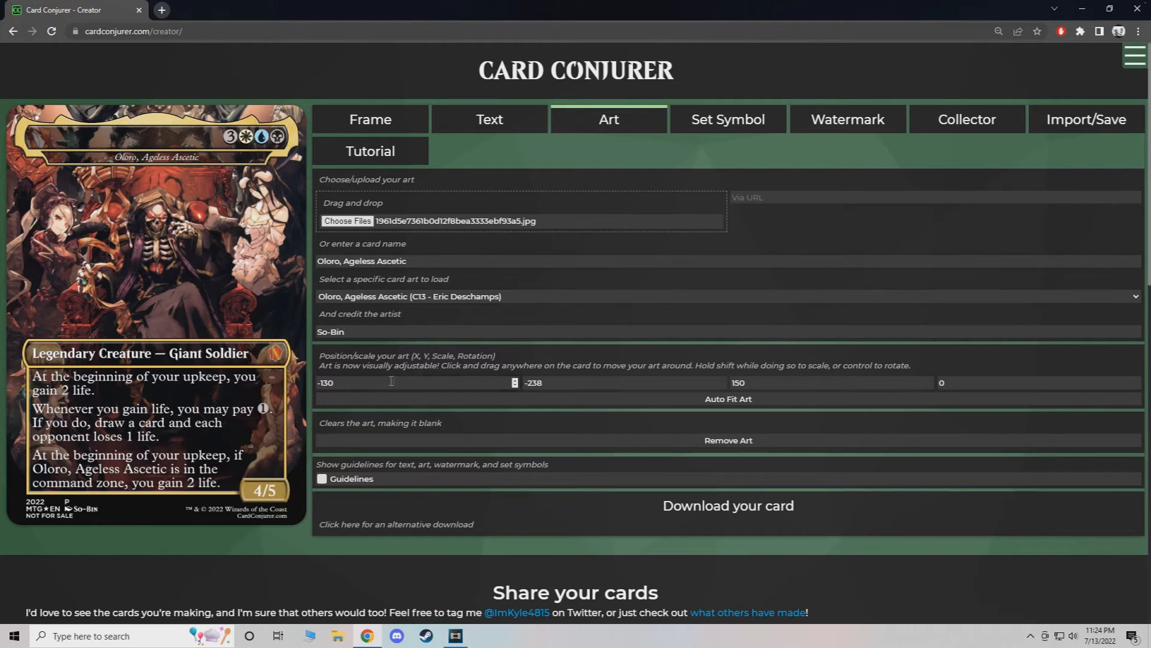
click(488, 119)
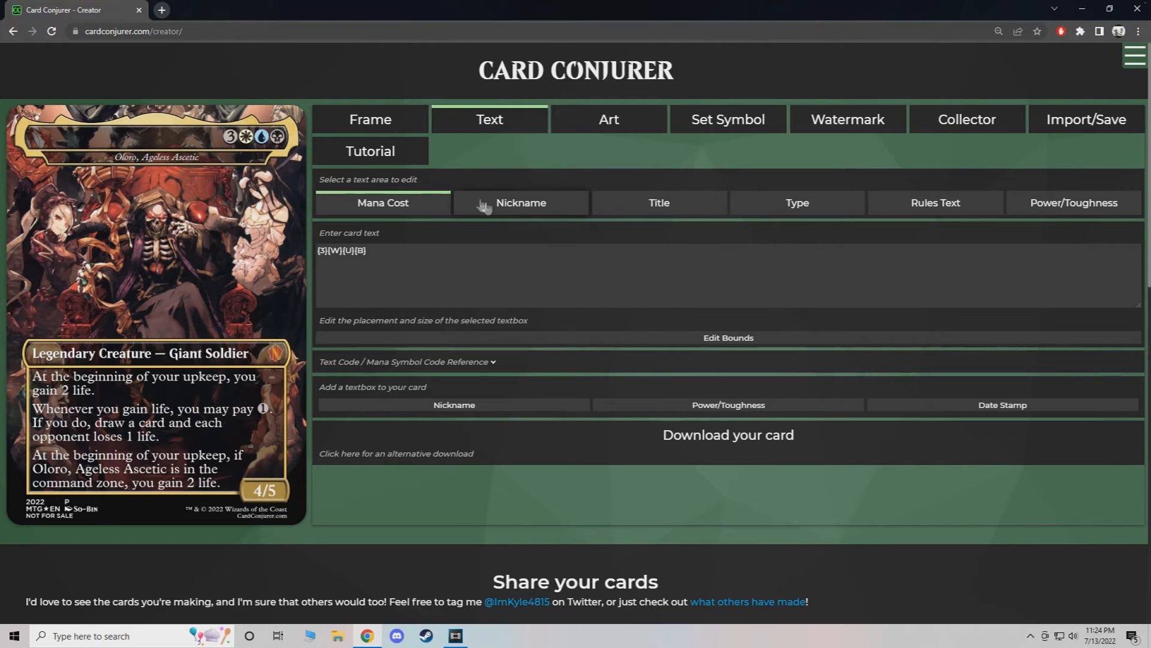
click(521, 202)
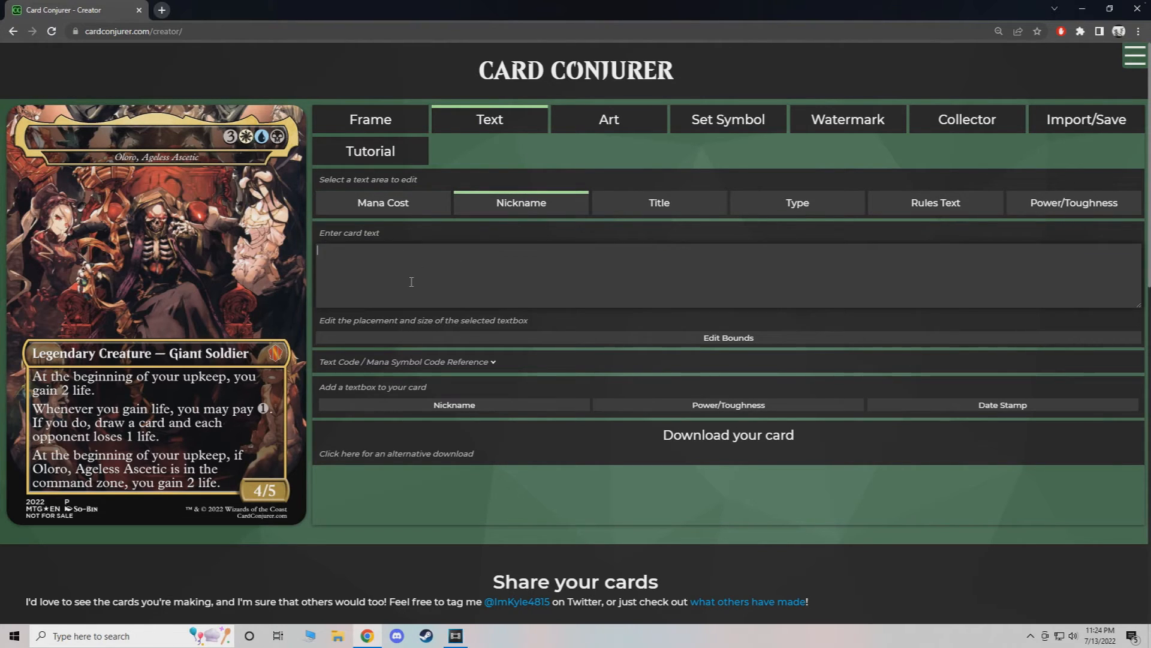
text(Ainz Ooal Gown)
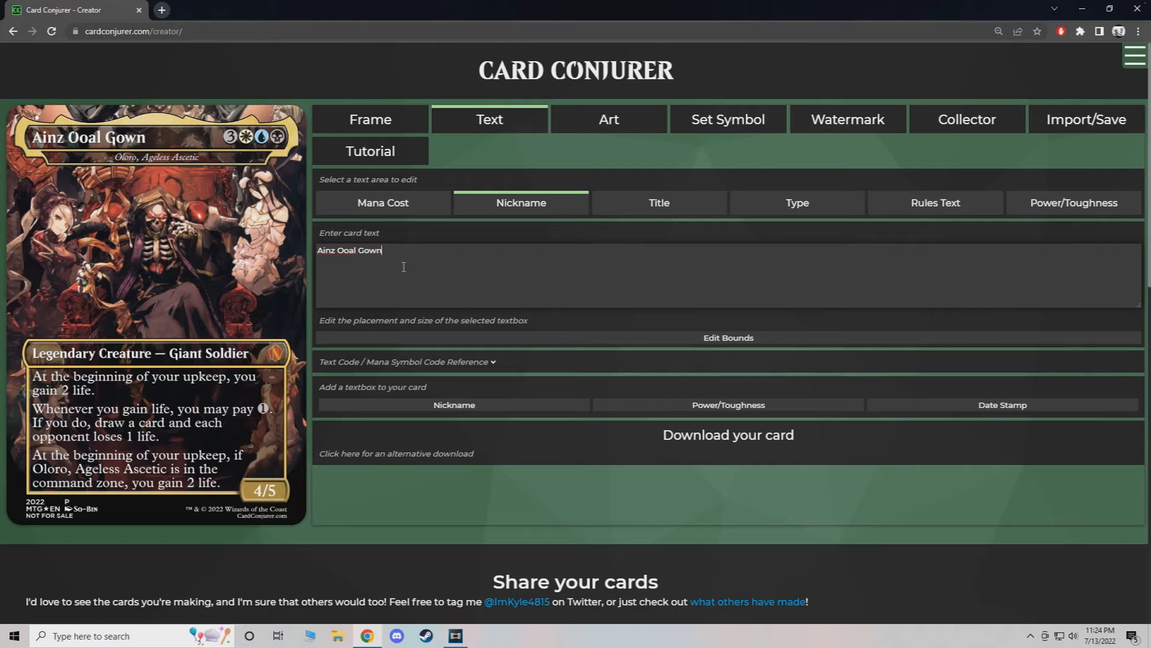
text(,)
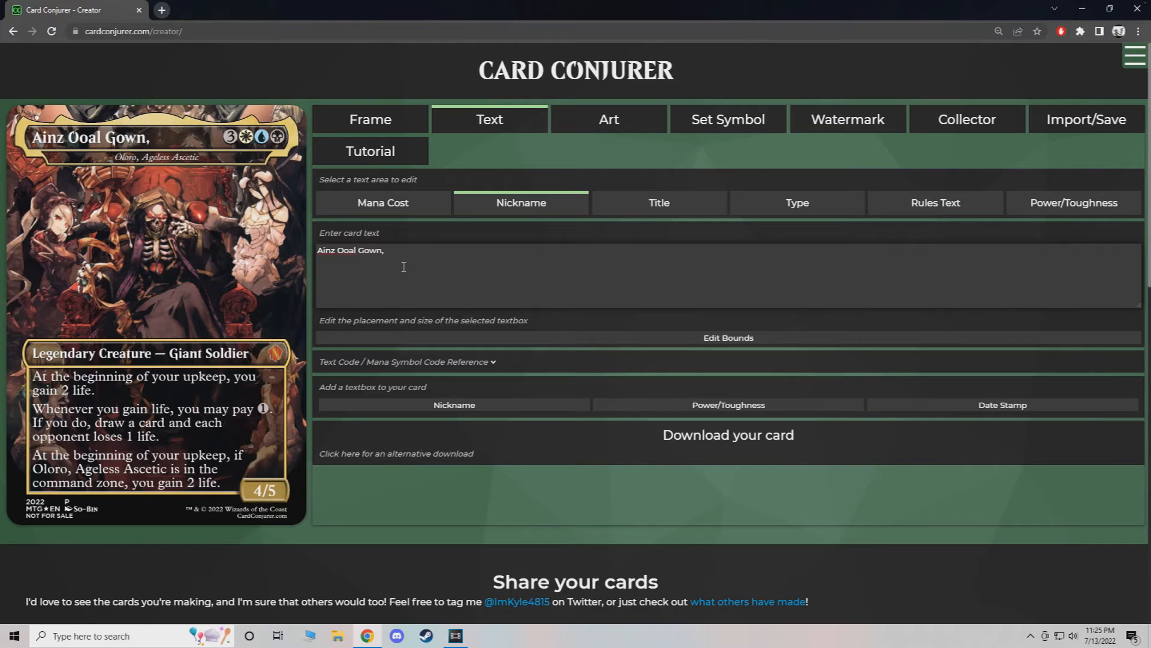
text(Sorcere)
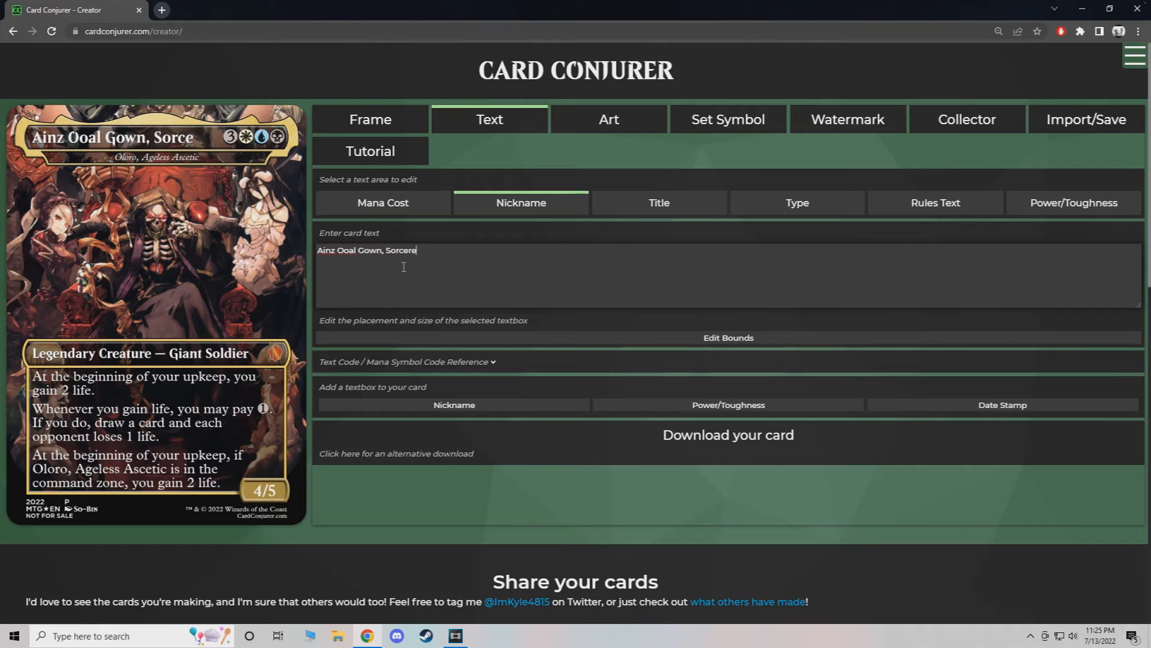
text(r King)
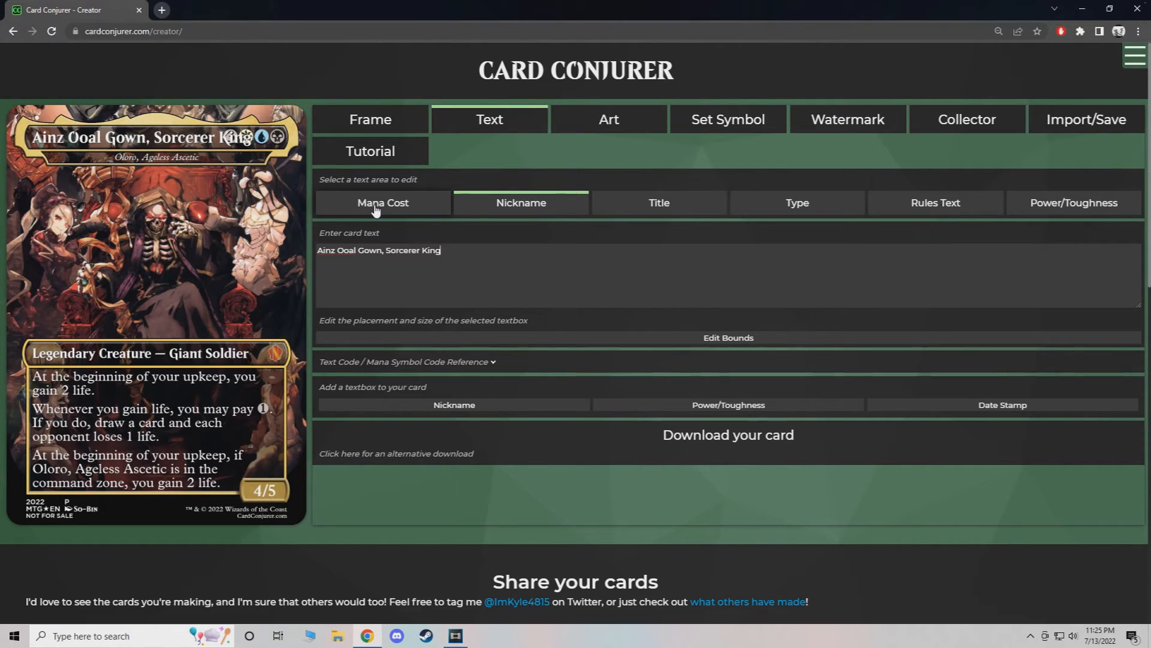
Set the mana cost box's vertical position to 175, nudging it slightly lower.
click(382, 203)
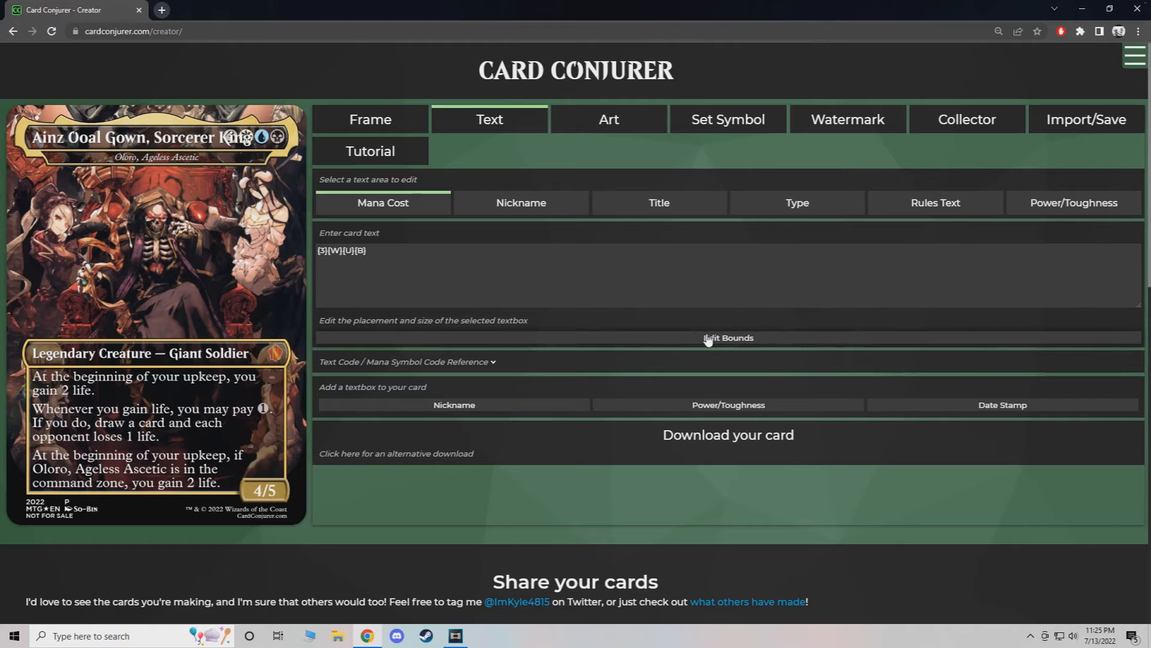
click(727, 337)
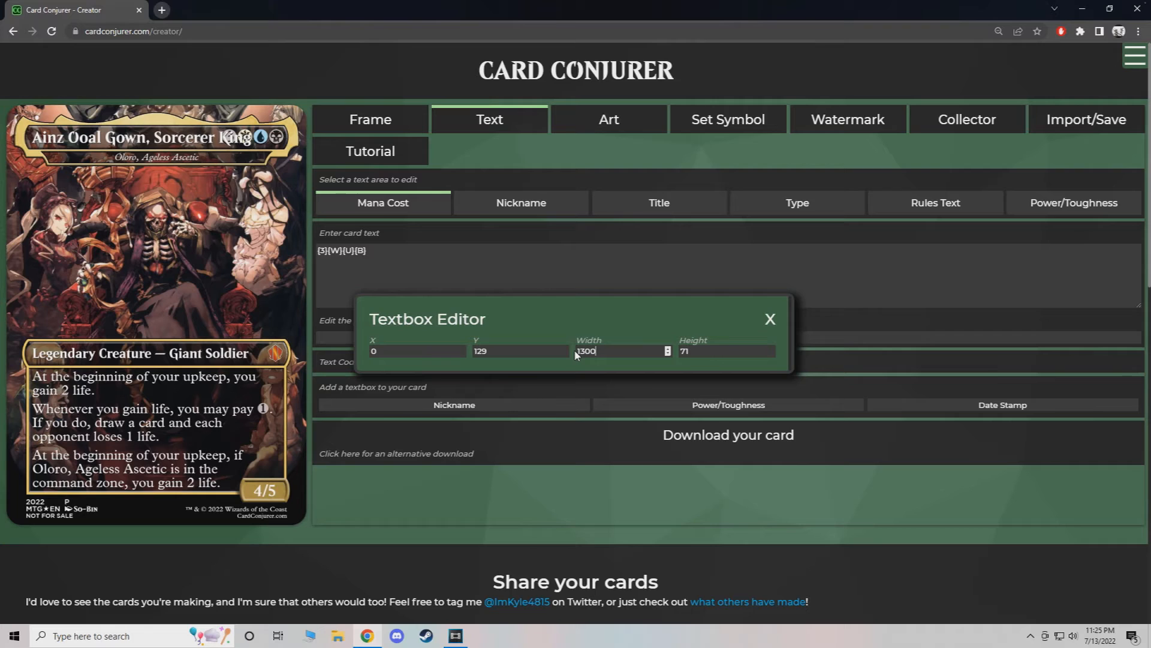
click(514, 350)
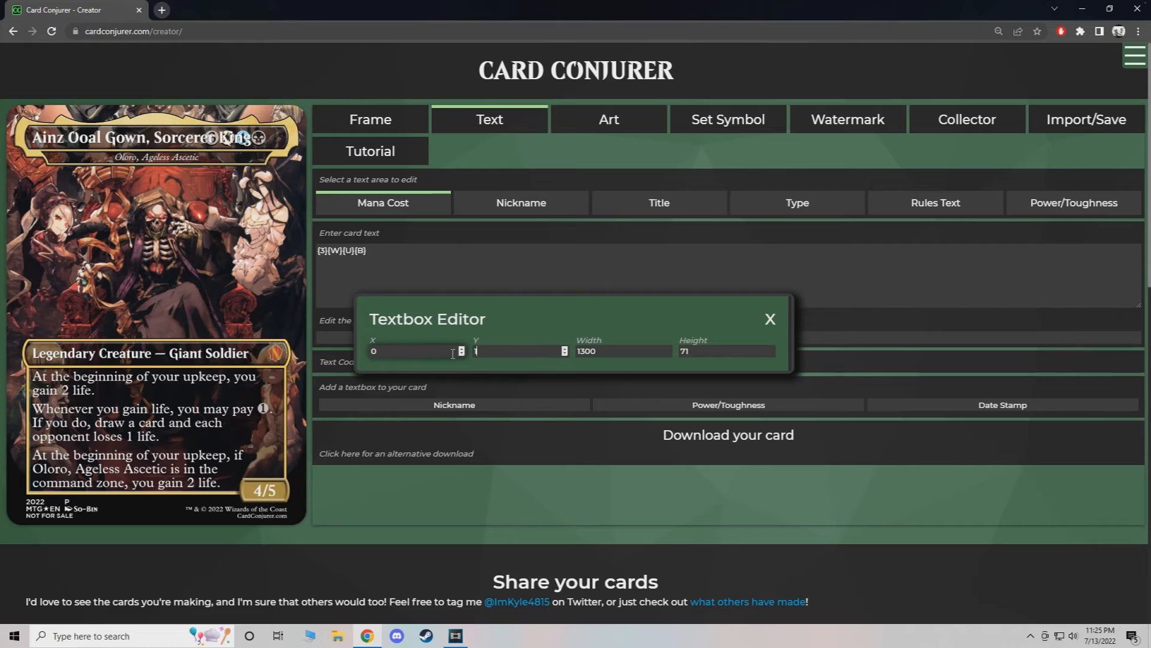
text(175)
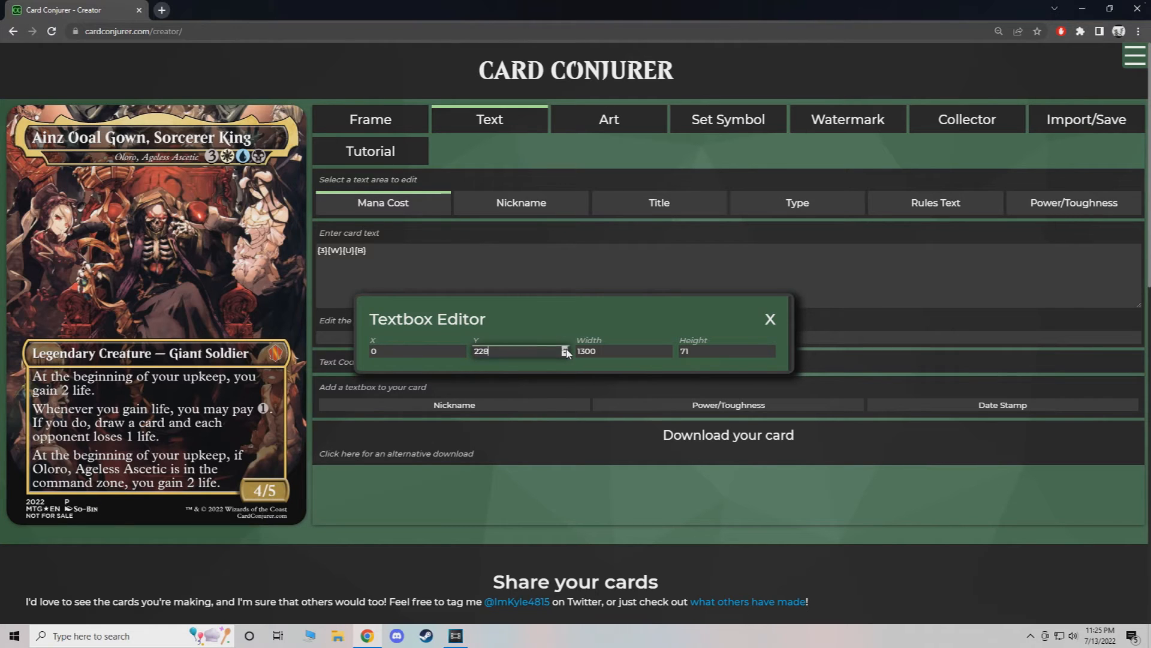
click(565, 347)
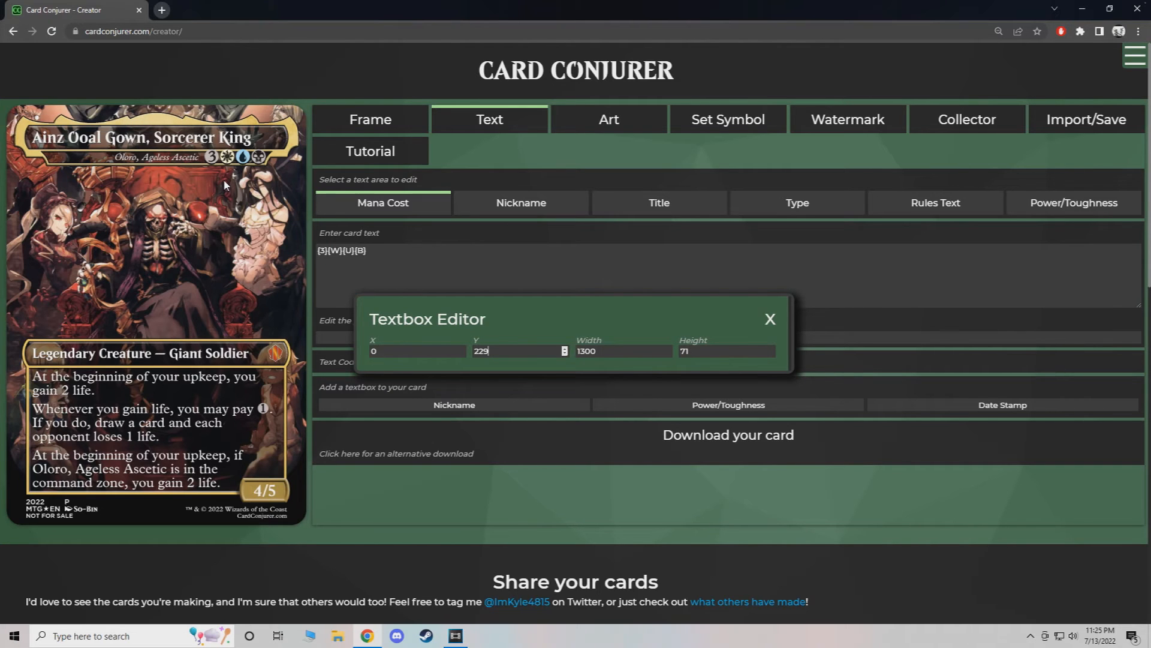
mouse_move(287, 154)
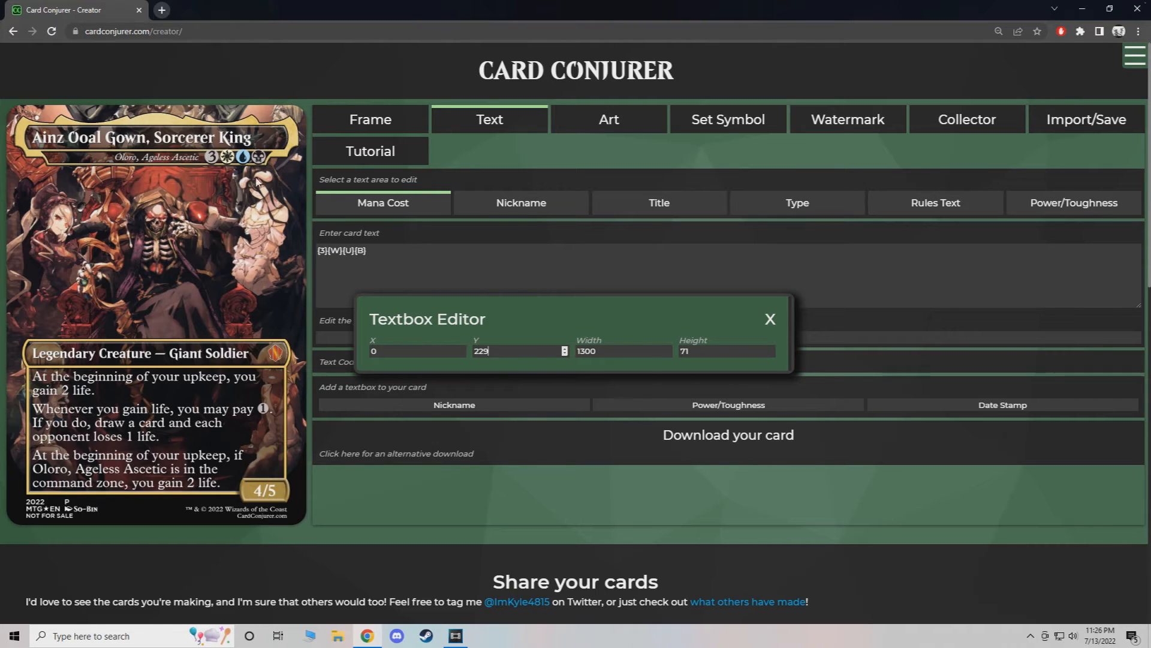
Review the mana cost bounds in the Textbox Editor, then select the Nickname text.
click(769, 319)
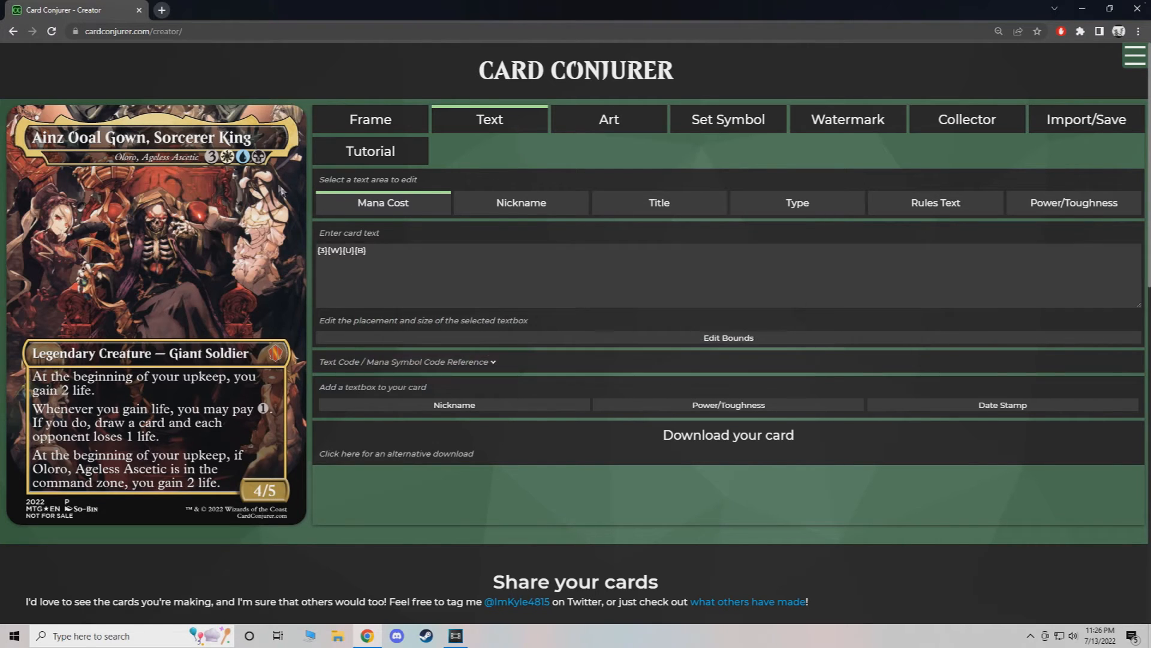
mouse_move(674, 331)
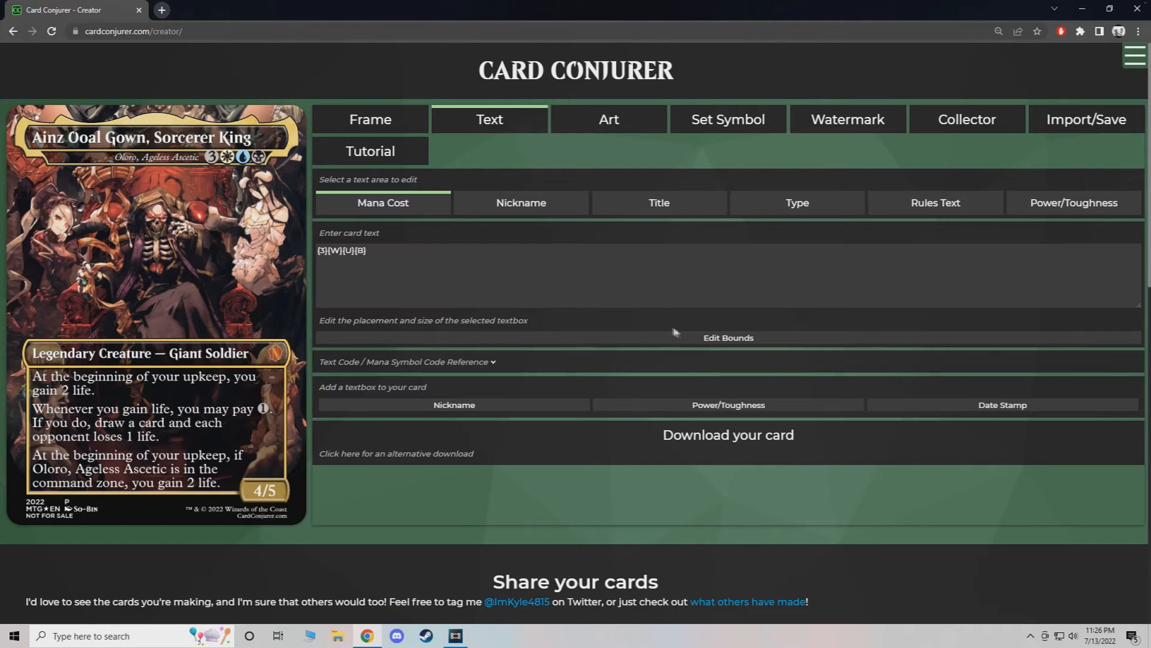
click(727, 337)
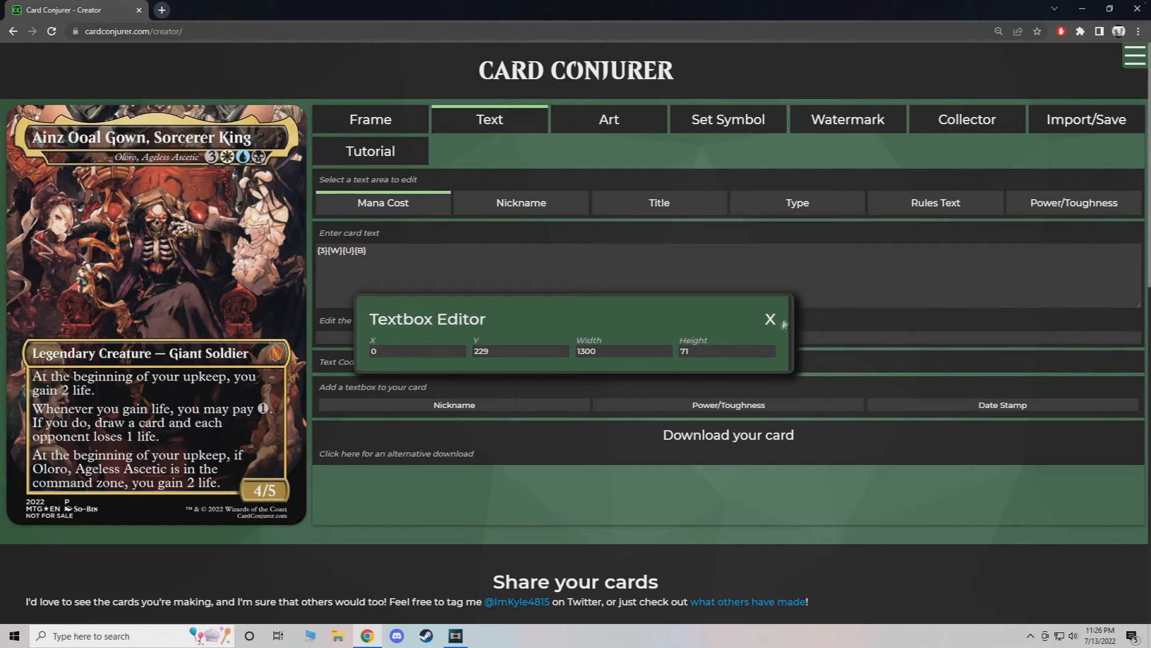
click(768, 318)
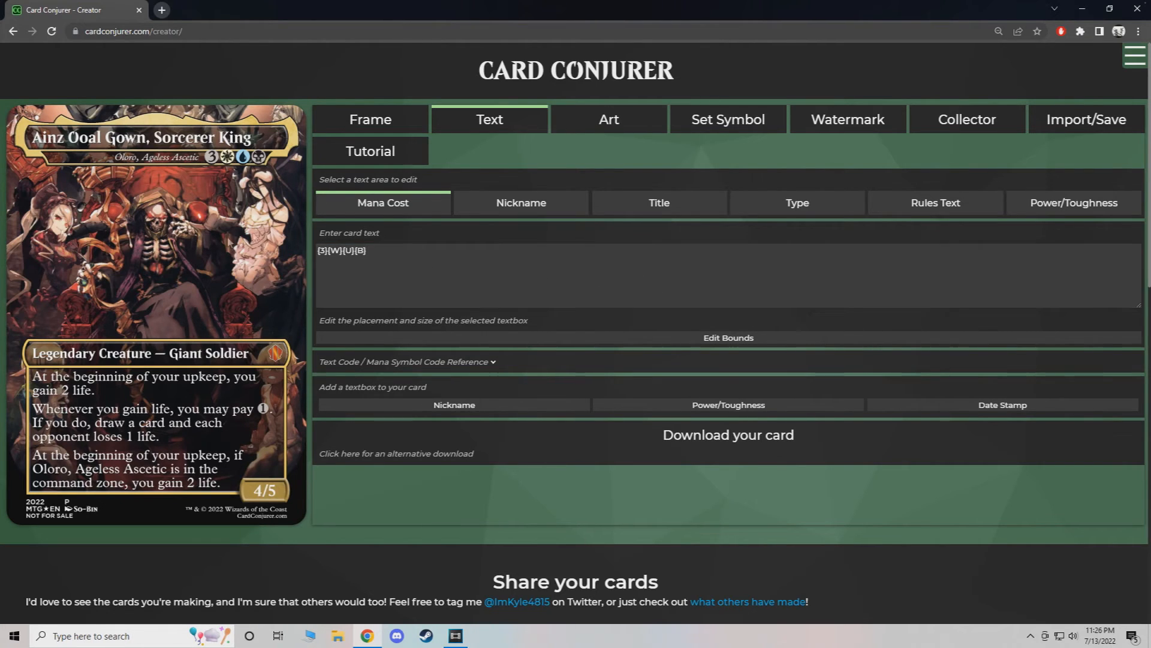
click(521, 203)
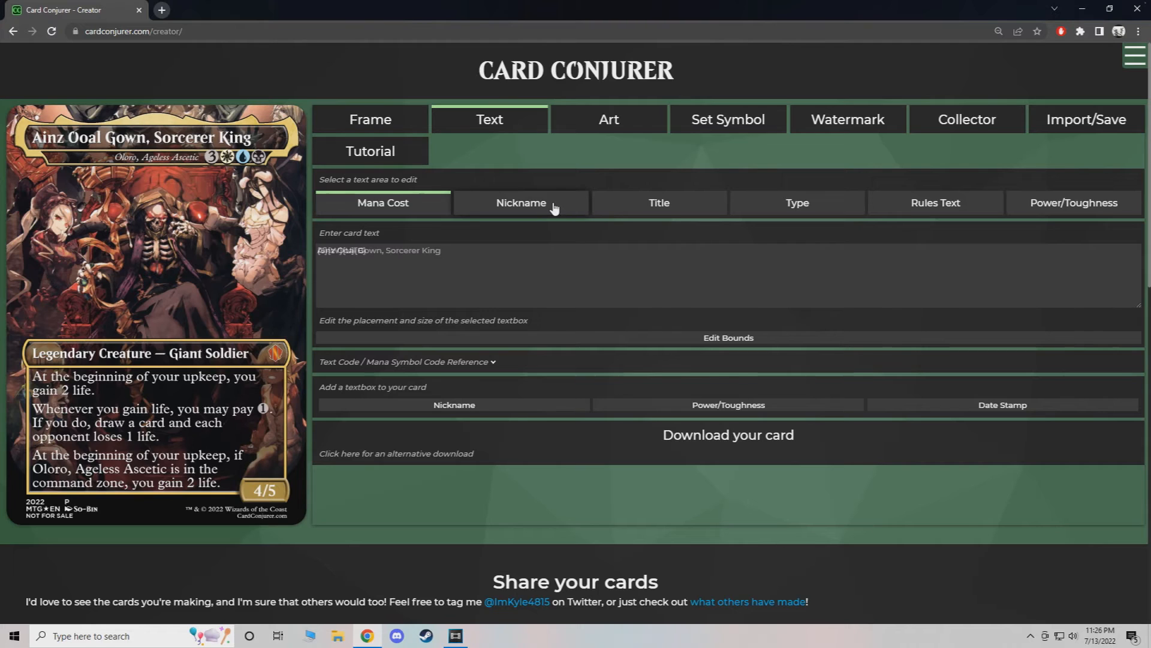
Show the Set Symbol settings (c13, mythic) after a brief look at Watermark.
click(521, 203)
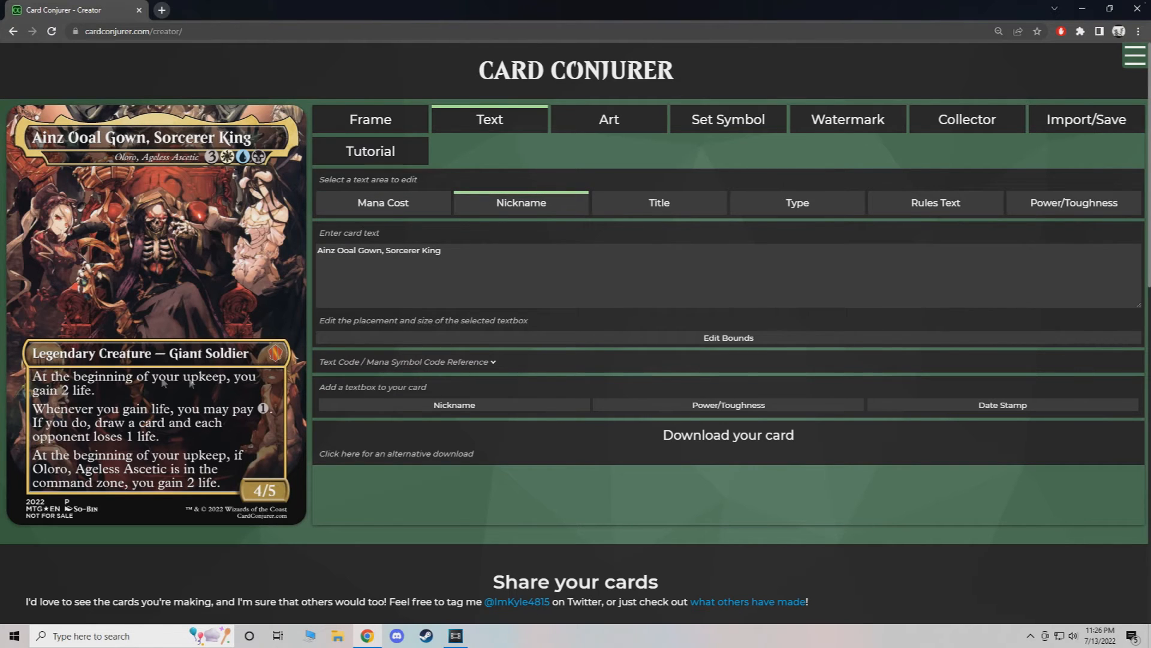
click(726, 119)
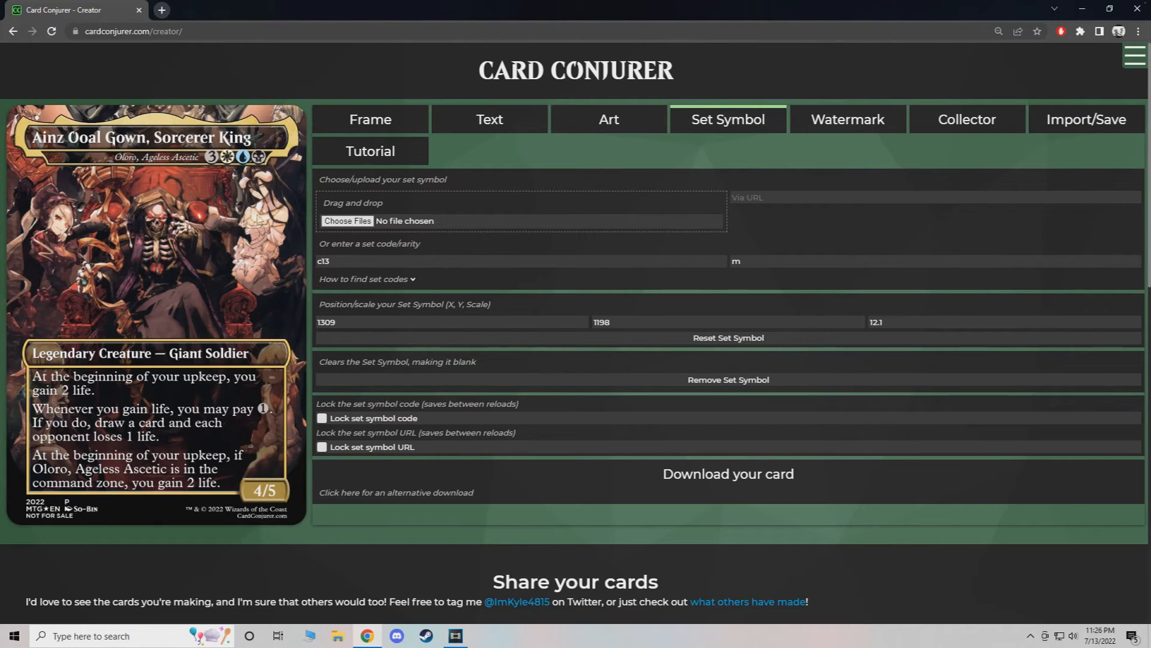
mouse_move(270, 366)
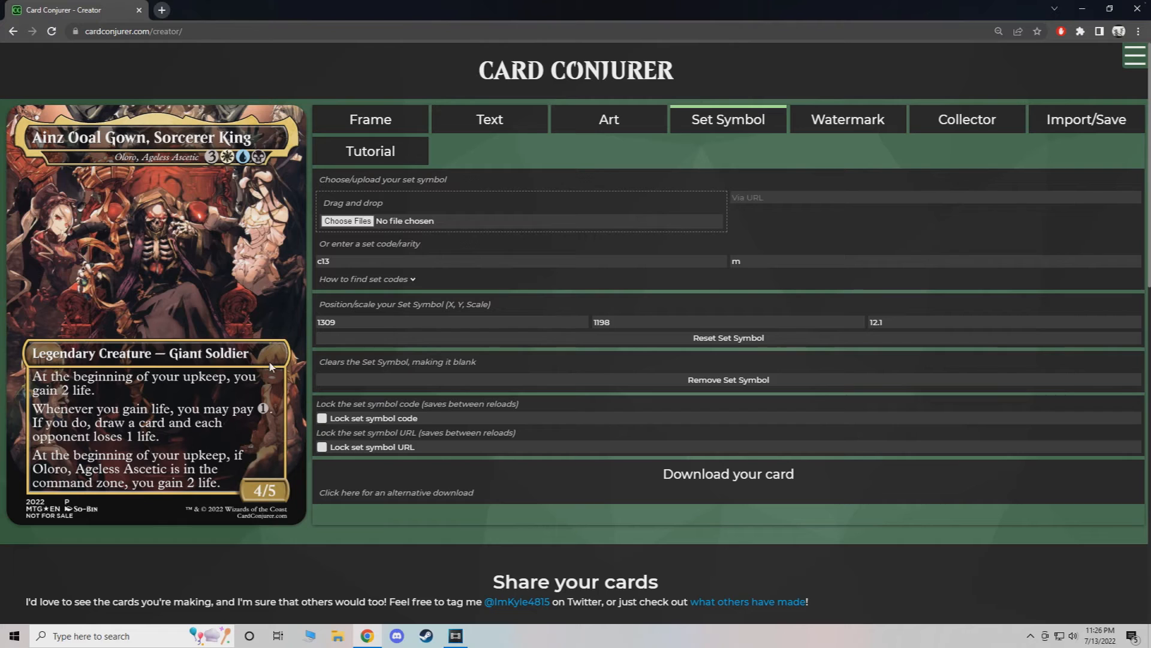
mouse_move(258, 357)
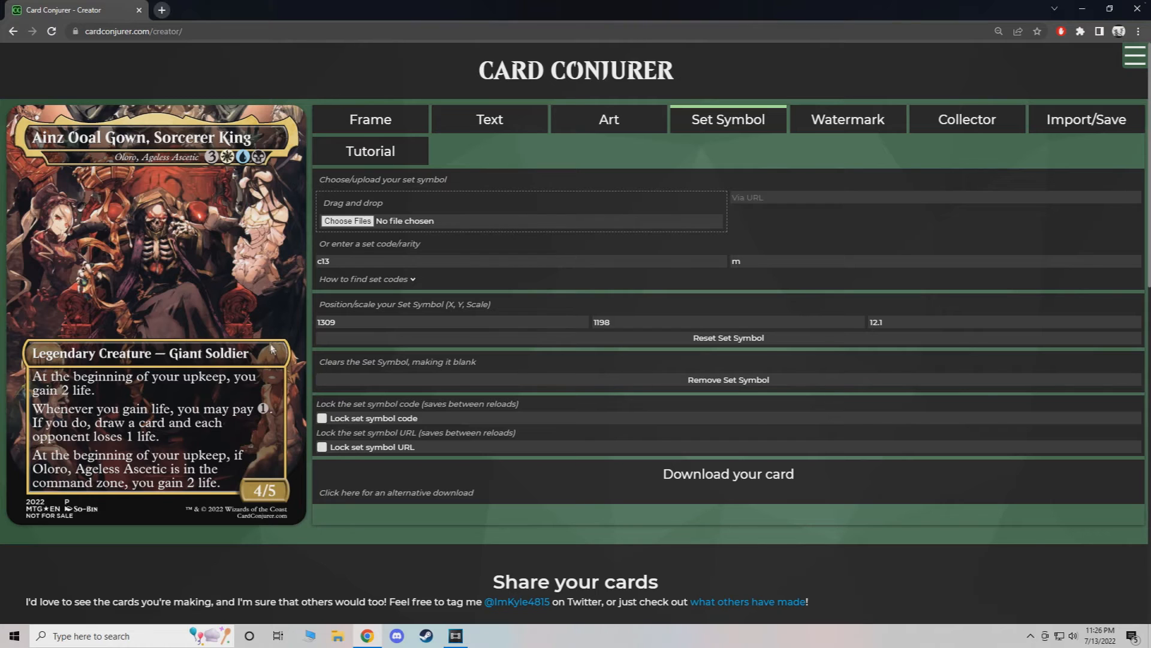
mouse_move(287, 360)
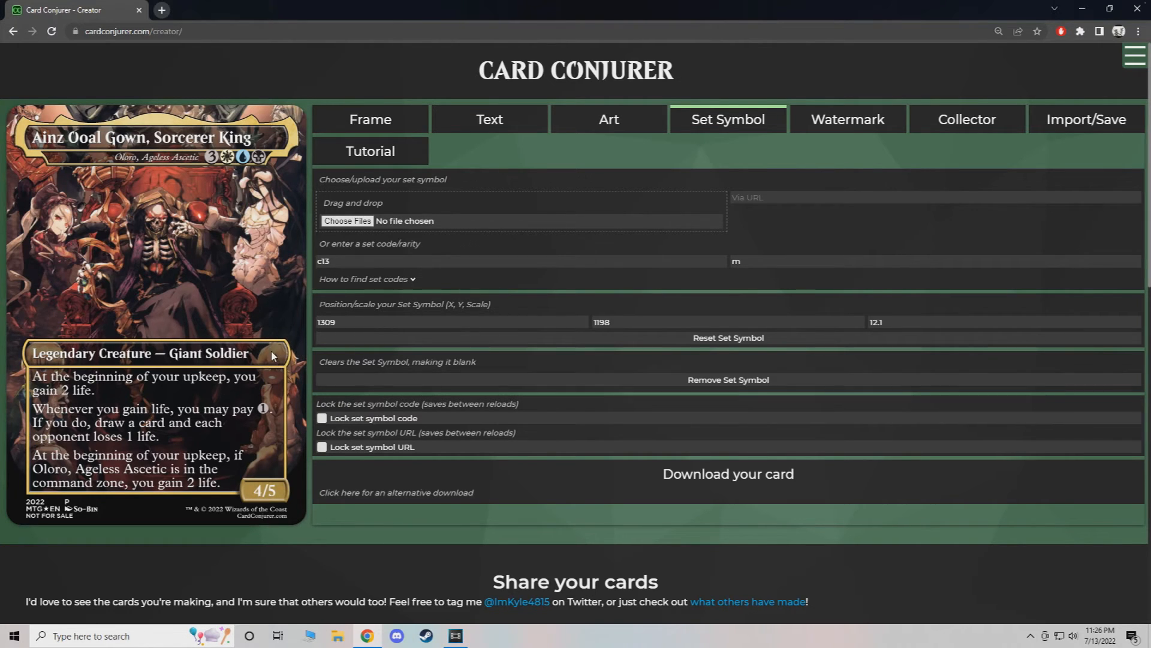
click(846, 119)
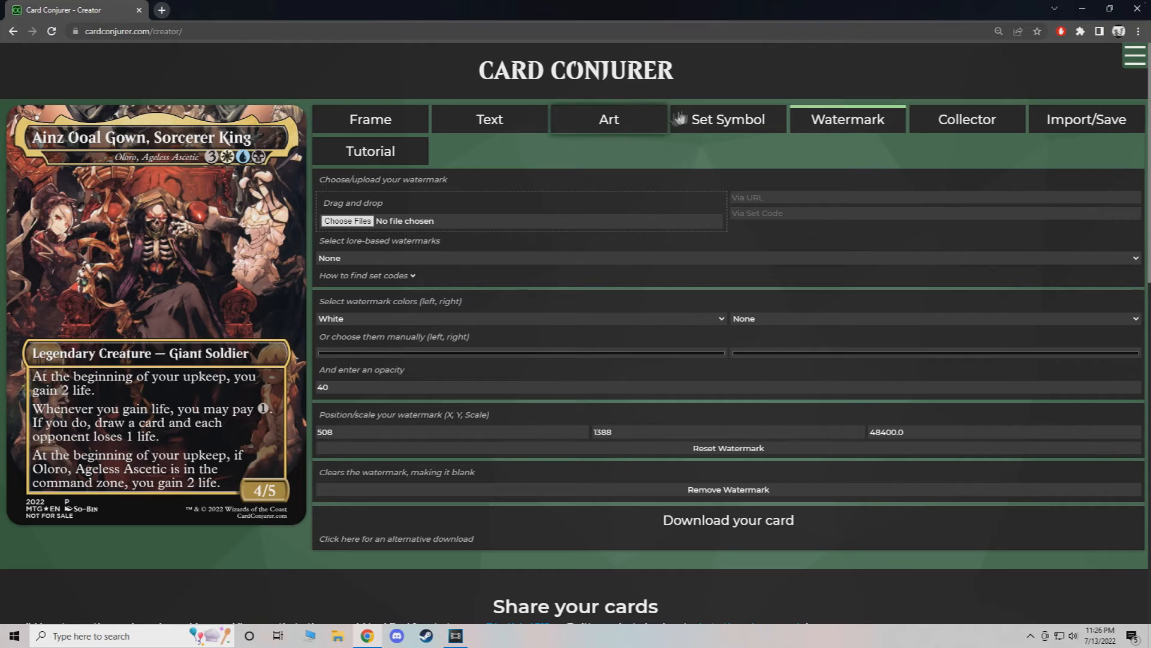
click(727, 119)
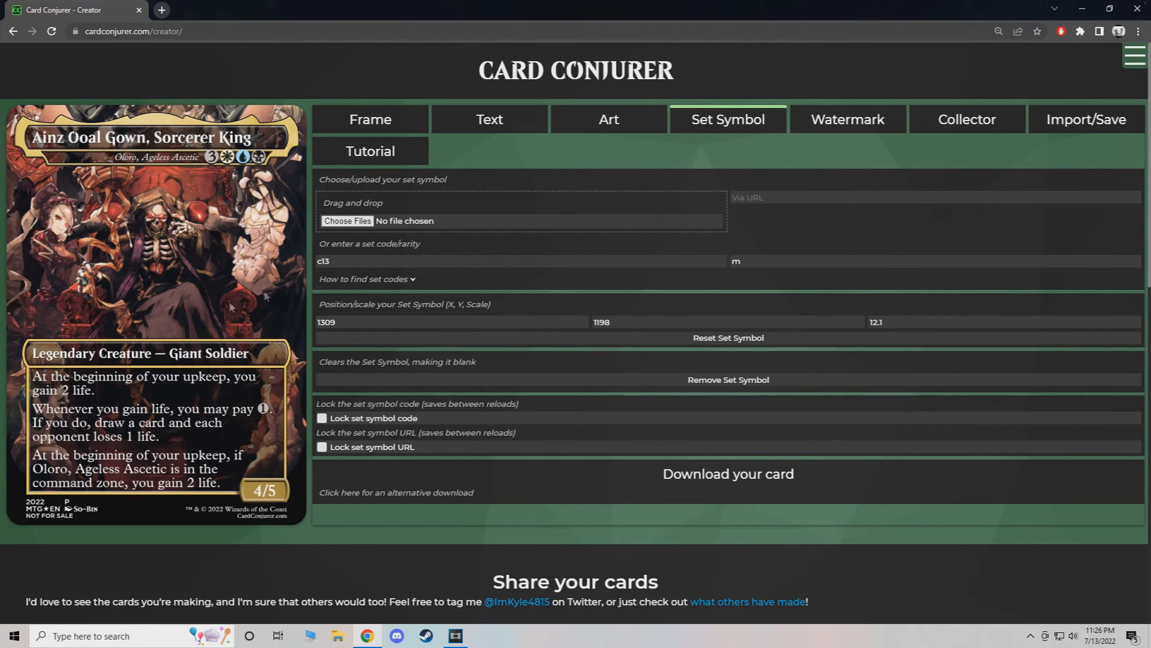
Load the 1/8th Inch Margin group and add the Borderless Extension frame layer.
click(370, 119)
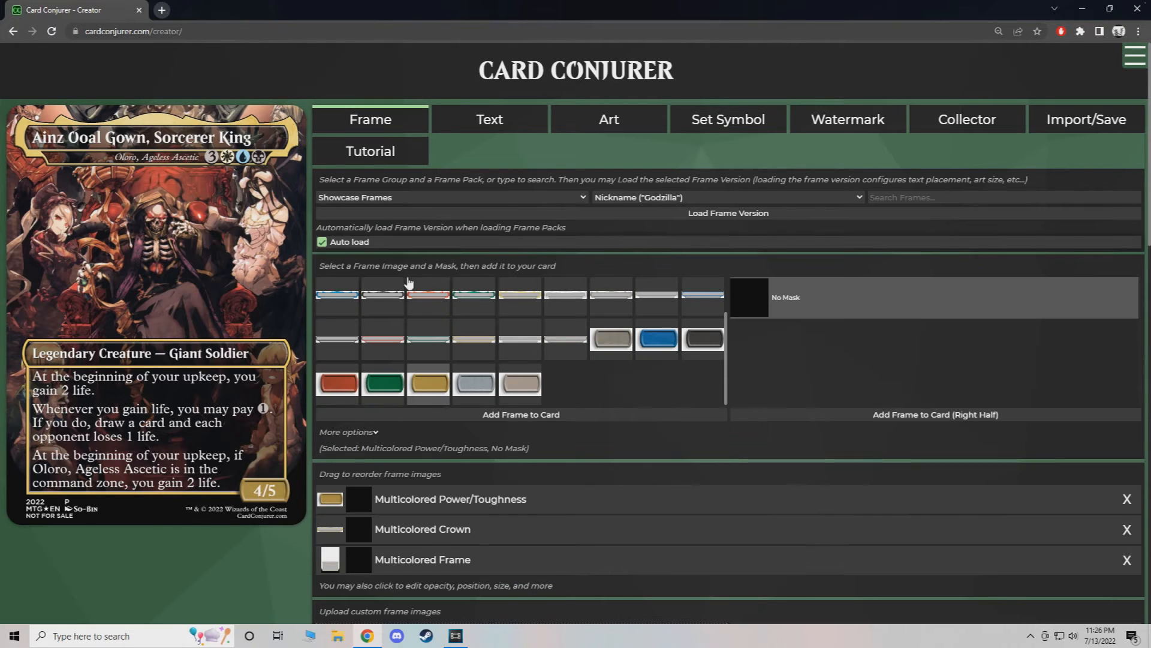
click(451, 197)
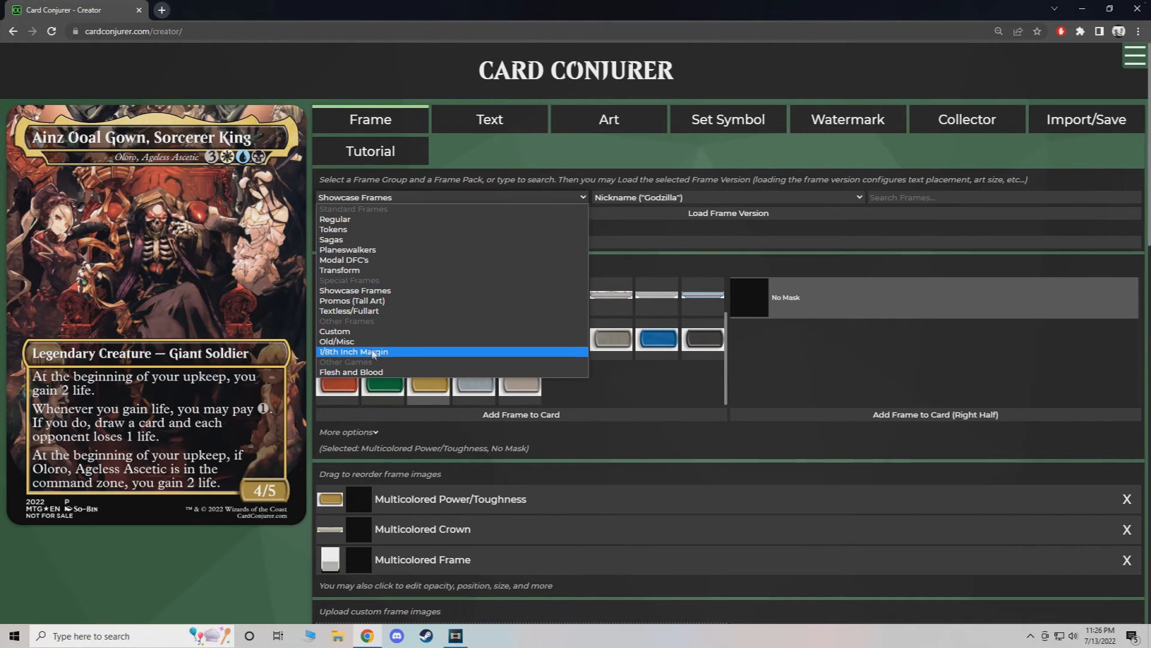
mouse_move(353, 342)
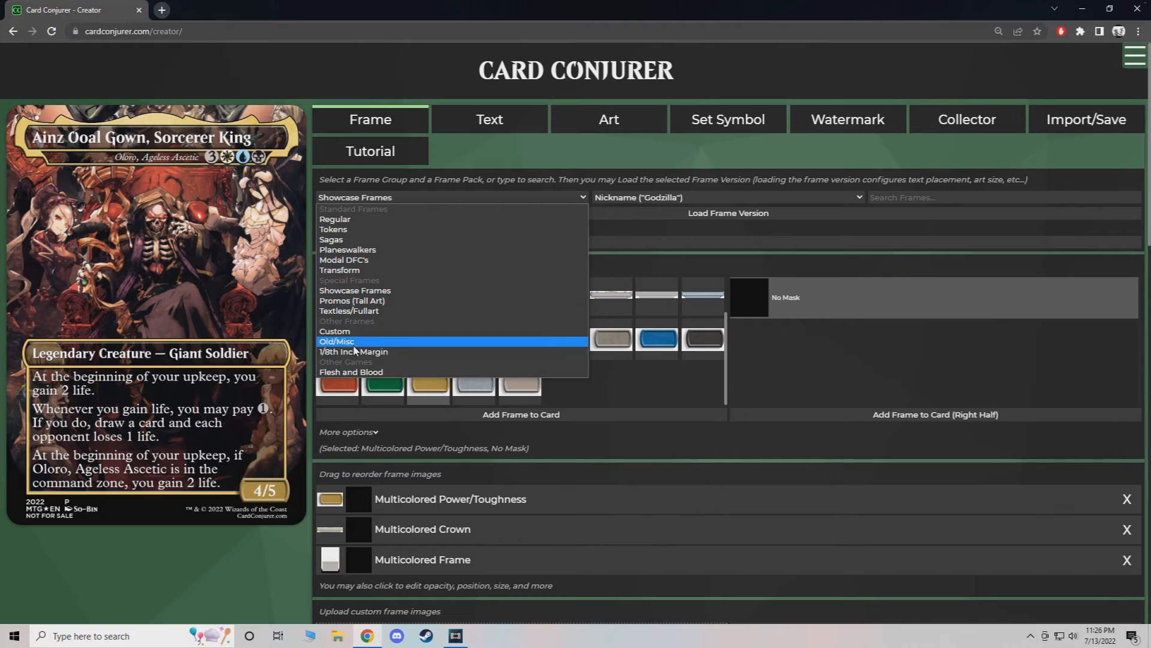
mouse_move(353, 350)
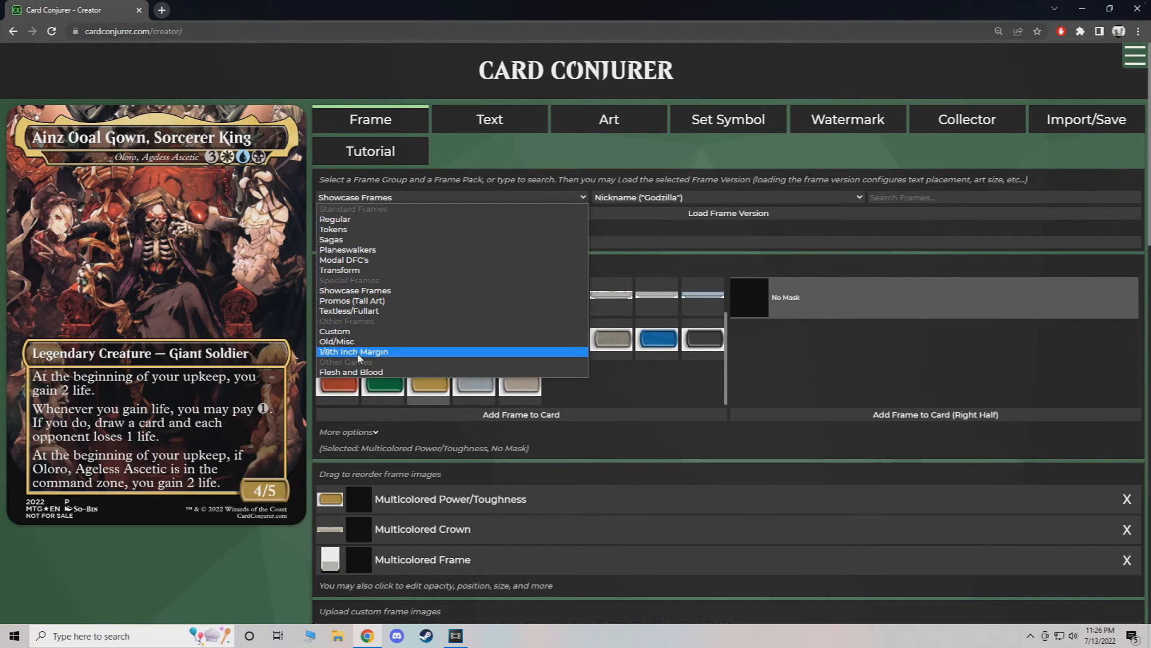
click(353, 351)
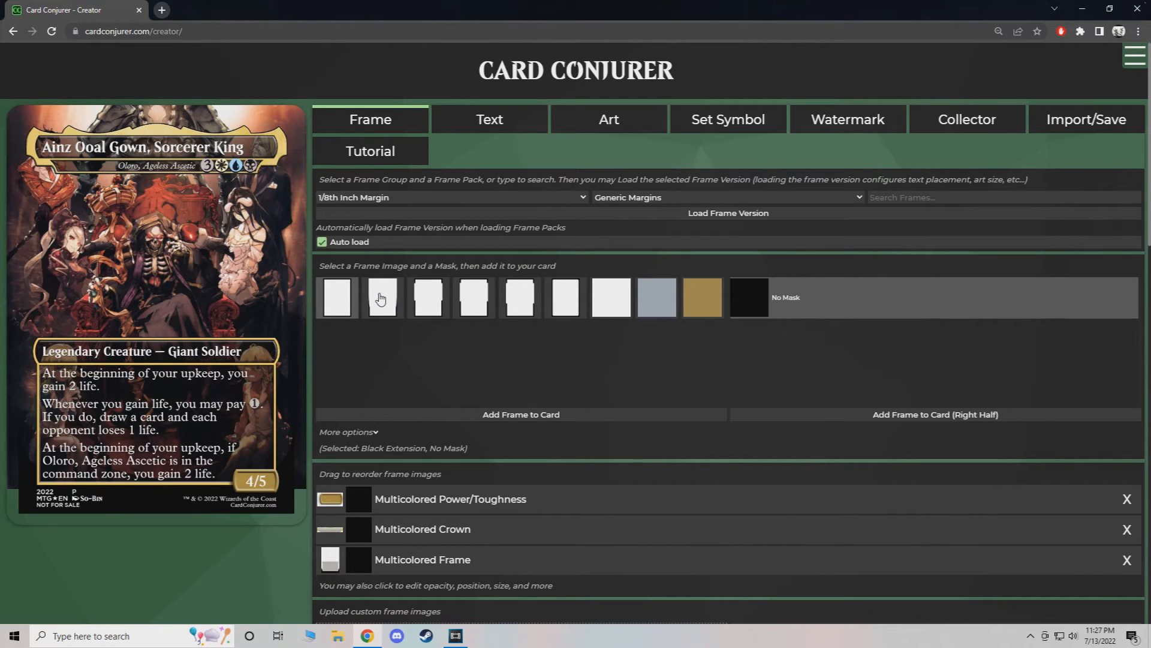
click(381, 296)
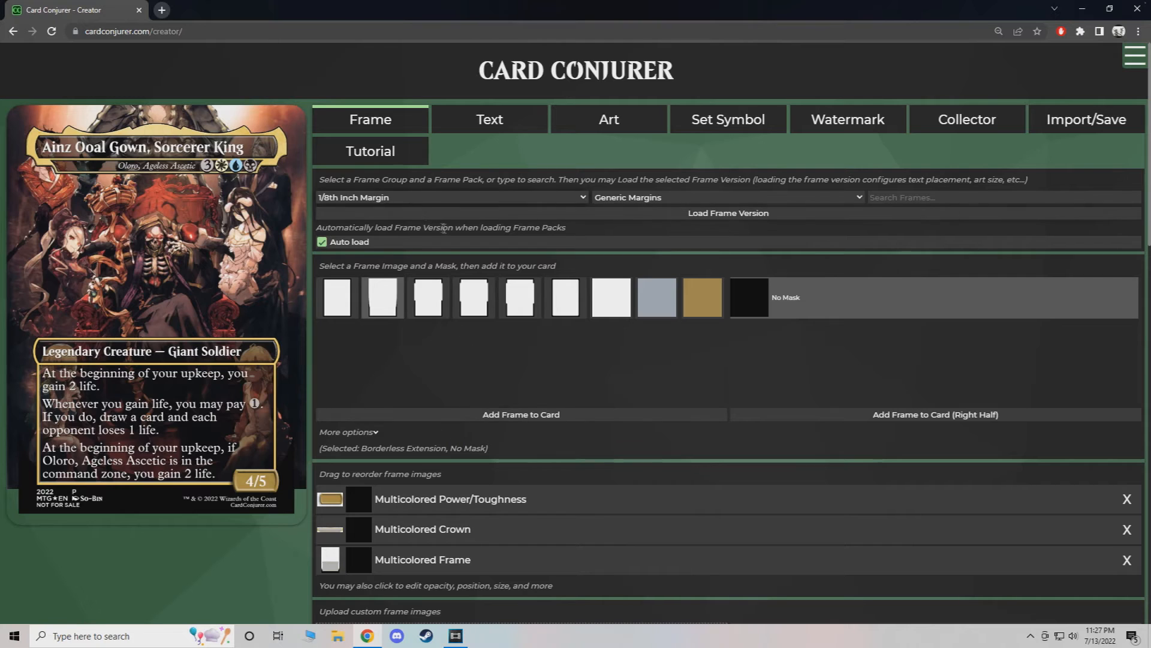
mouse_move(387, 320)
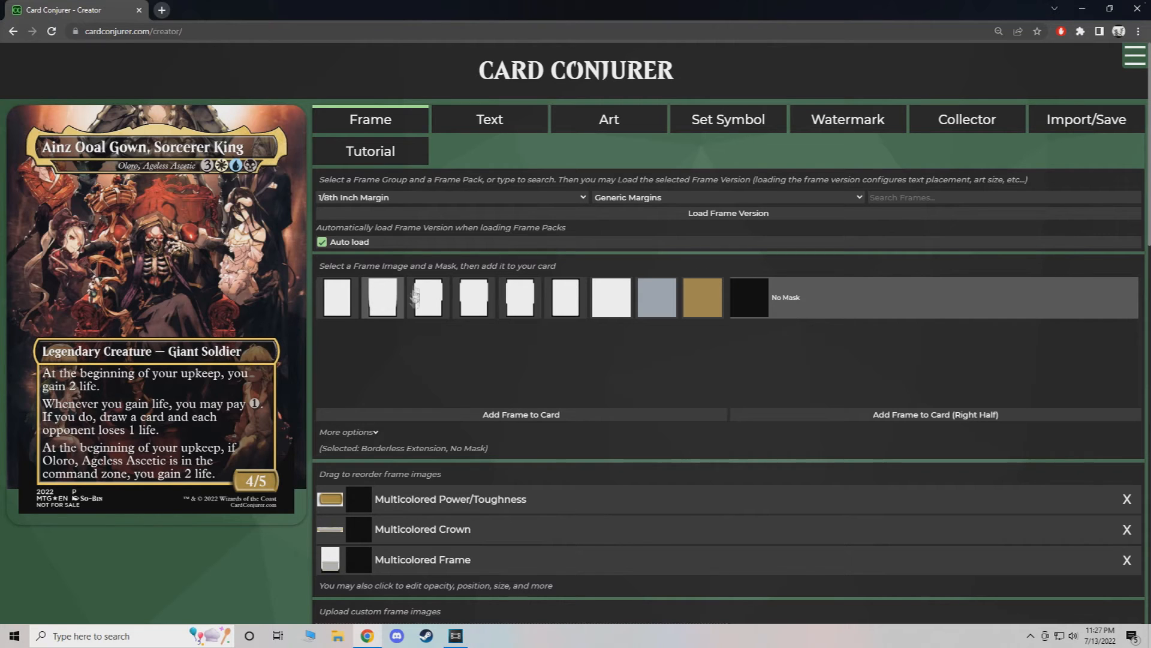
click(520, 414)
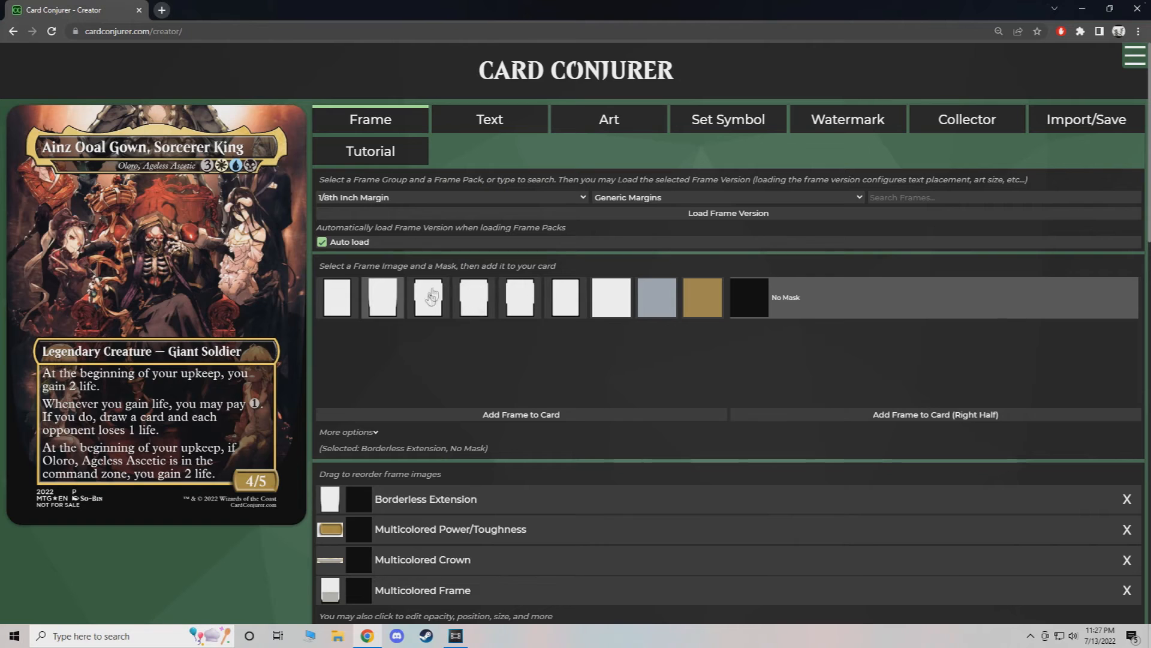
mouse_move(438, 323)
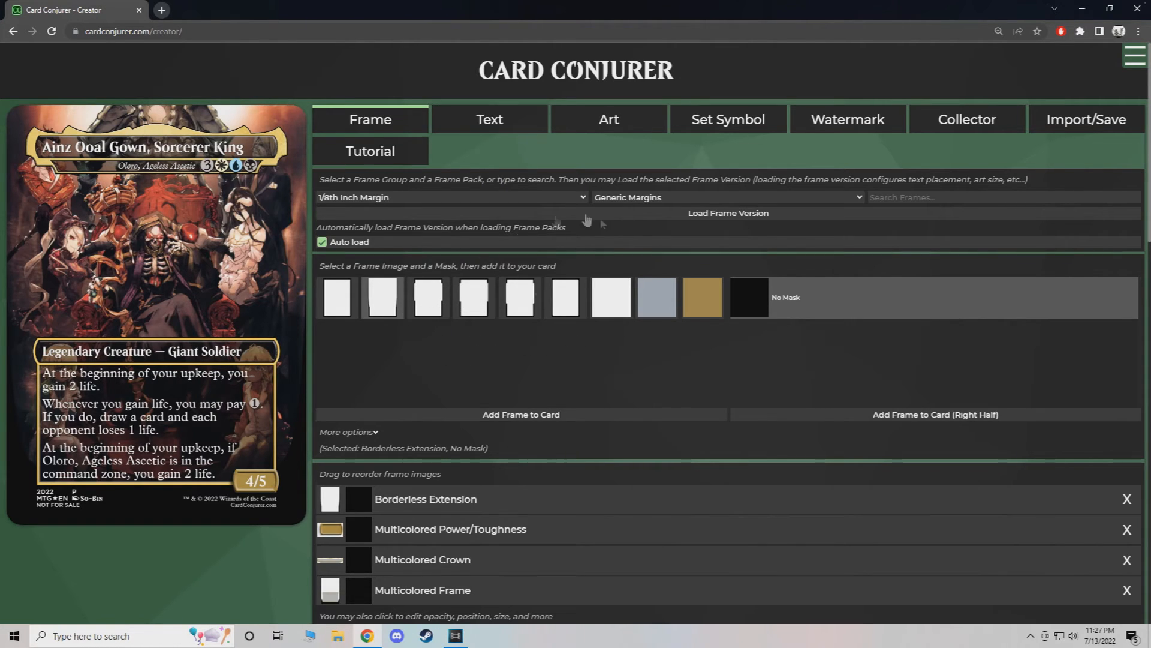
View the downloaded card PNG in Windows Photos and right-click it for options.
scroll(down, 3)
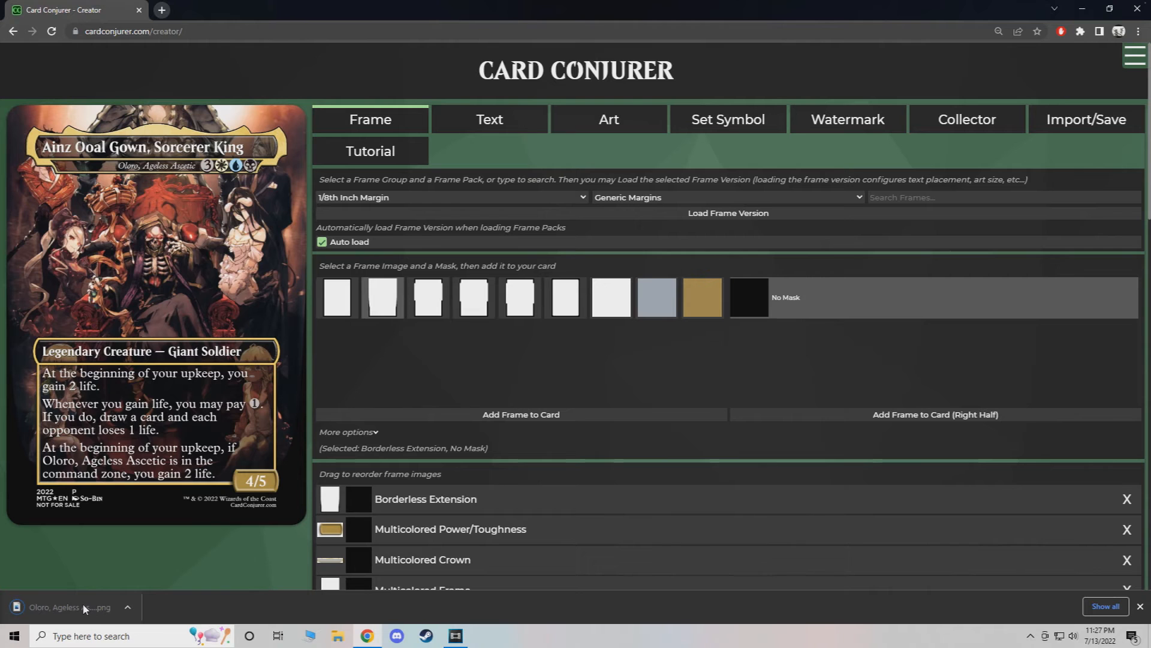
click(59, 606)
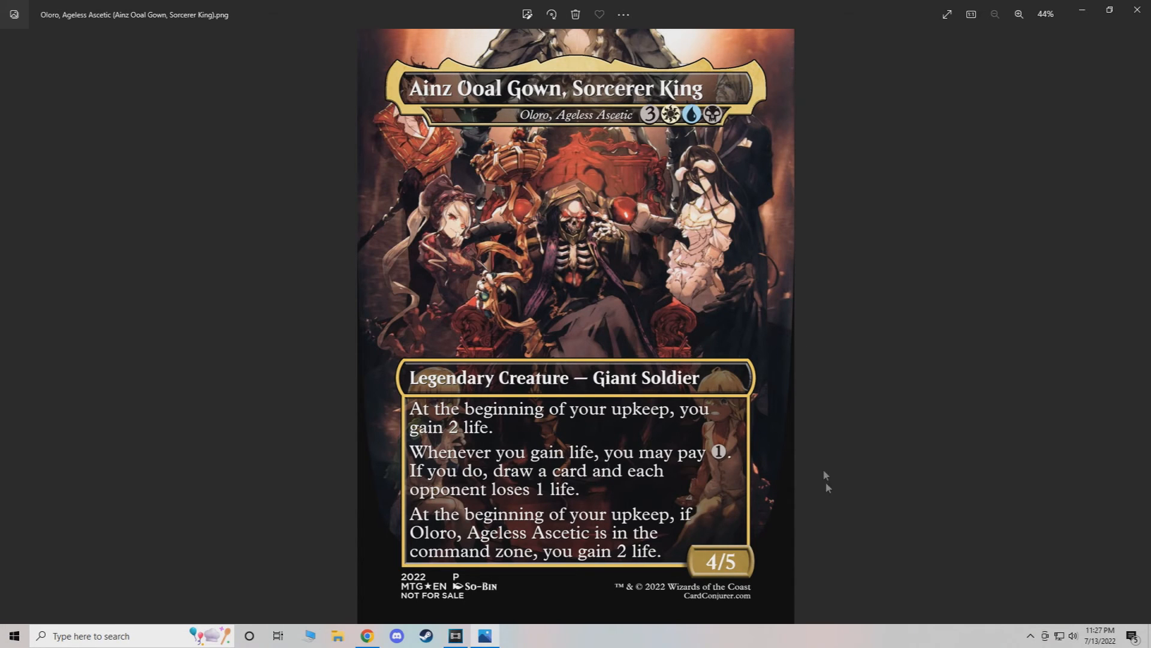
mouse_move(580, 190)
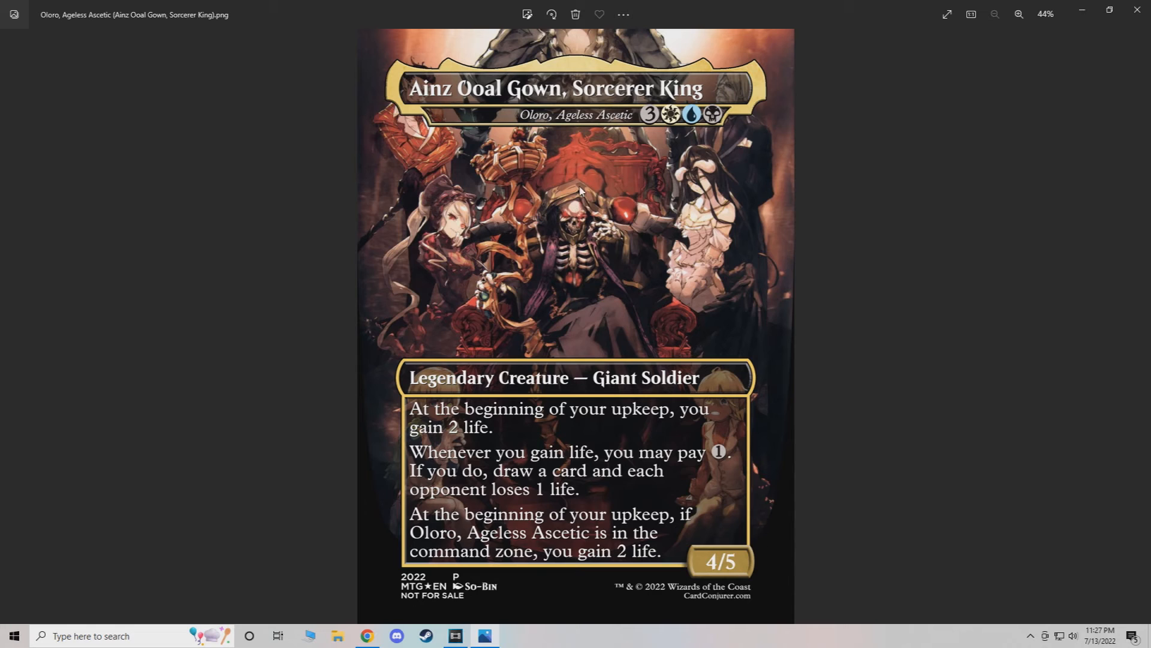
right_click(580, 191)
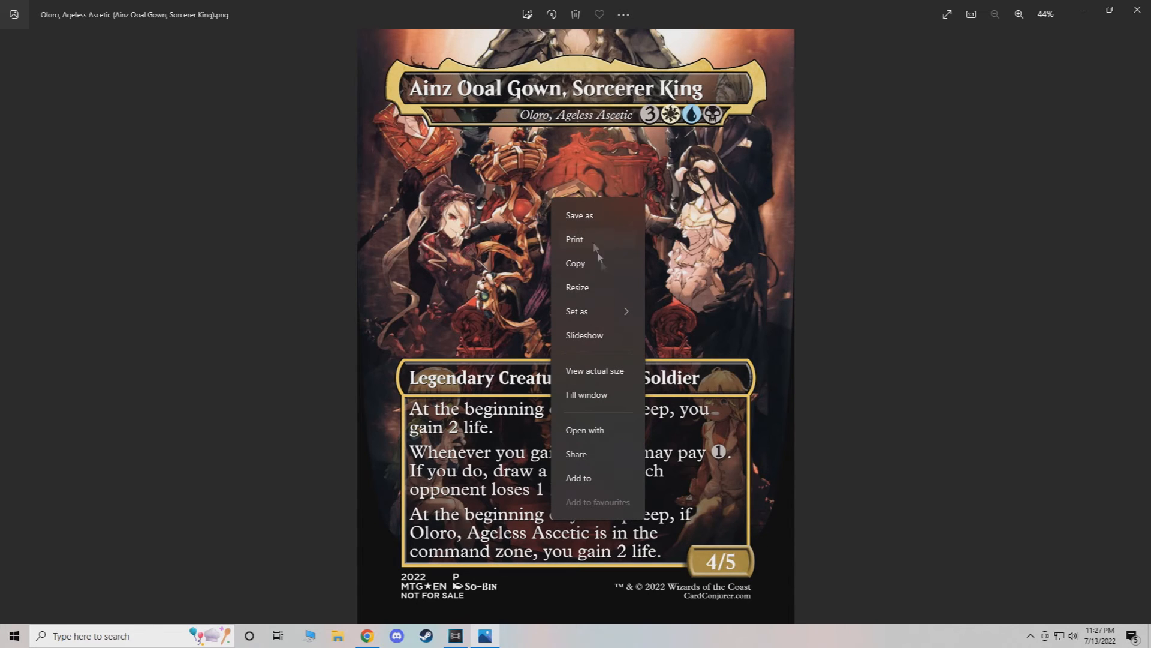
mouse_move(596, 432)
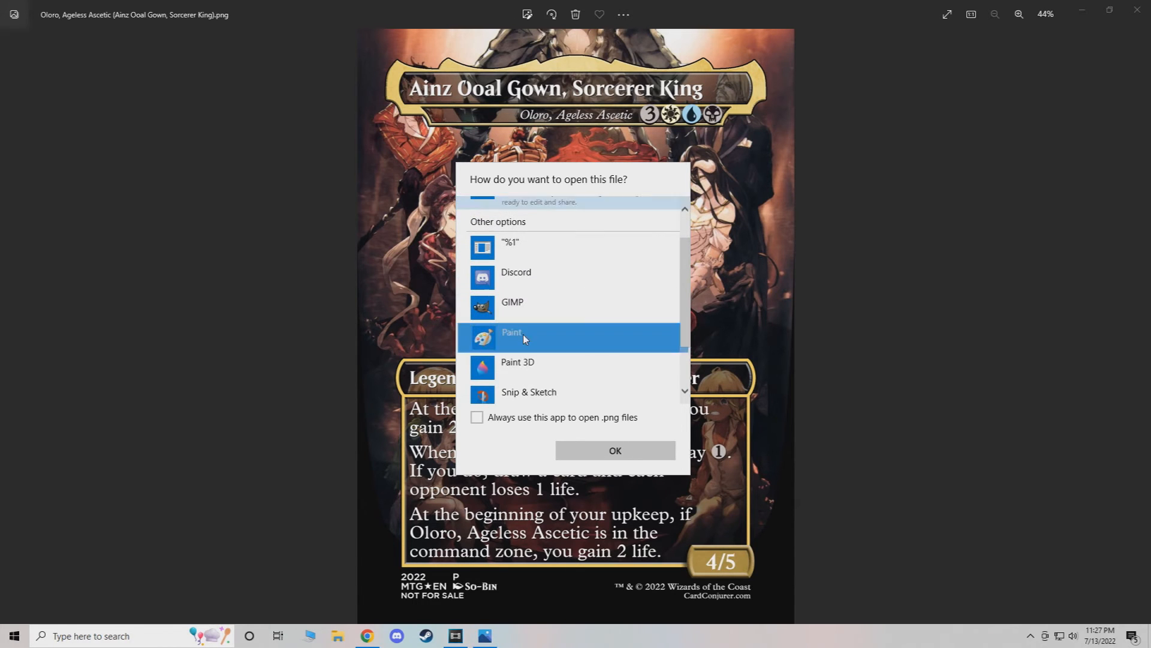
Open the card in Paint and select the year, rarity and trademark lines for removal.
click(614, 451)
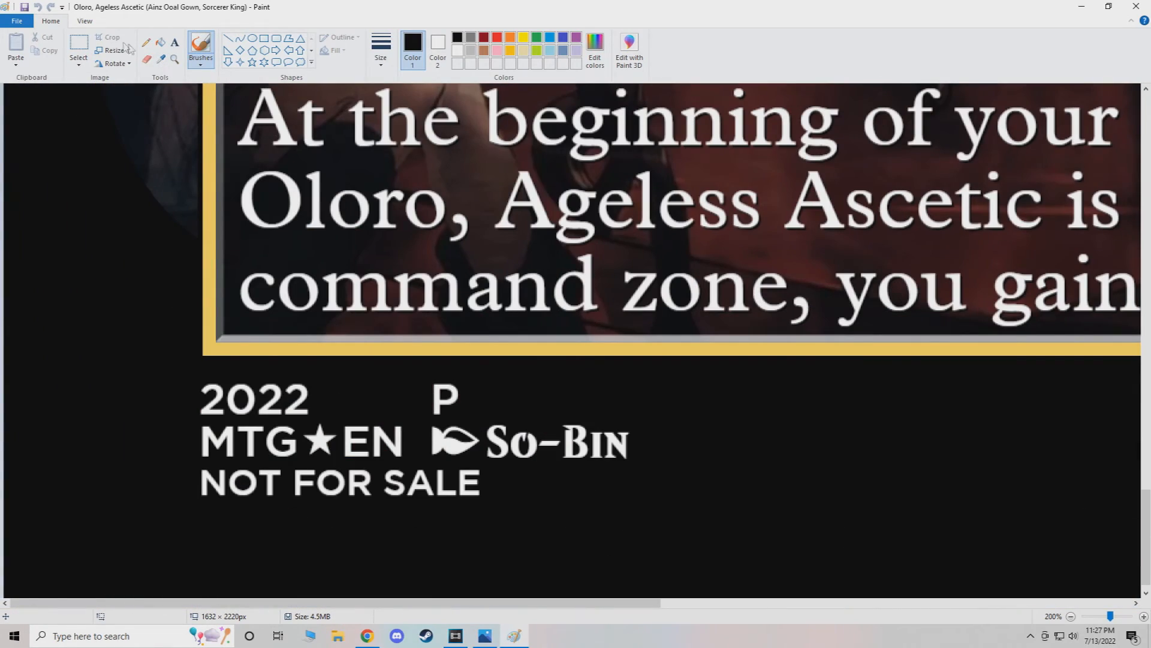
drag(190, 382, 473, 411)
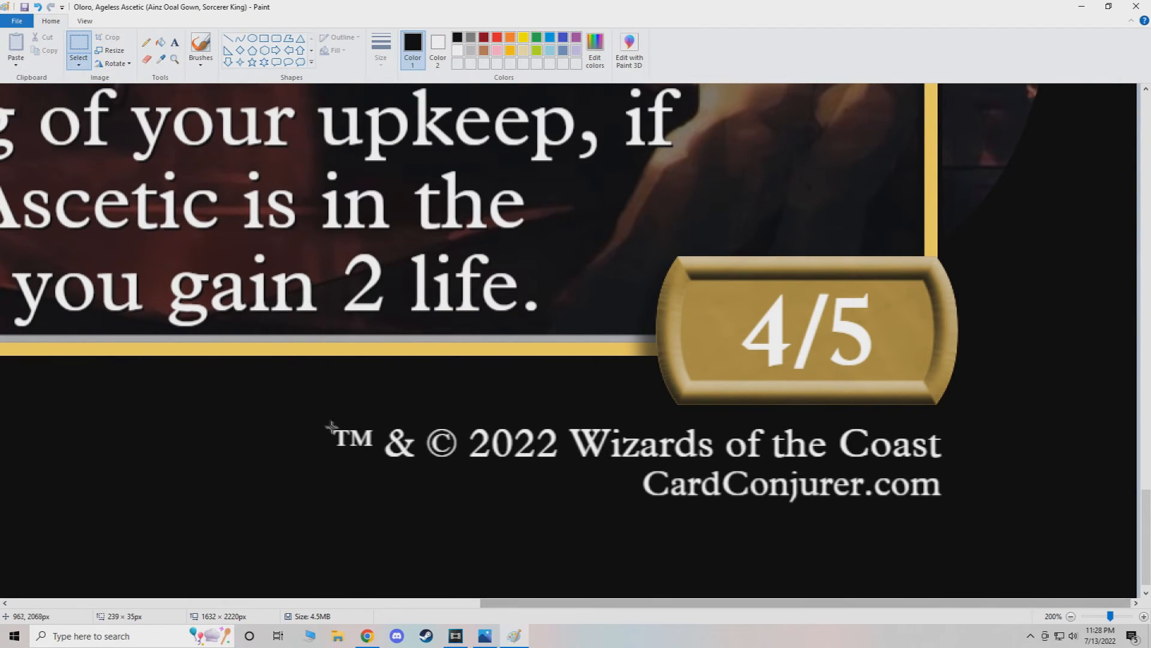
drag(331, 426, 948, 462)
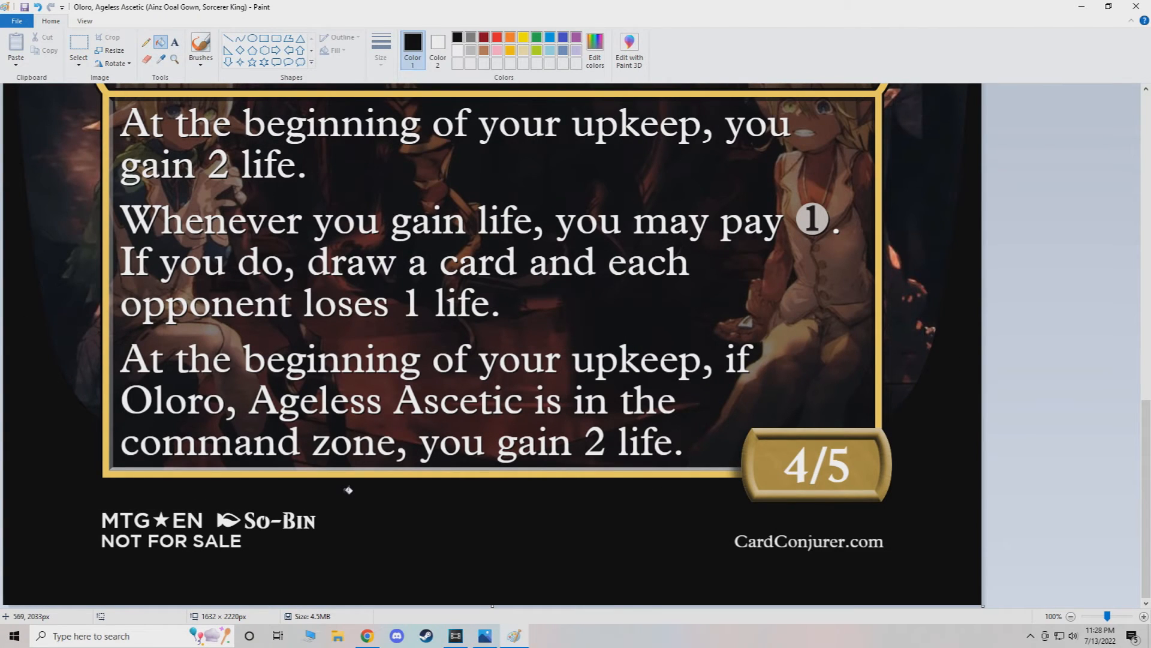
mouse_move(679, 545)
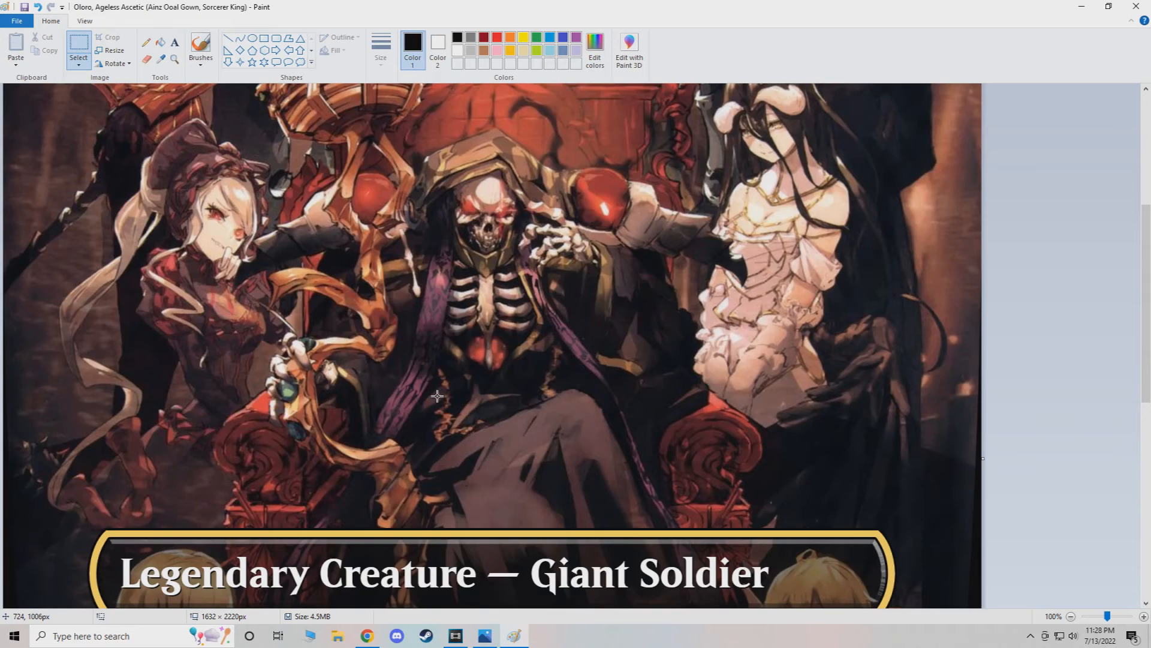
scroll(down, 3)
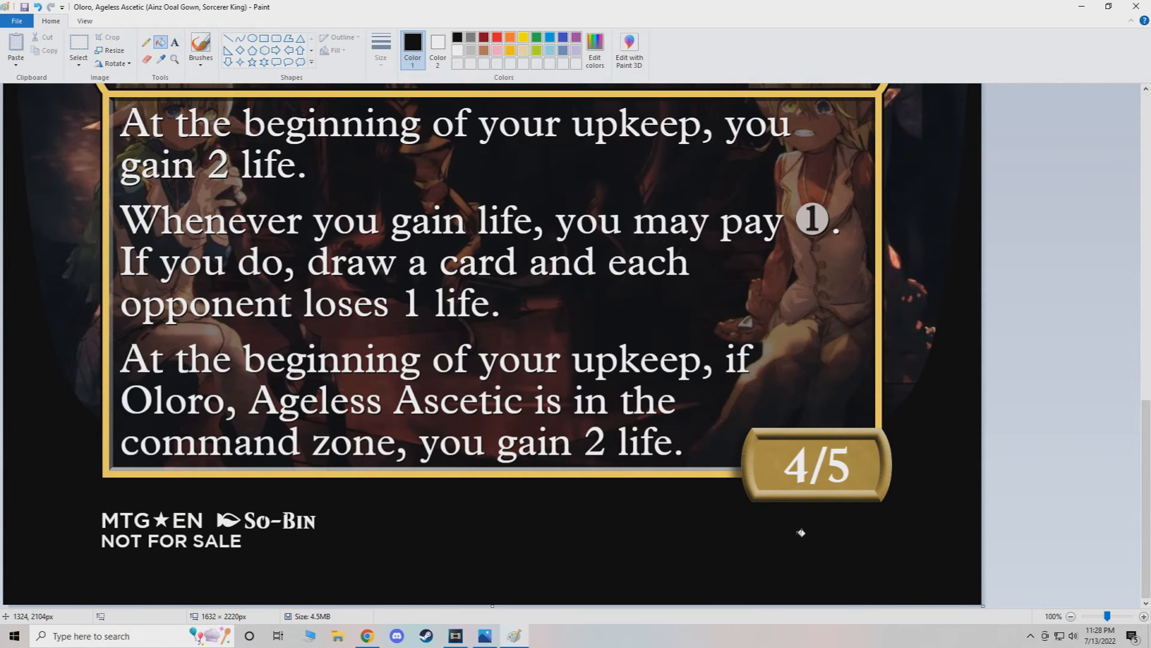
Zoom out on the card image, then close Paint and discard the unsaved changes.
click(1070, 616)
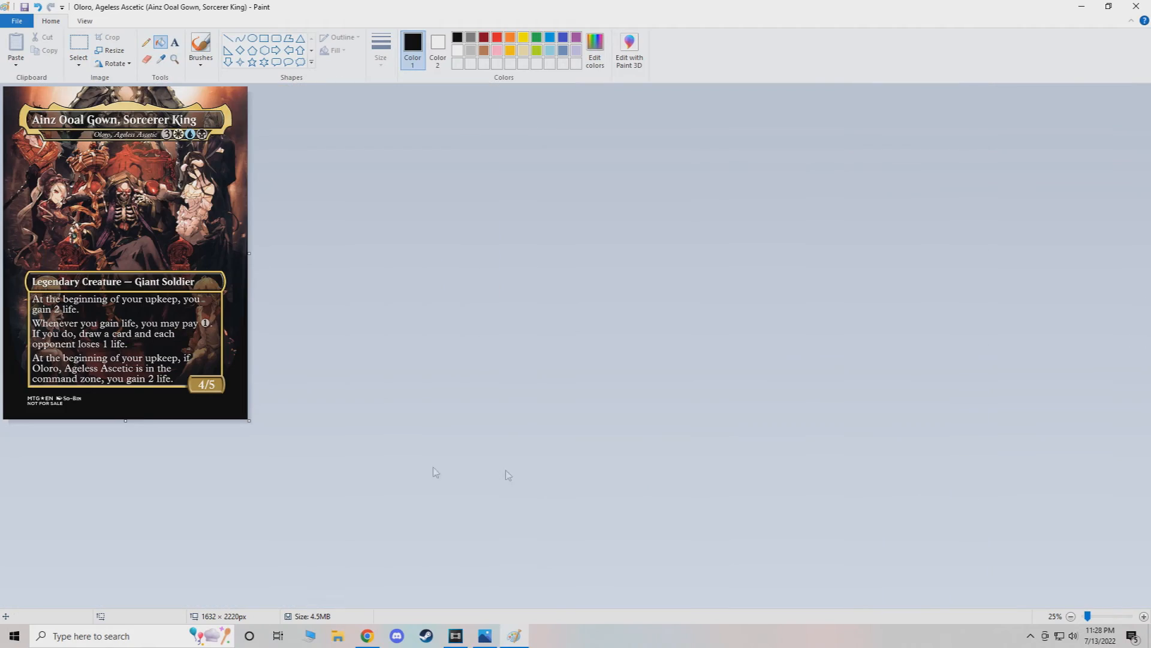
click(1071, 616)
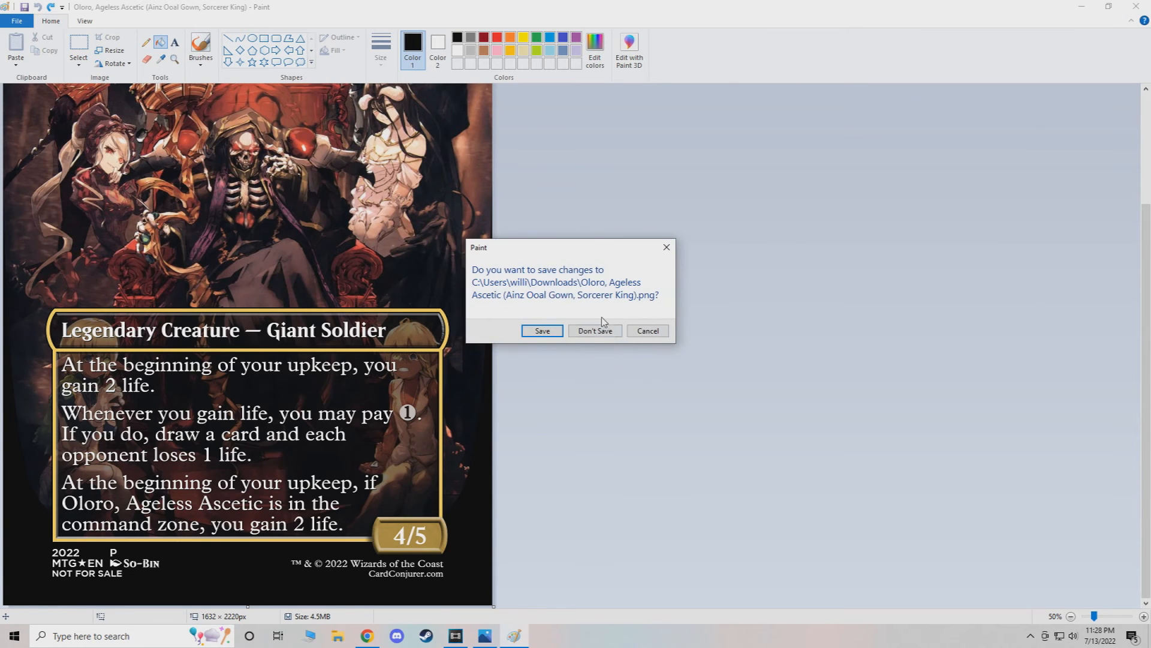
click(595, 330)
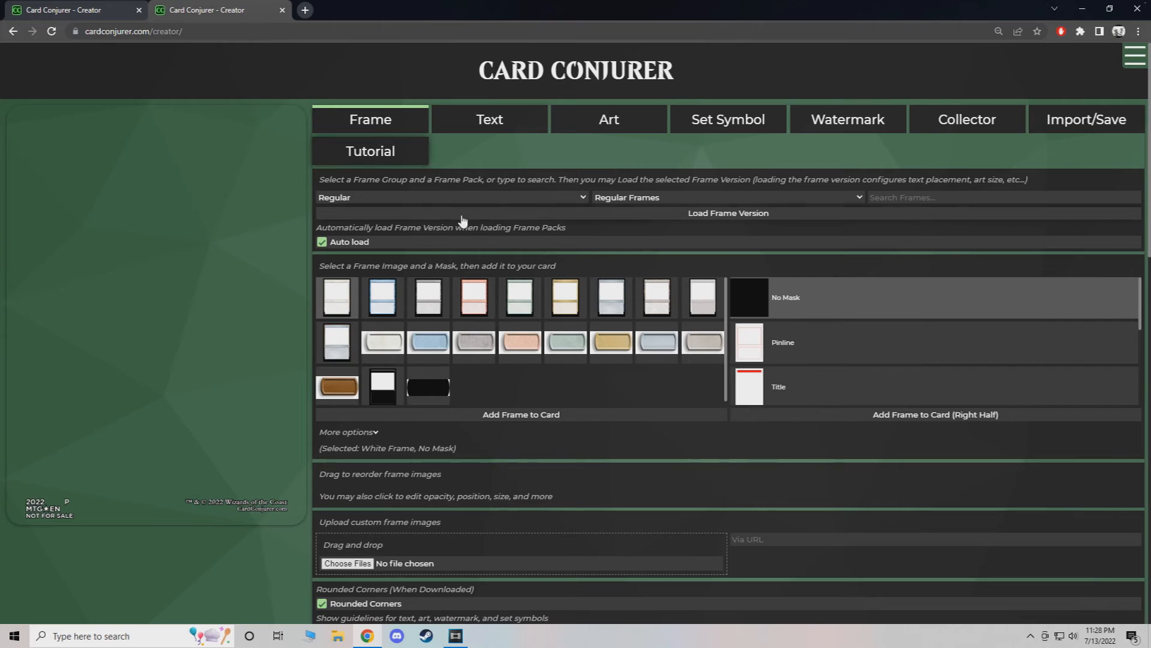
Try the Promos (Tall Art) group and add its multicolored gold frame.
click(451, 197)
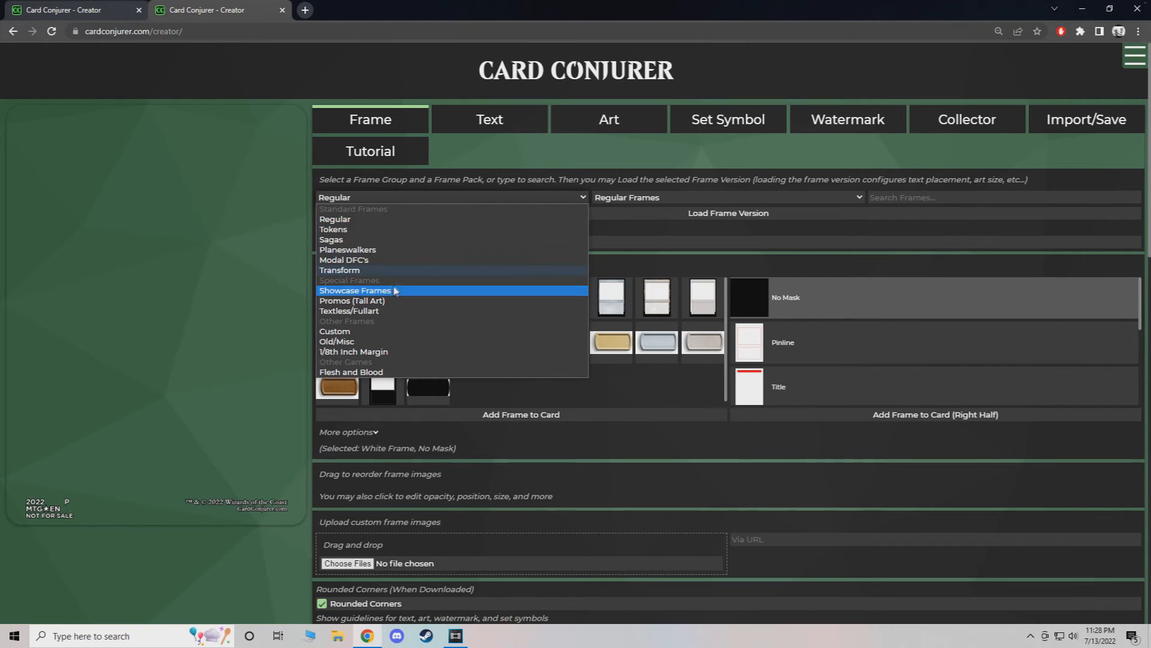
mouse_move(381, 301)
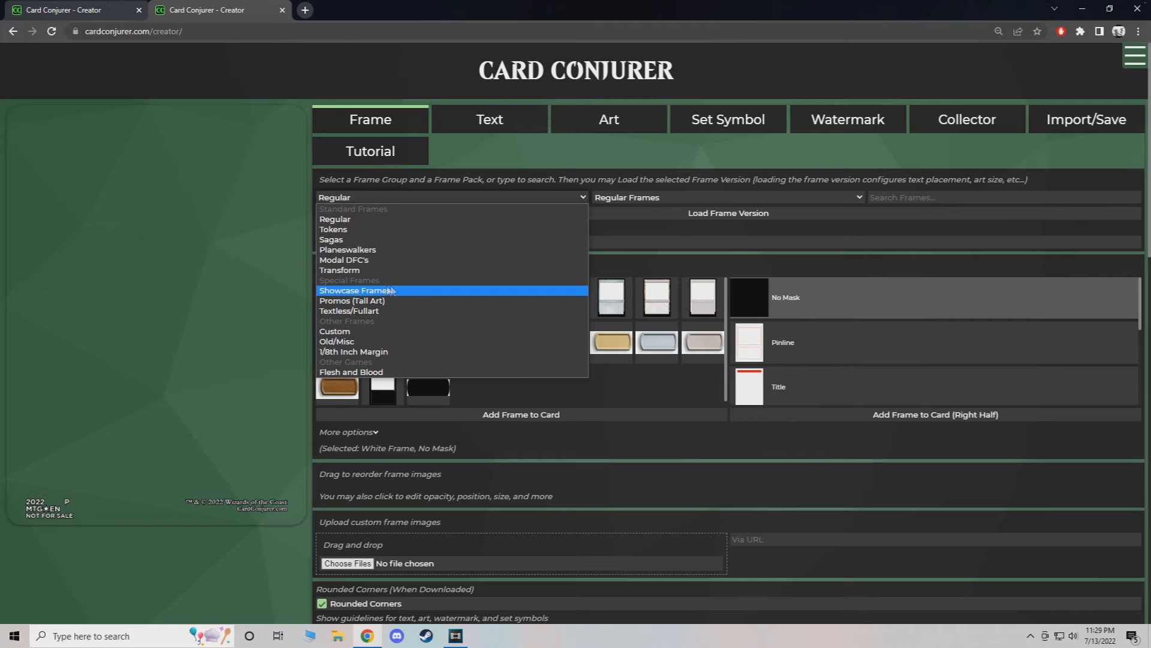
mouse_move(370, 301)
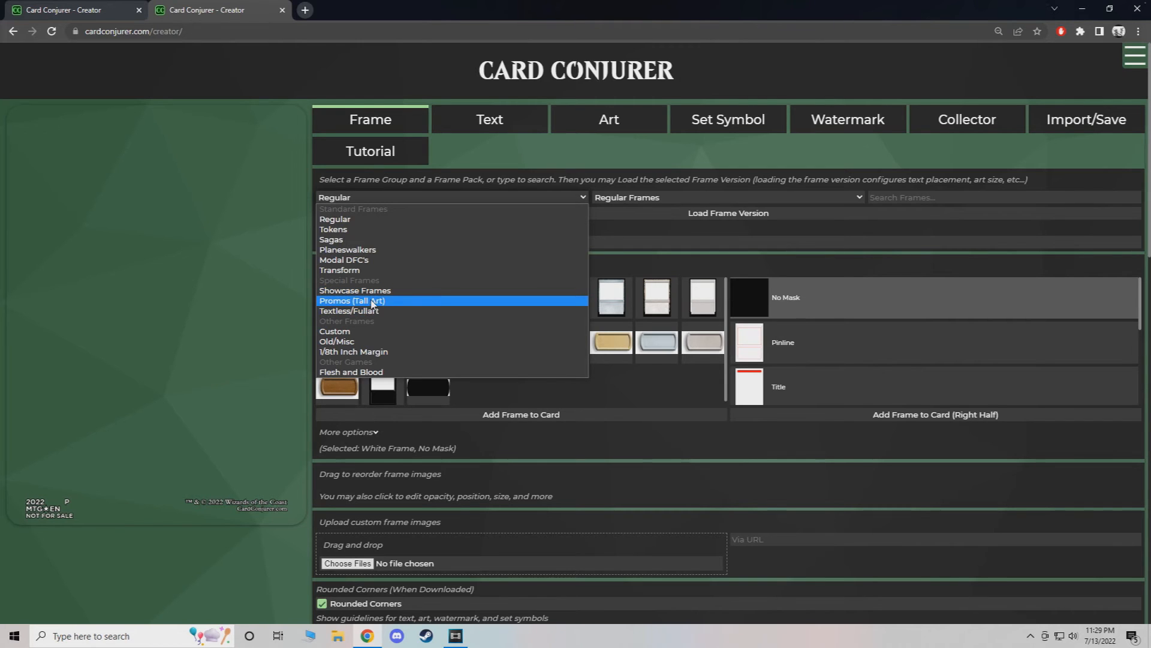
click(351, 300)
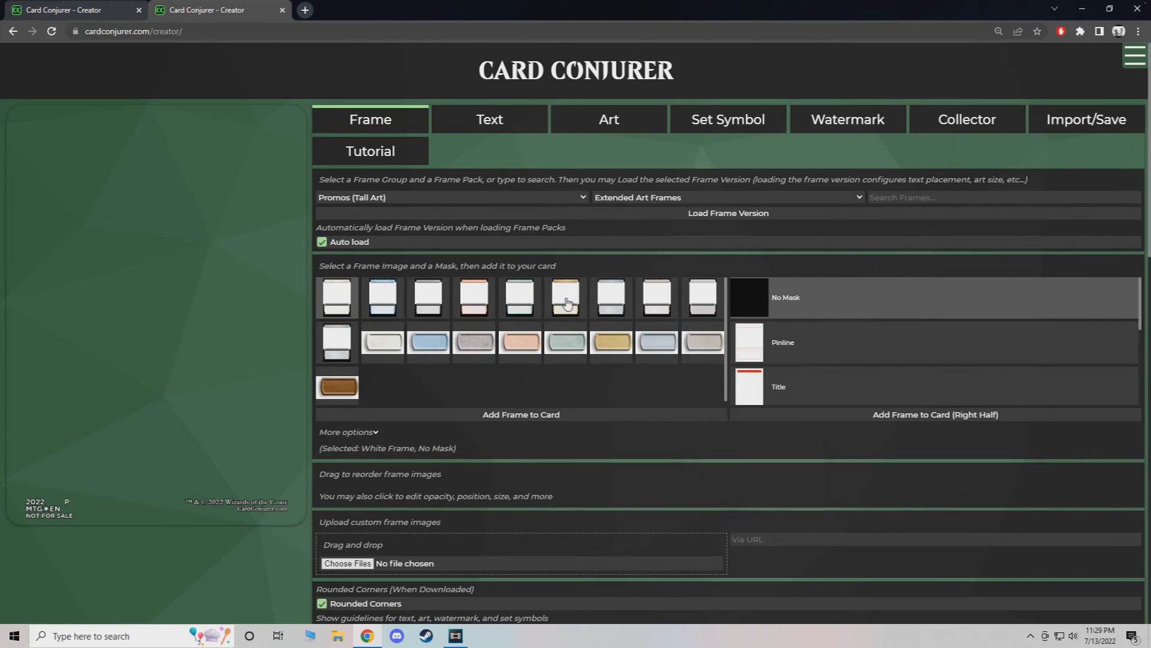
click(566, 297)
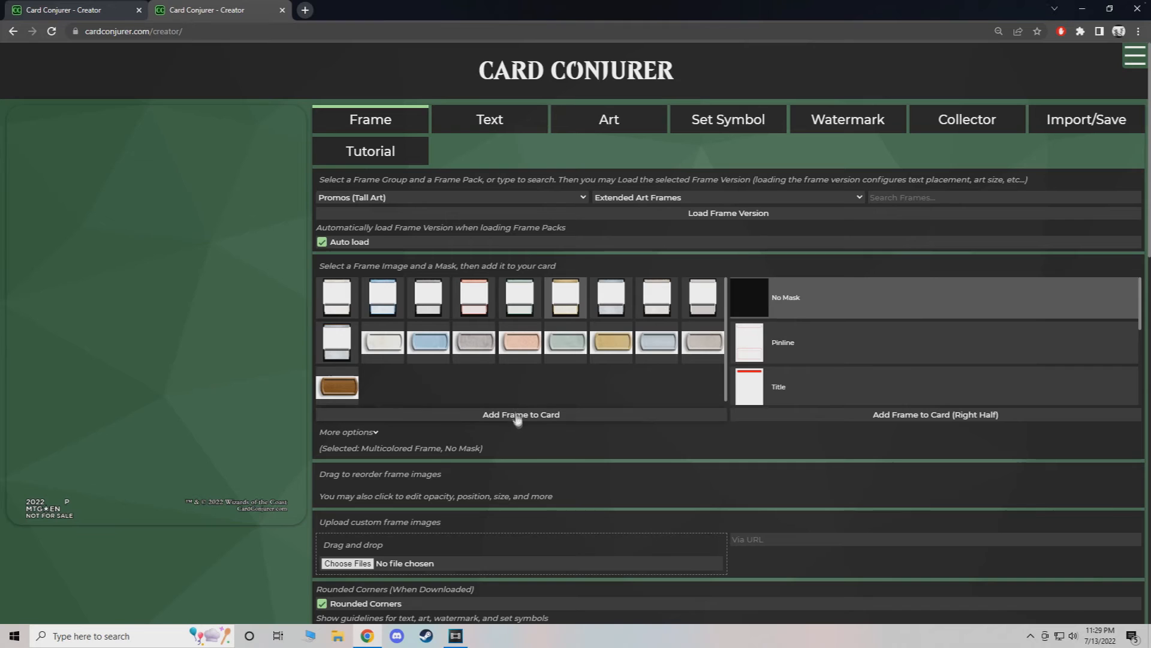
click(520, 414)
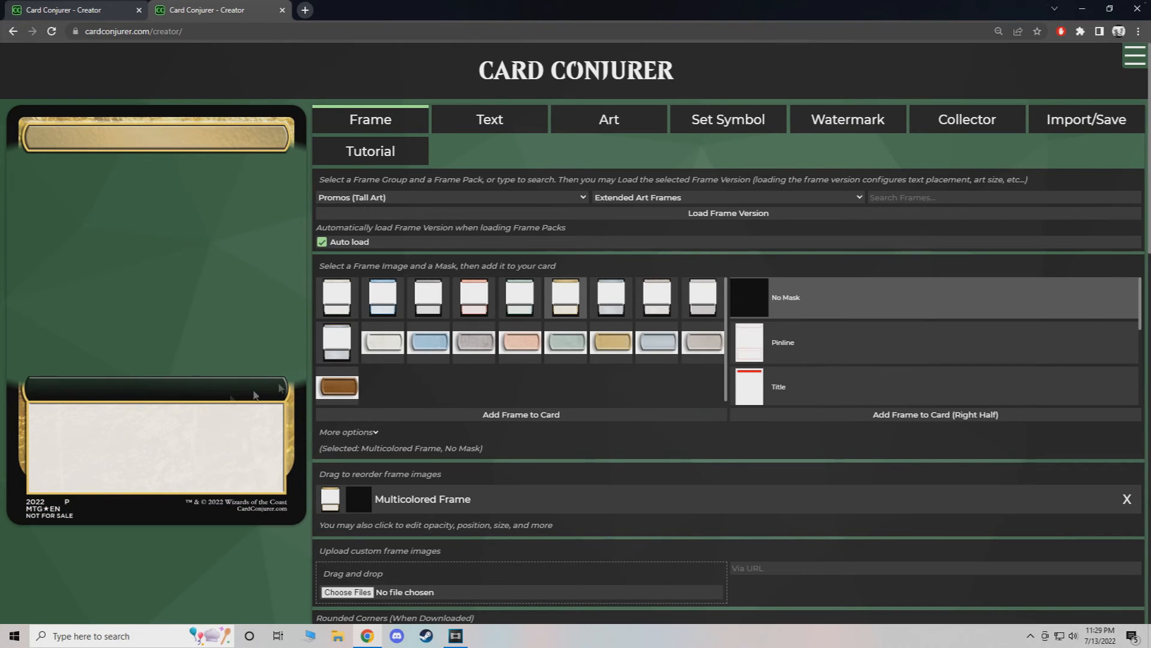
mouse_move(242, 377)
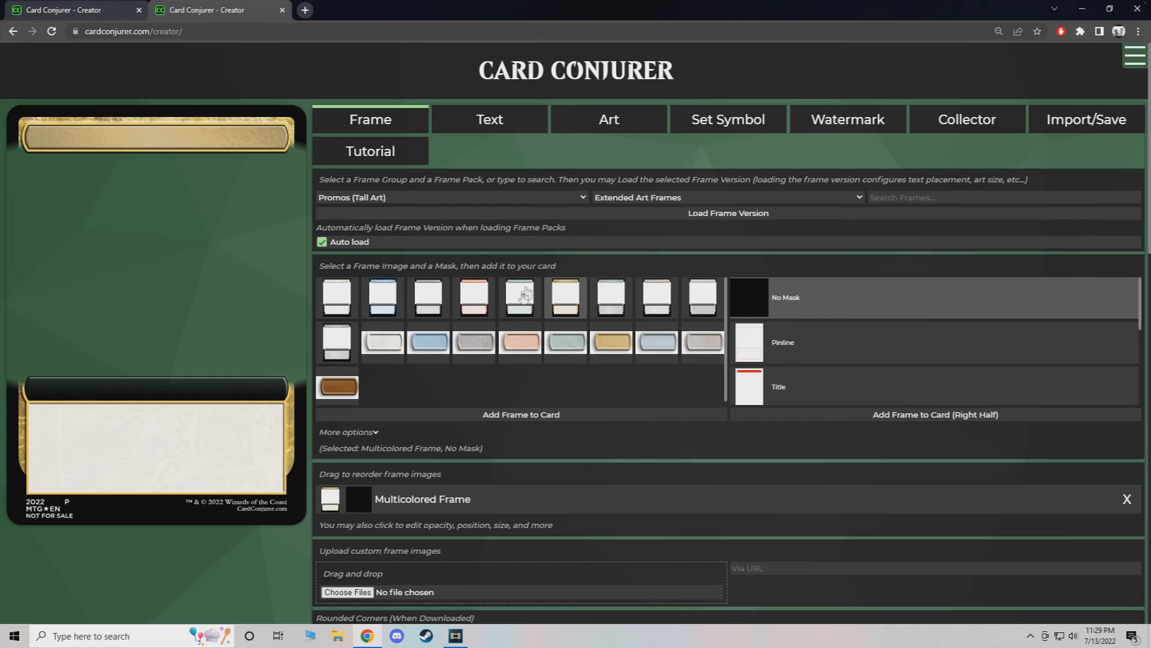
Switch to the Showcase Extended Art (Regular) frame pack, loading the White Frame.
click(726, 196)
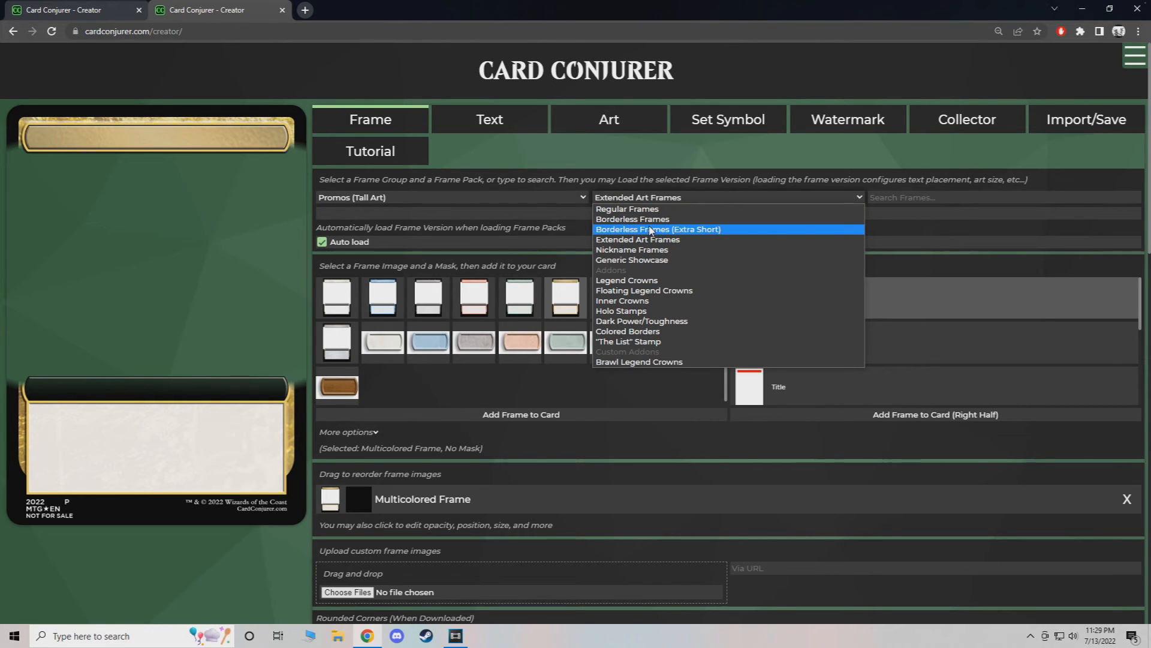
mouse_move(657, 239)
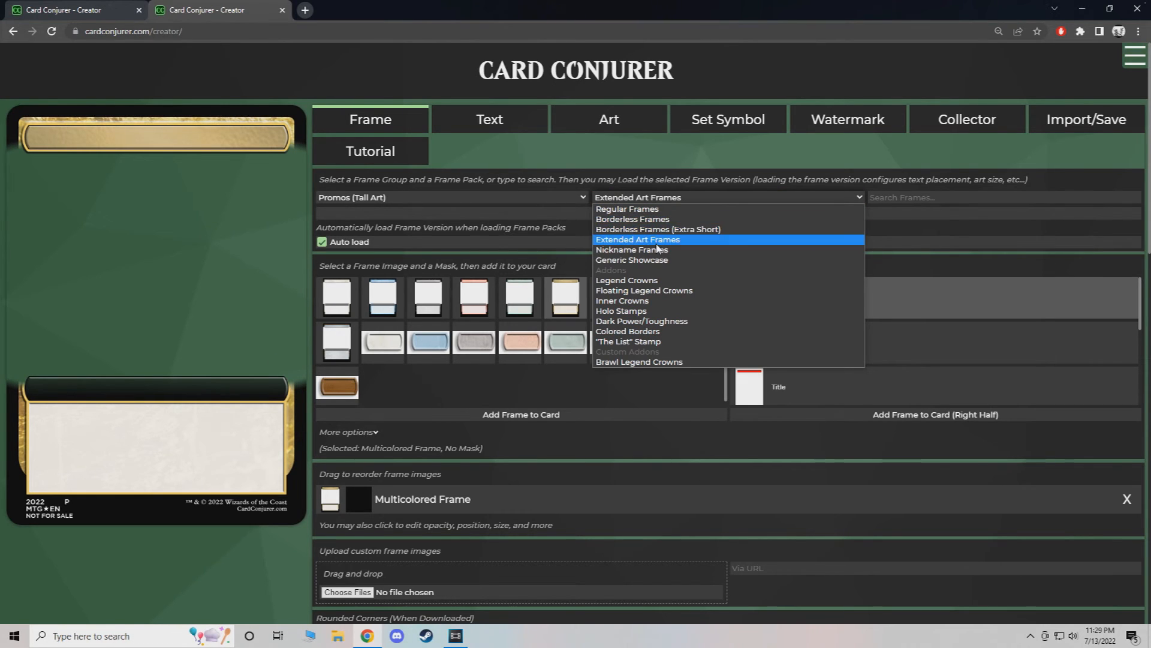
mouse_move(654, 209)
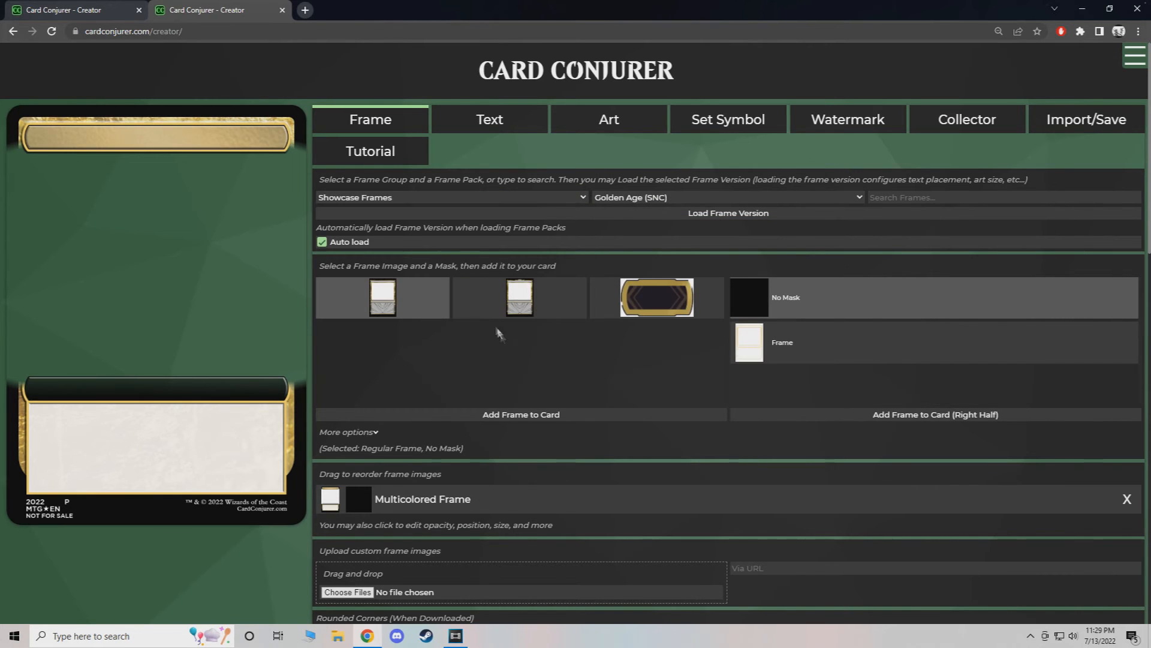
click(1126, 498)
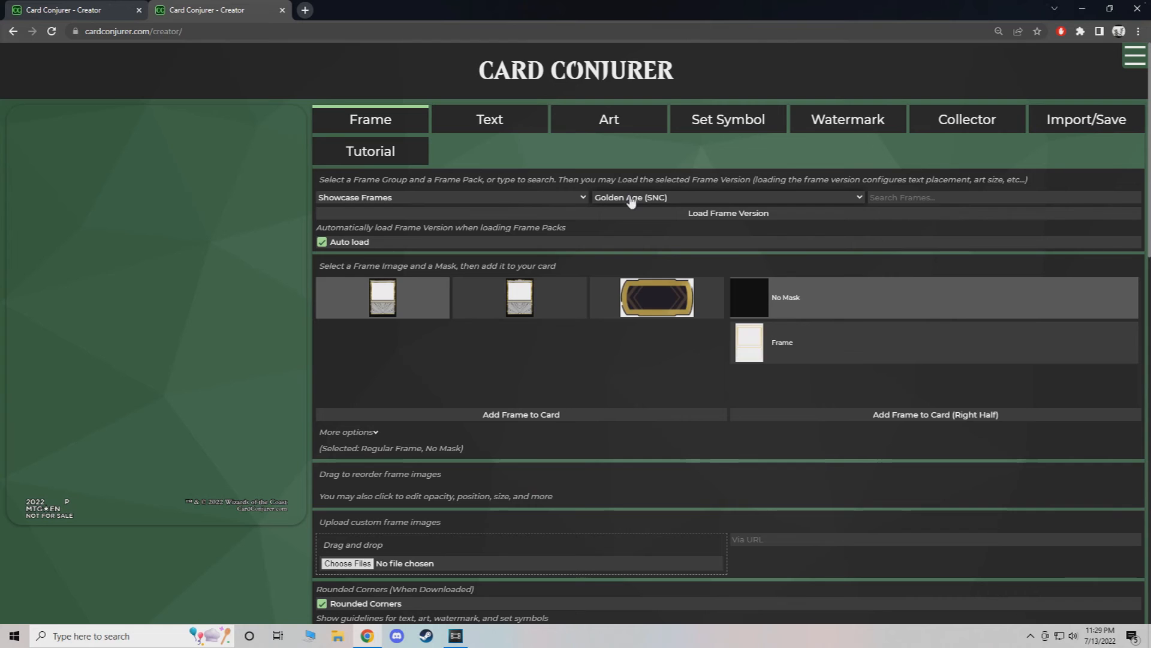
click(727, 196)
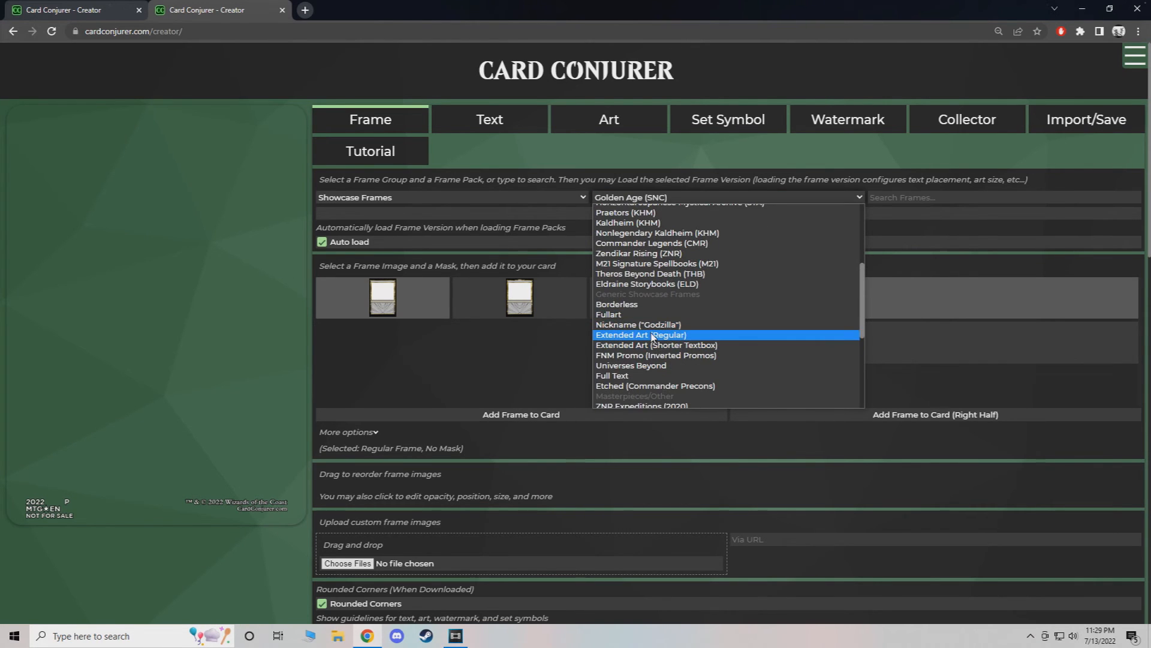
click(640, 335)
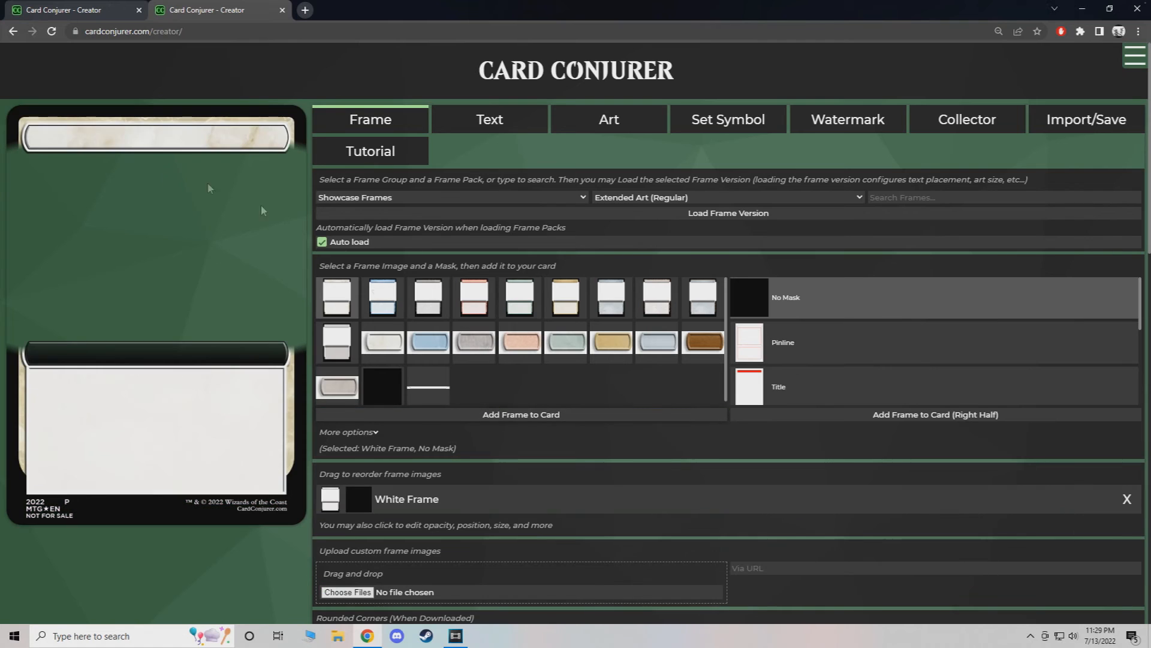
mouse_move(317, 249)
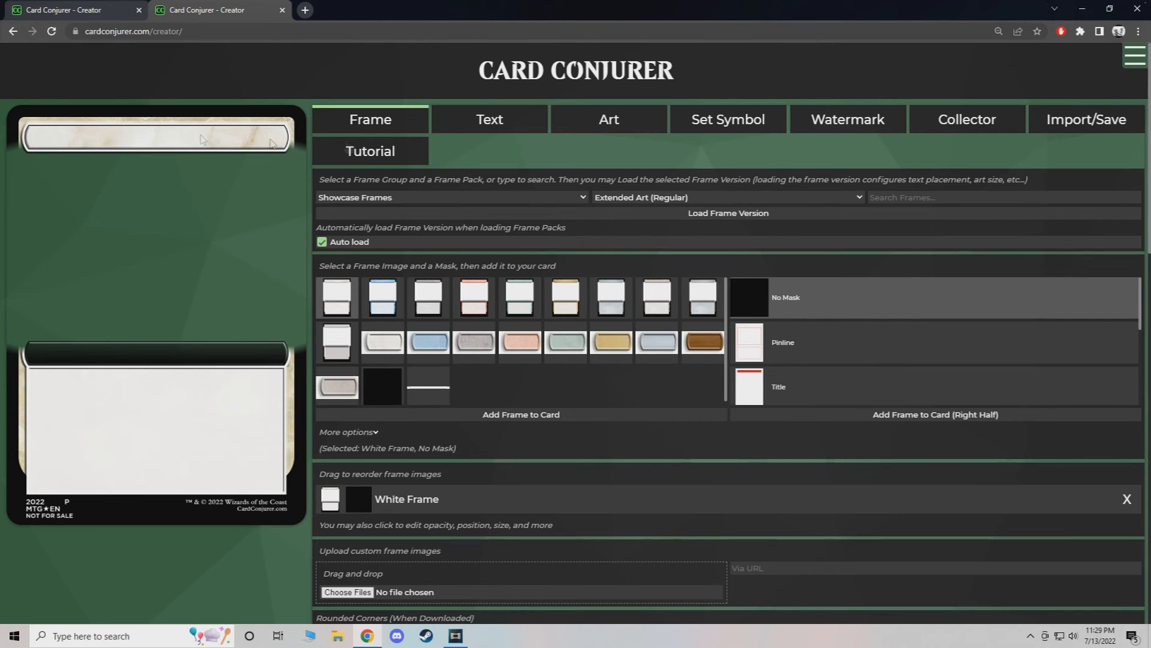
click(727, 196)
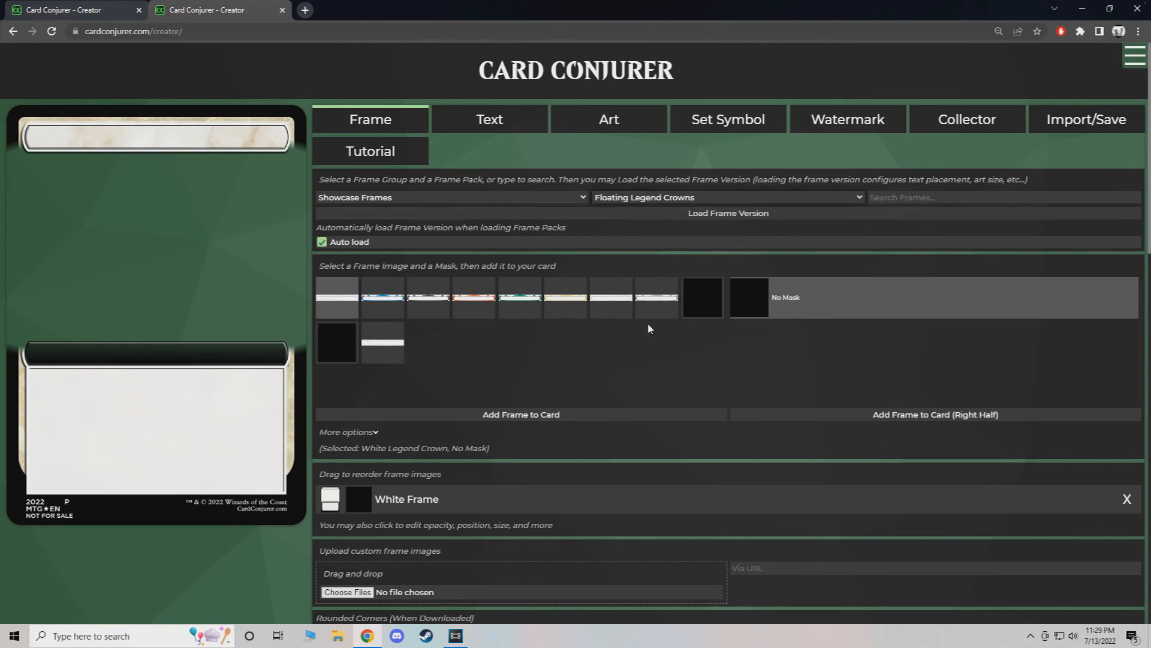
Add the White Legend Crown and switch to the Inner Crowns pack.
click(521, 415)
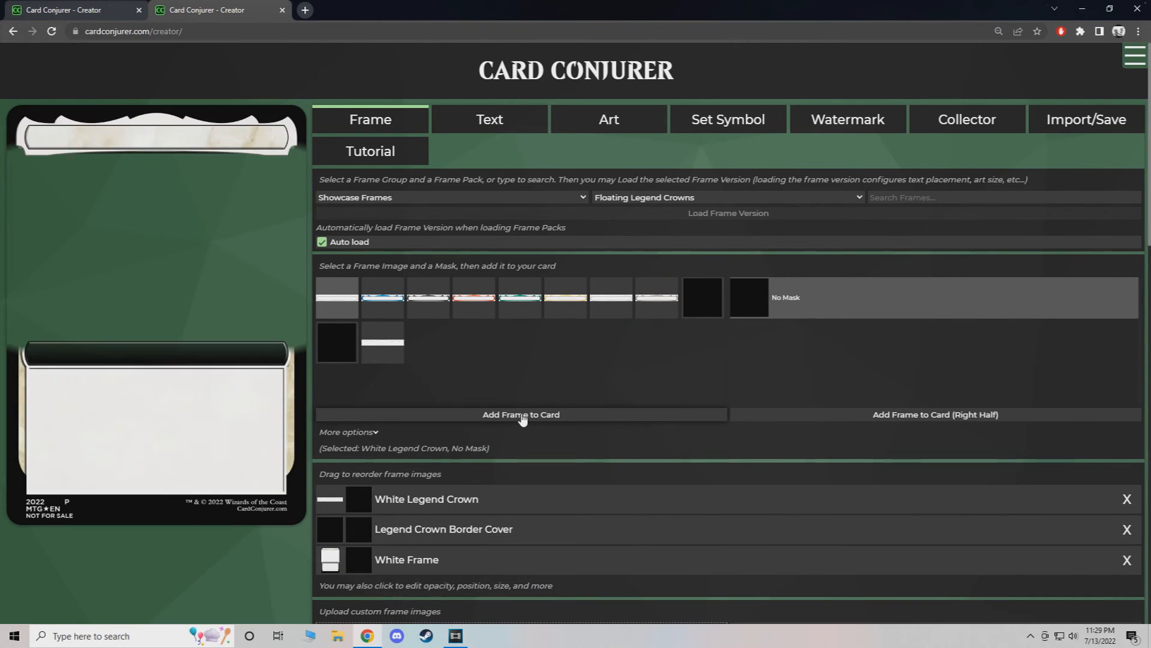
click(727, 197)
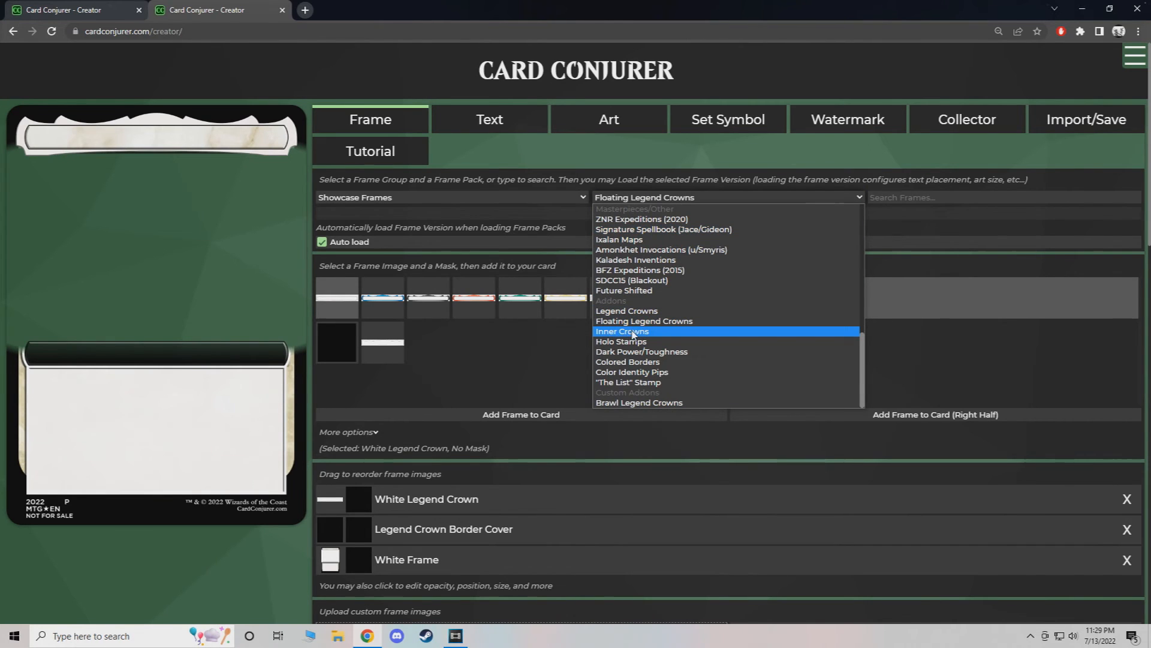
click(621, 330)
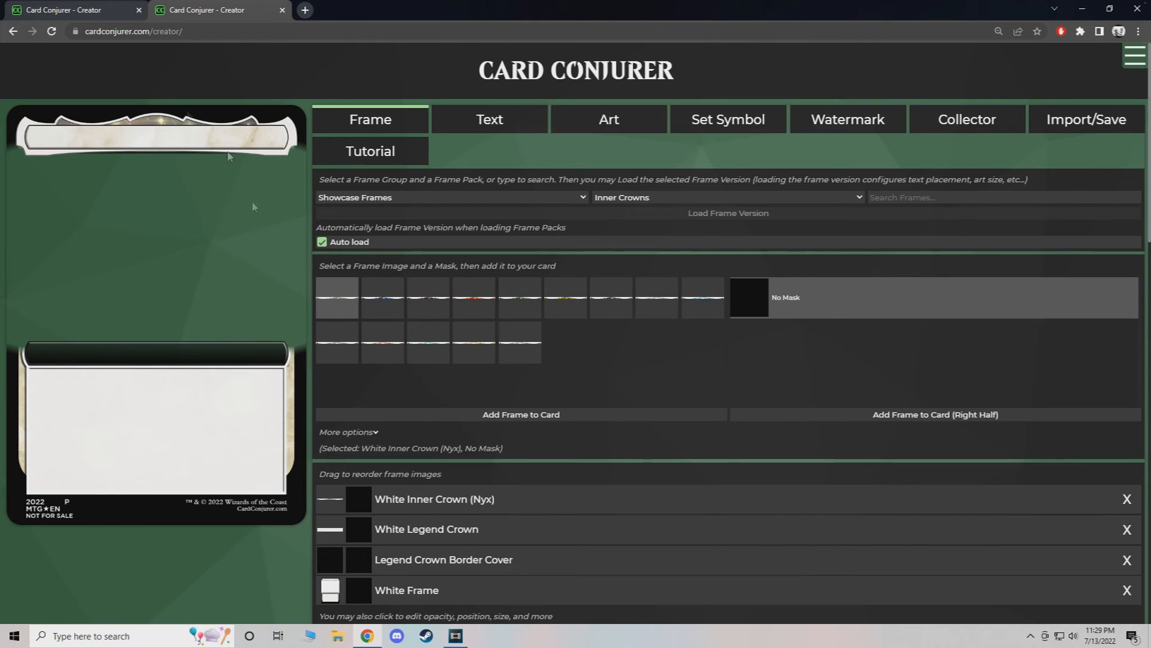
Add the 1/8th Inch Margin Box Topper Extension to the card.
click(451, 196)
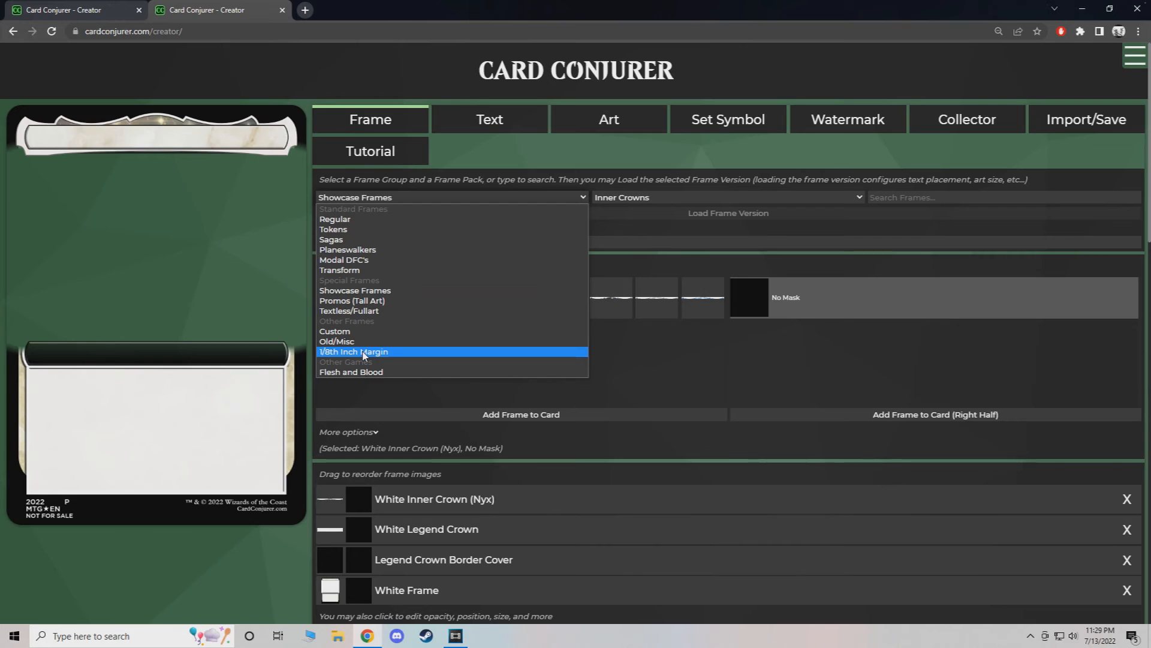
click(353, 351)
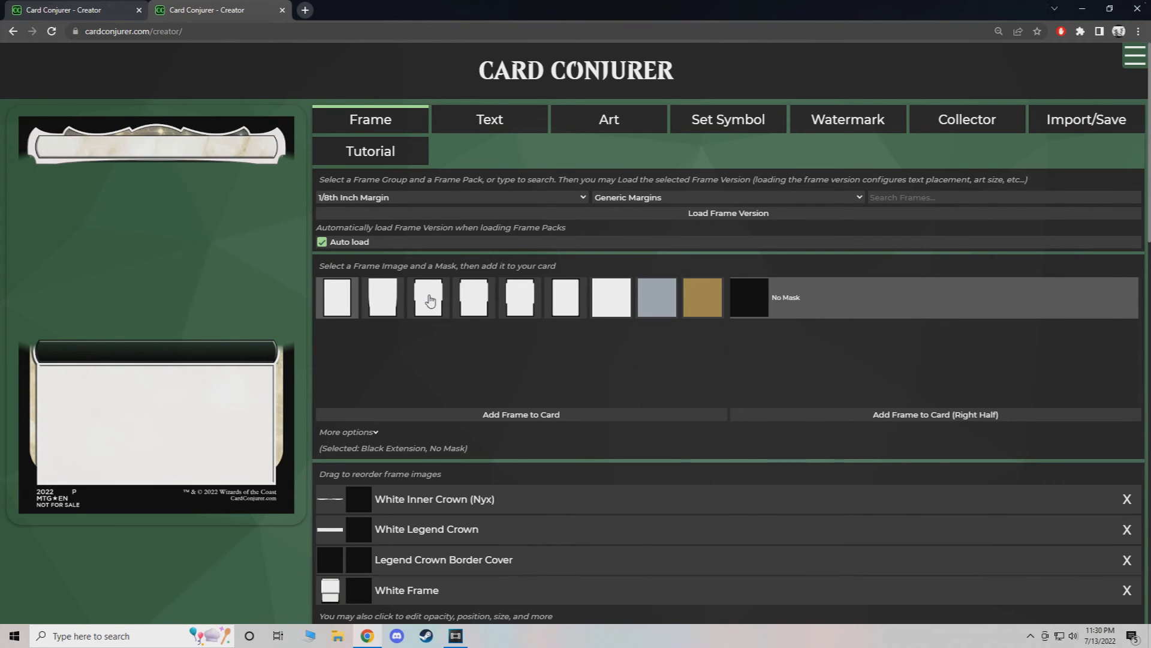
click(429, 297)
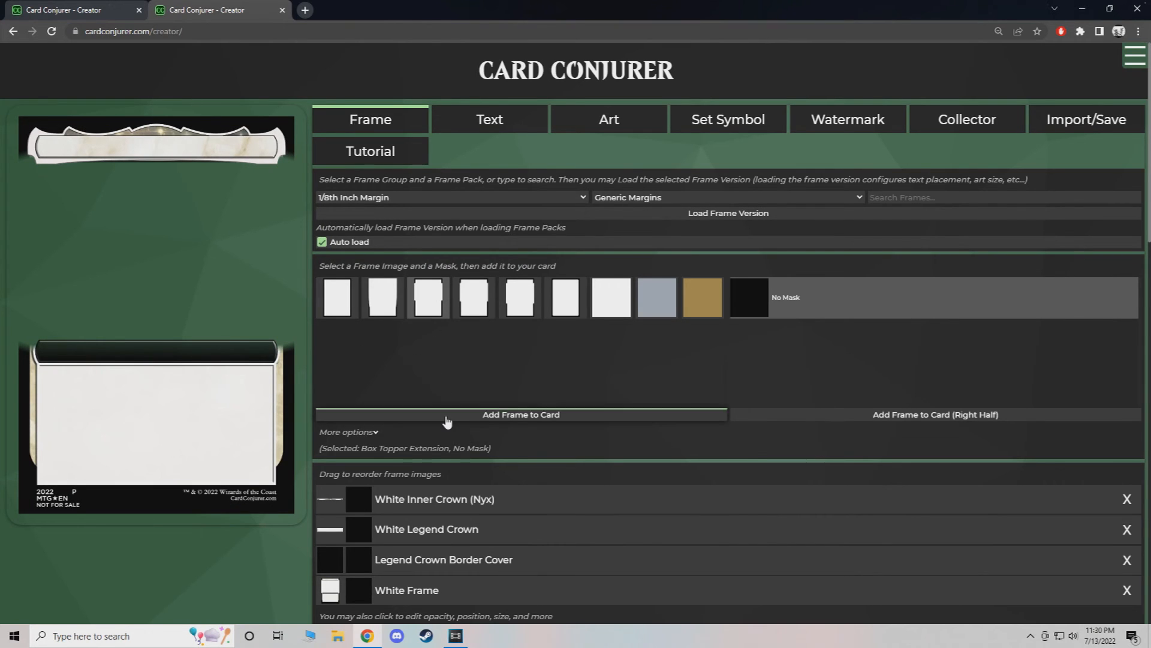
click(521, 414)
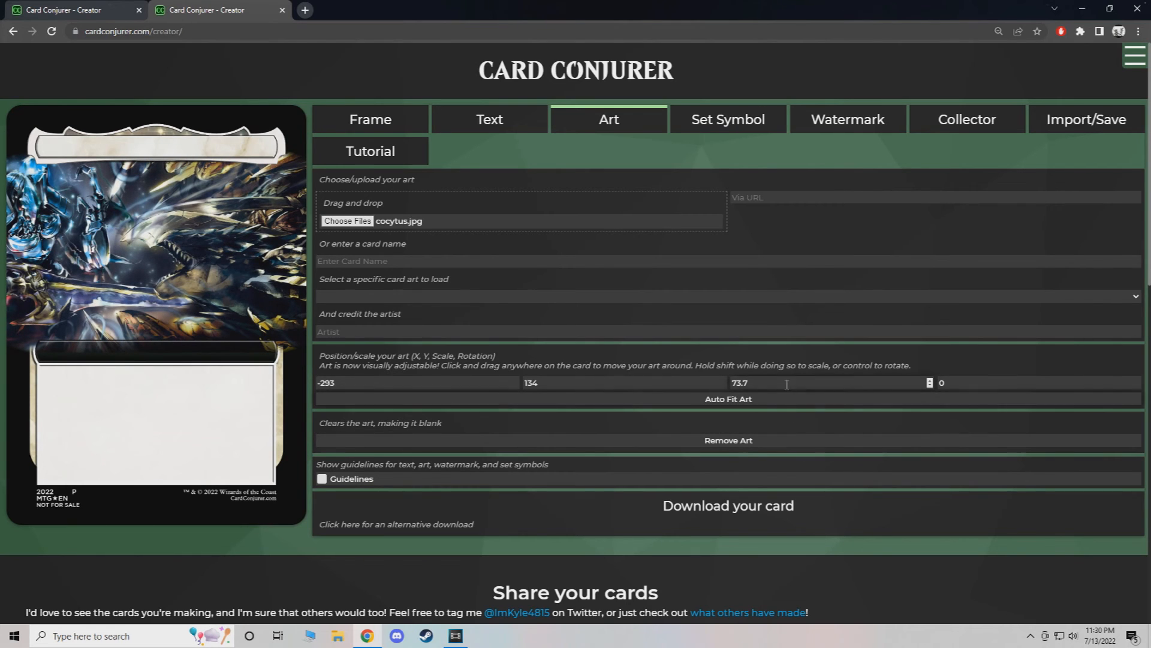
Enter 125 in an art field and drag the Cocytus art into position.
text(125)
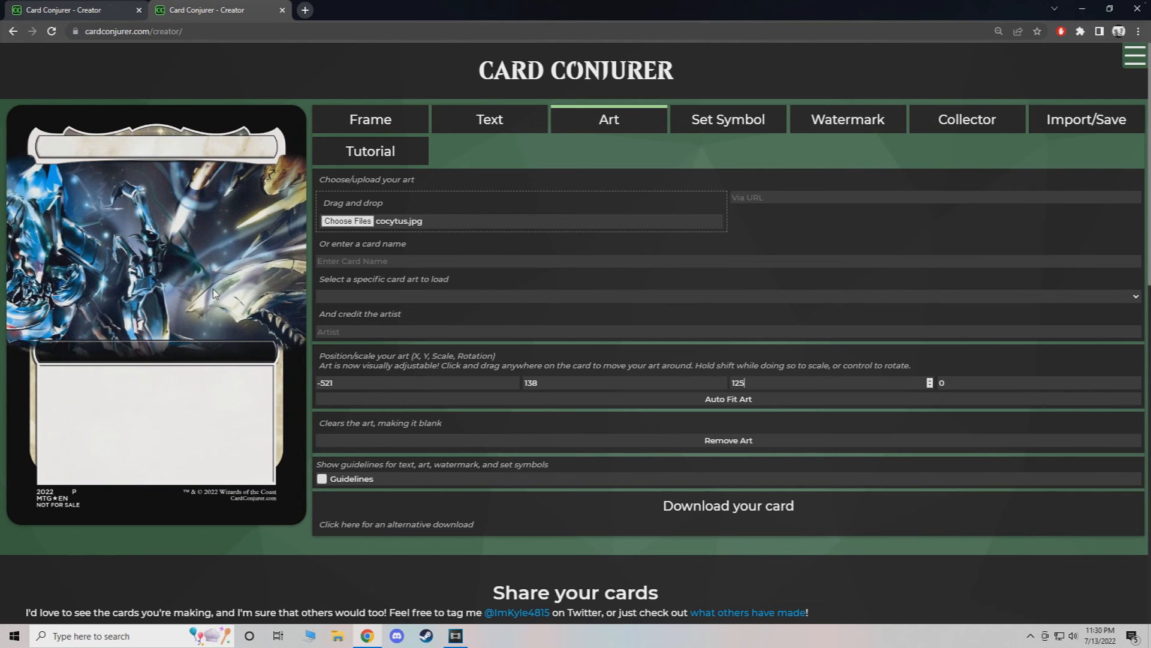
drag(213, 294, 147, 242)
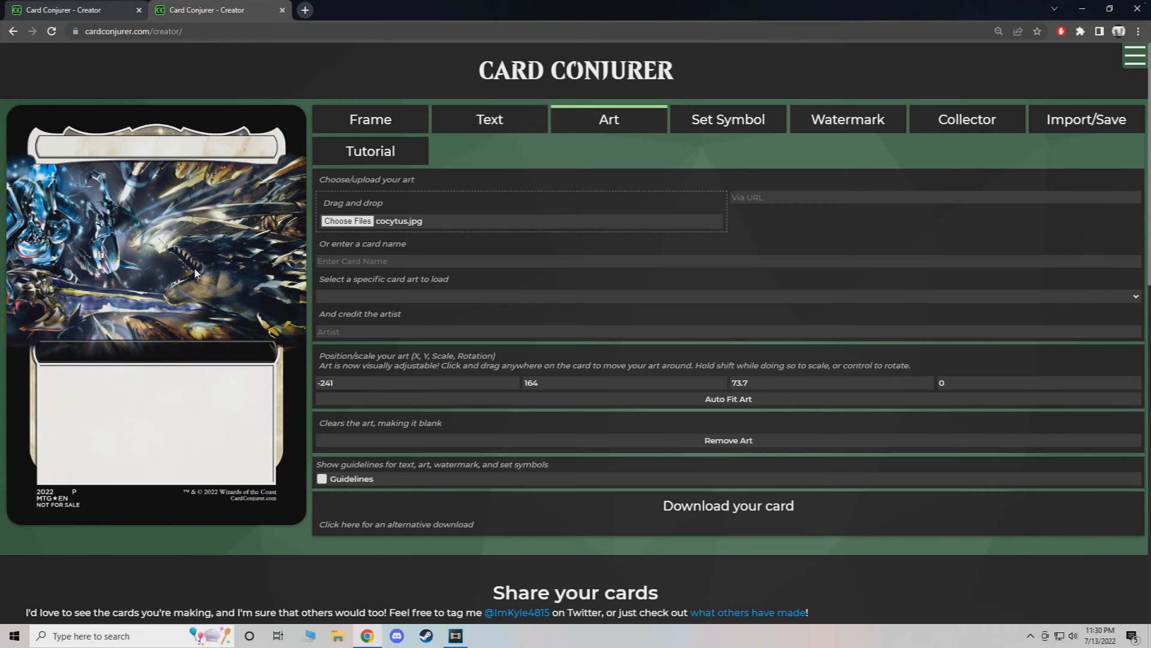
mouse_move(448, 181)
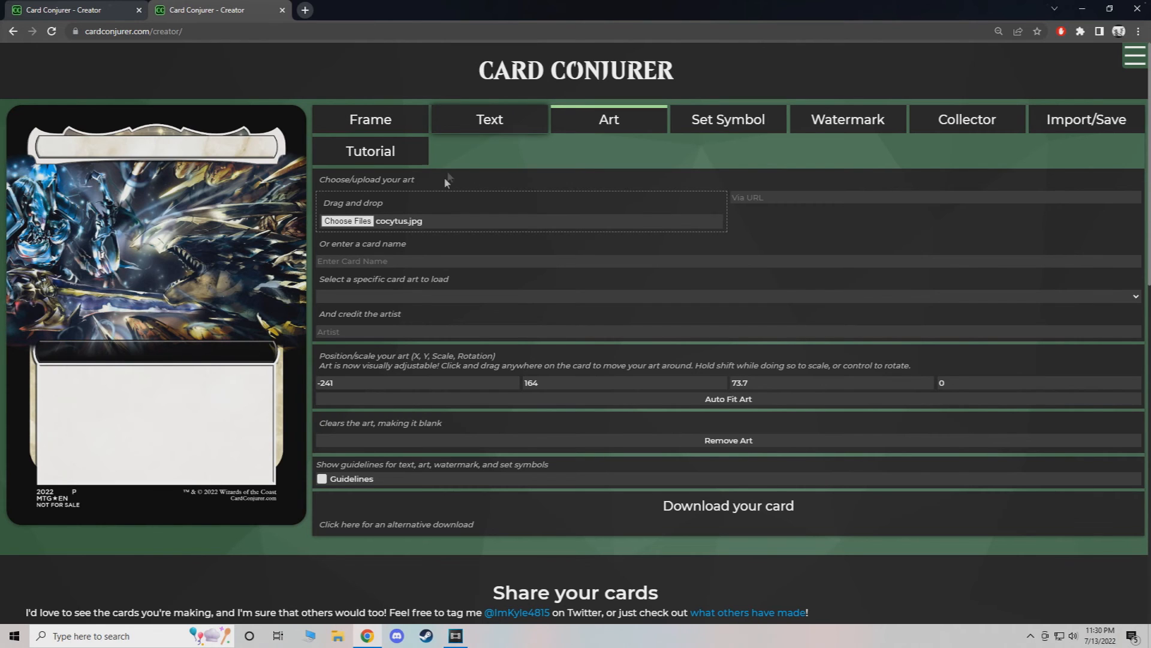
In text editing, enter 'Swords to Plowshare' as the title, then delete it.
click(488, 118)
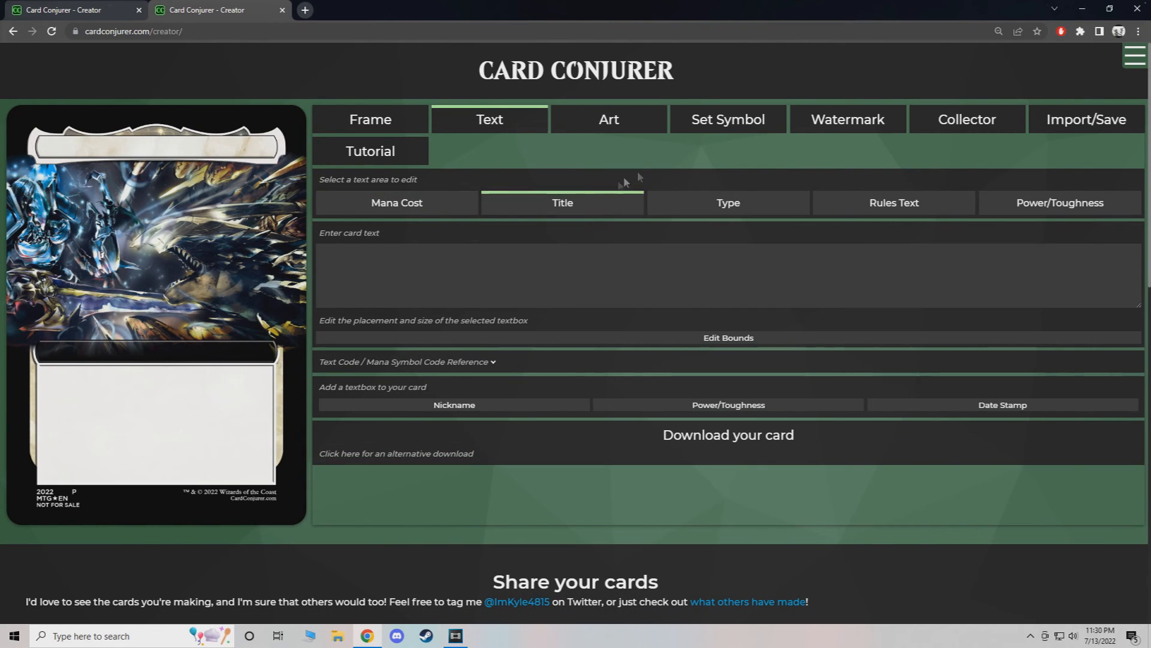
click(434, 265)
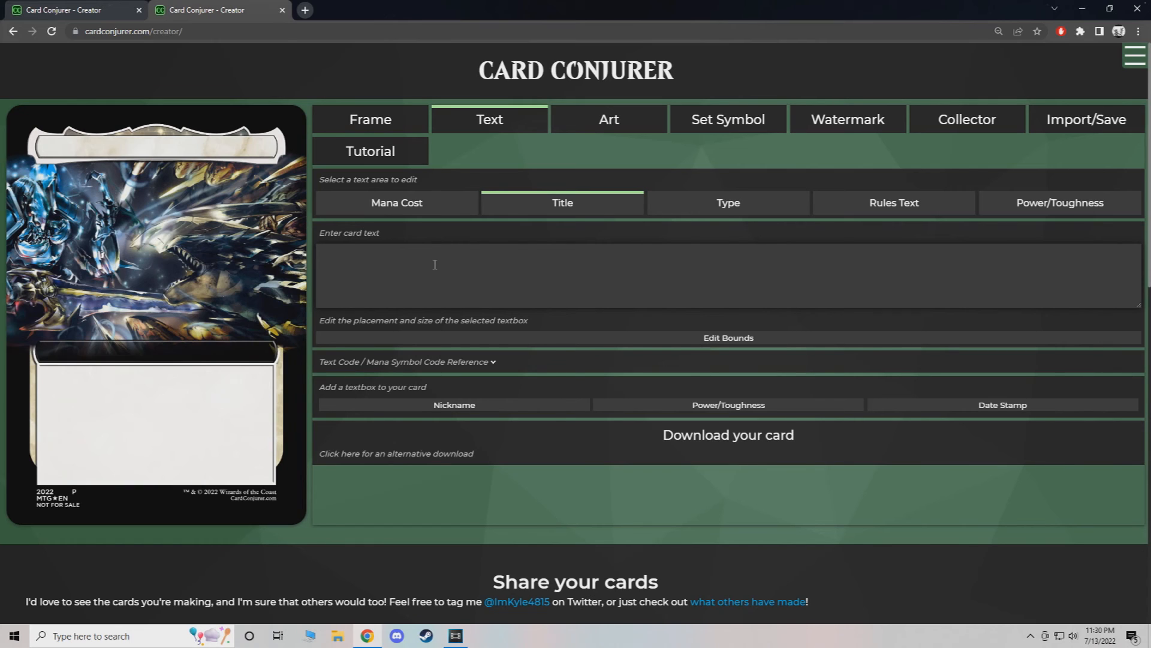
text(Swords to P)
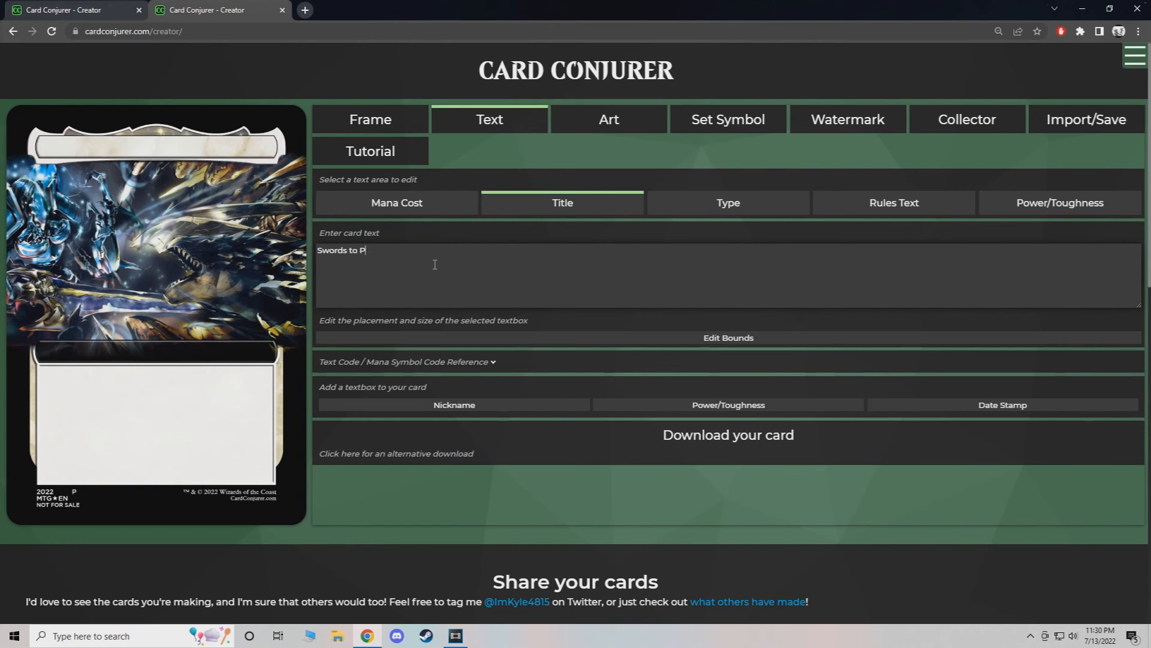
text(lowshares)
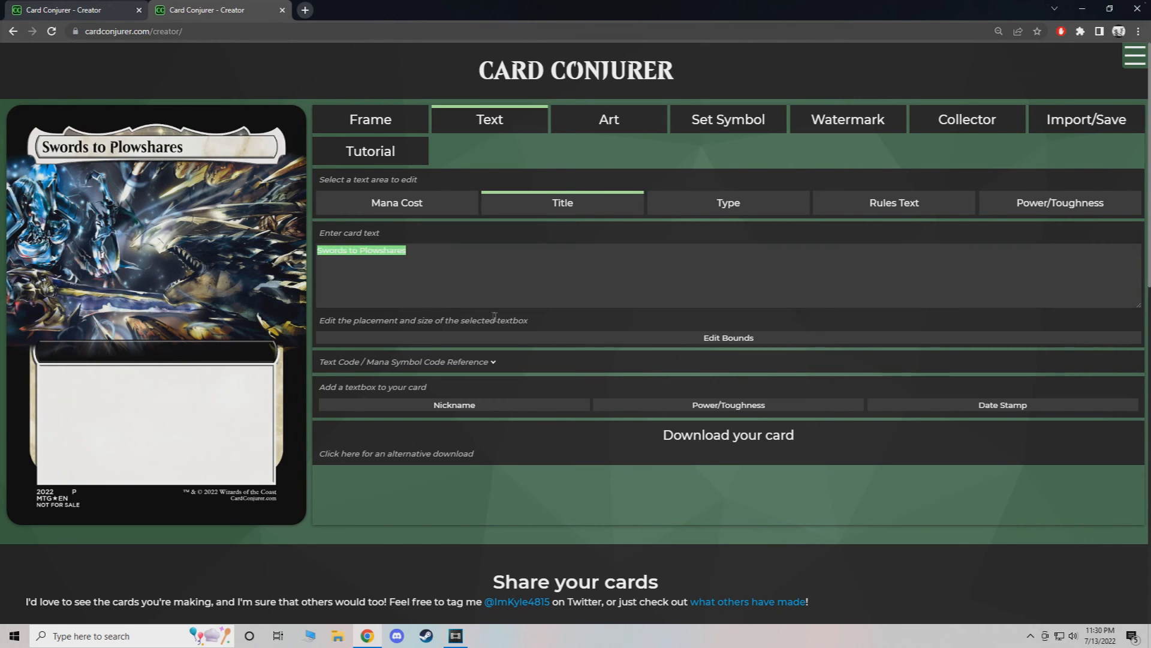
key(Delete)
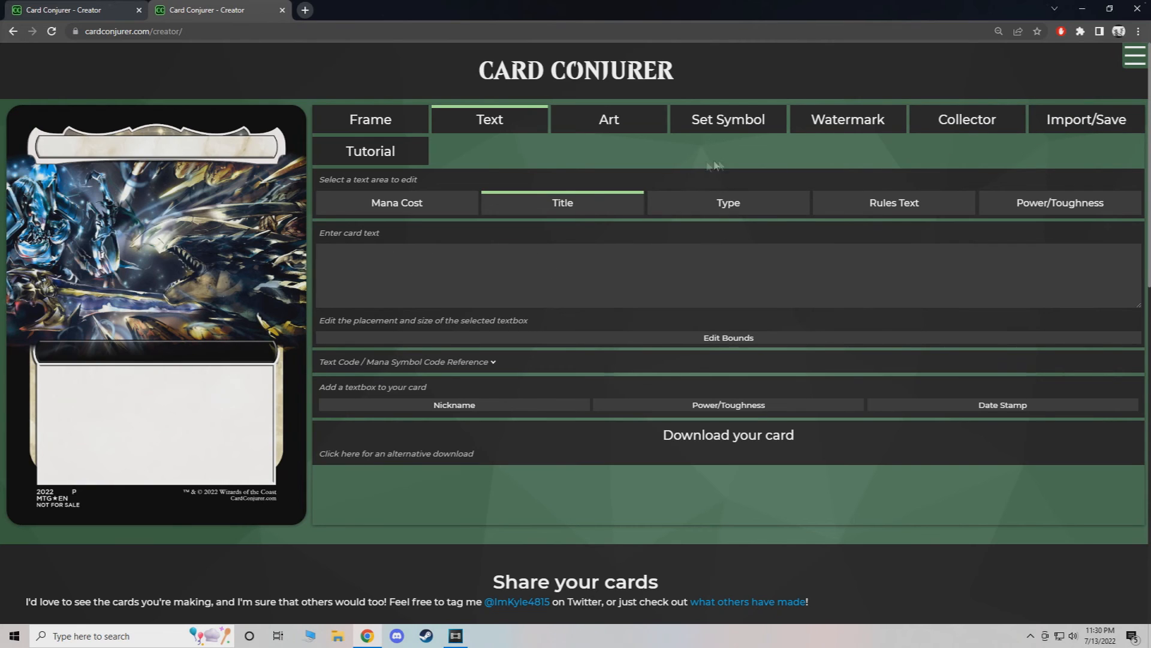
mouse_move(370, 120)
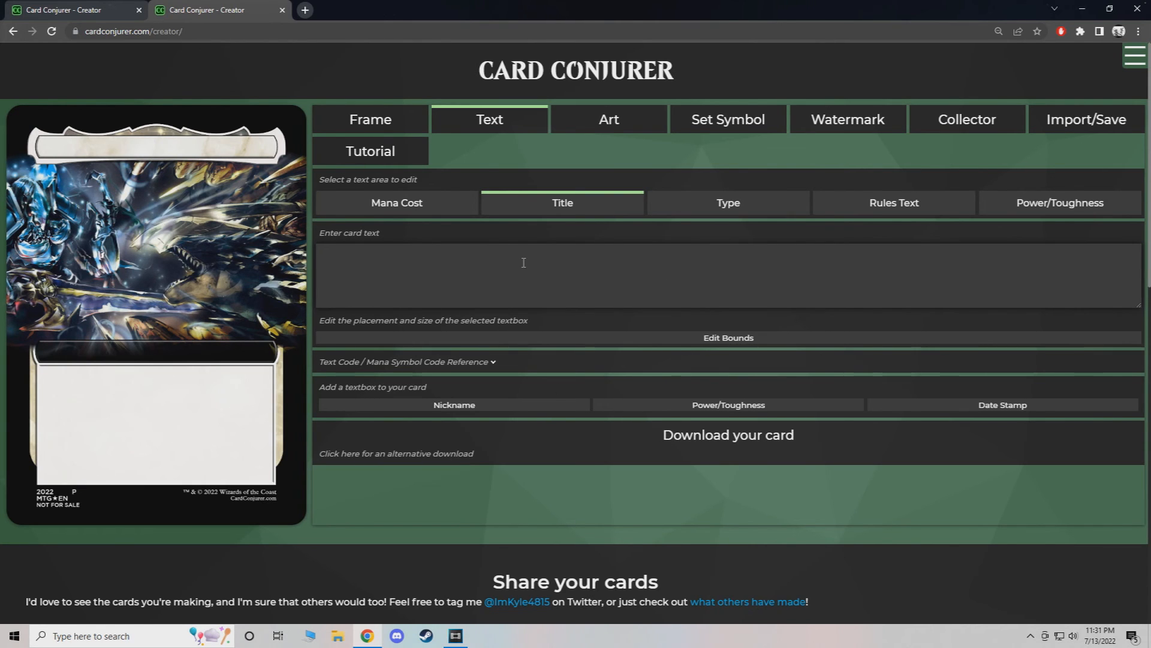
Load overlord.png as the card's watermark.
click(846, 119)
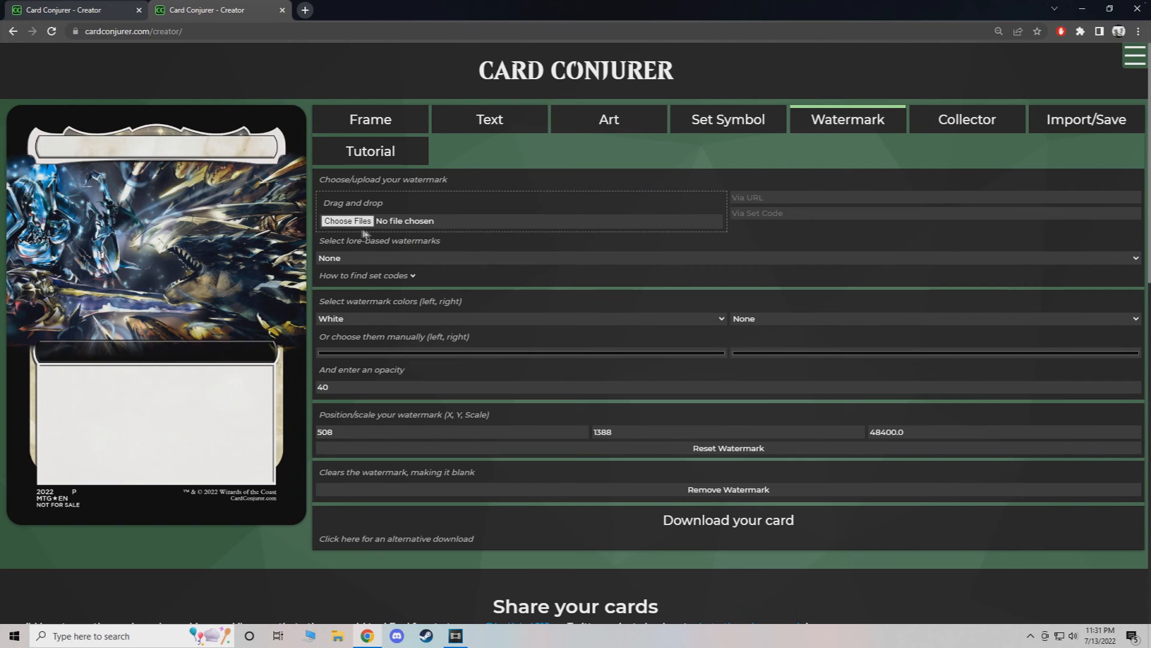
click(346, 221)
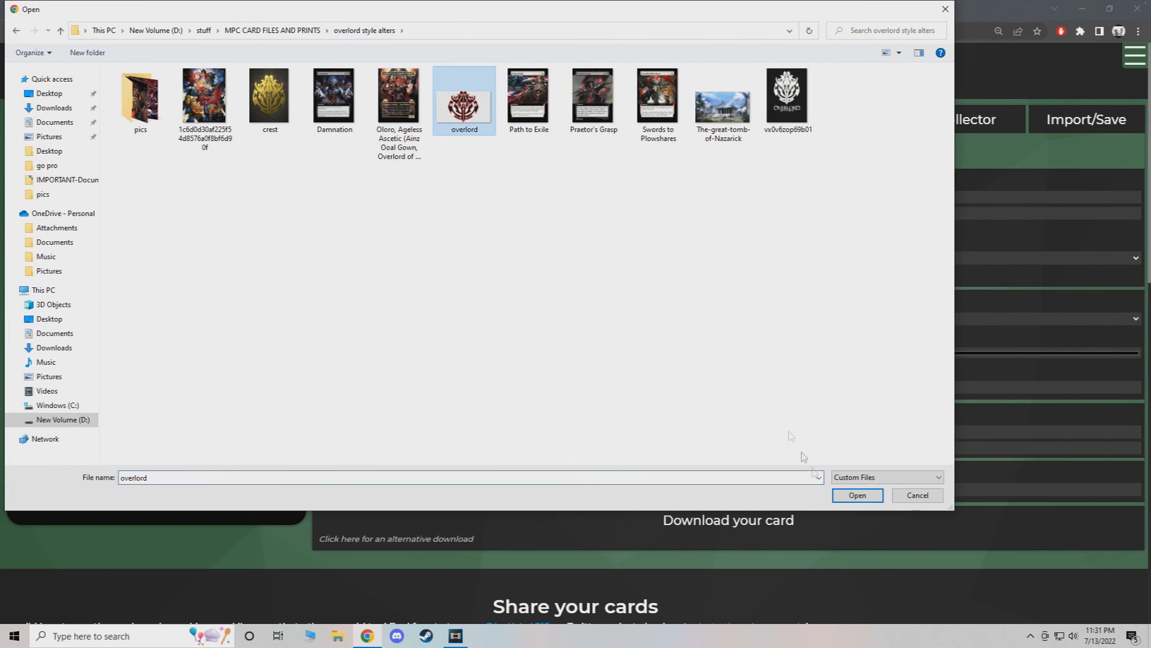
click(855, 494)
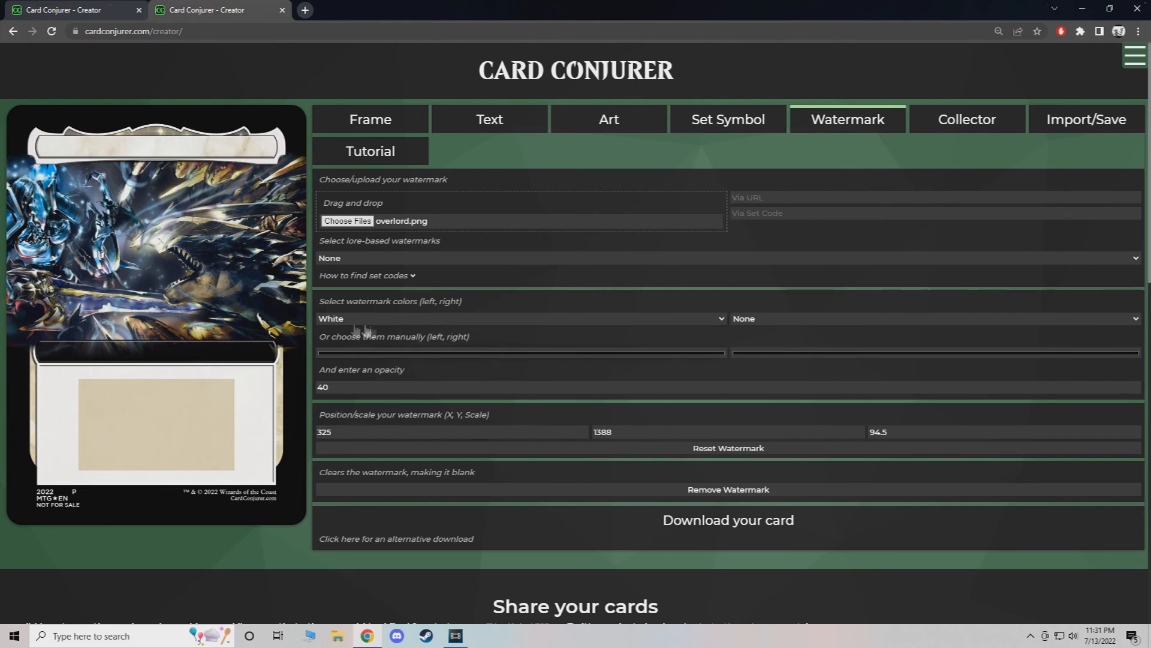
Set the watermark colour to Actual Image and pick overlord again in the file chooser.
click(520, 317)
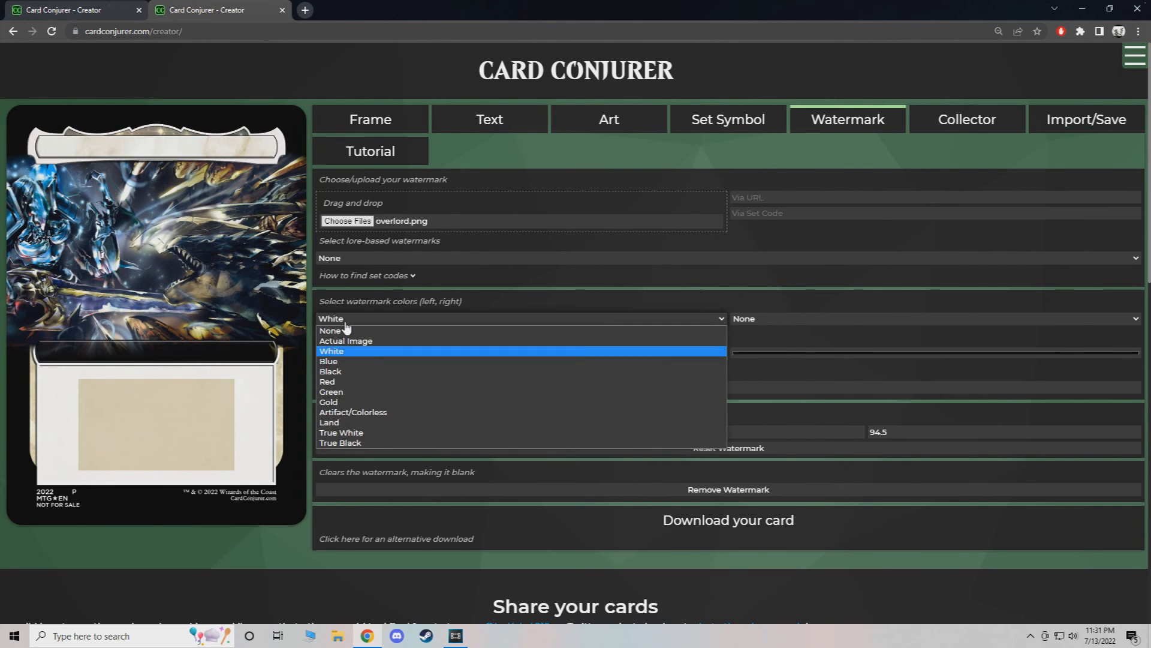
click(346, 341)
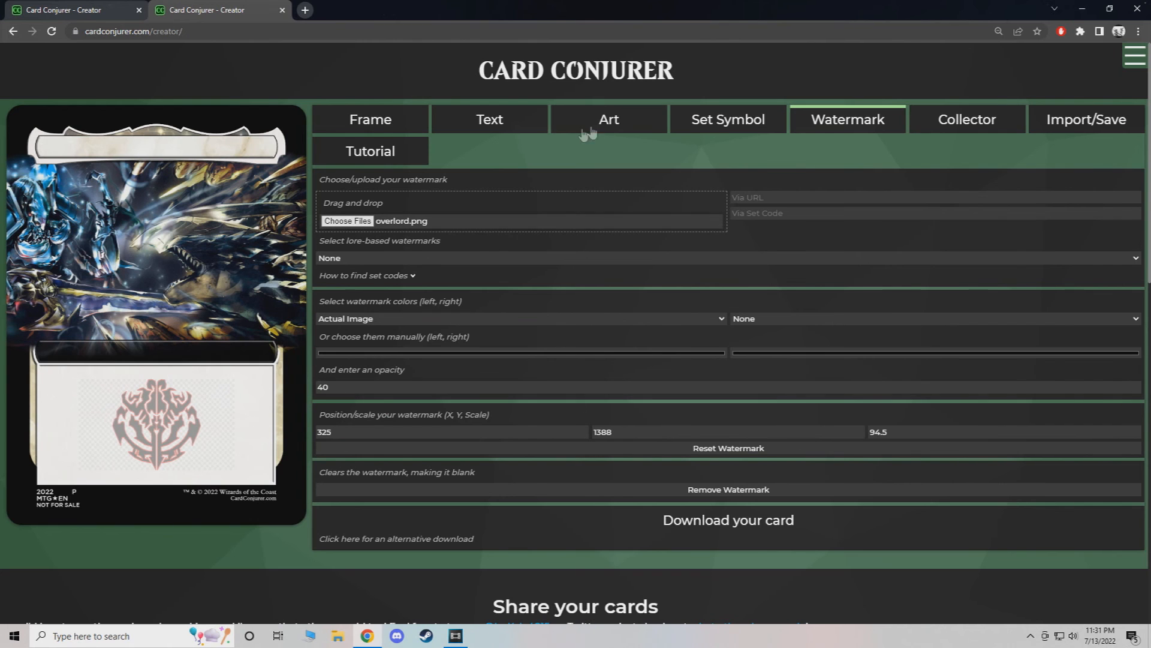
click(347, 220)
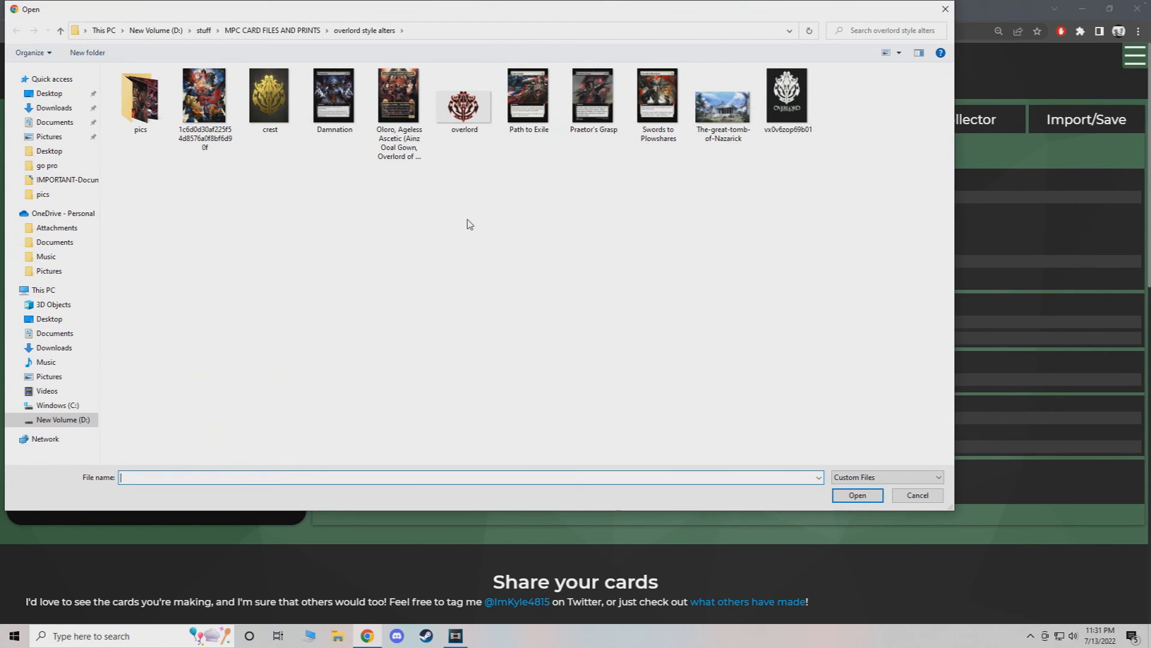
click(464, 95)
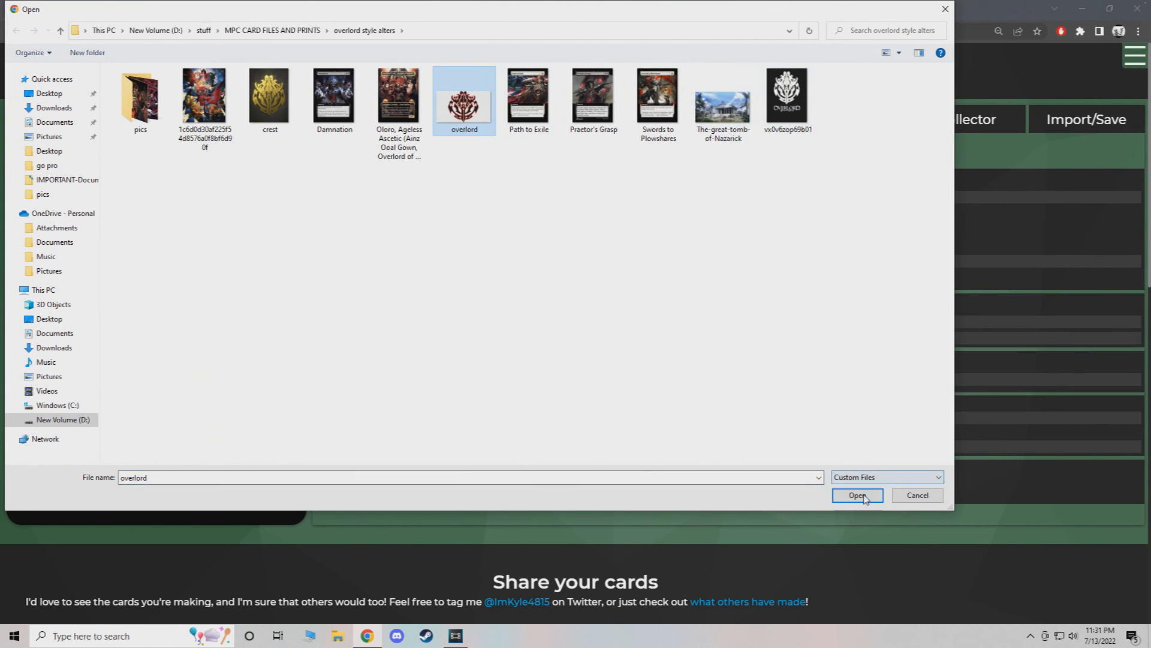
Load the crest image as the set symbol after trying other files, then edit its X position.
click(856, 494)
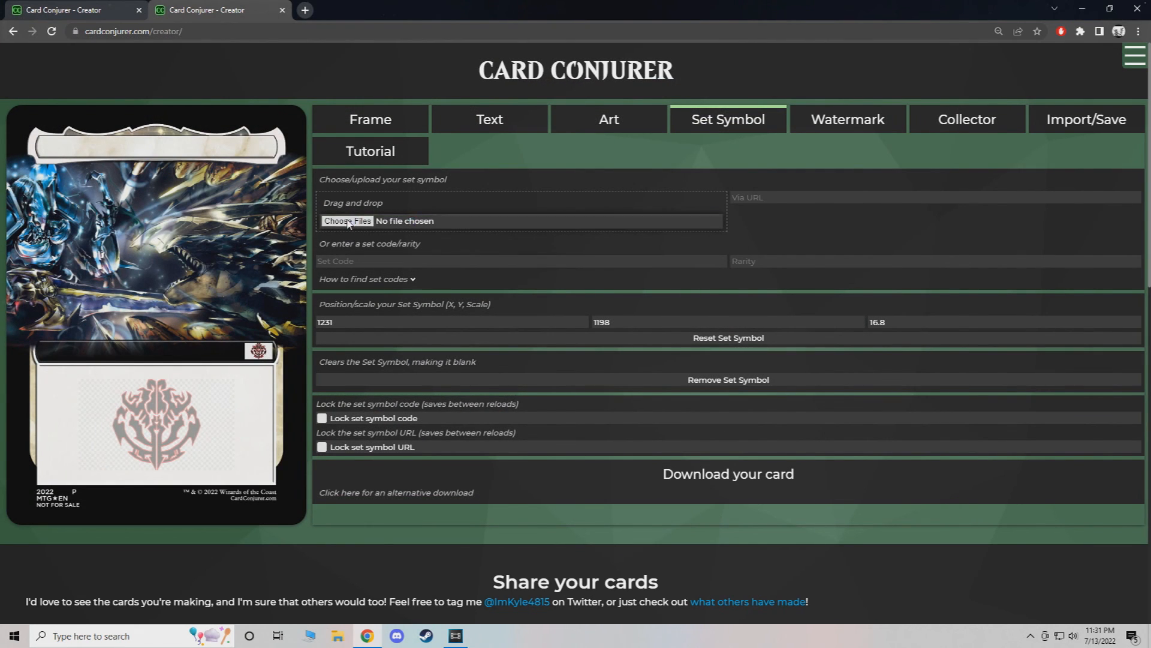
click(346, 222)
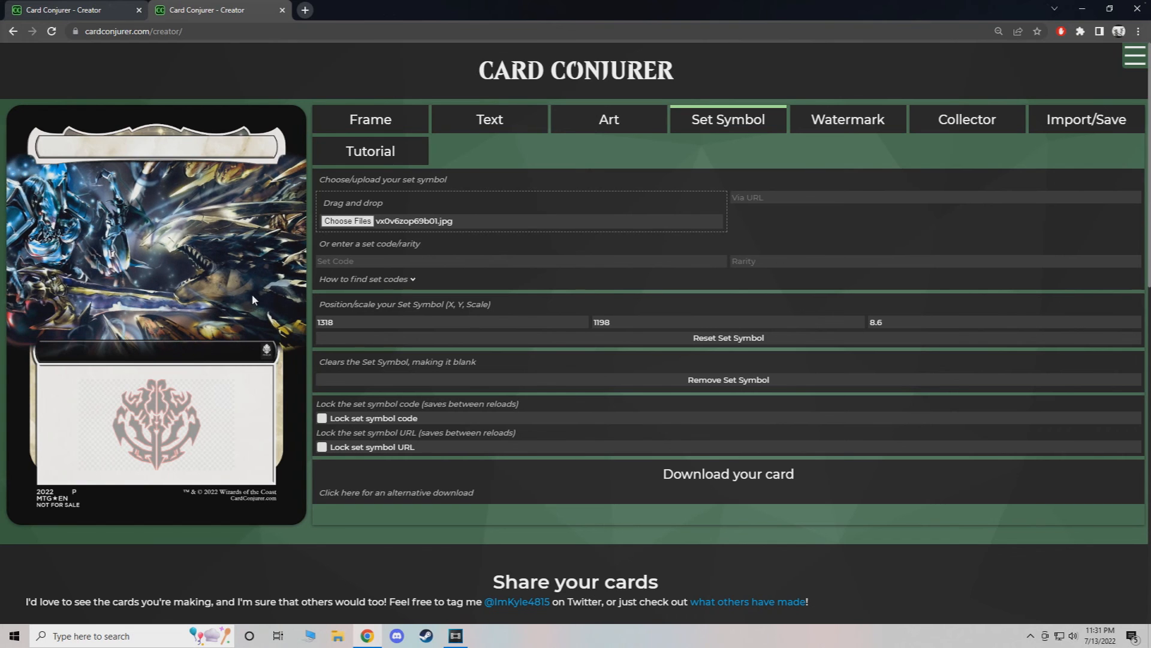
click(347, 221)
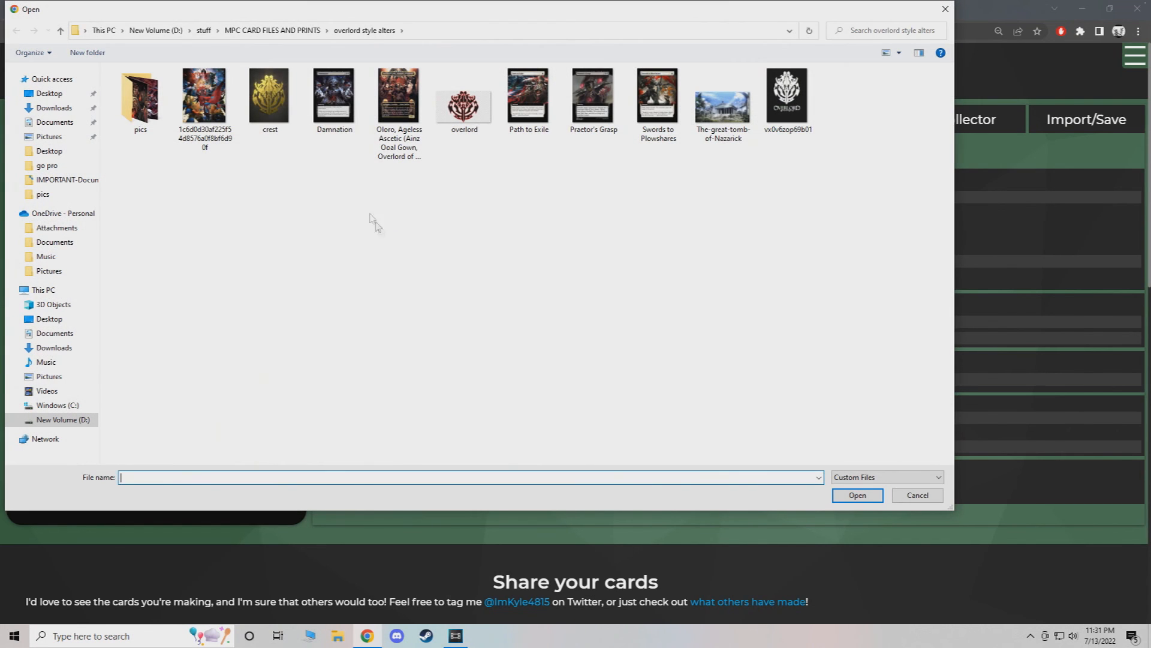
double_click(269, 94)
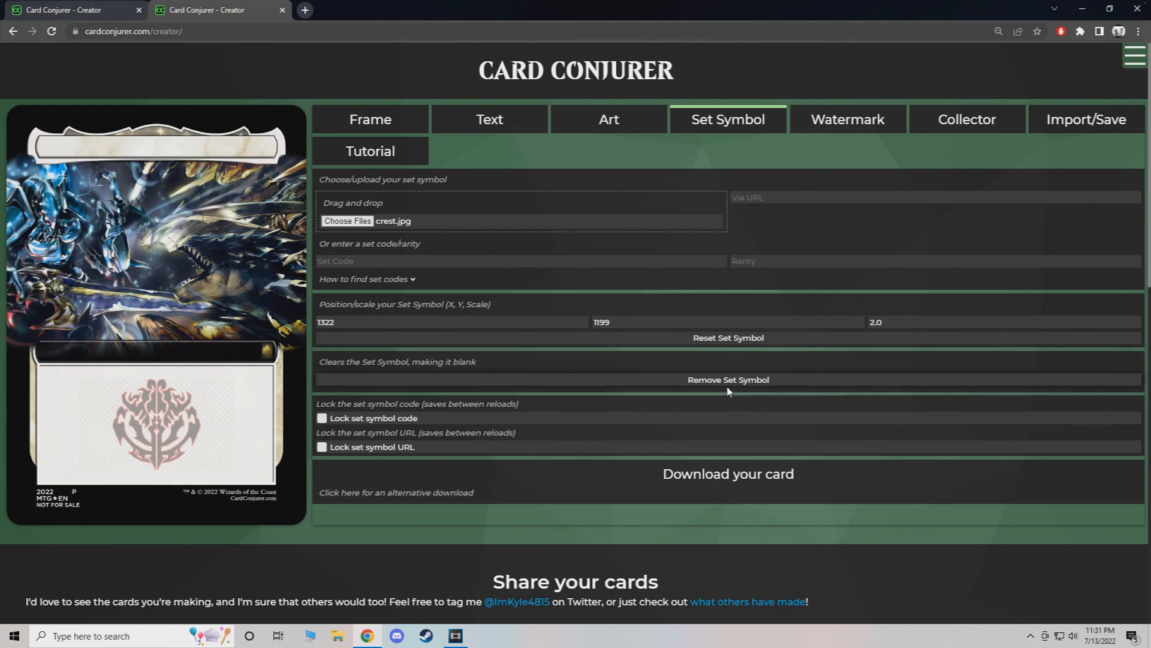
mouse_move(312, 361)
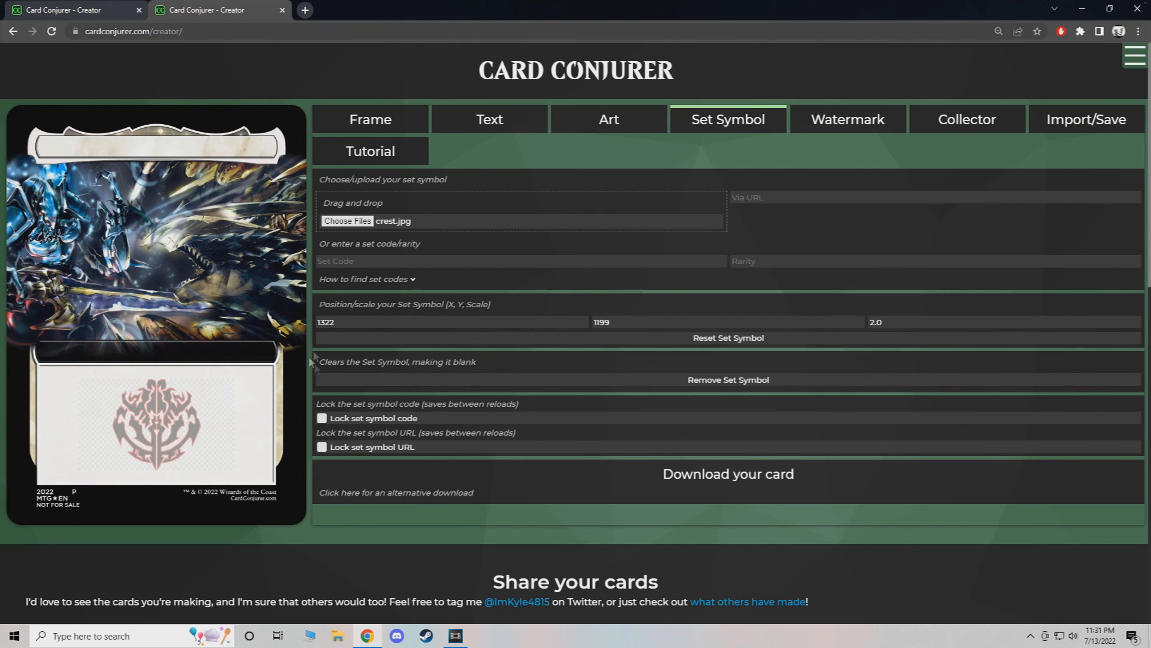
mouse_move(486, 431)
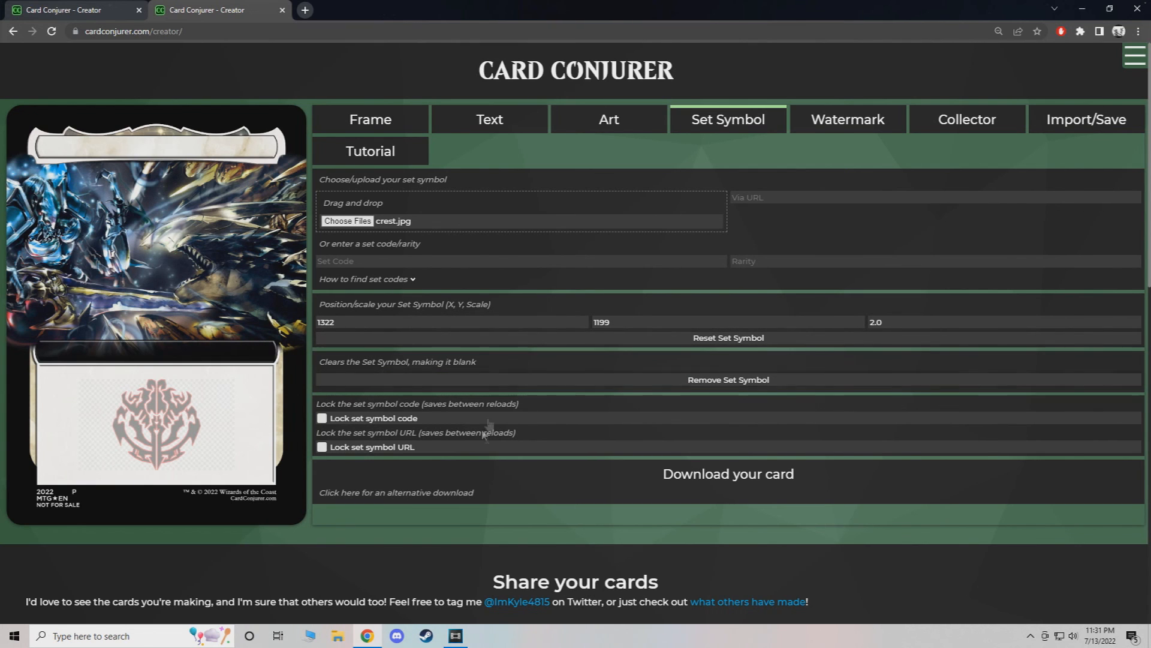
click(448, 321)
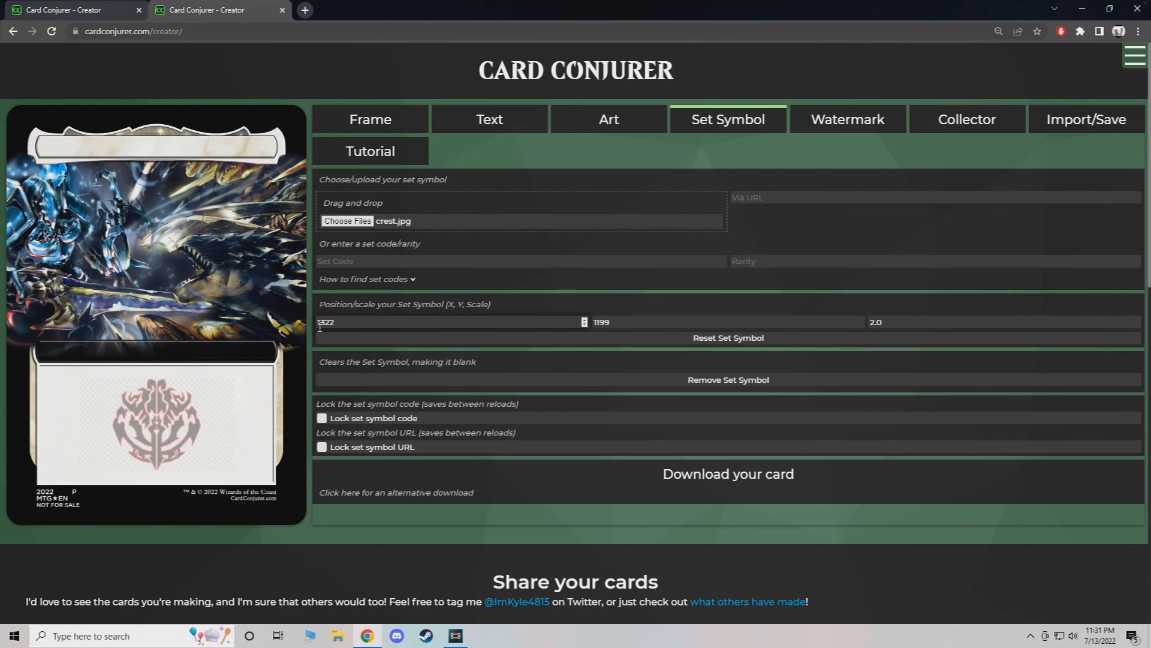
click(489, 119)
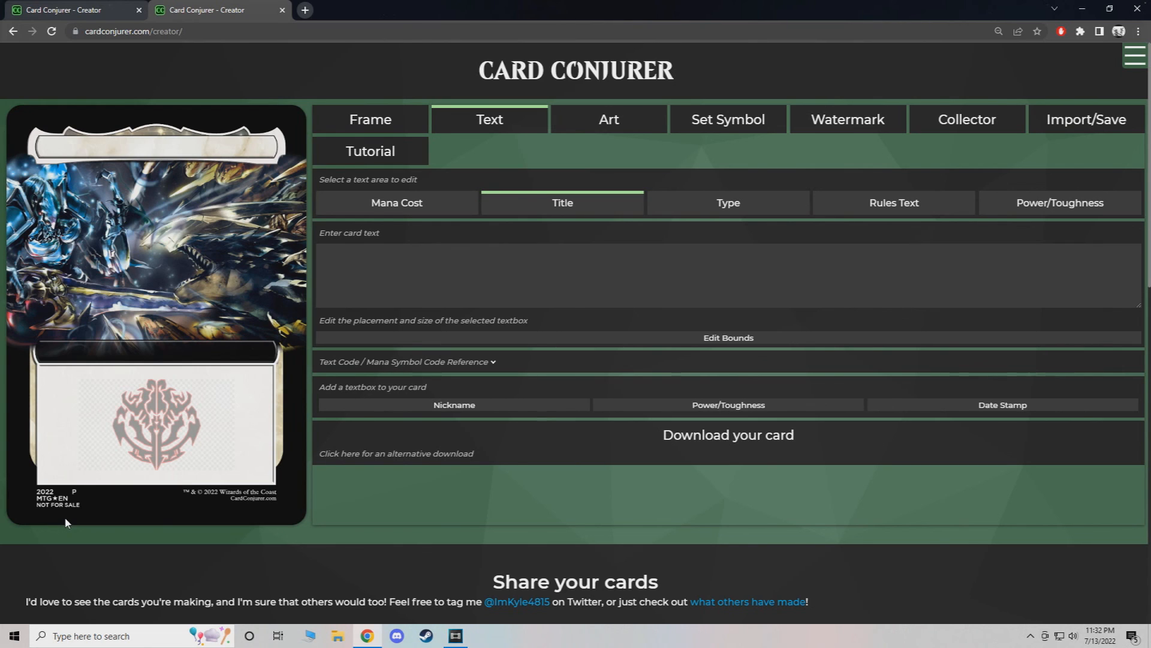
mouse_move(248, 380)
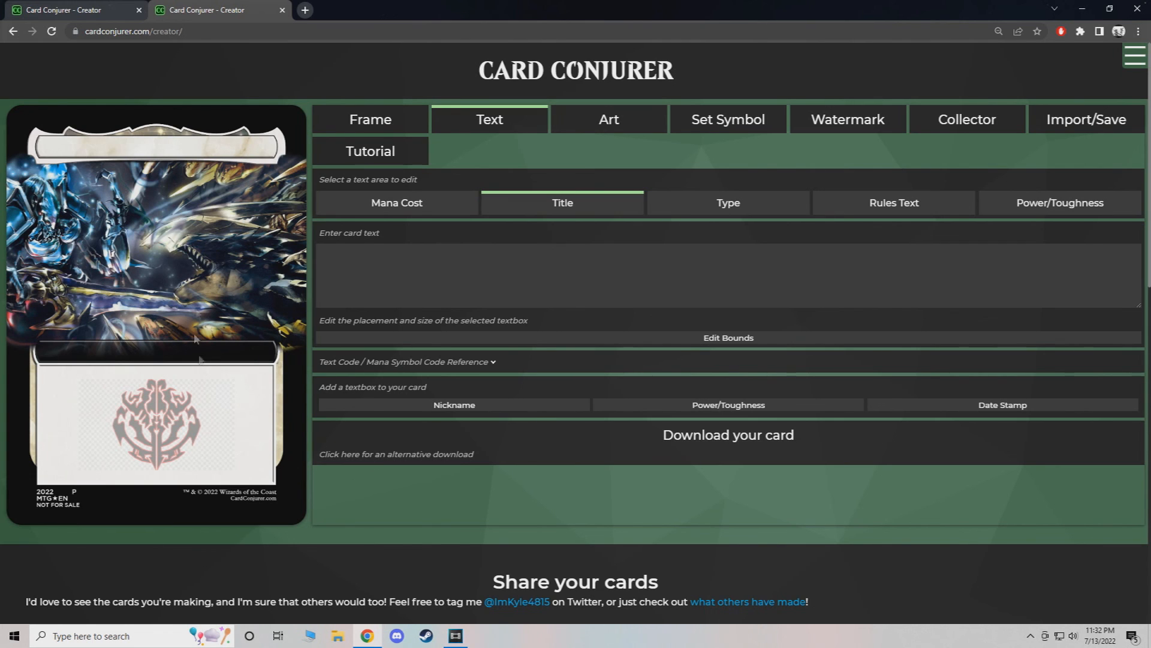
mouse_move(494, 246)
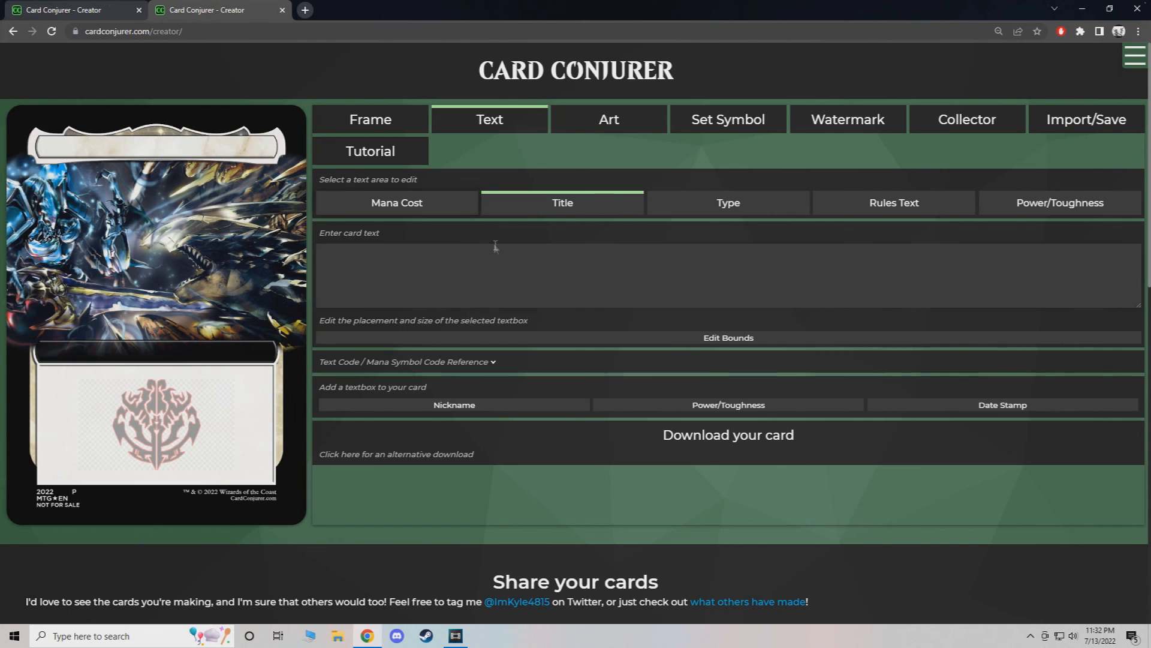
mouse_move(226, 229)
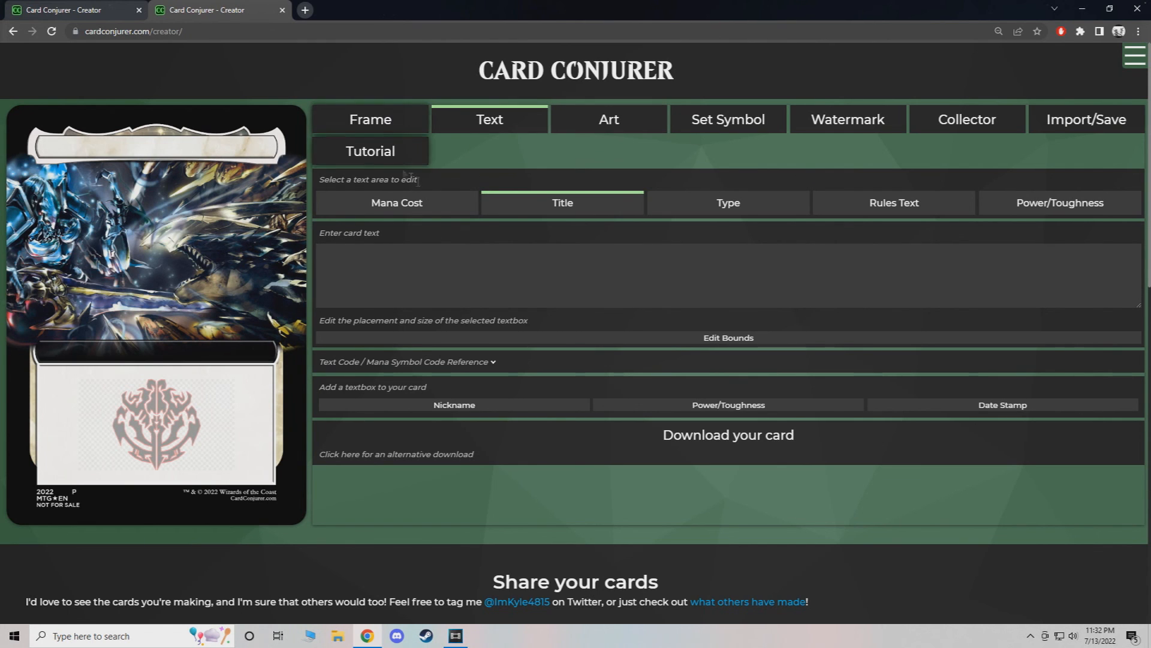
Show the Frame tab listing the box topper, crown and white frame layers.
click(370, 119)
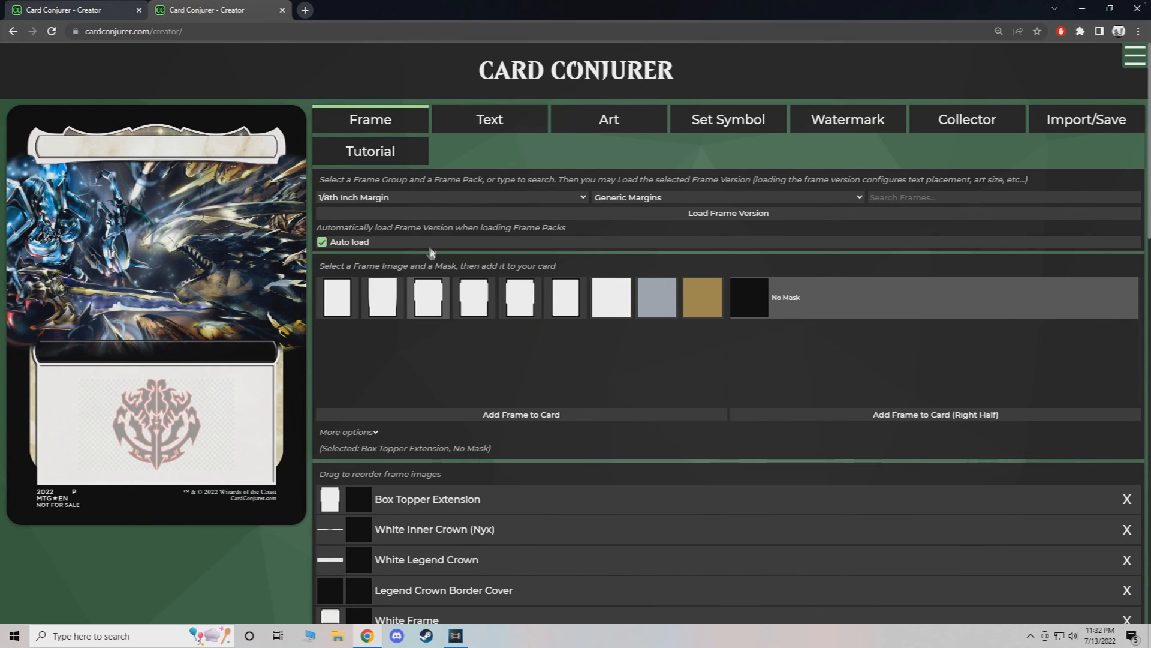